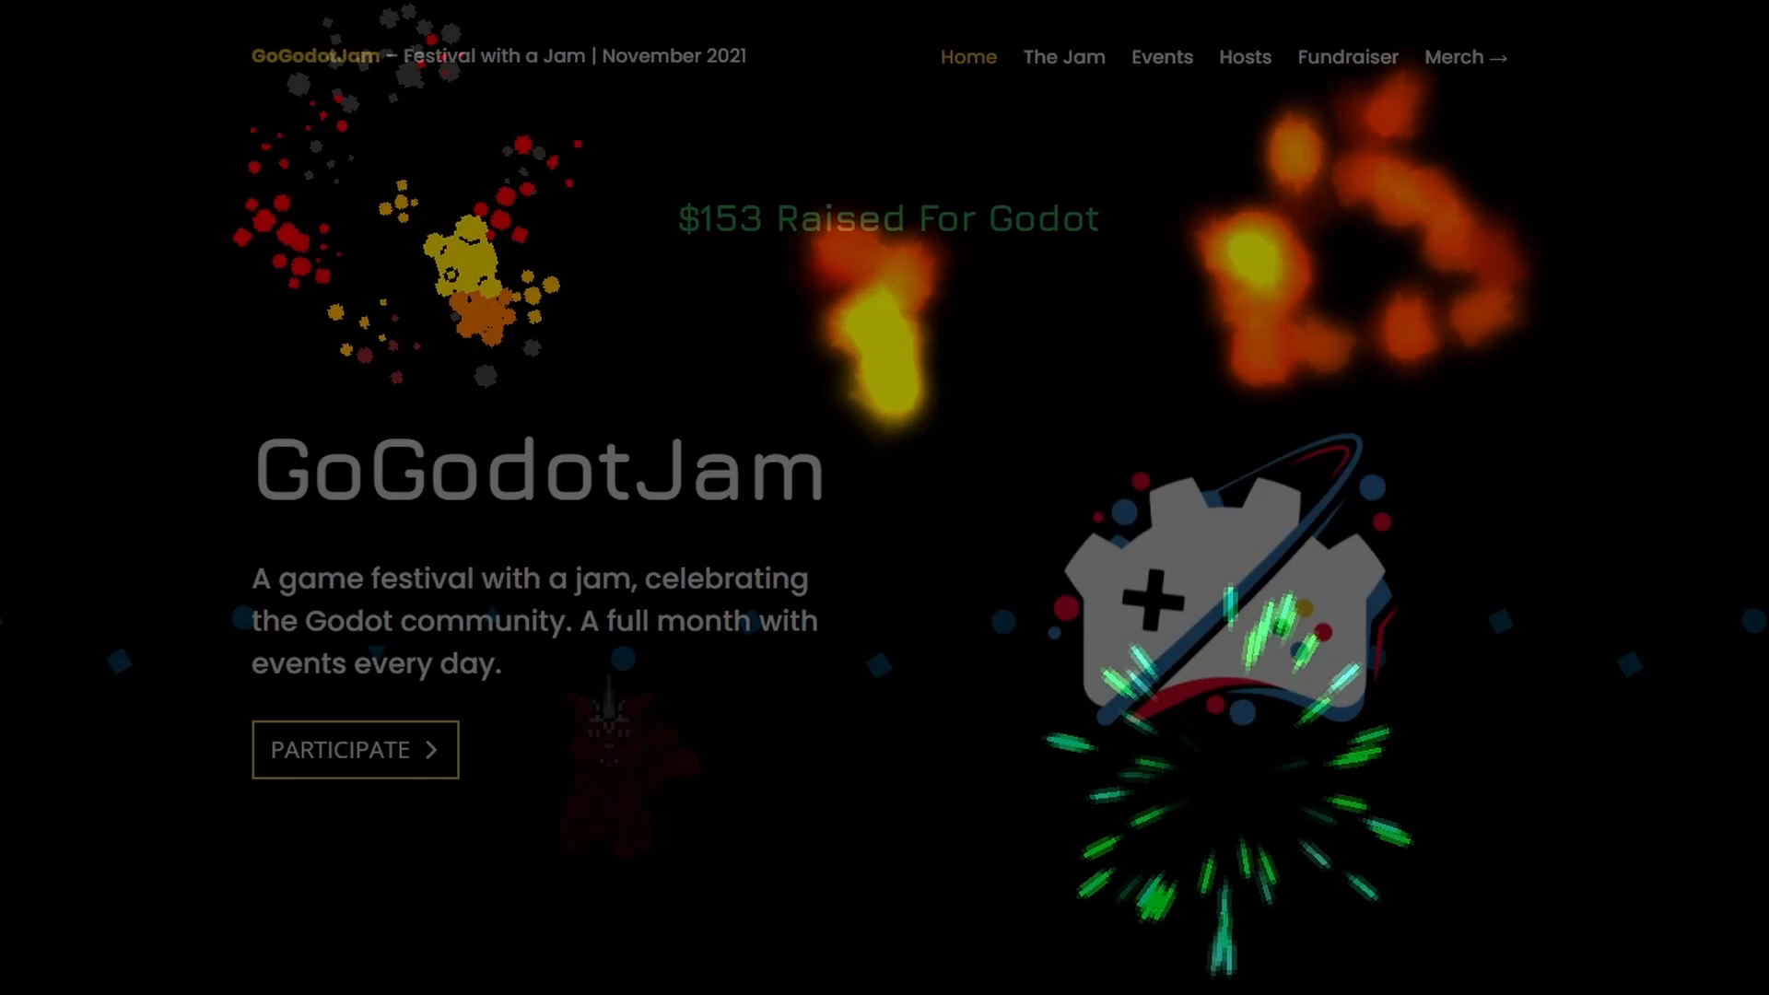
# Step: Add a Particles2D node and set its texture to Flame.png
pyautogui.scroll(-3)
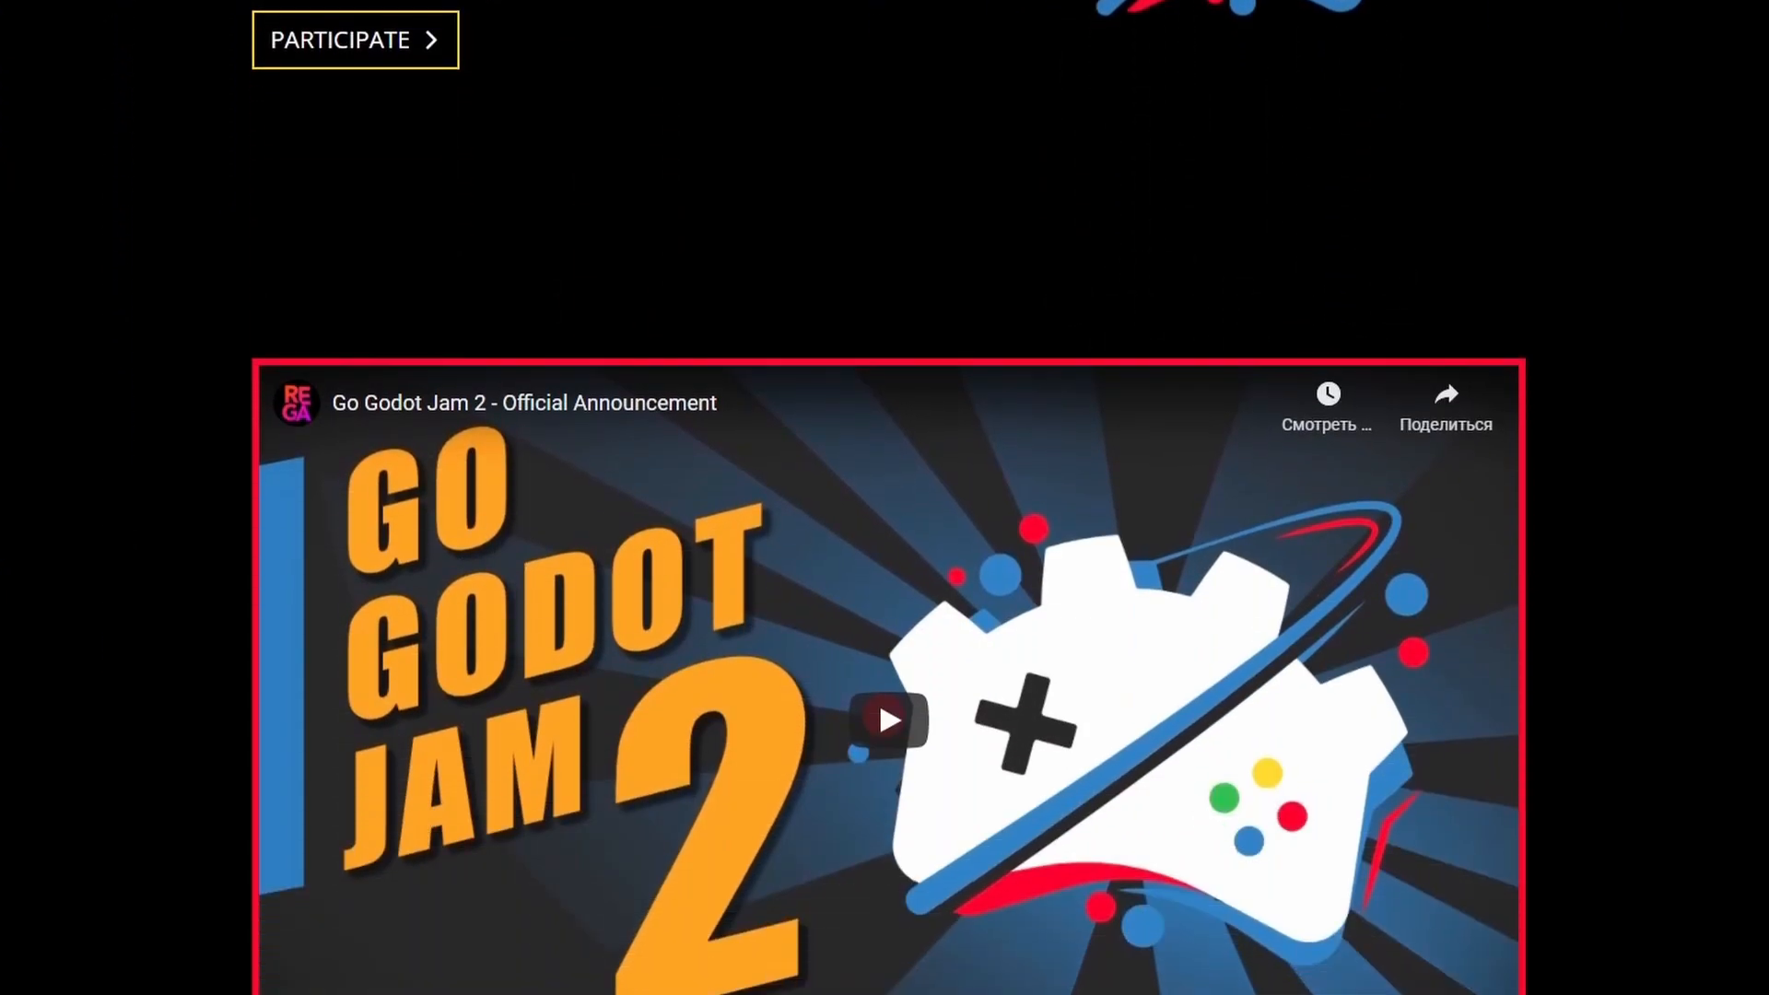
pyautogui.scroll(-3)
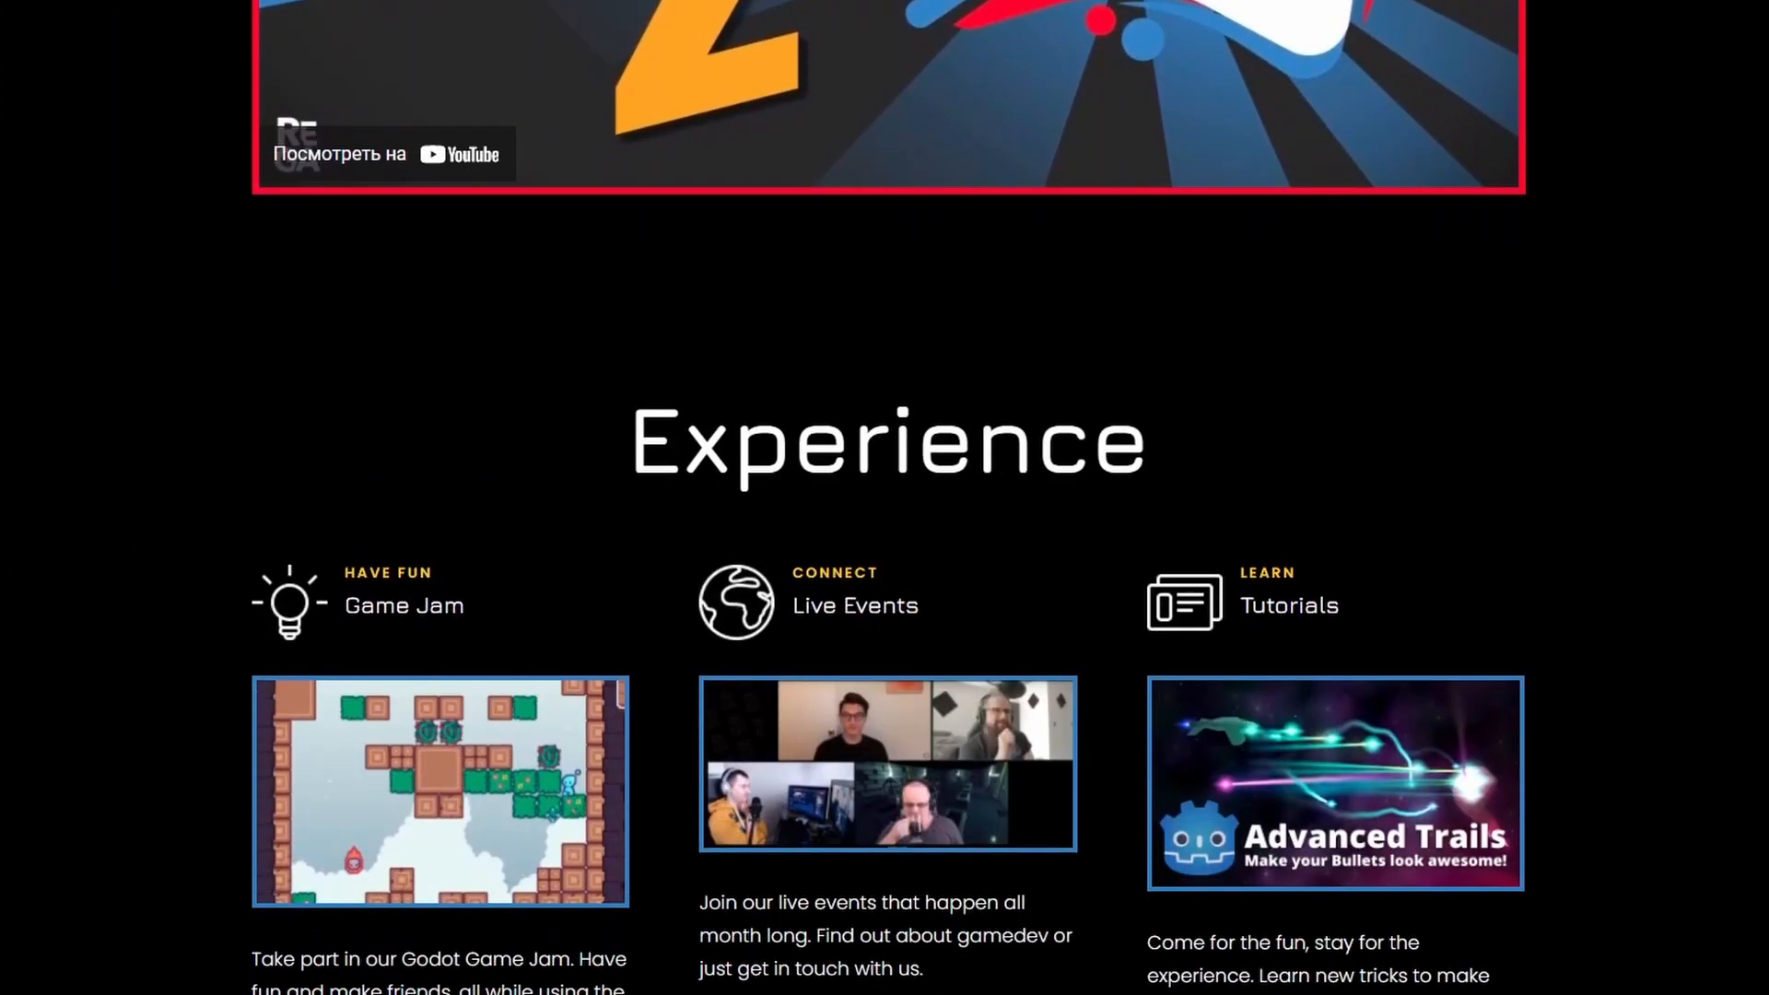
pyautogui.scroll(-3)
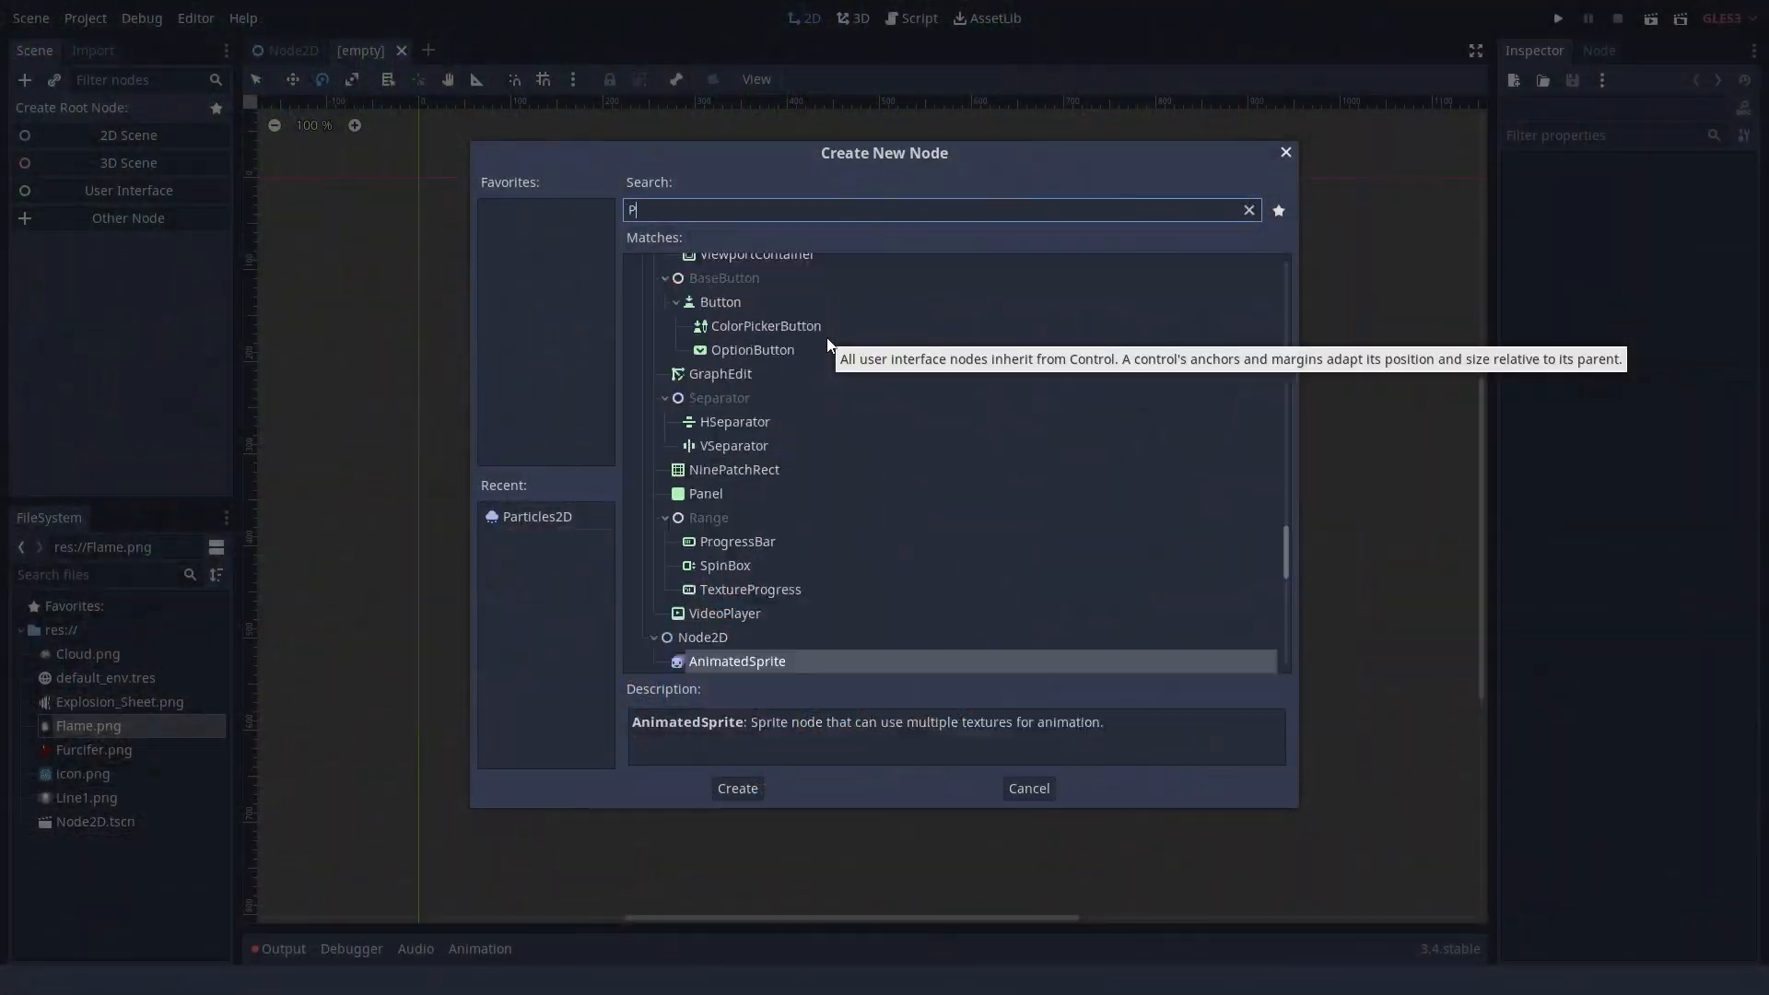
pyautogui.write('article')
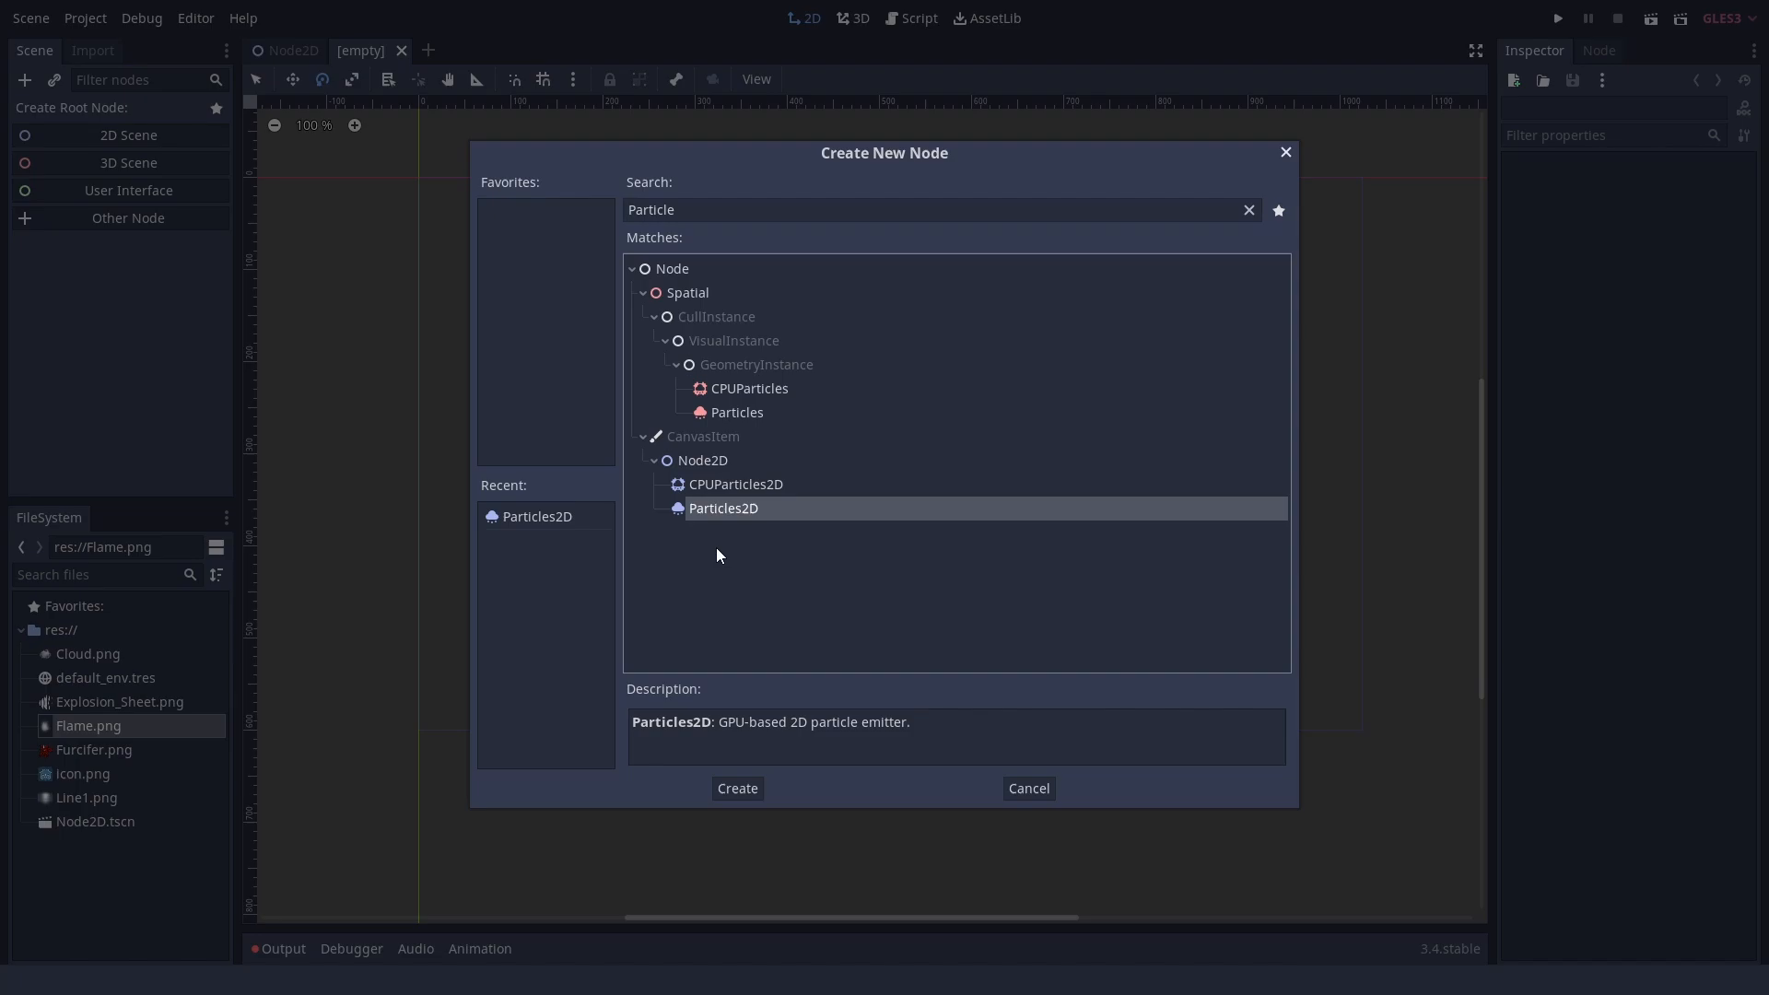
pyautogui.click(735, 787)
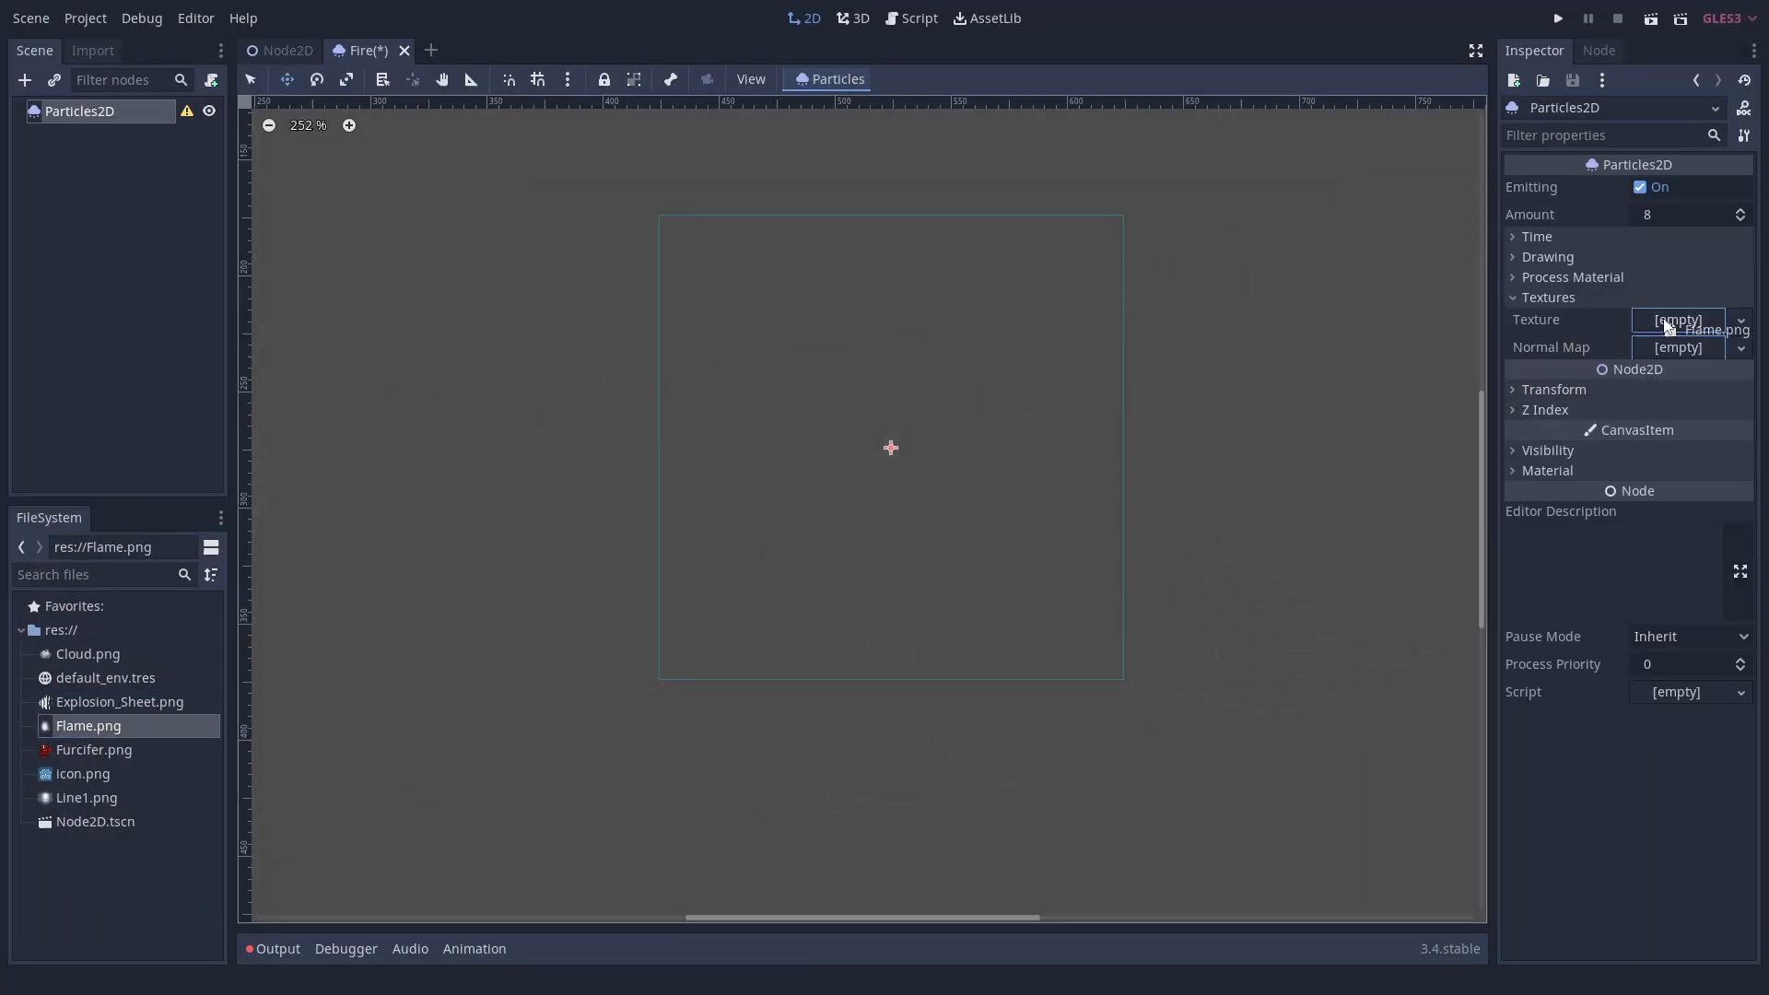
pyautogui.click(1707, 330)
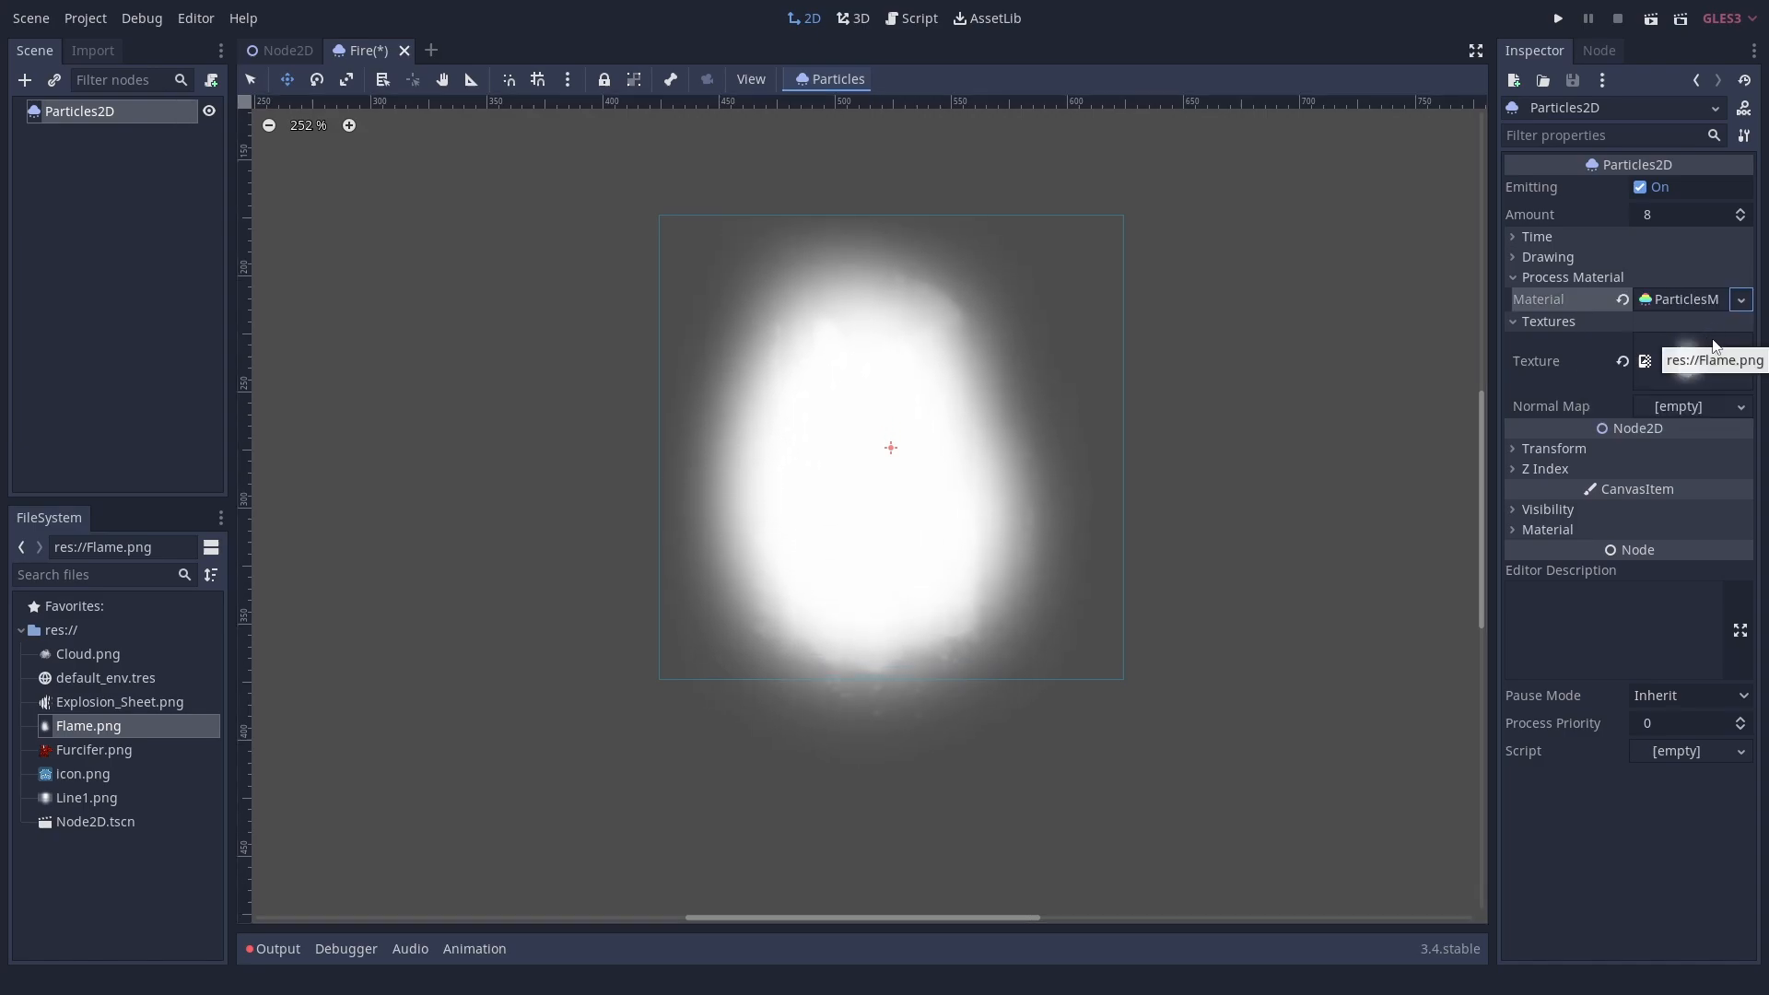
# Step: Give it a ParticlesMaterial with initial velocity 250 and direction y -1
pyautogui.click(1679, 299)
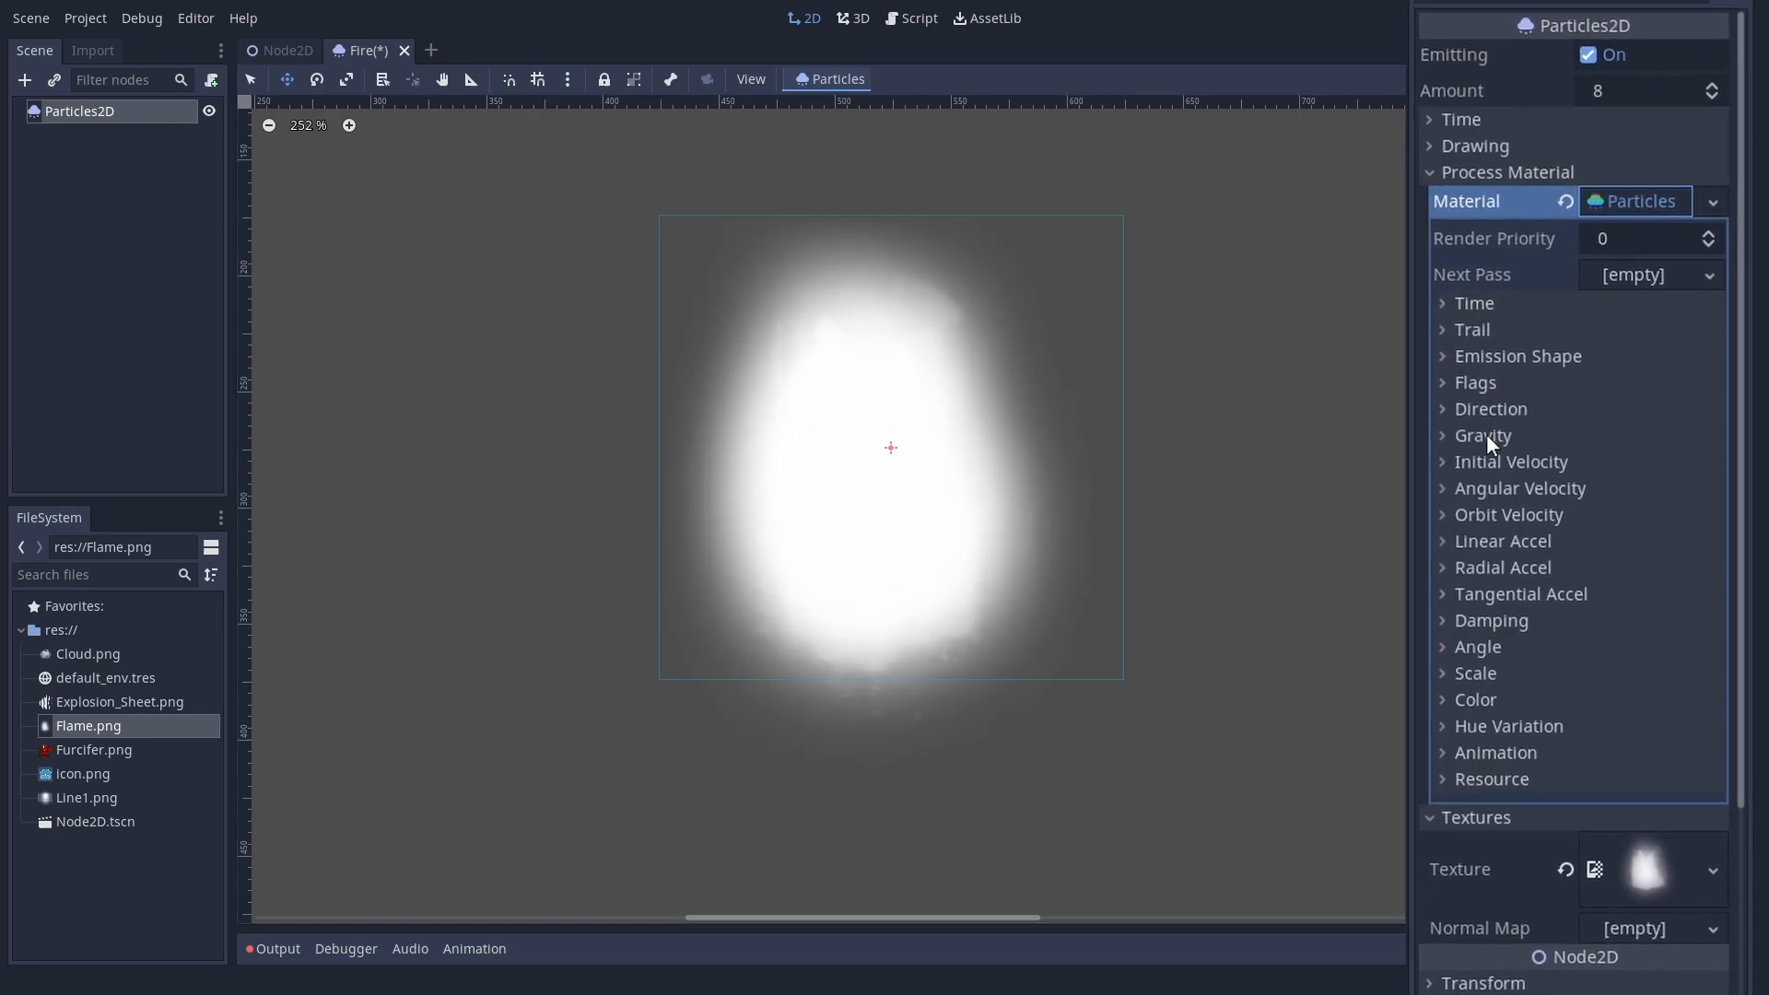
pyautogui.click(1483, 436)
pyautogui.write('250')
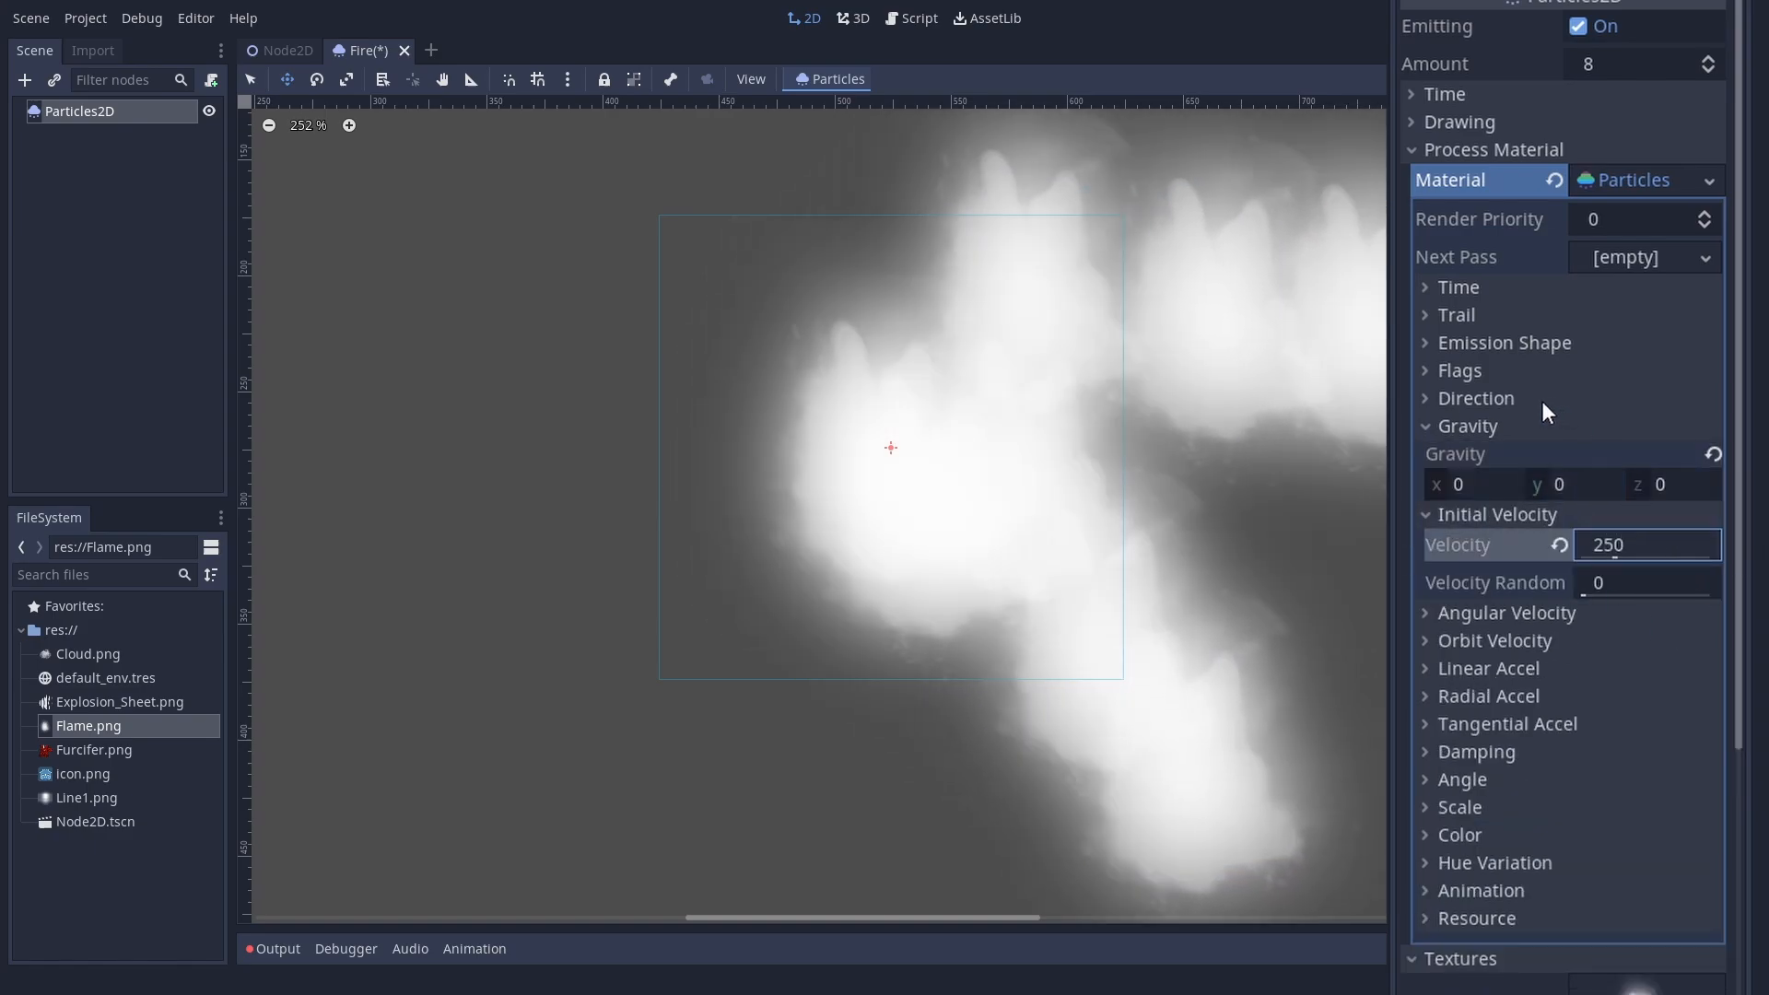
pyautogui.click(1426, 398)
pyautogui.write('-1')
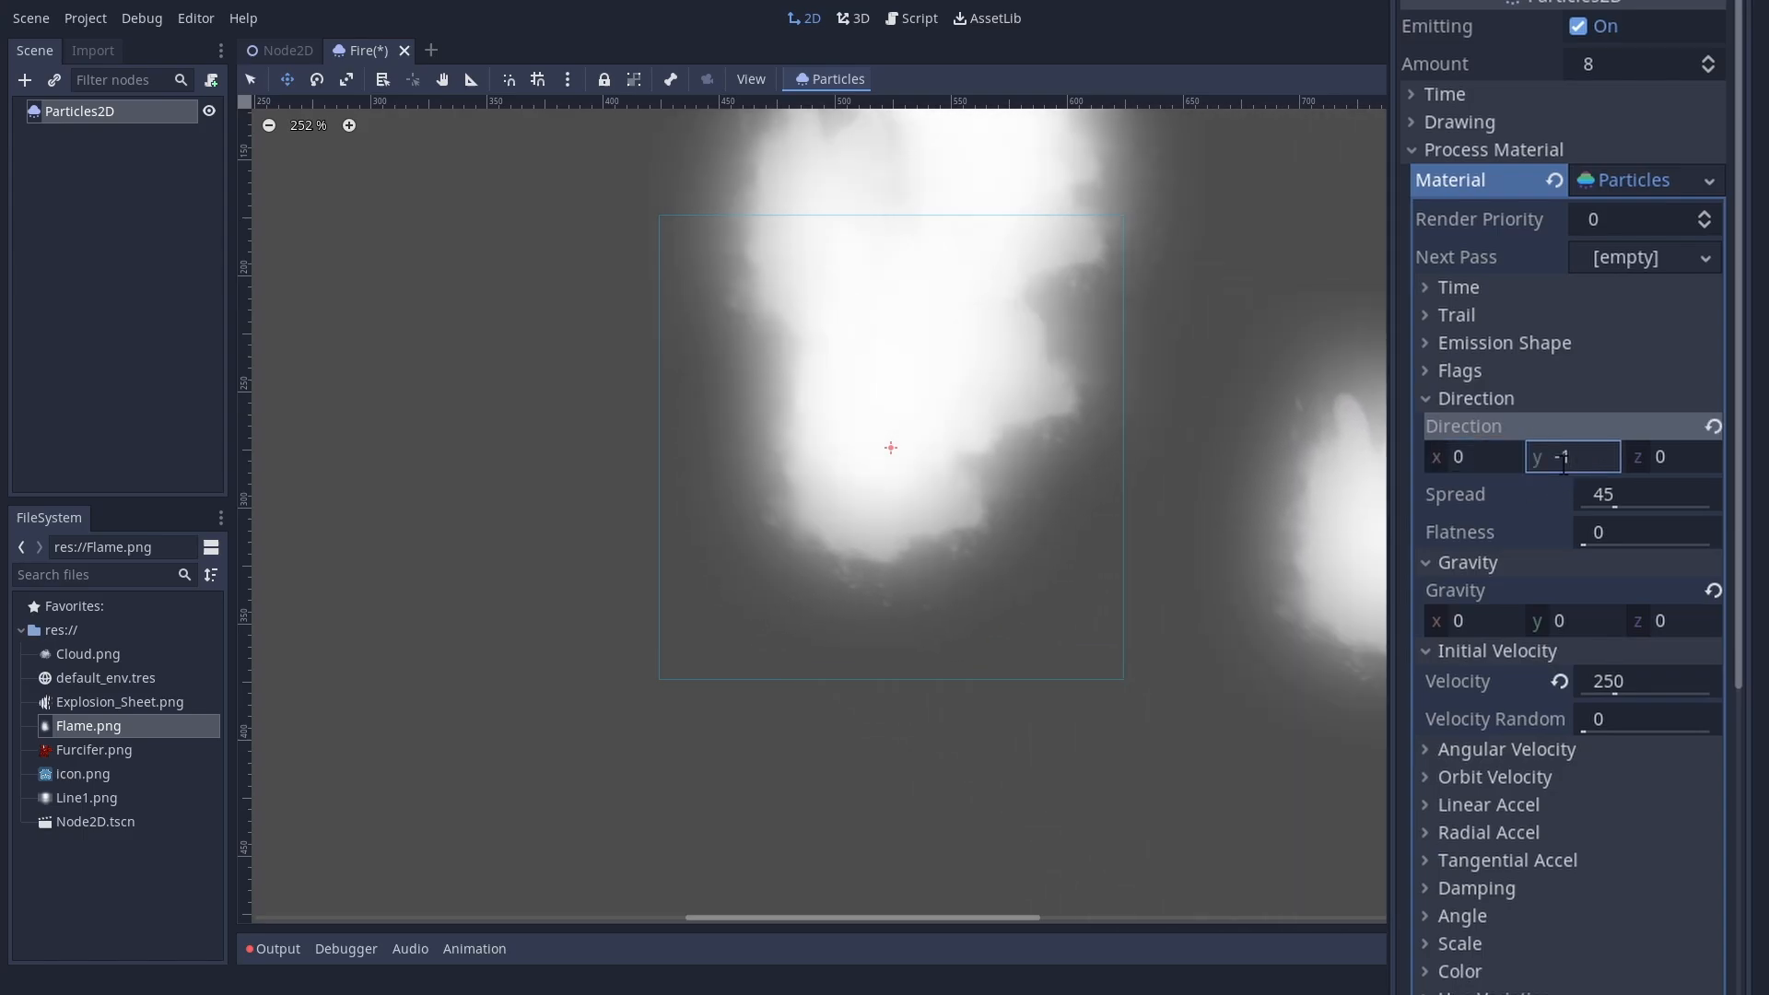
pyautogui.scroll(-3)
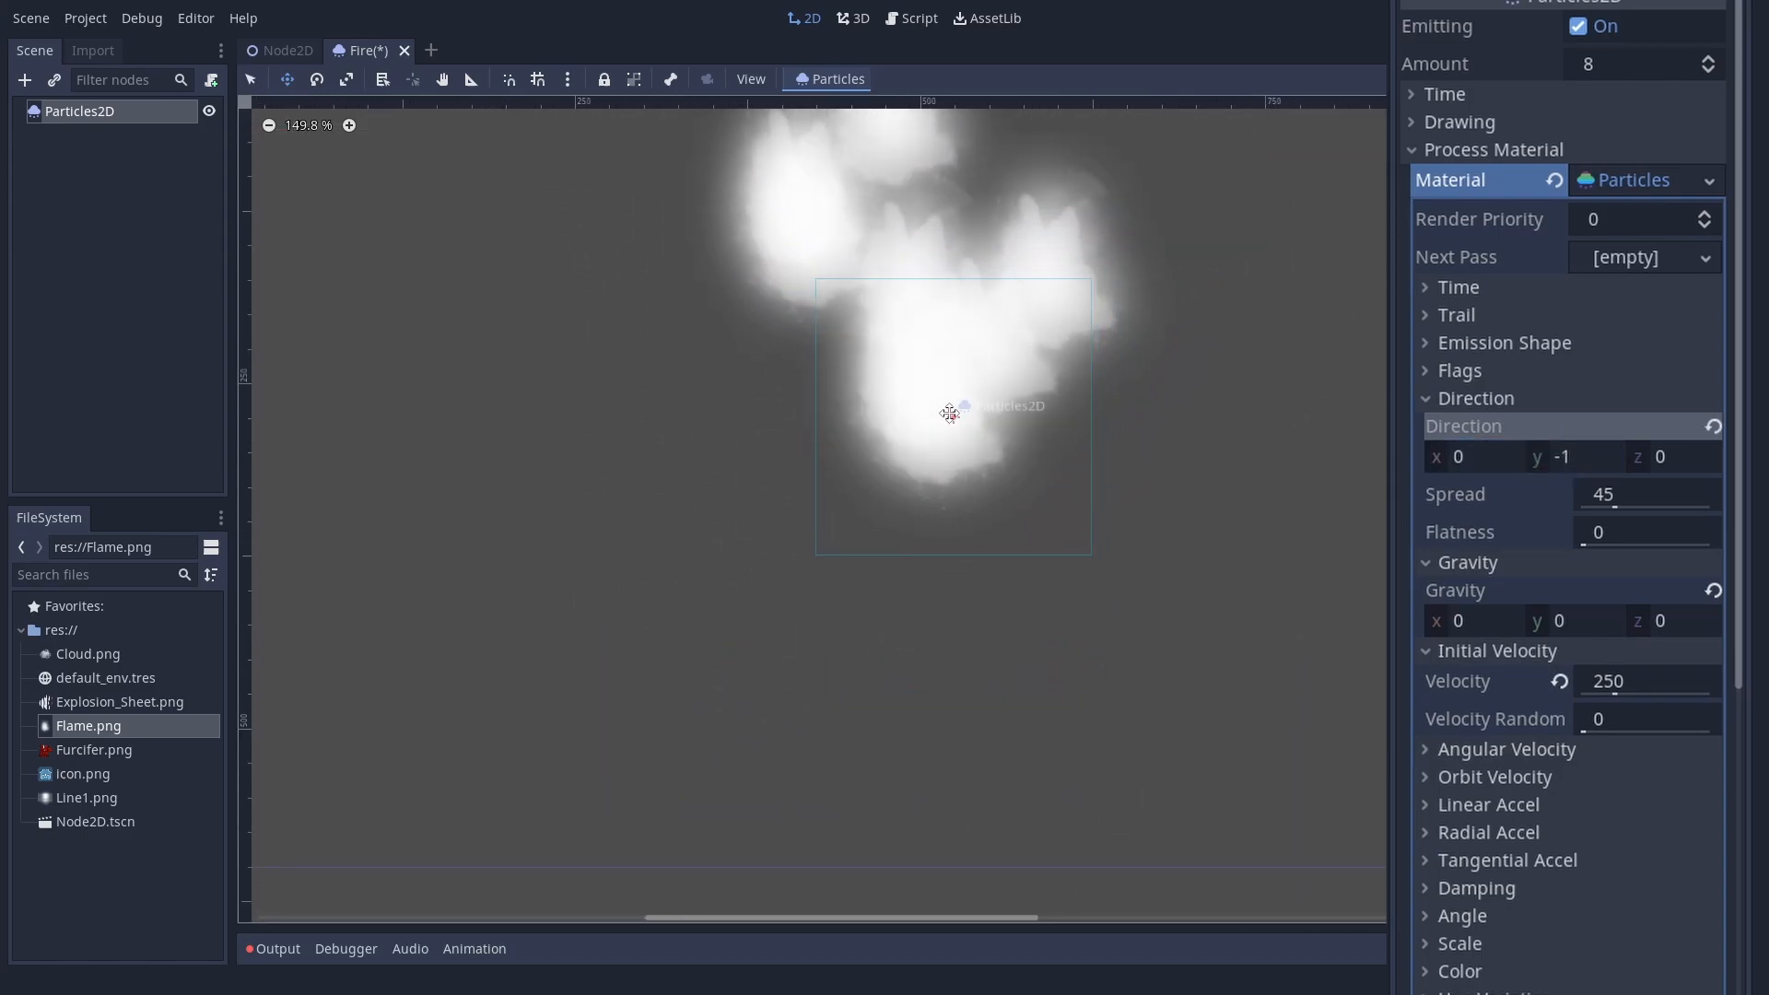
# Step: Add a GradientTexture with a new Gradient to Color Ramp, width 100
pyautogui.scroll(-3)
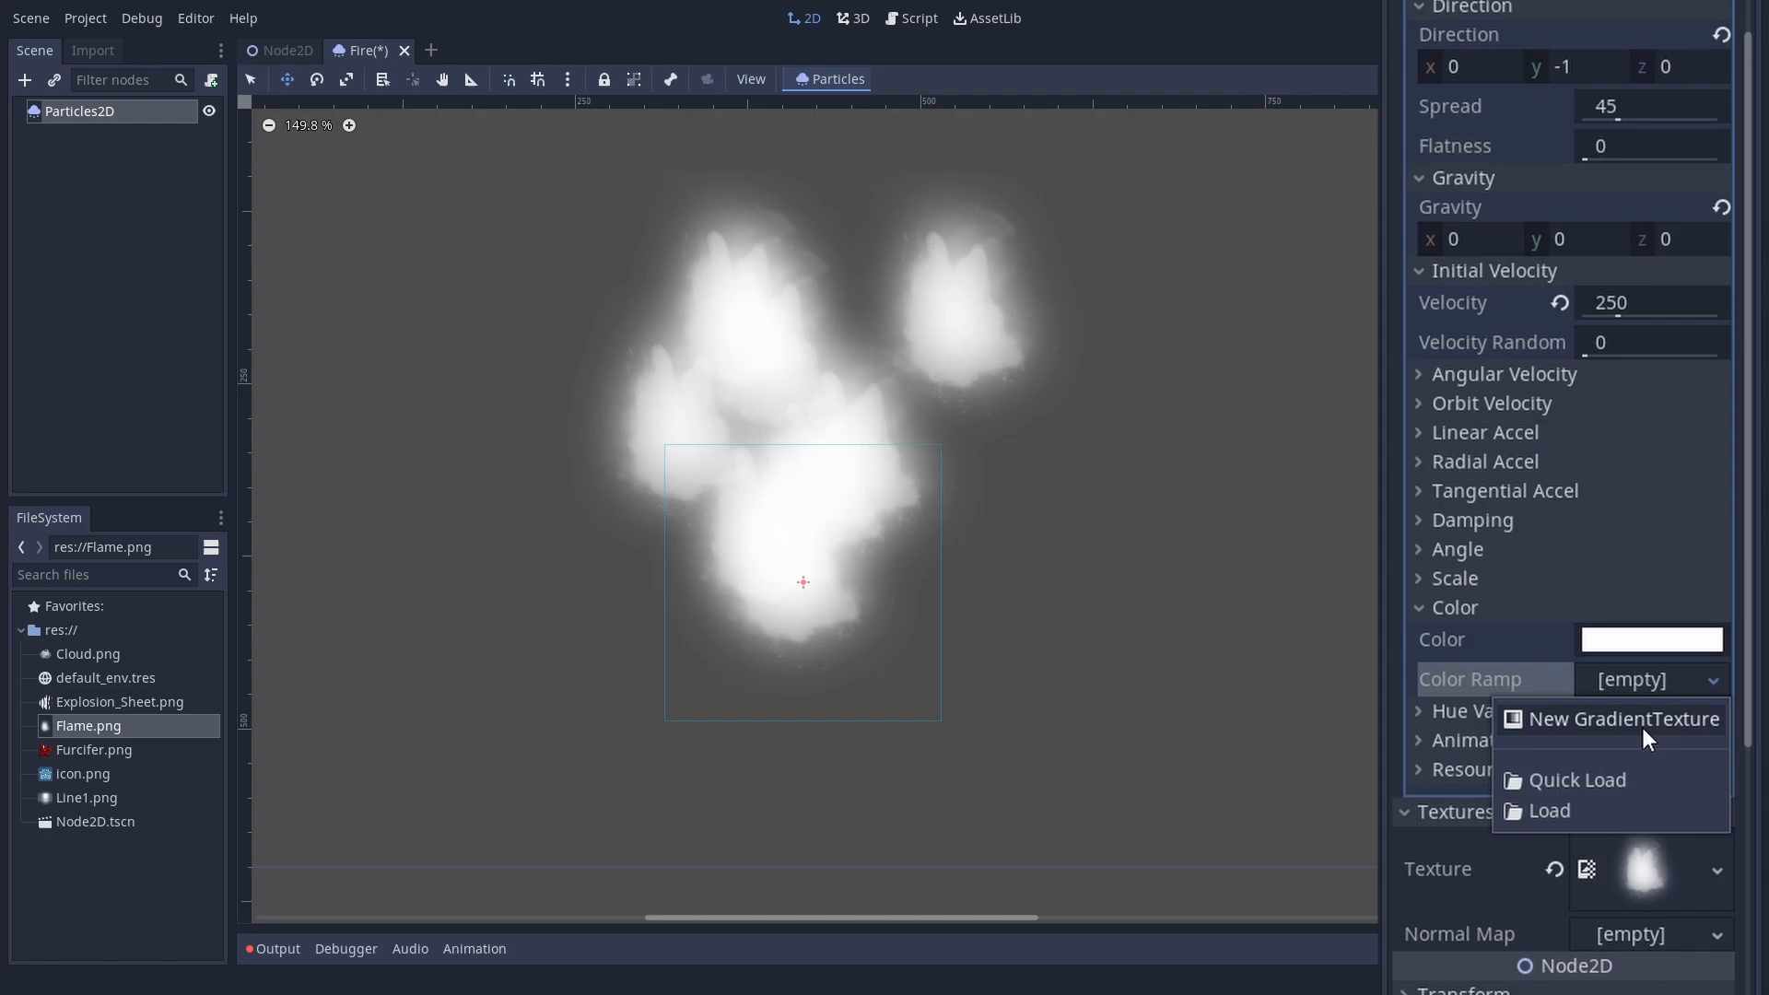
pyautogui.click(1622, 718)
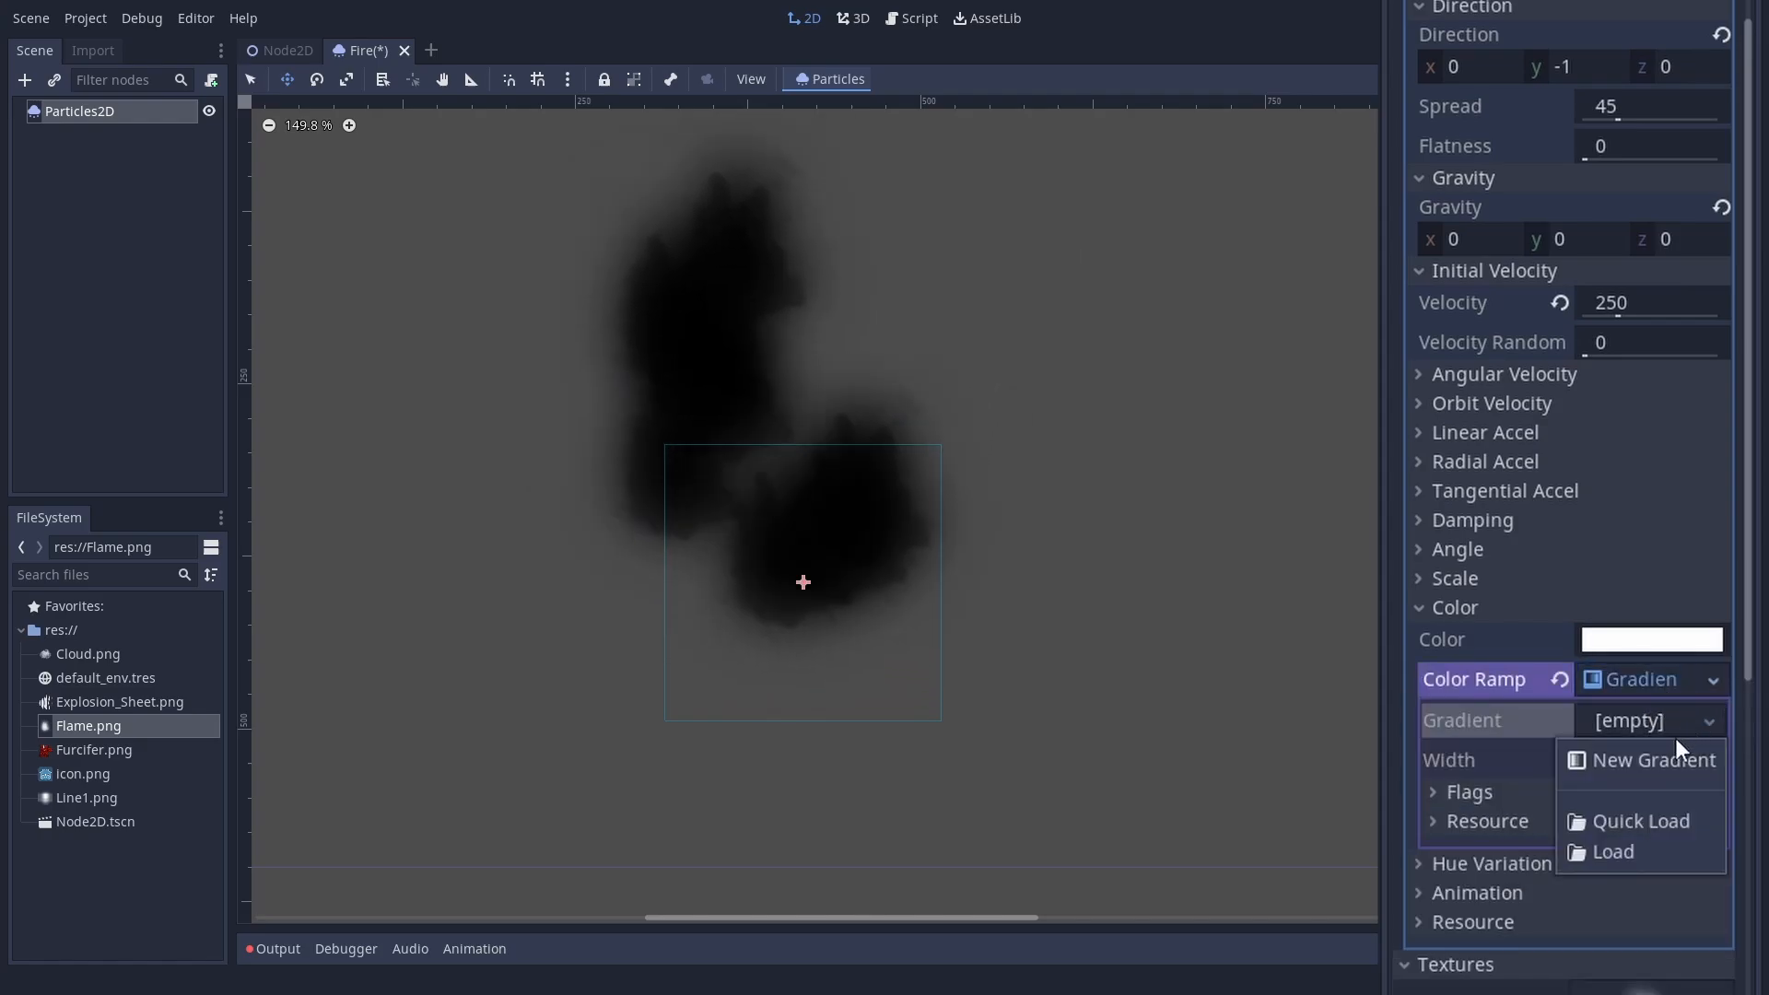
pyautogui.click(1652, 759)
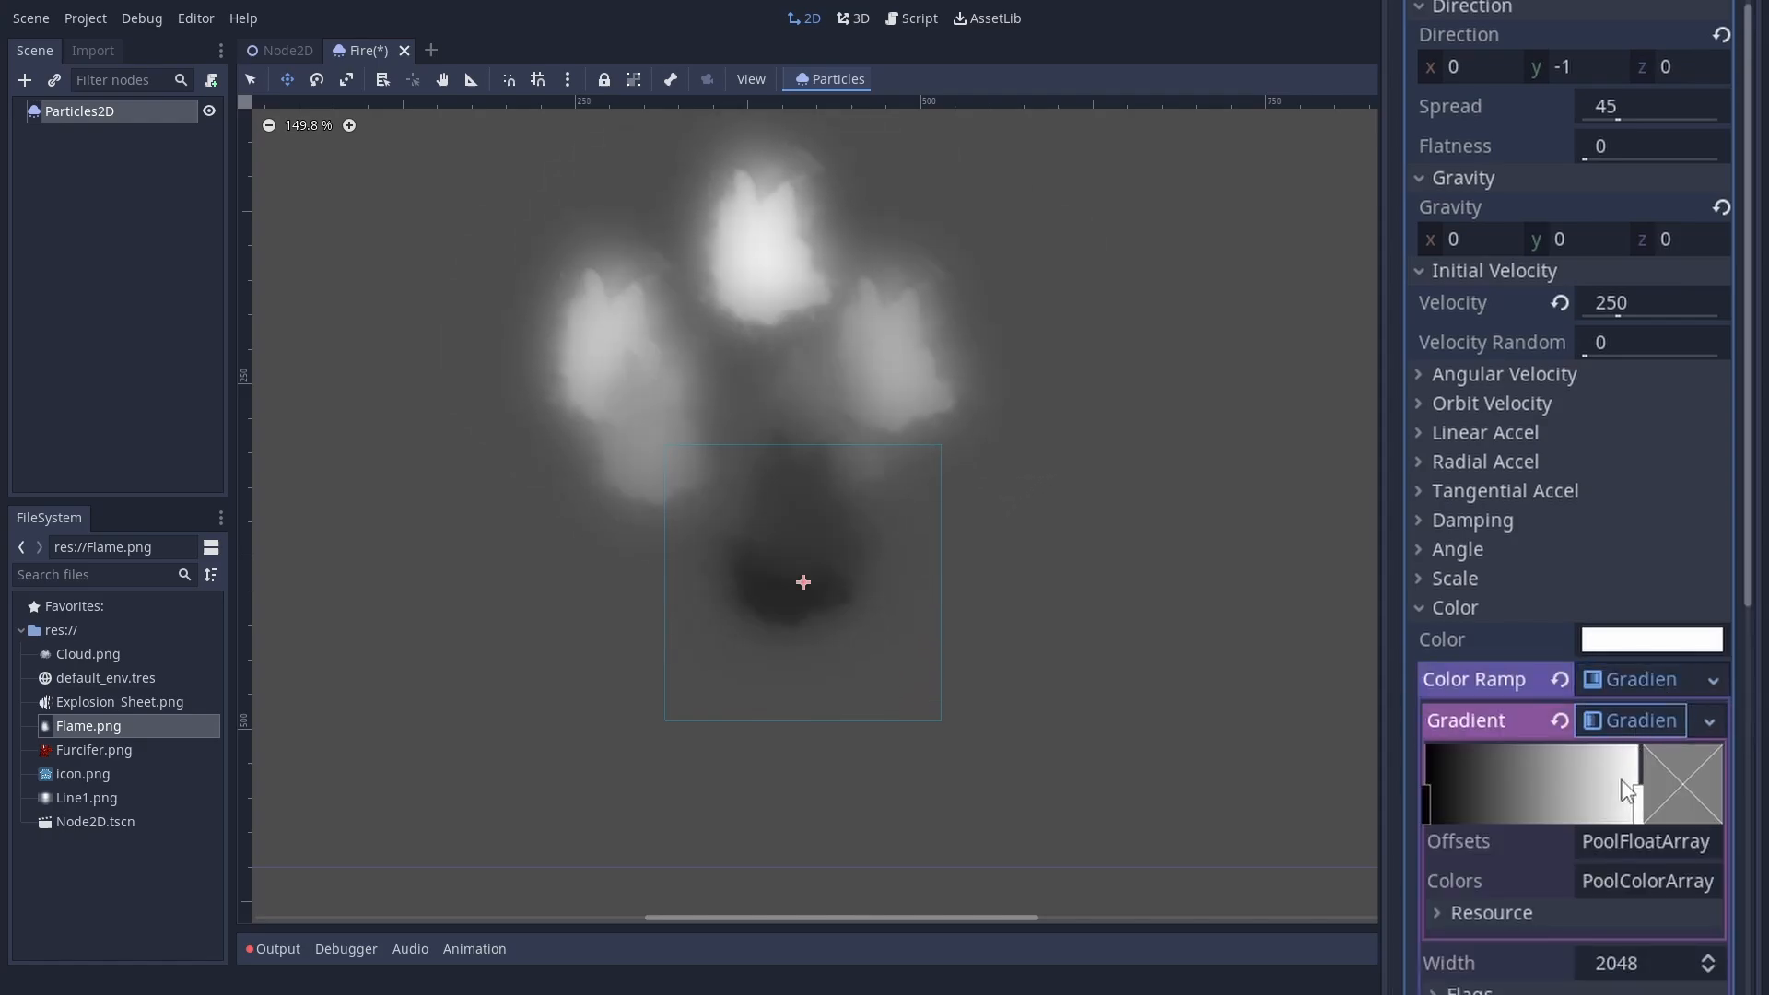
pyautogui.scroll(-3)
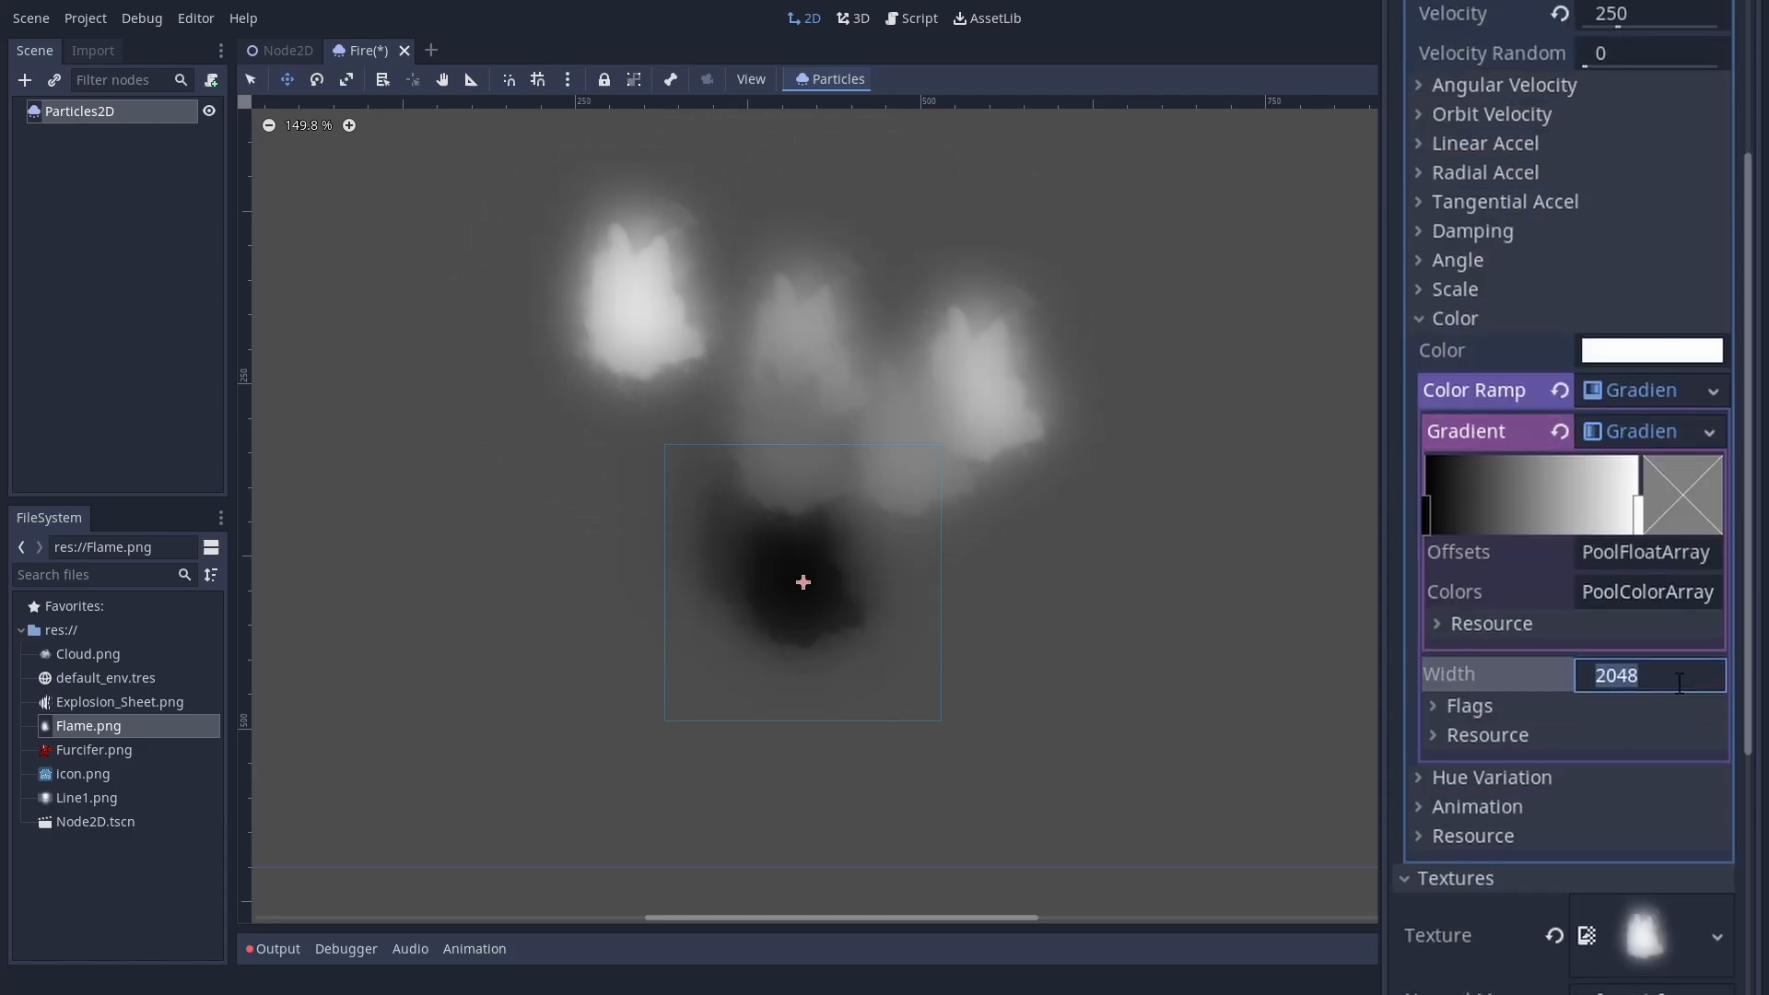
pyautogui.write('100')
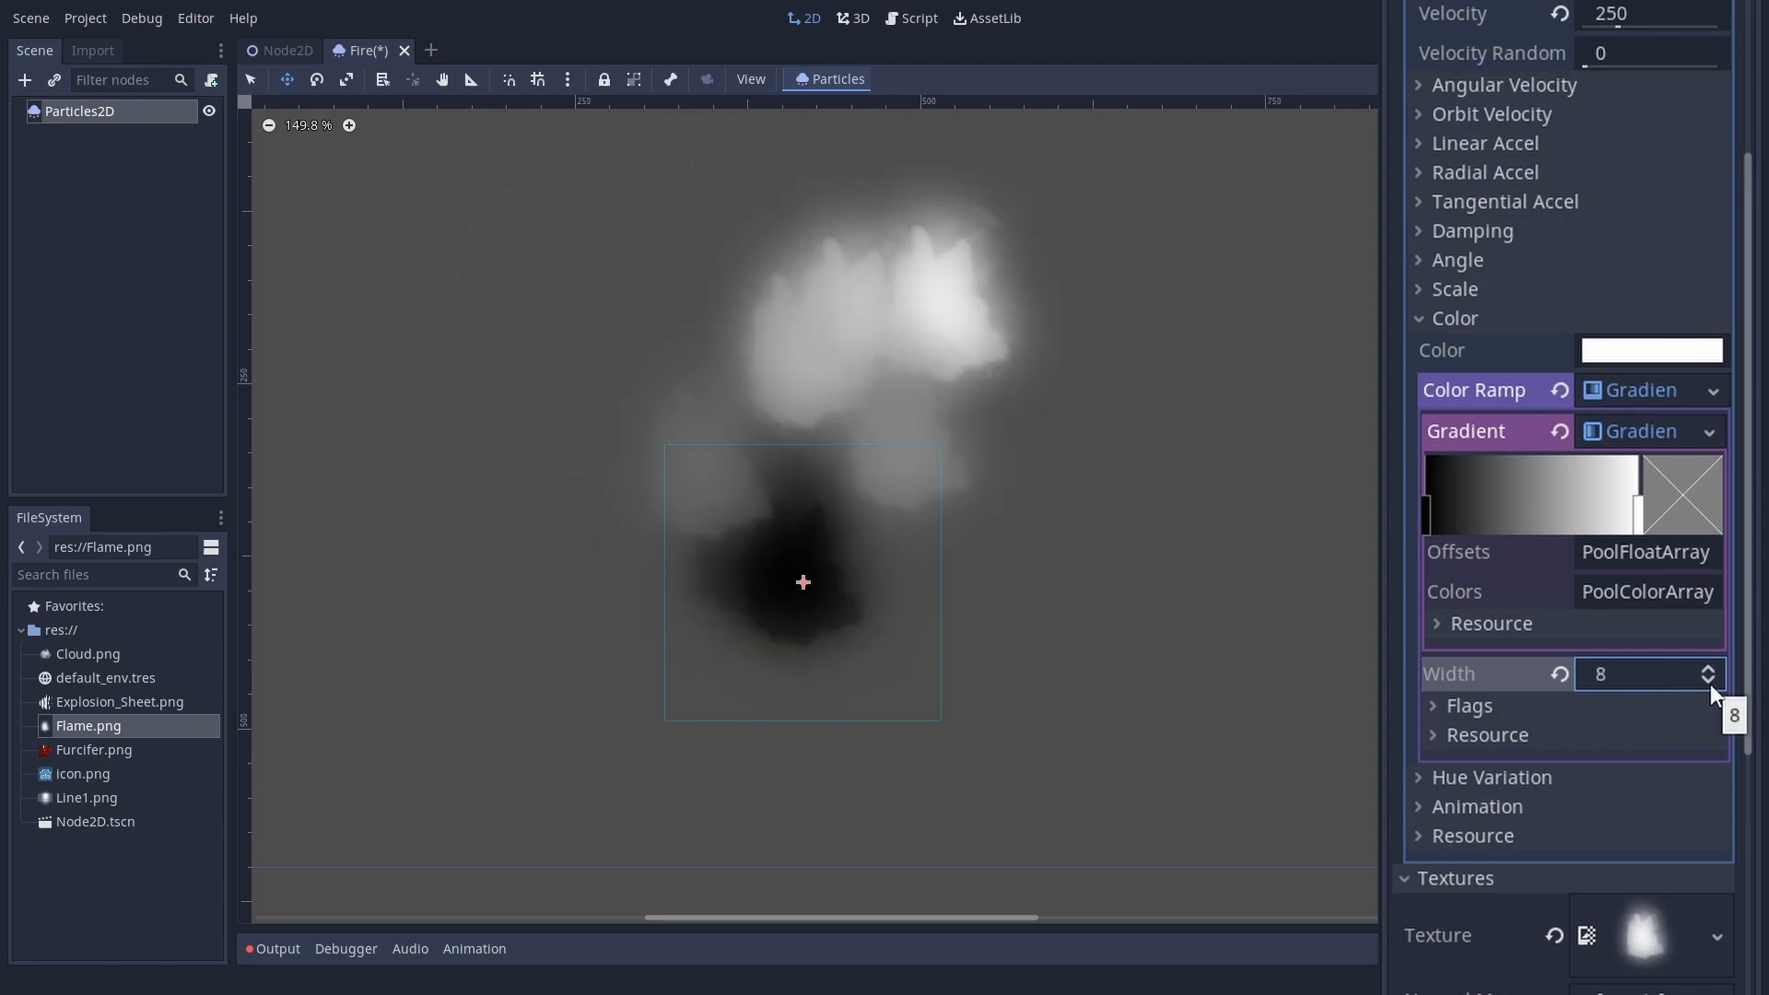
pyautogui.click(1705, 680)
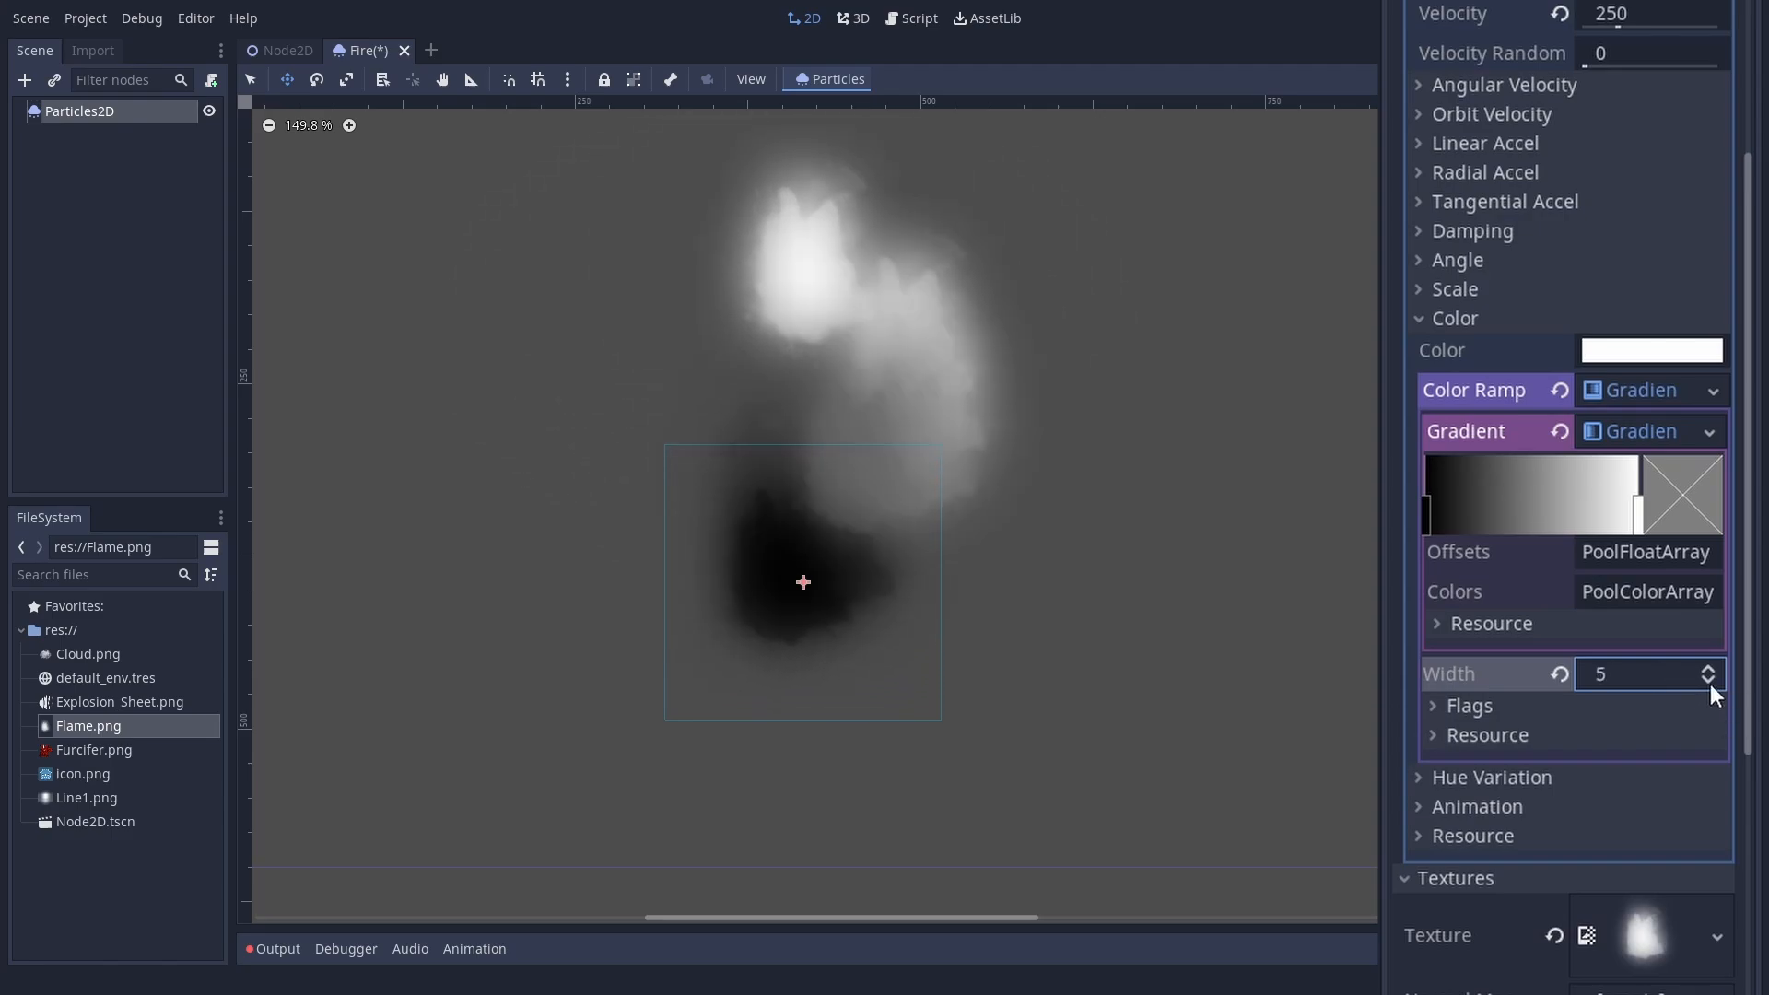
pyautogui.click(1707, 681)
pyautogui.write('100')
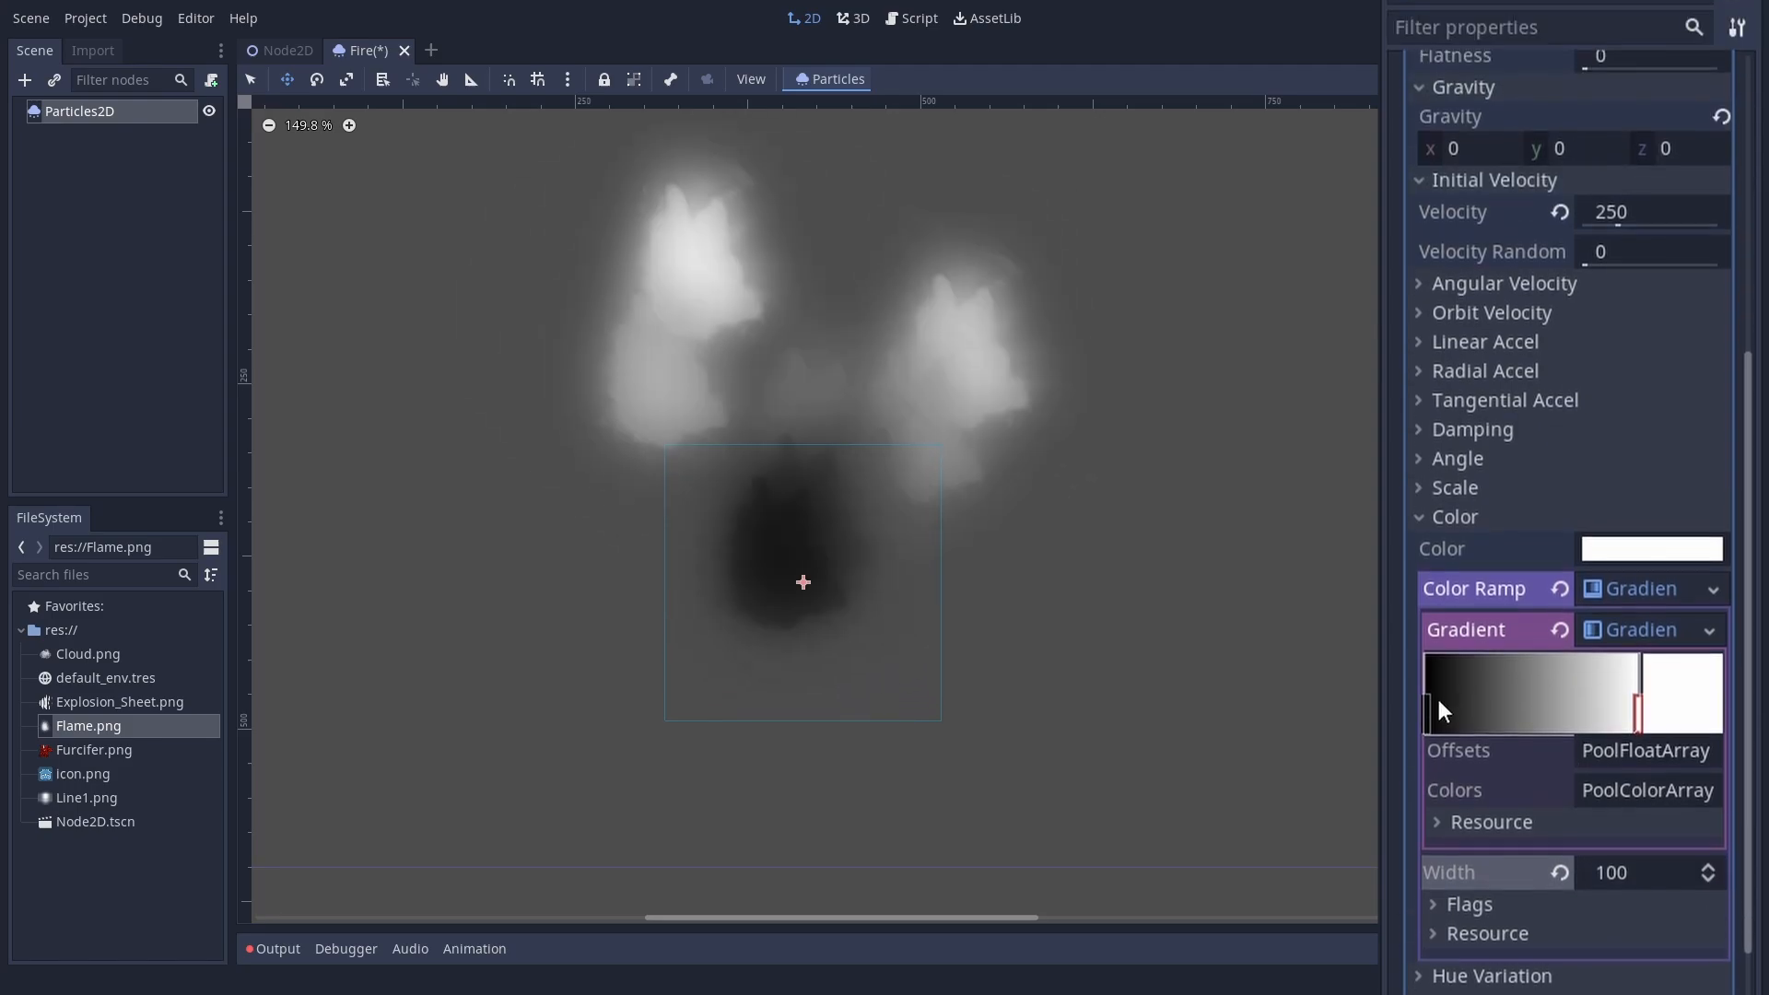
# Step: Edit the gradient stops from yellow through orange to red, transparent at the ends
pyautogui.click(1430, 694)
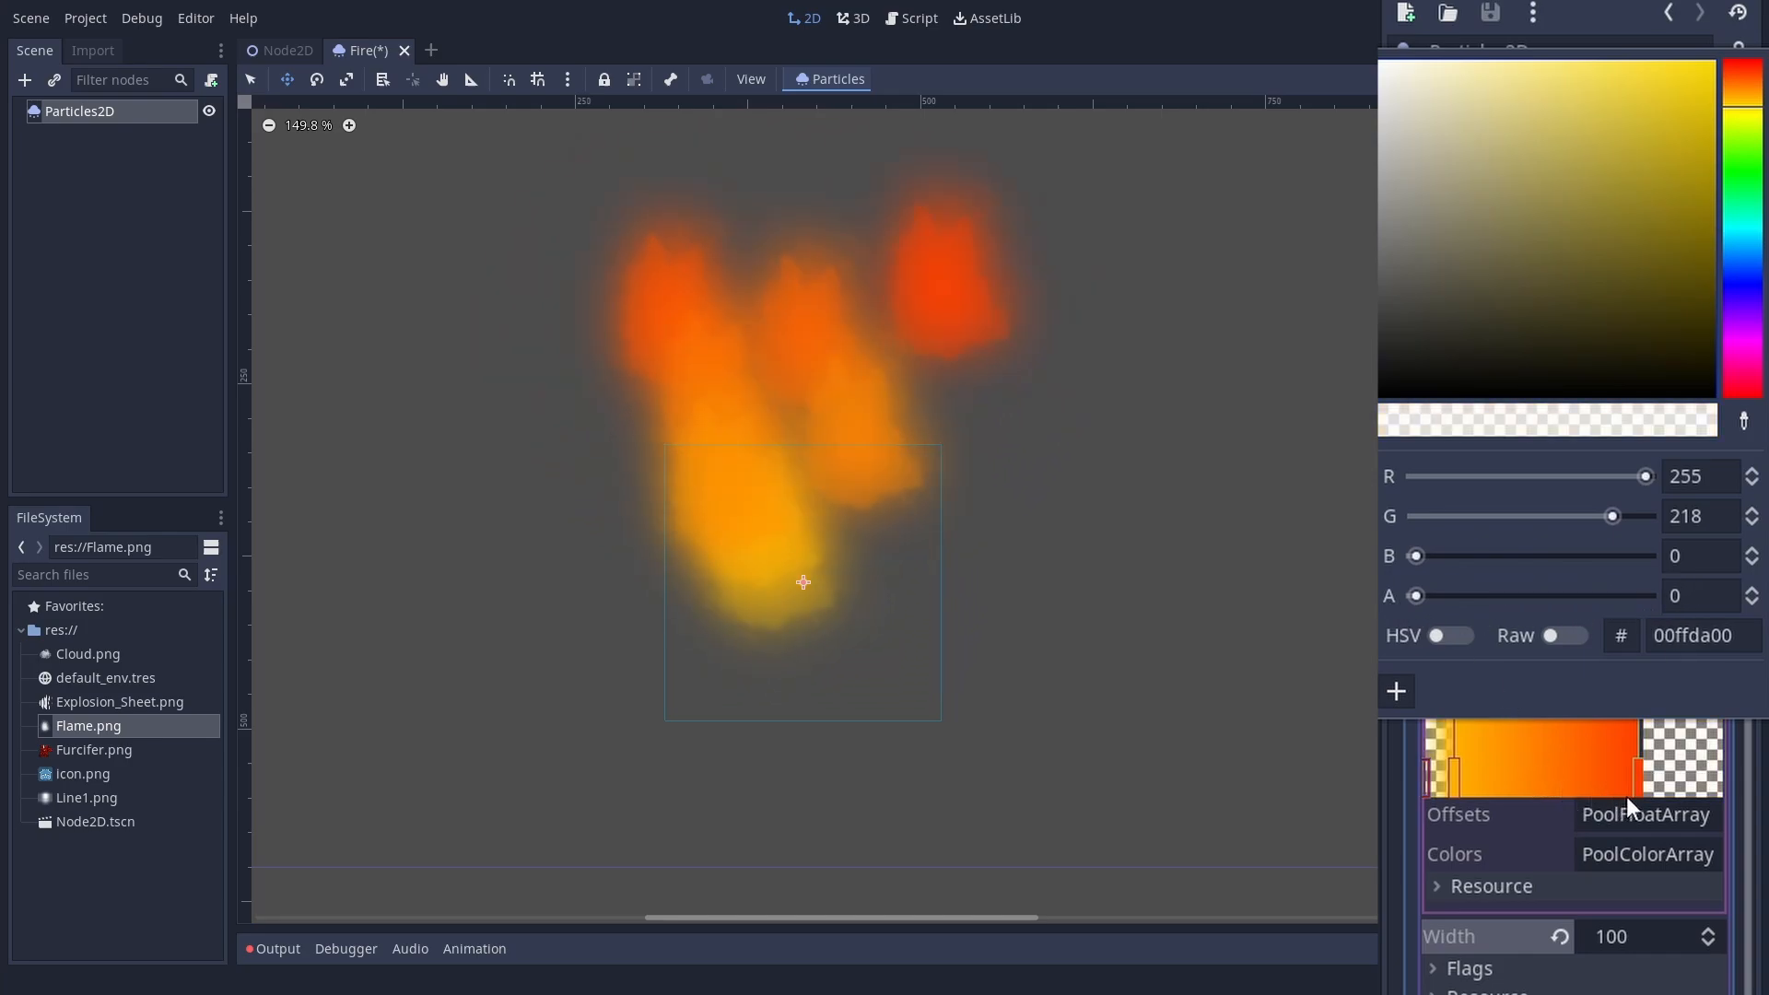
pyautogui.click(1737, 80)
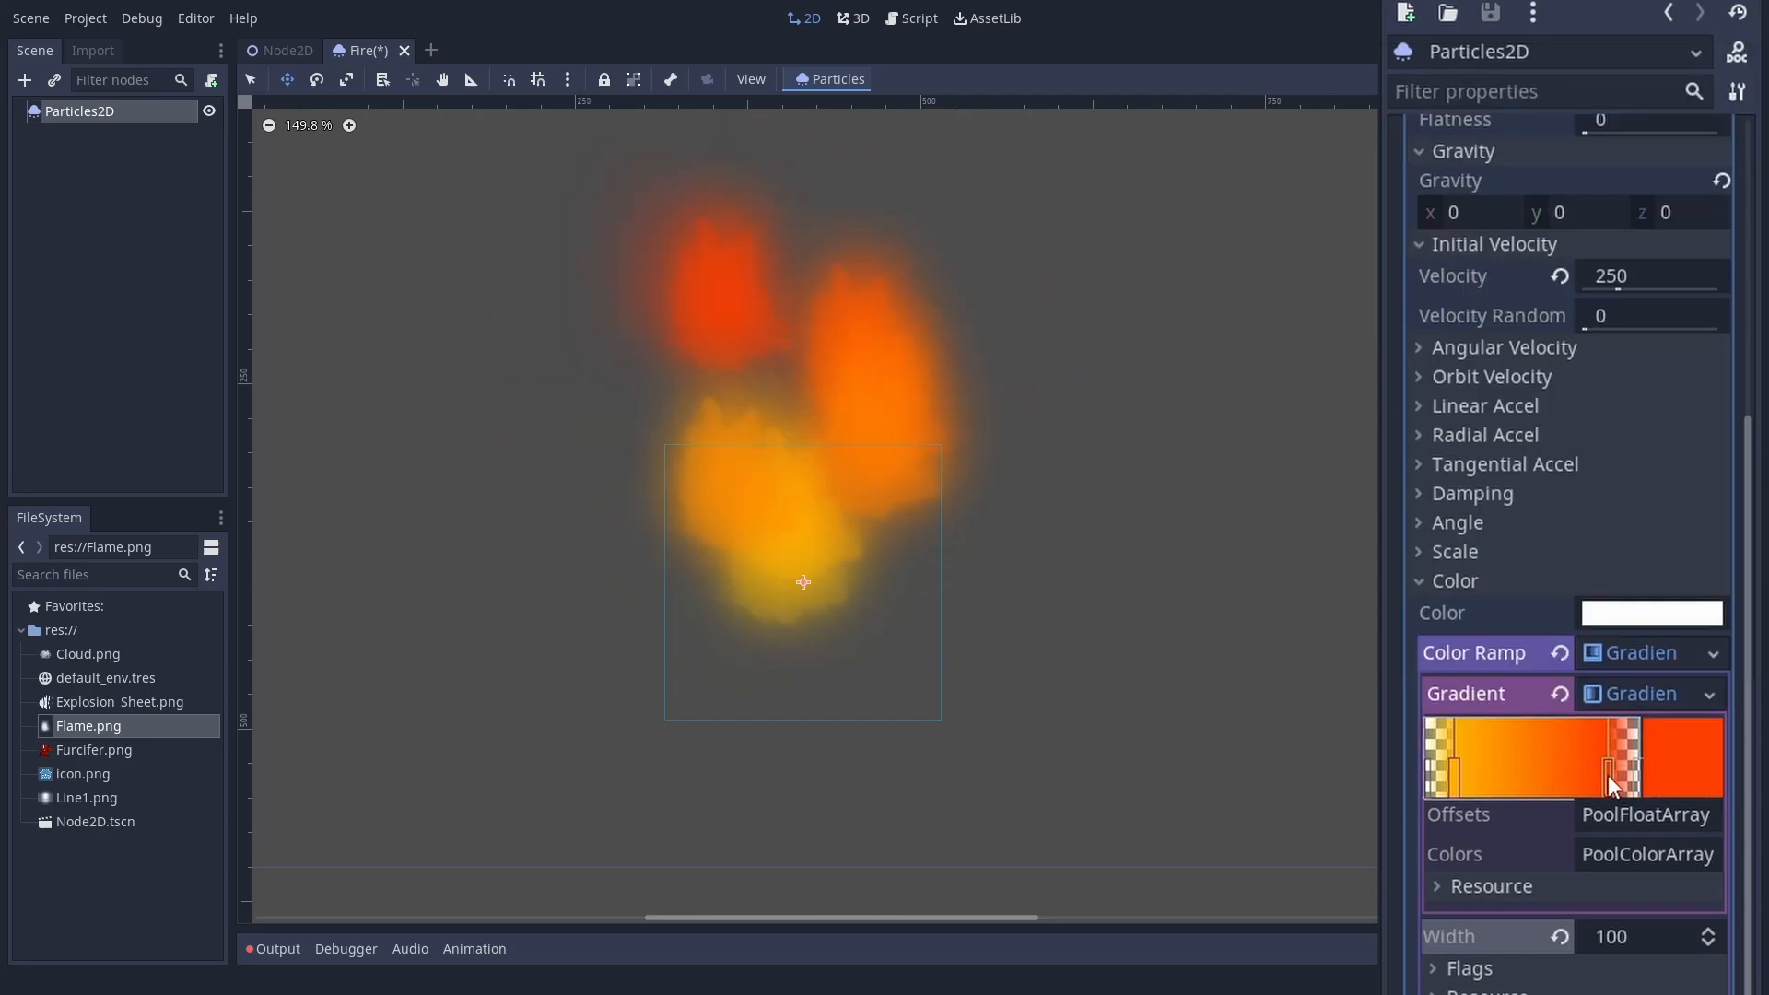
pyautogui.click(1607, 784)
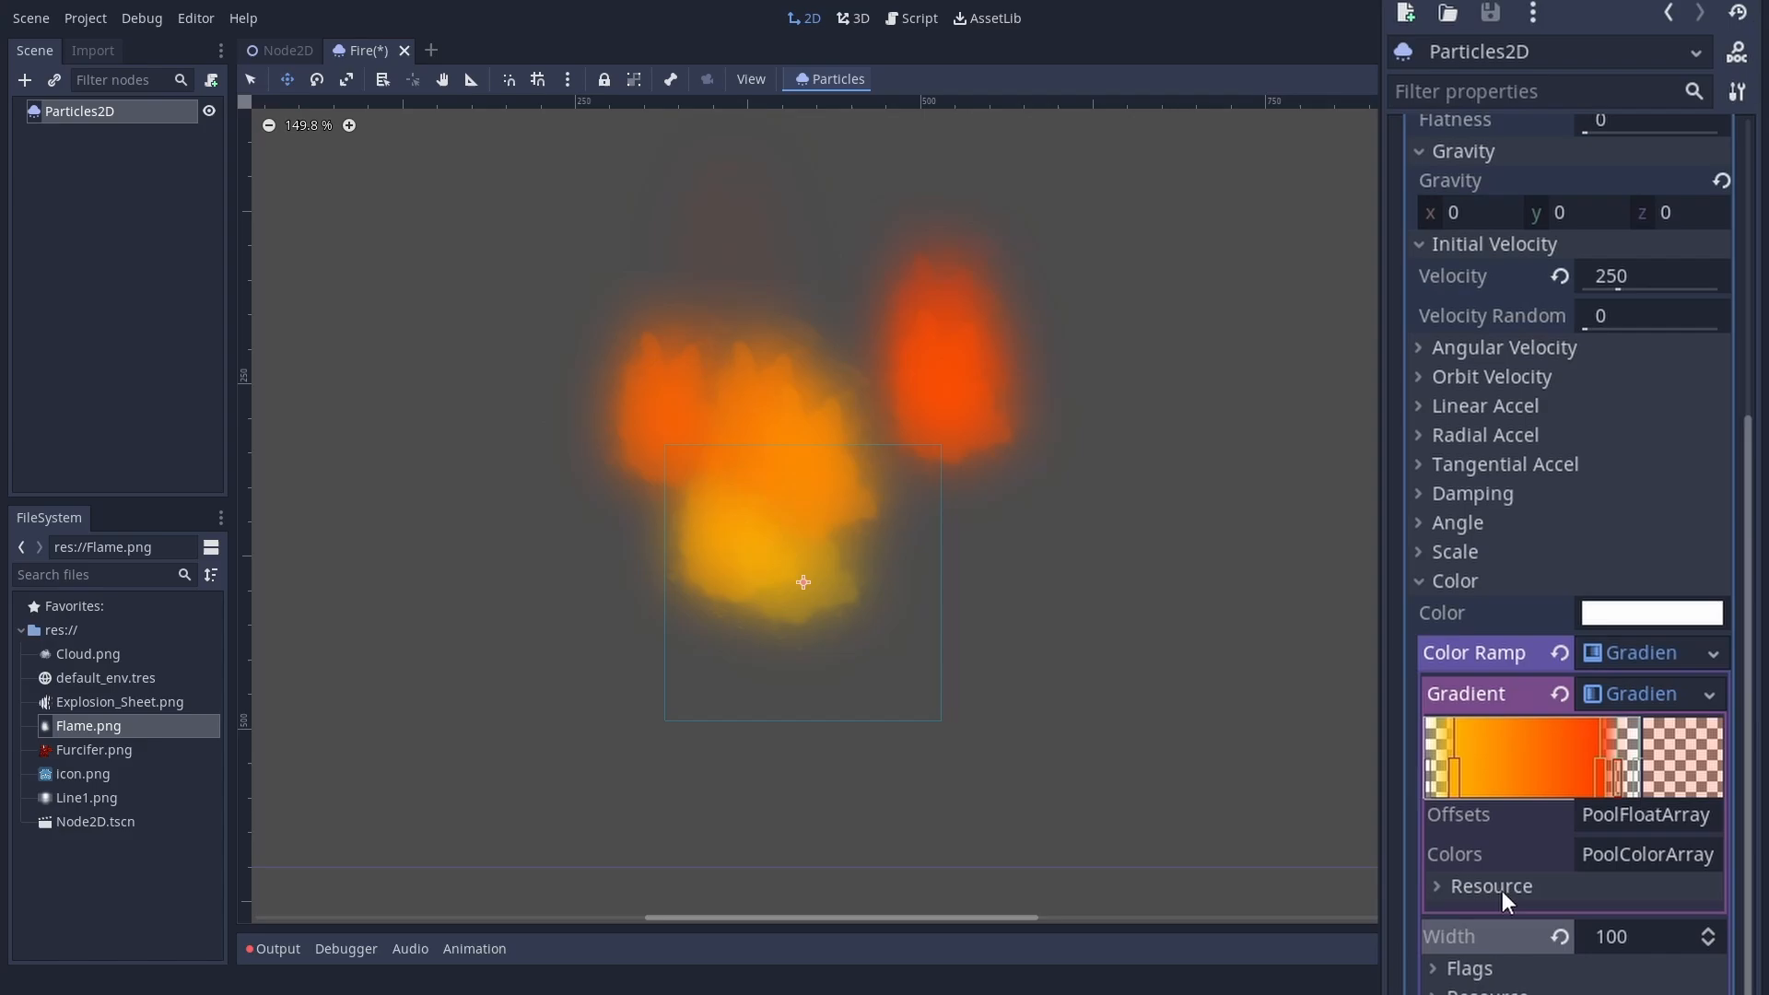
pyautogui.scroll(-3)
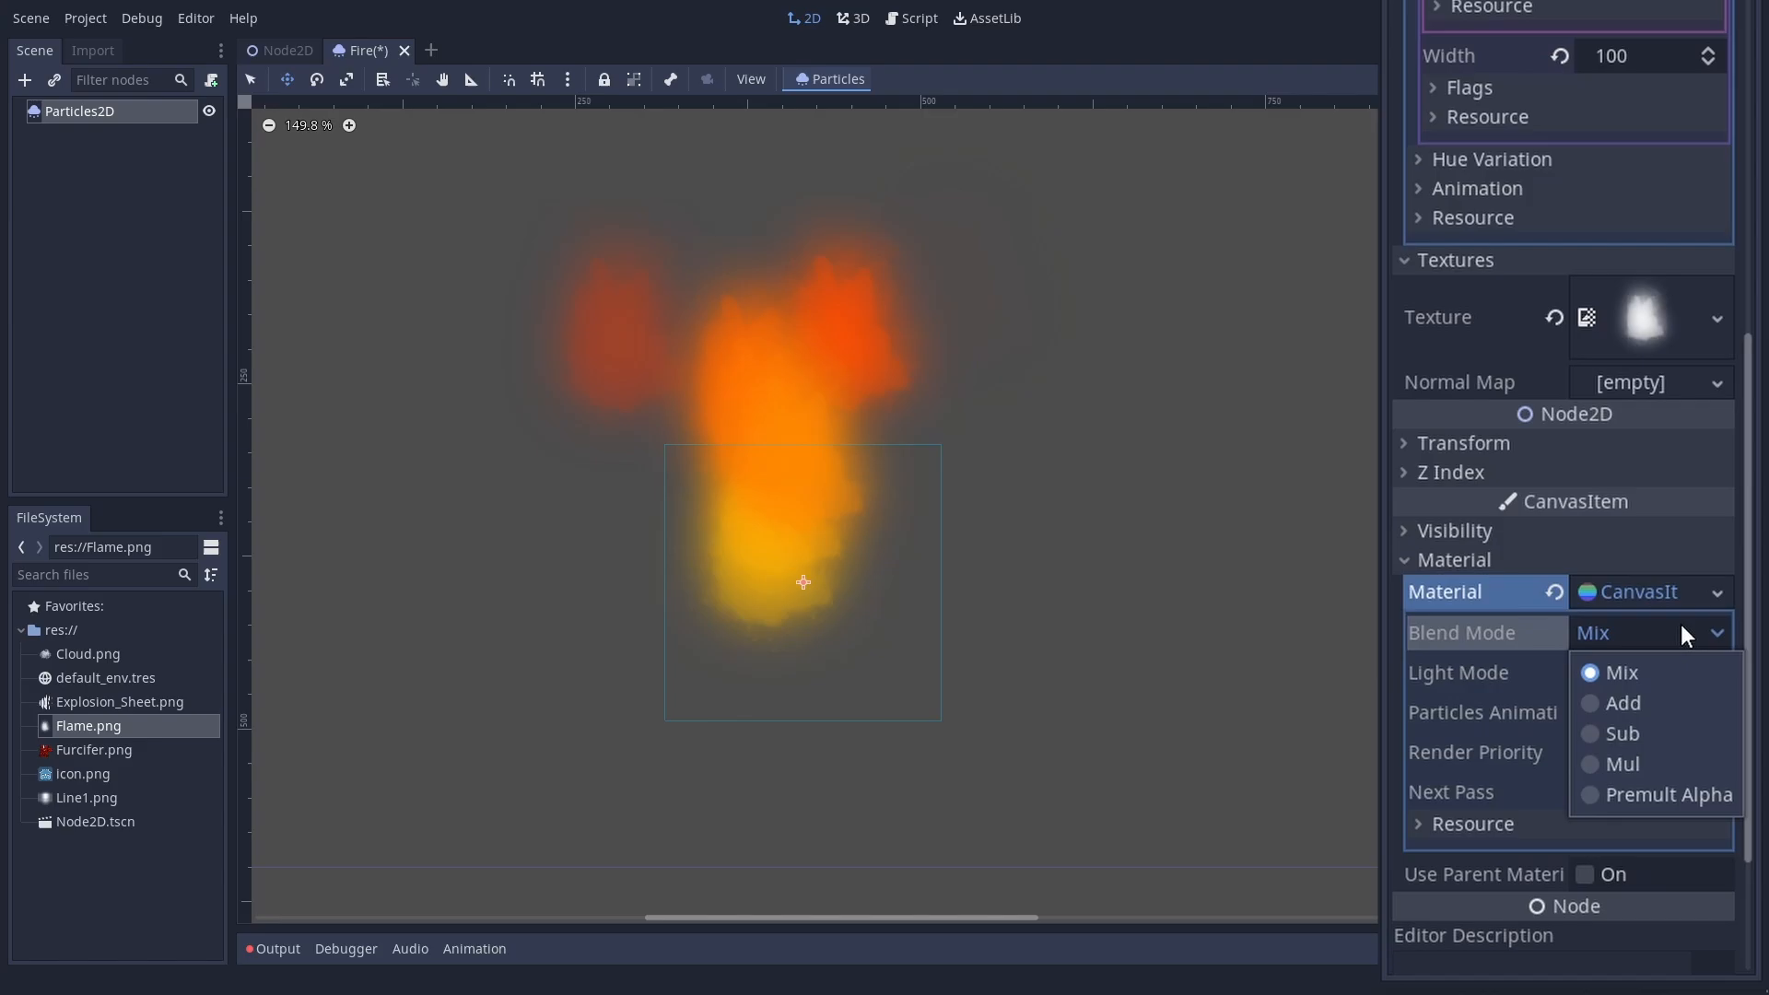
# Step: Give the flame a CanvasItemMaterial with Blend Mode set to Add
pyautogui.click(1622, 703)
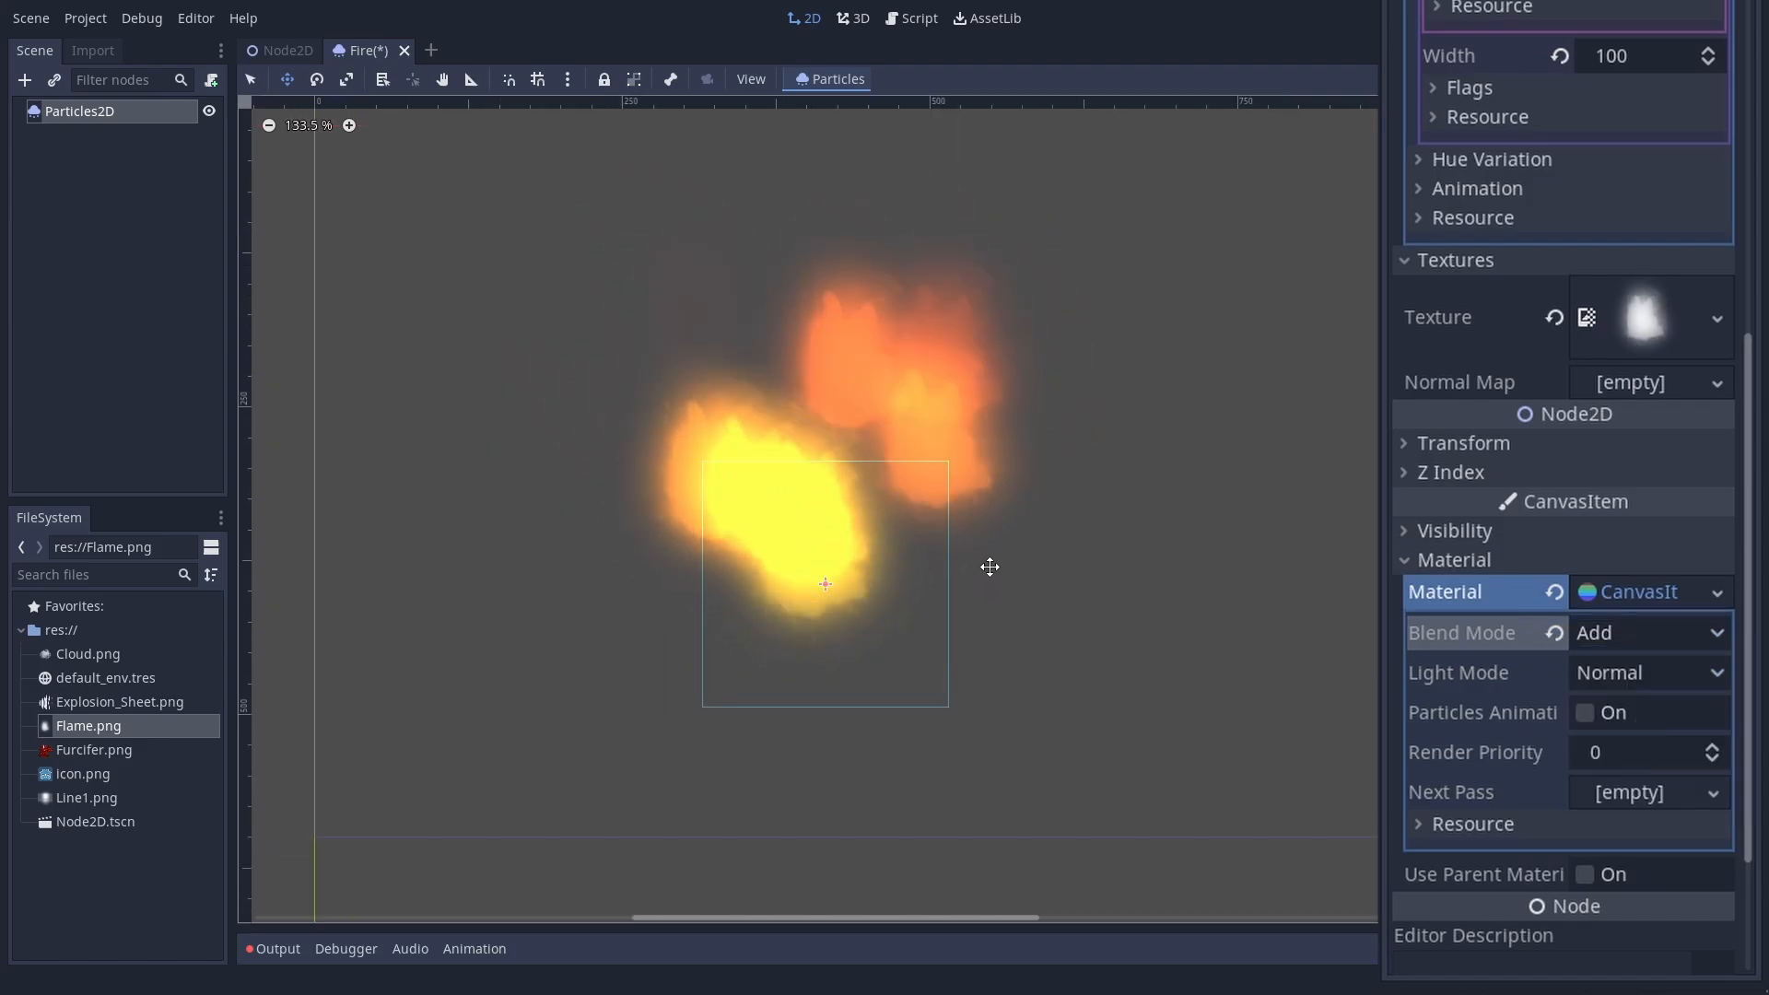
pyautogui.scroll(-3)
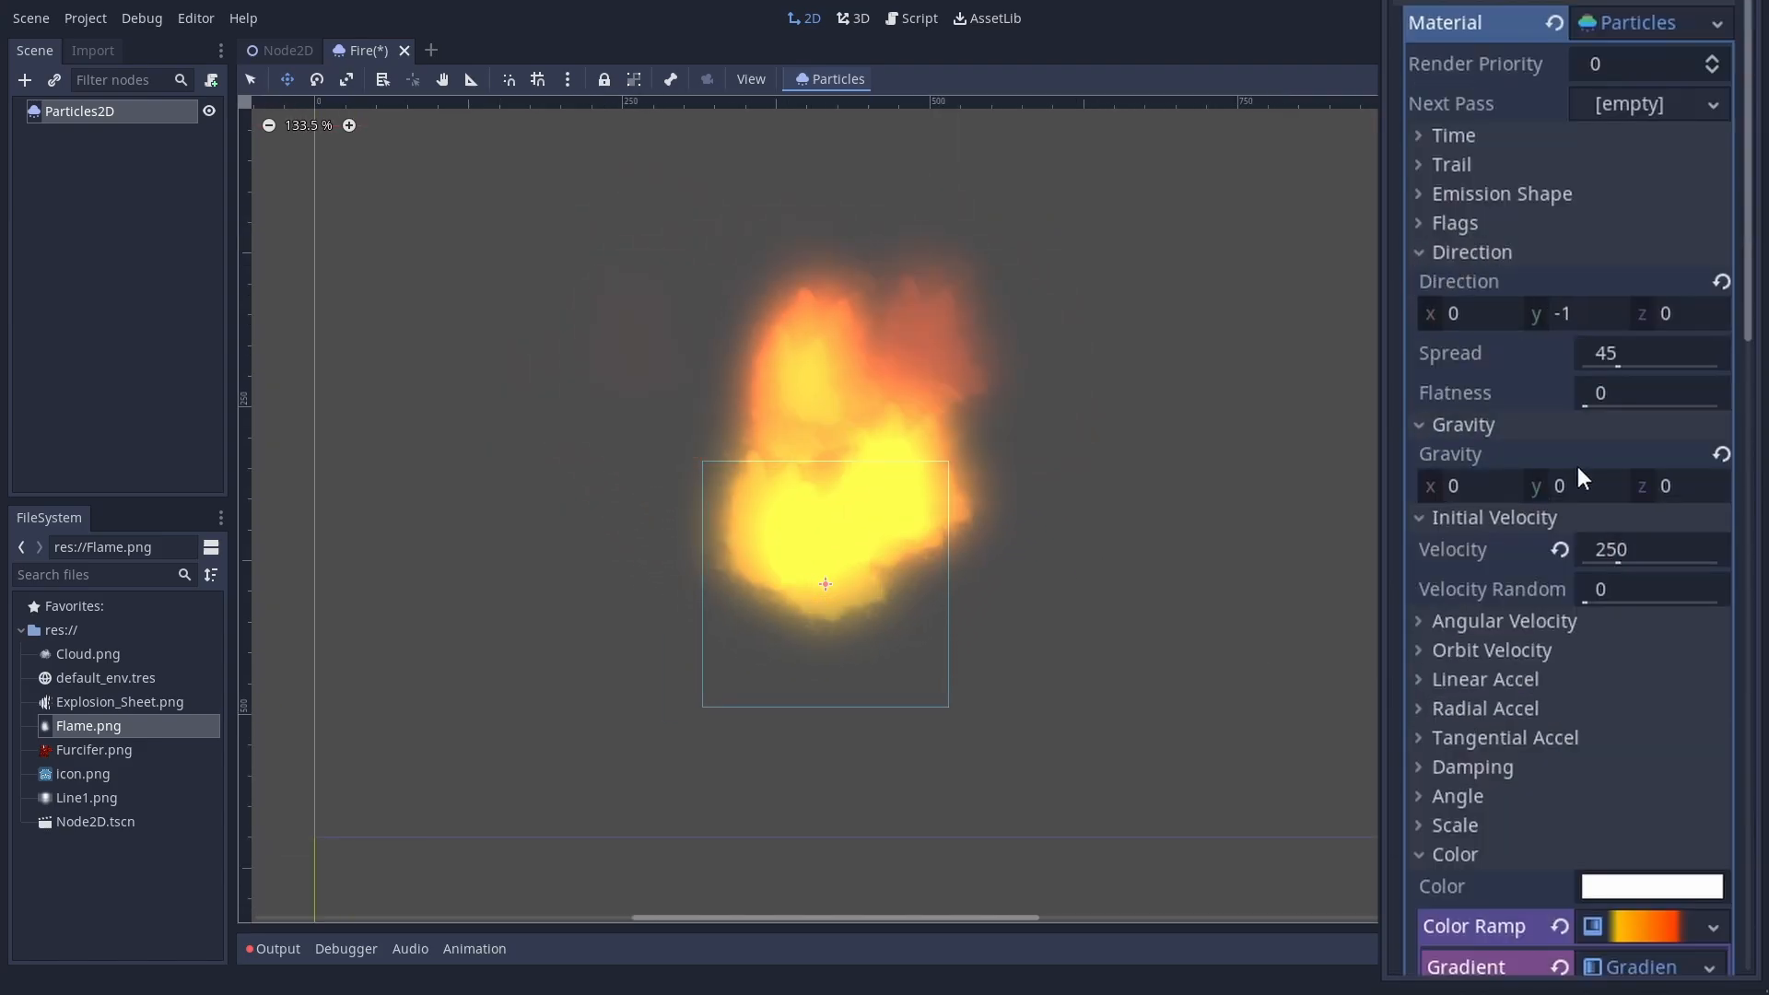
pyautogui.scroll(3)
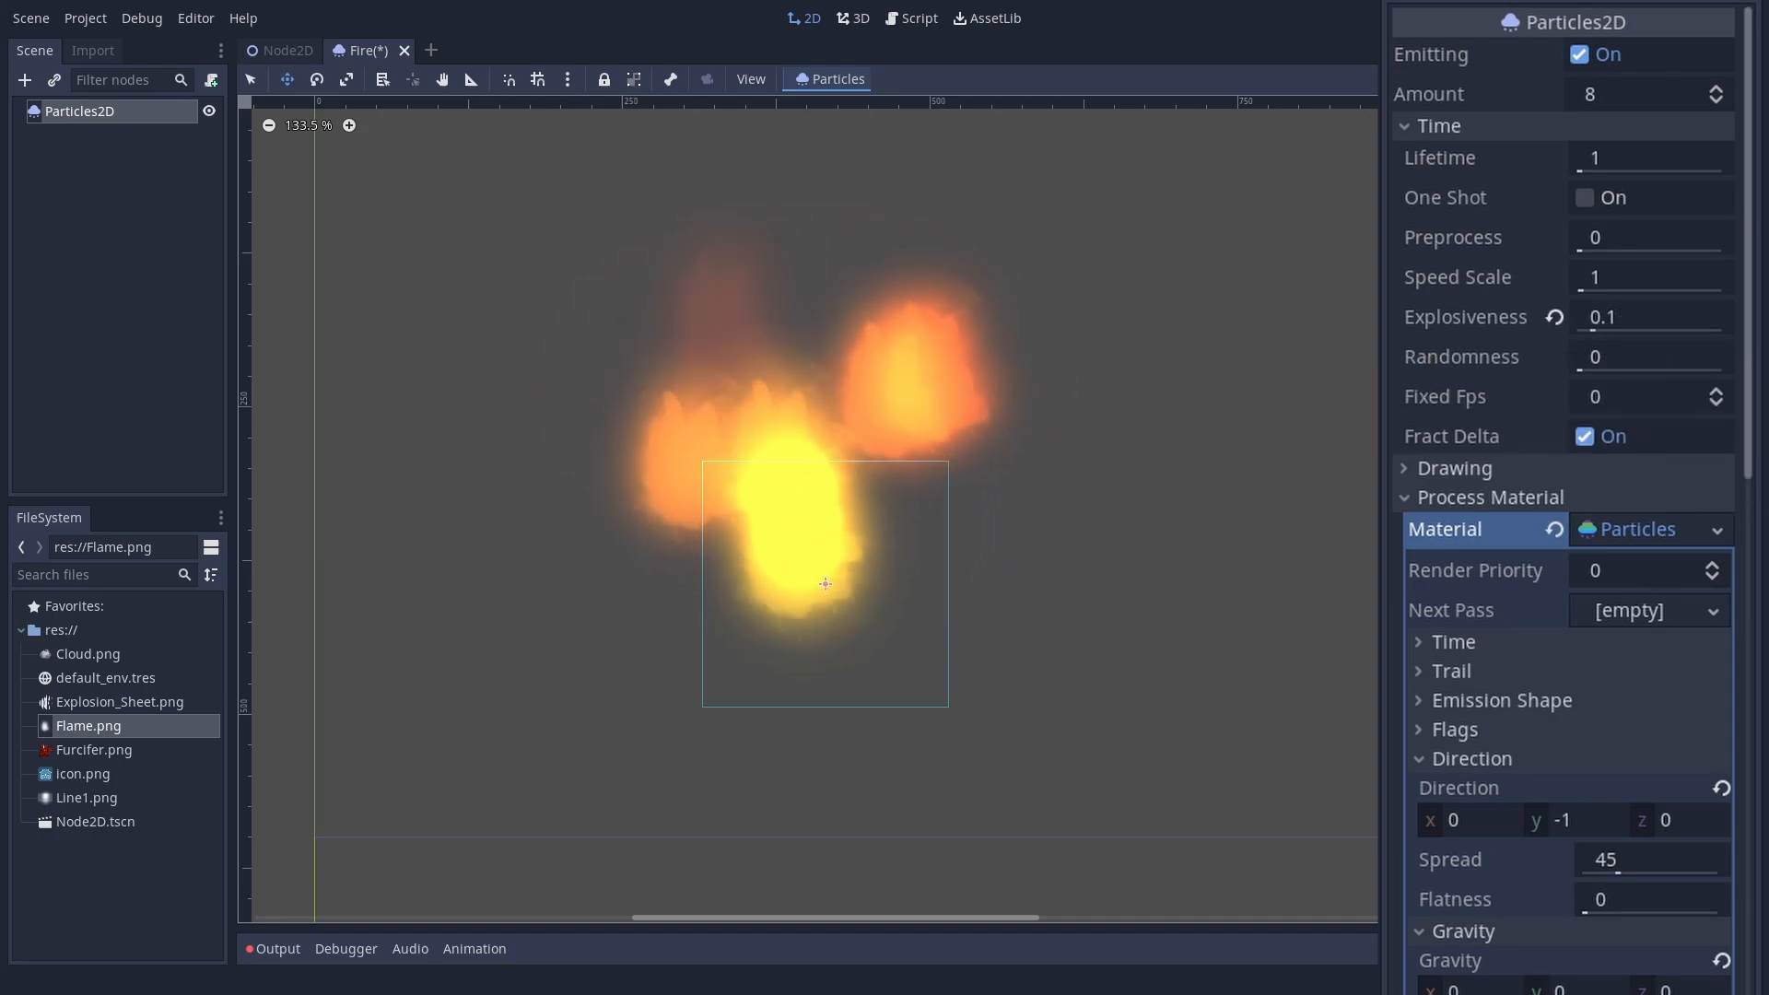
# Step: Enter a value of 30 in the material's lifetime settings
pyautogui.scroll(-3)
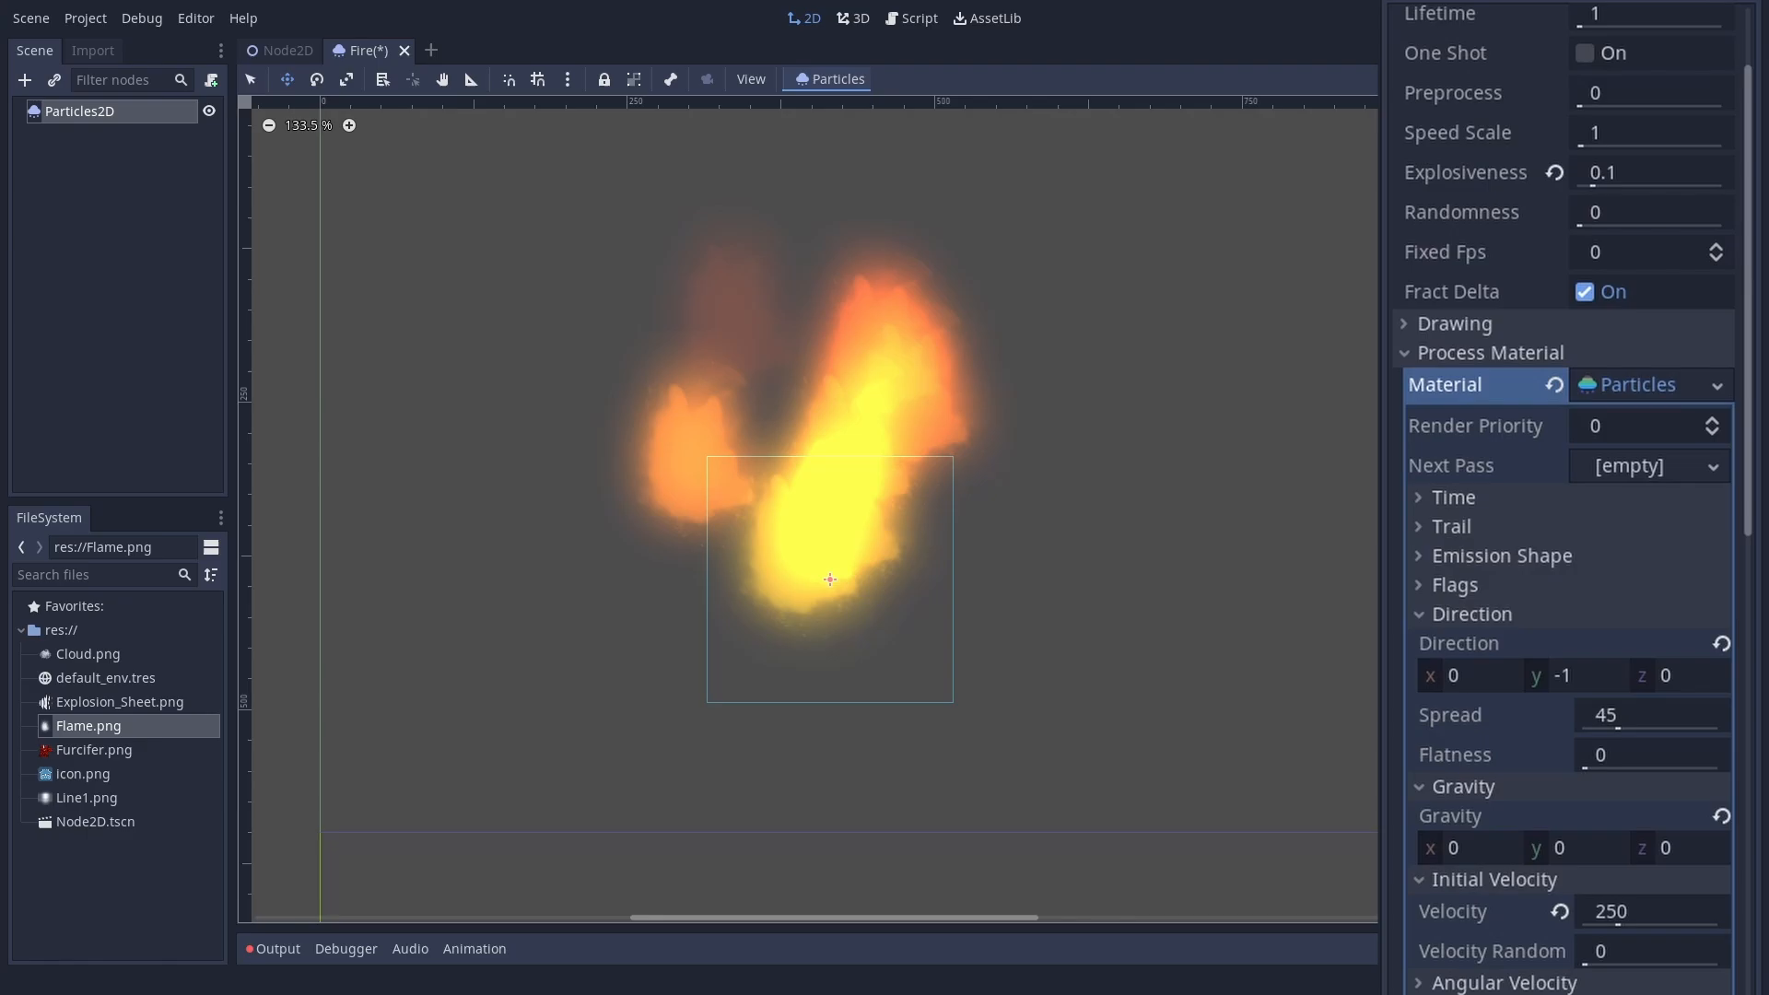
pyautogui.click(1452, 497)
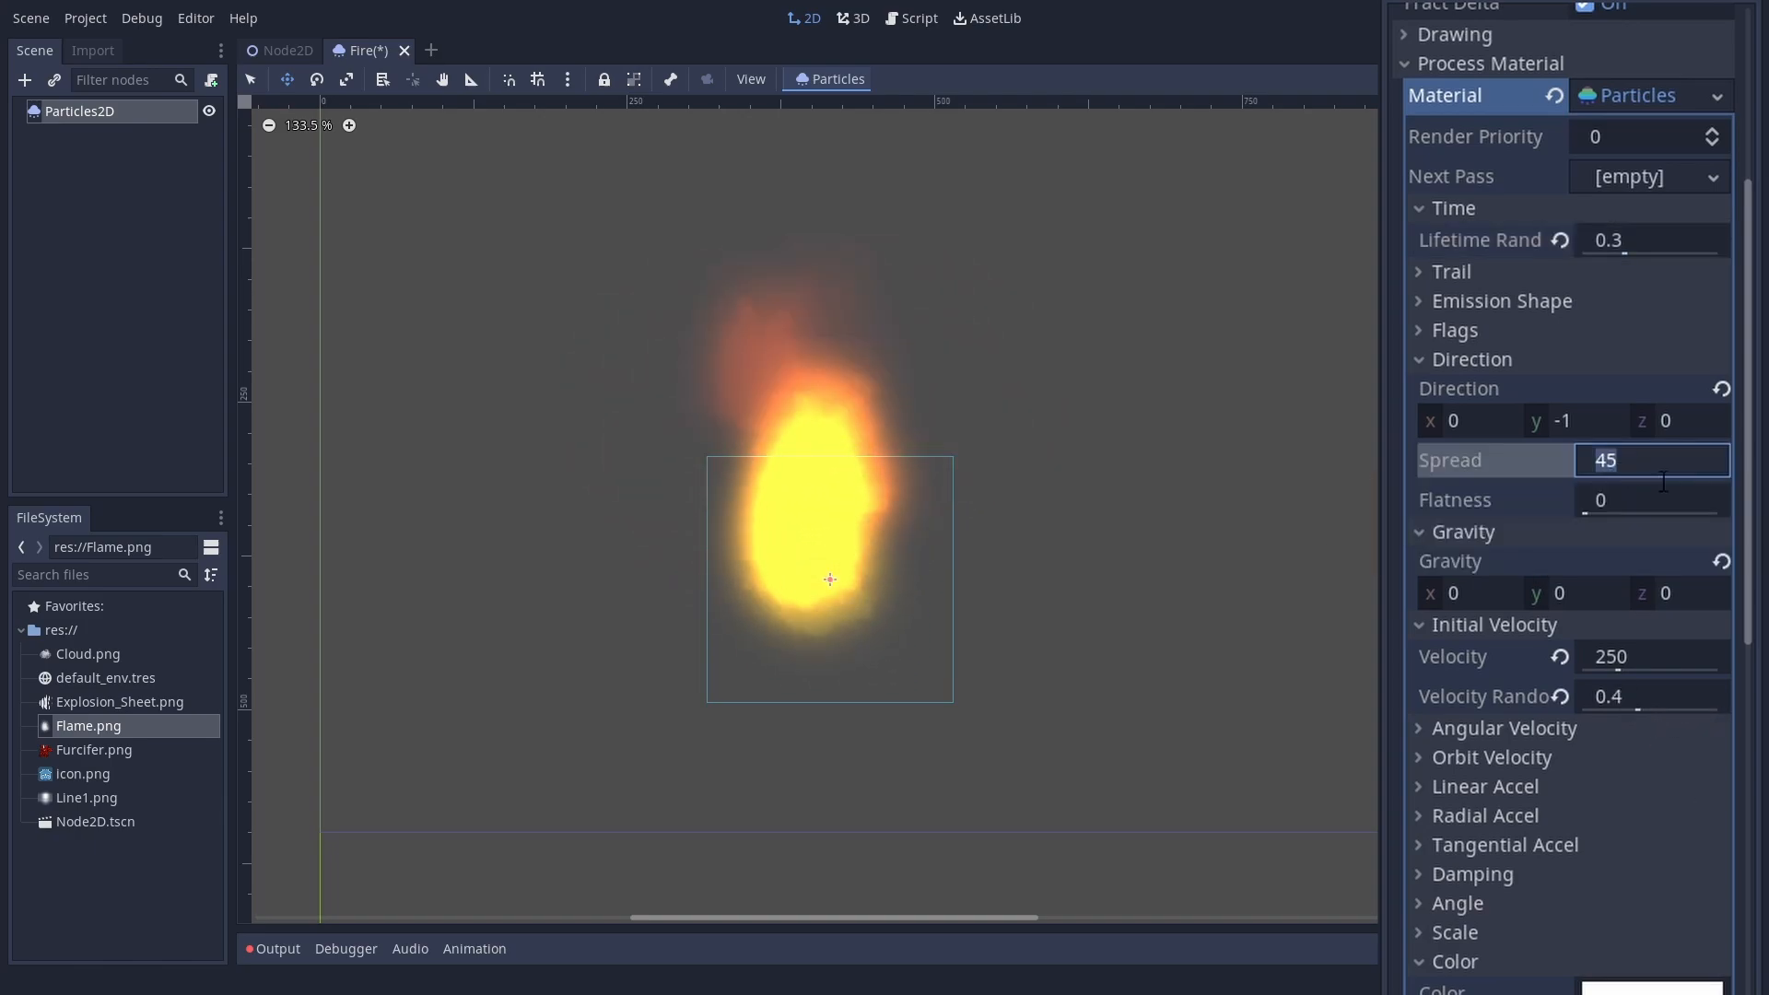
pyautogui.write('30')
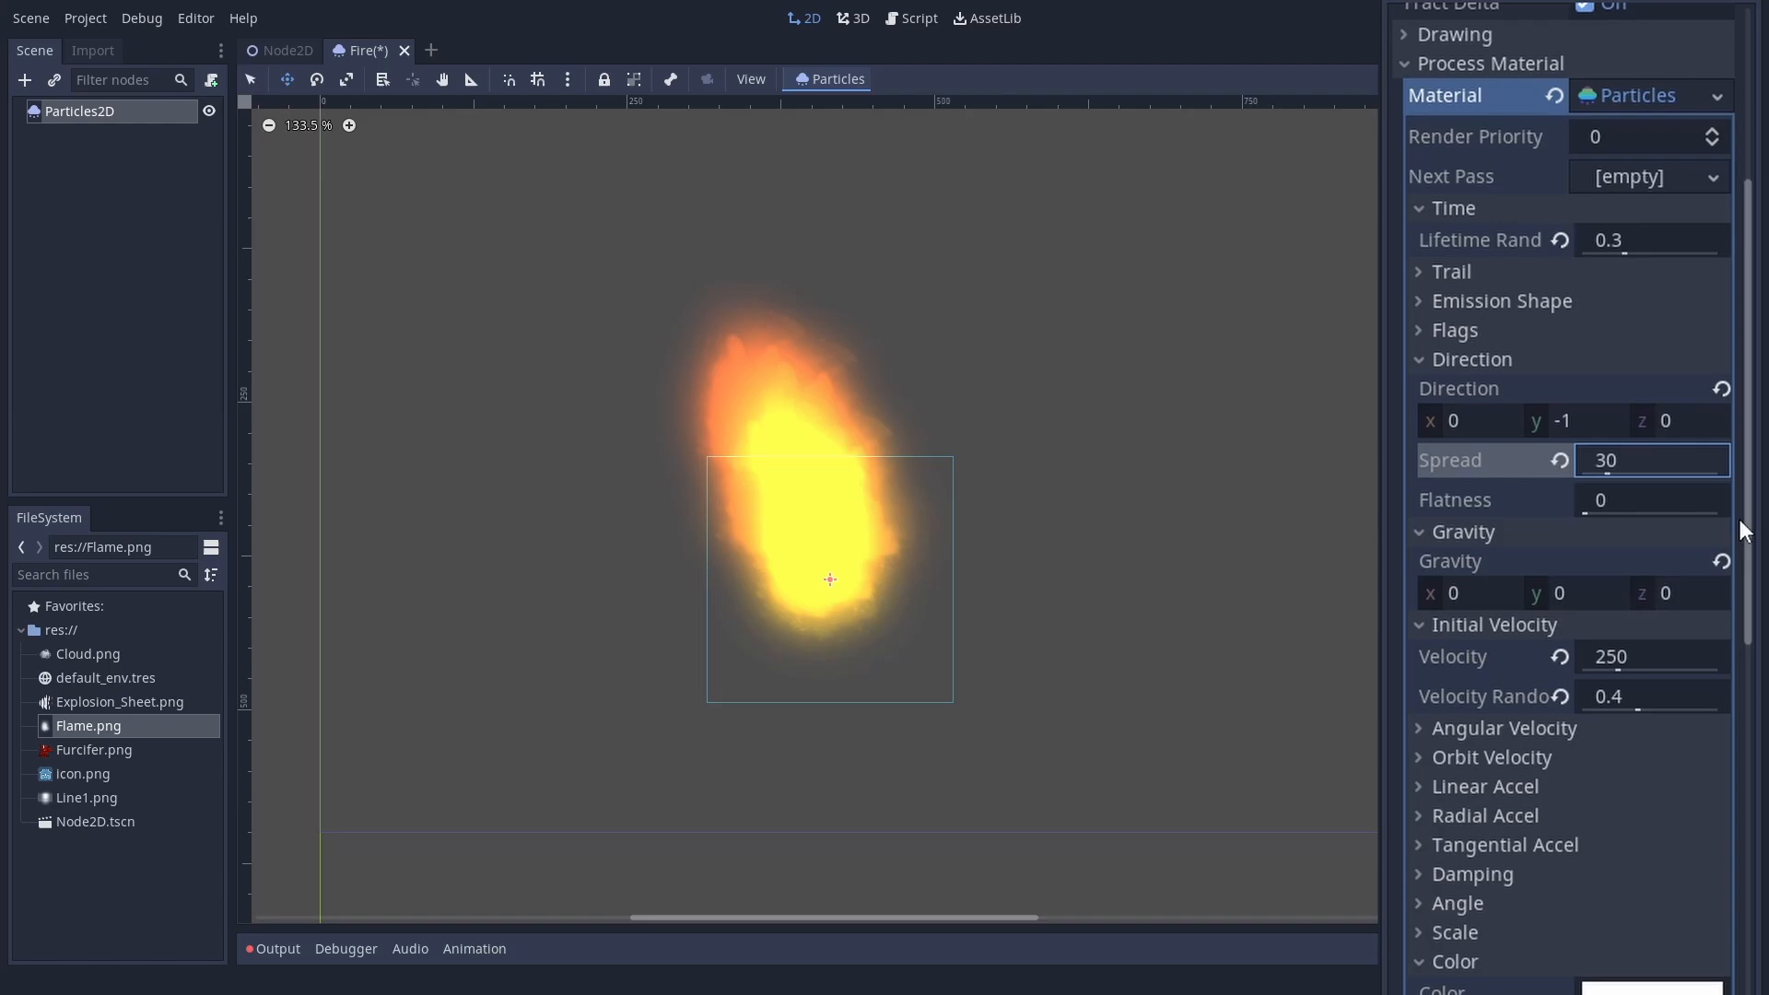
pyautogui.scroll(3)
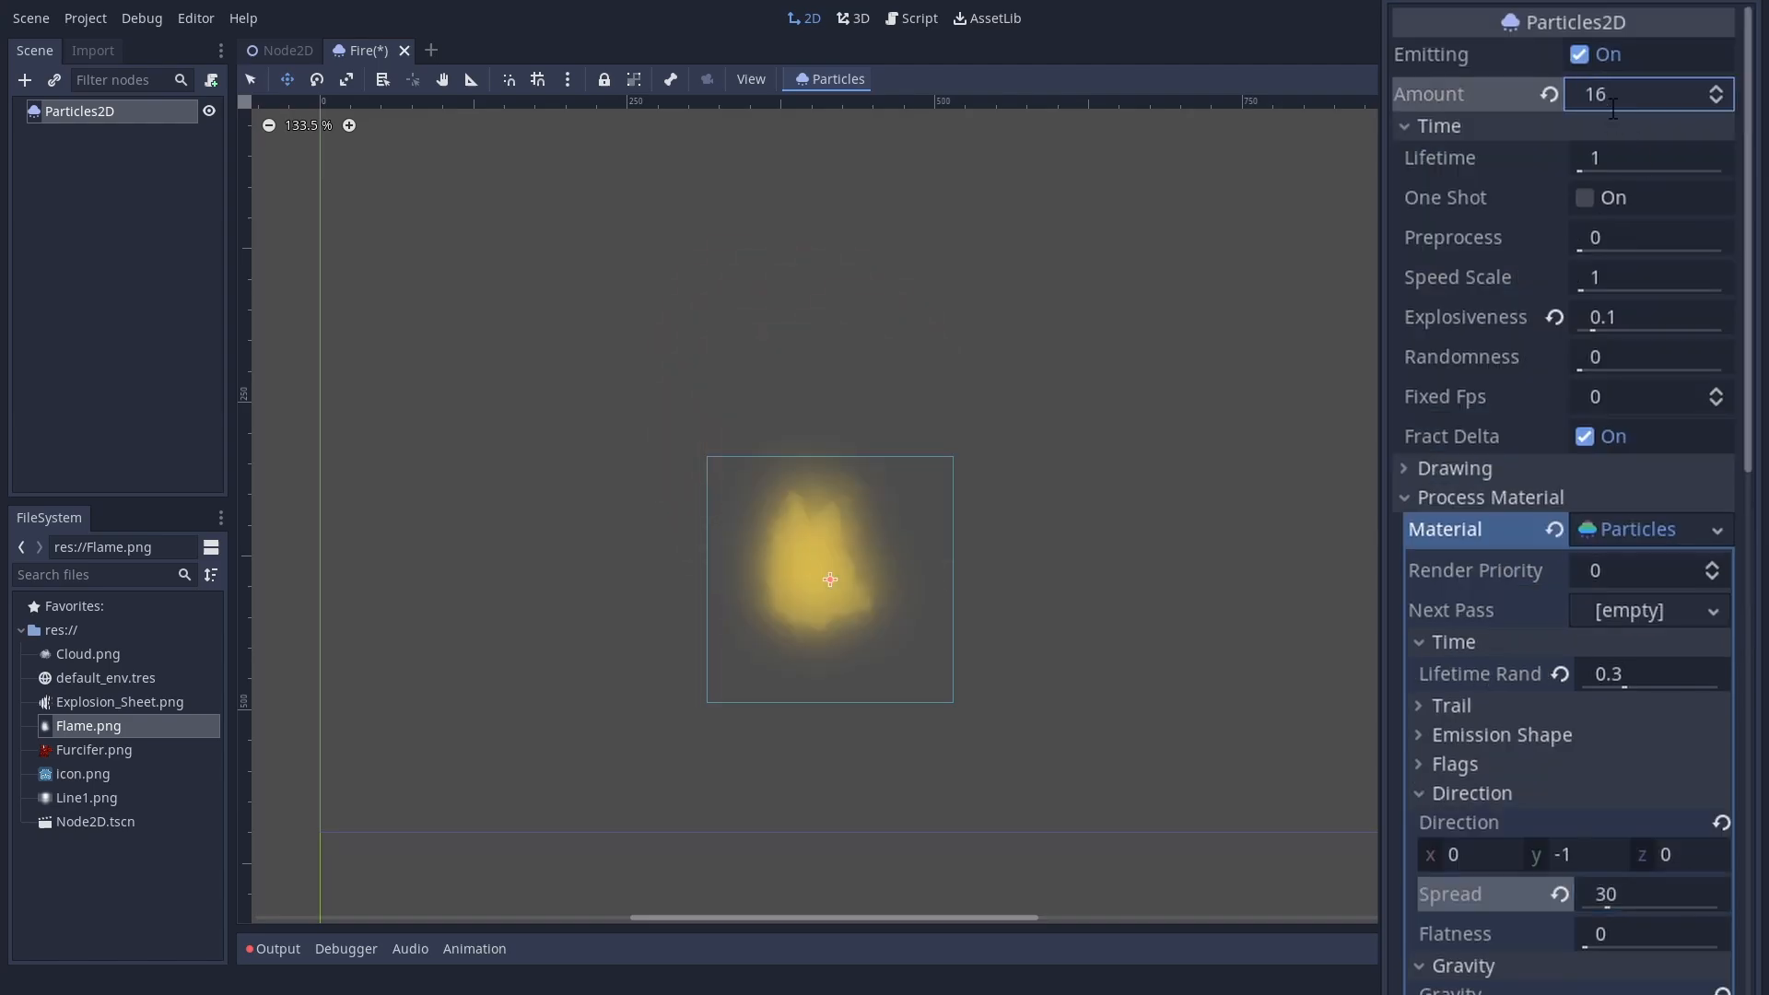
pyautogui.scroll(-3)
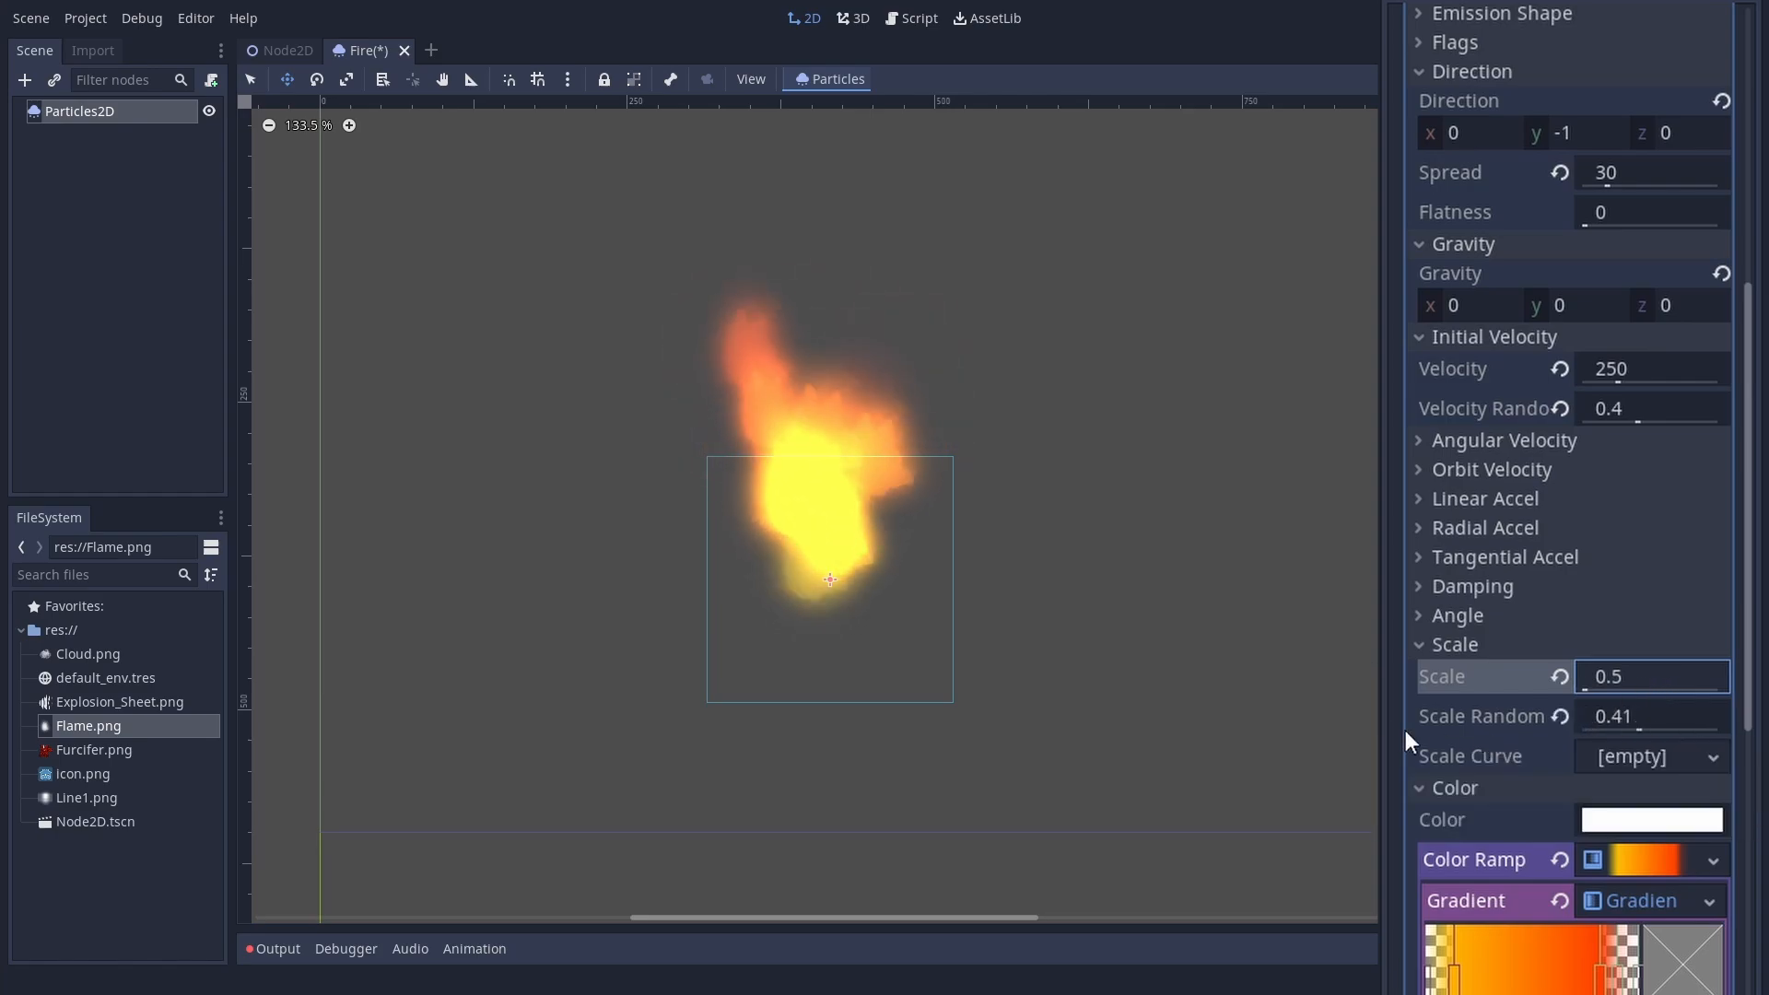
# Step: Set Angle 720 with random 1 and Angular Velocity 100 with random 1
pyautogui.click(1456, 614)
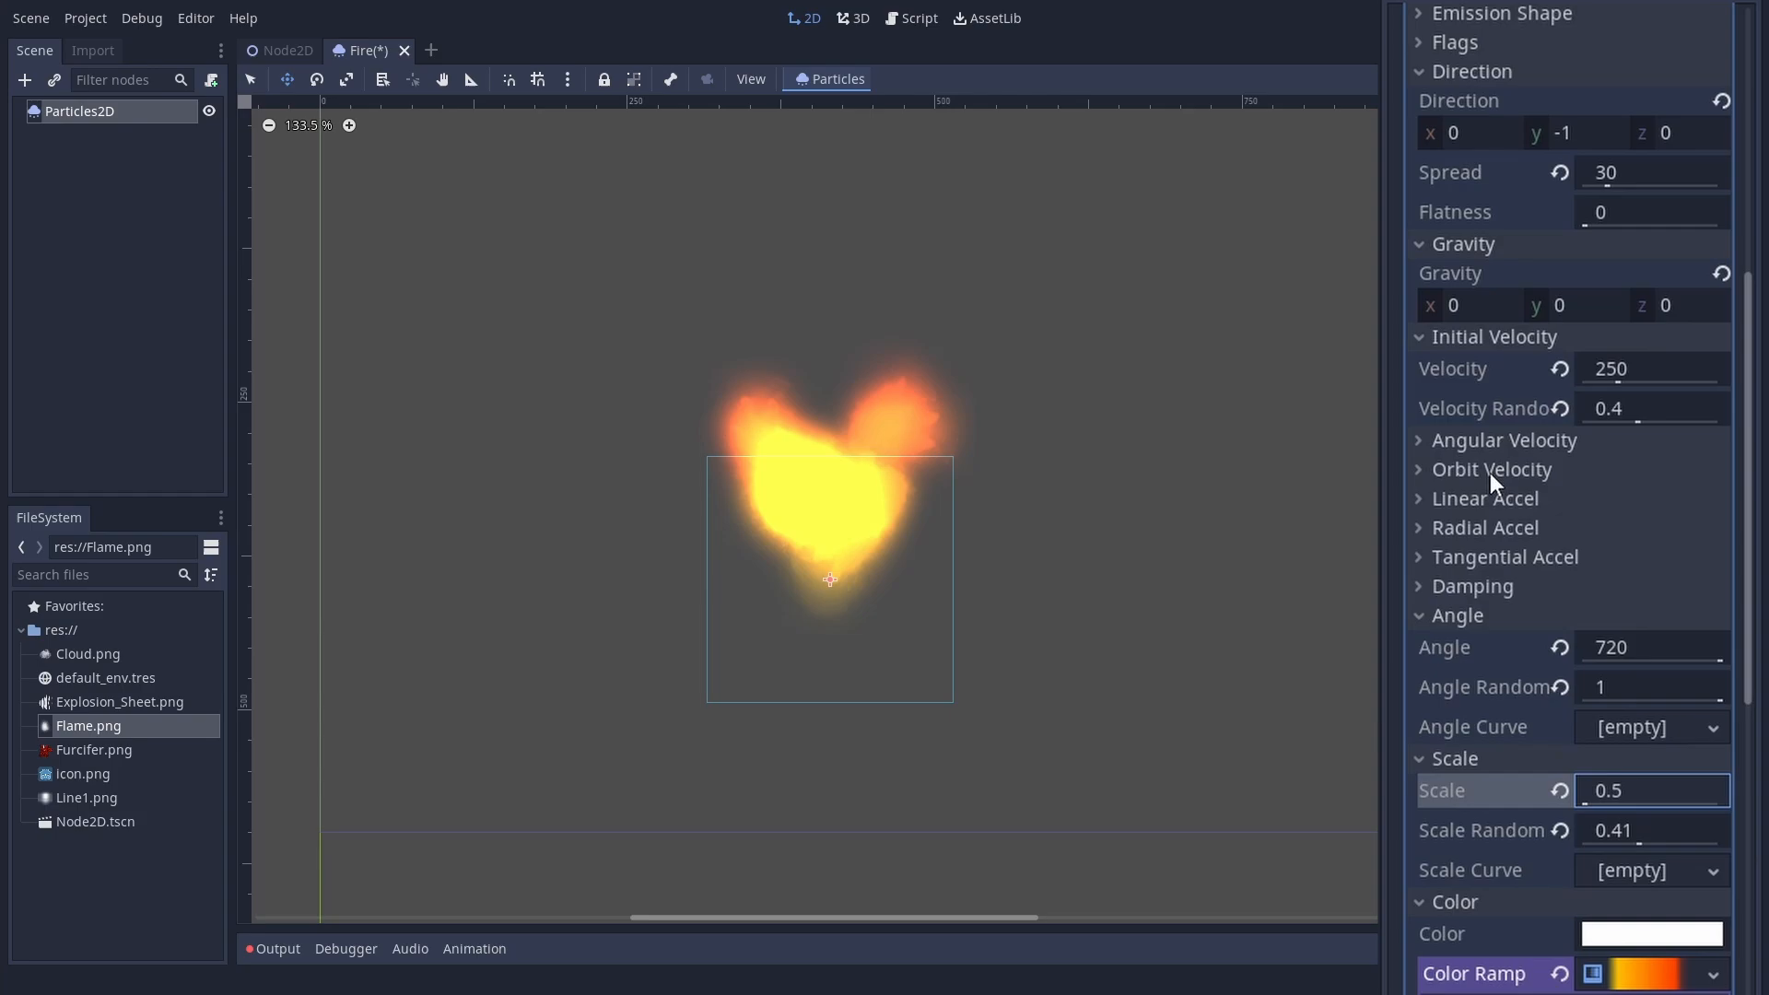
pyautogui.click(1503, 440)
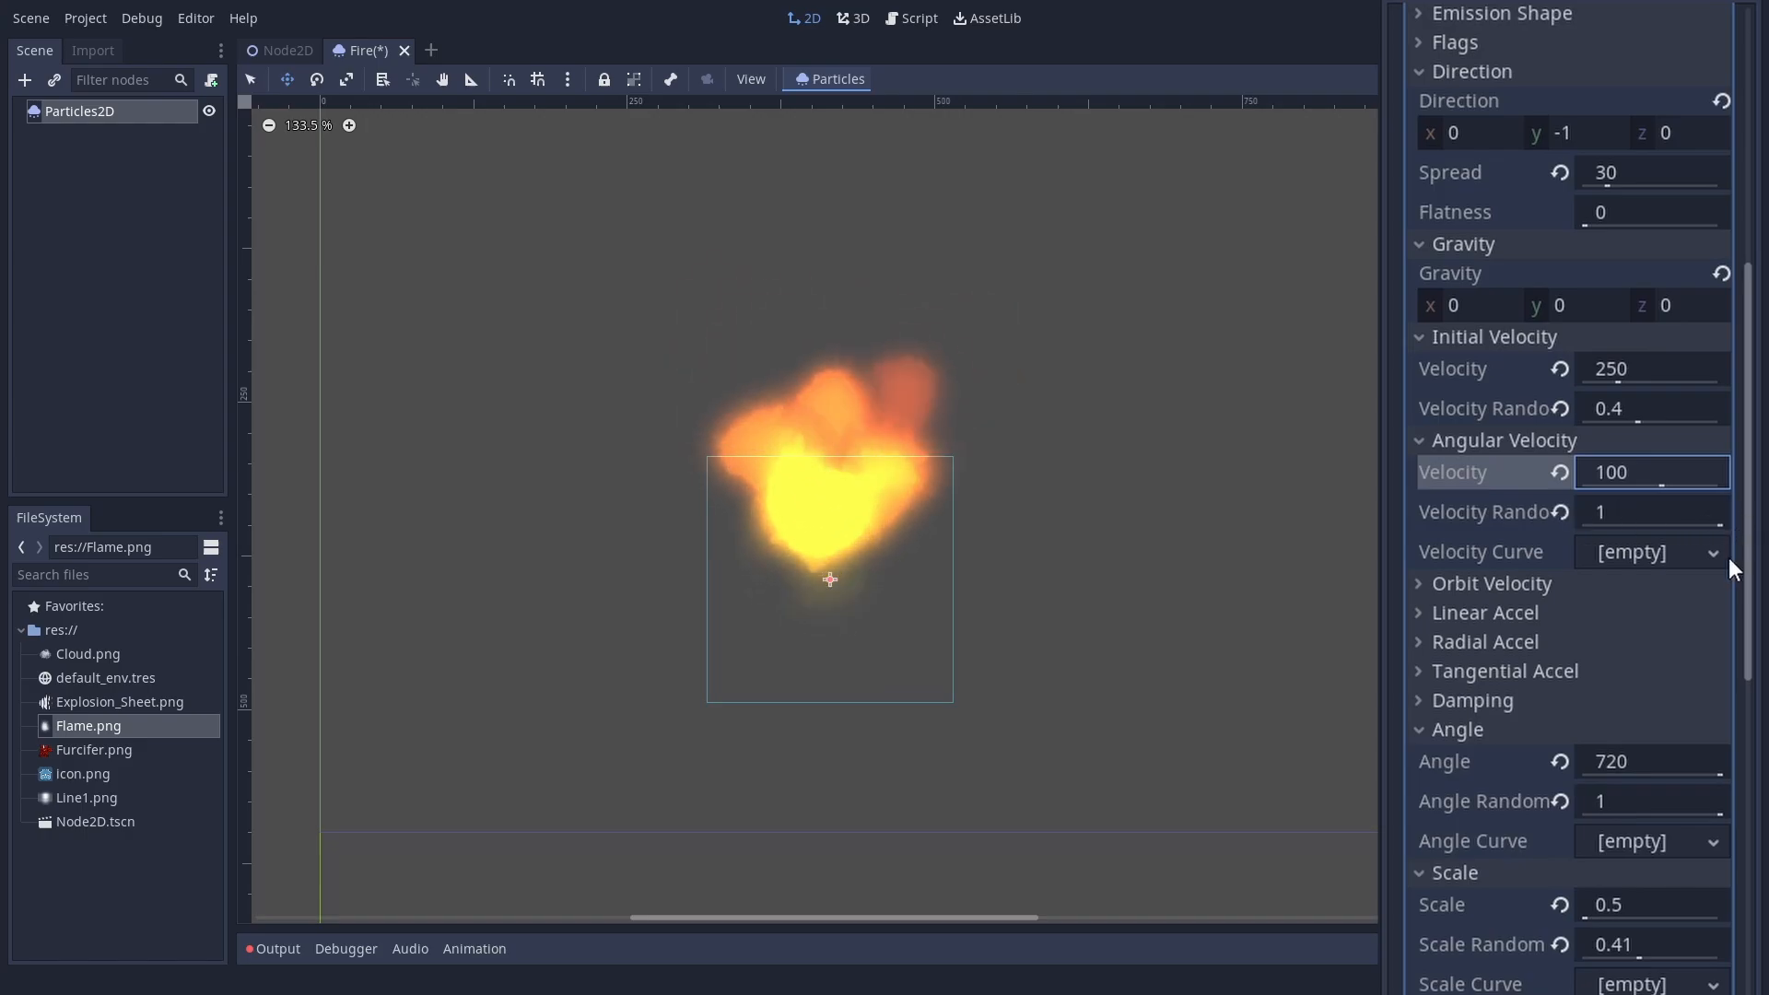
pyautogui.scroll(-3)
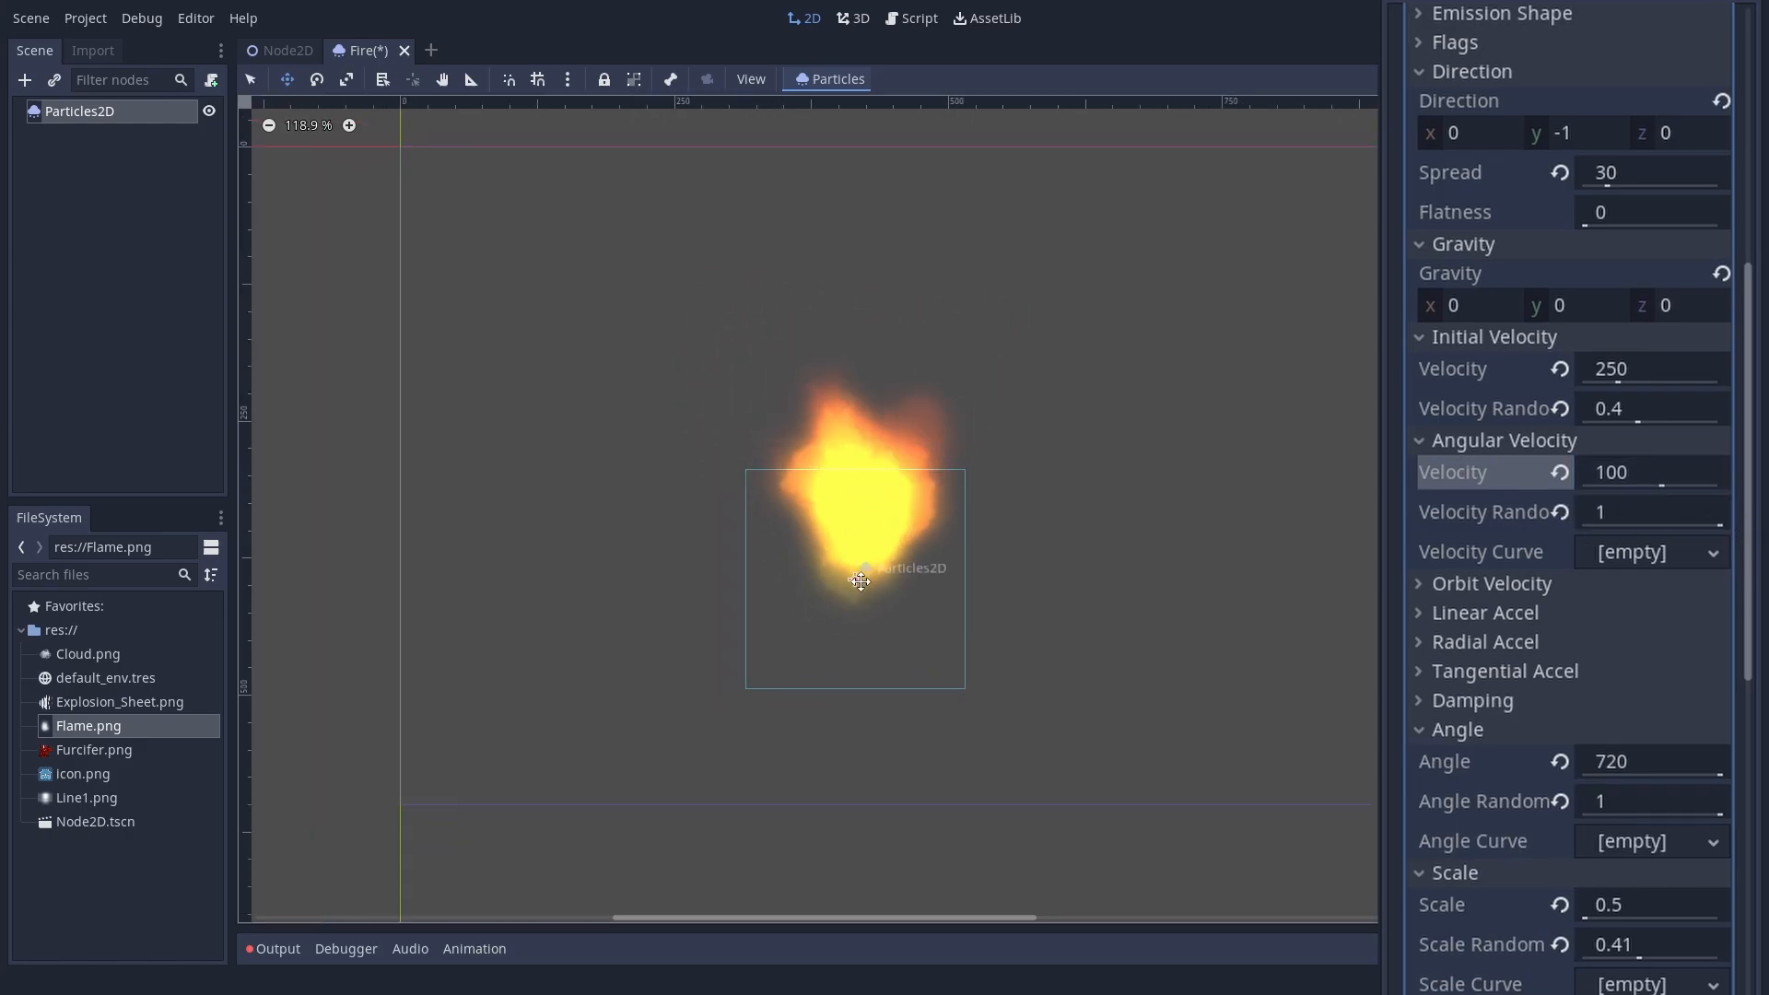
pyautogui.scroll(3)
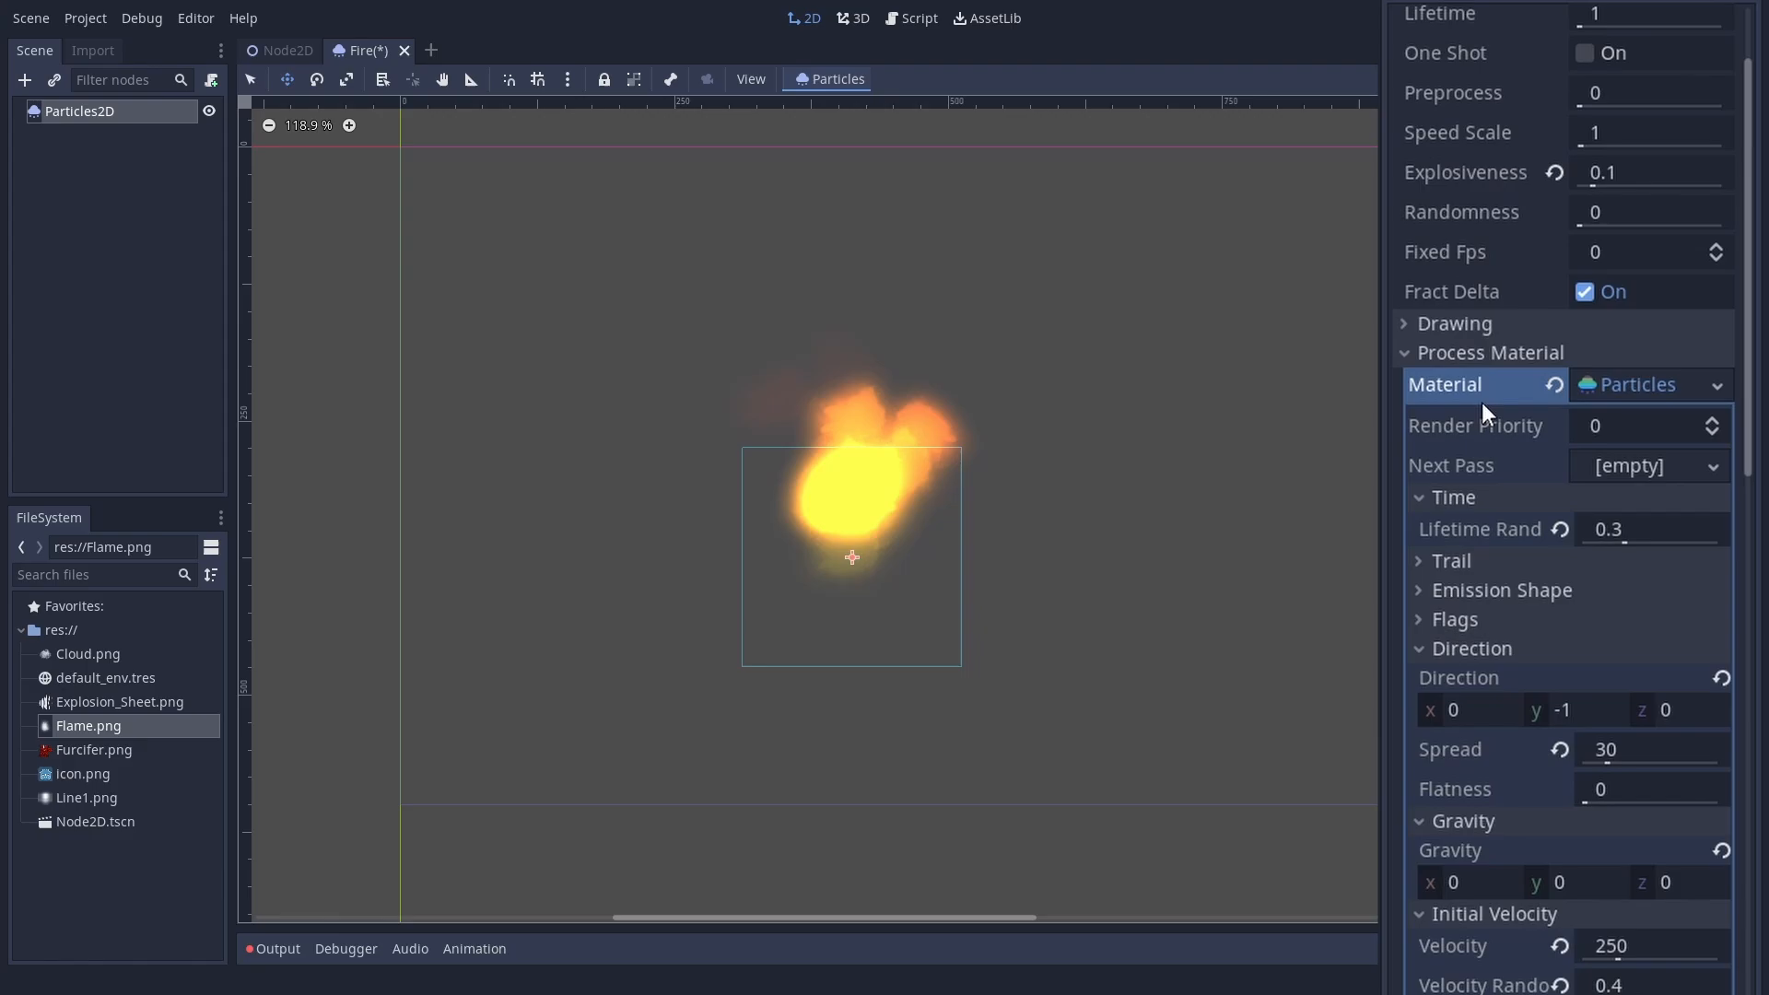
pyautogui.click(1454, 323)
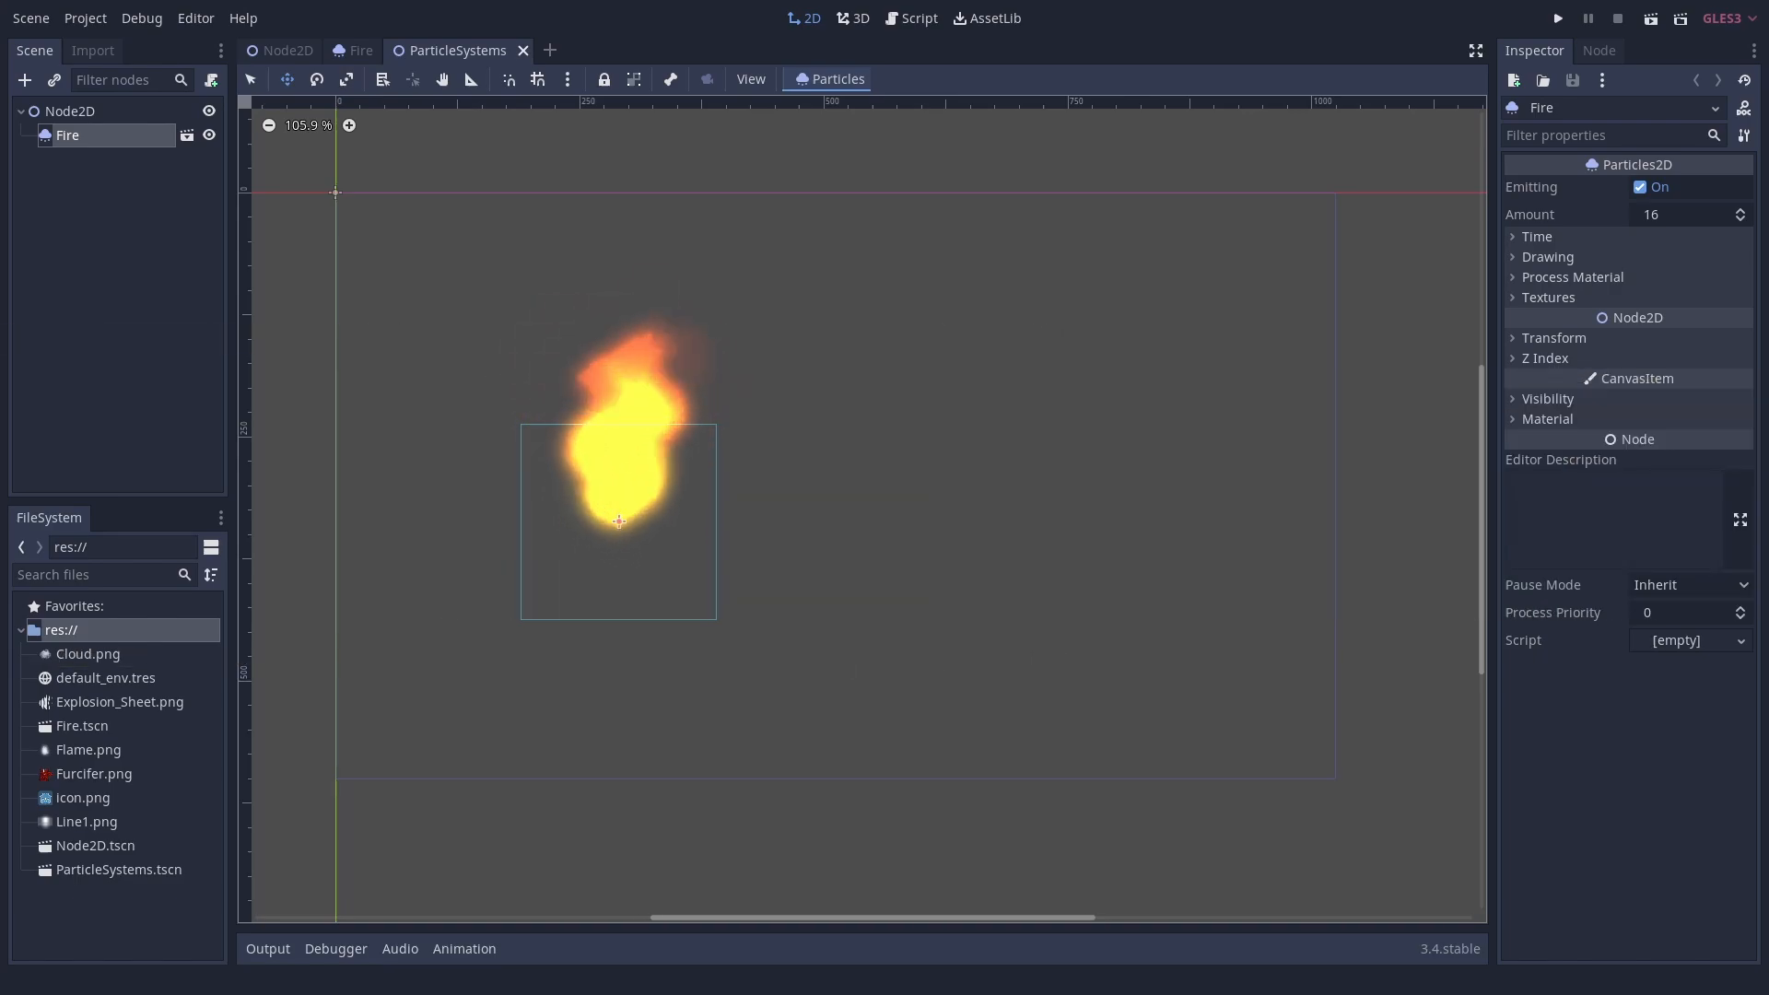
# Step: Duplicate the Fire node and its scene file to make Explosion
pyautogui.rightClick(66, 134)
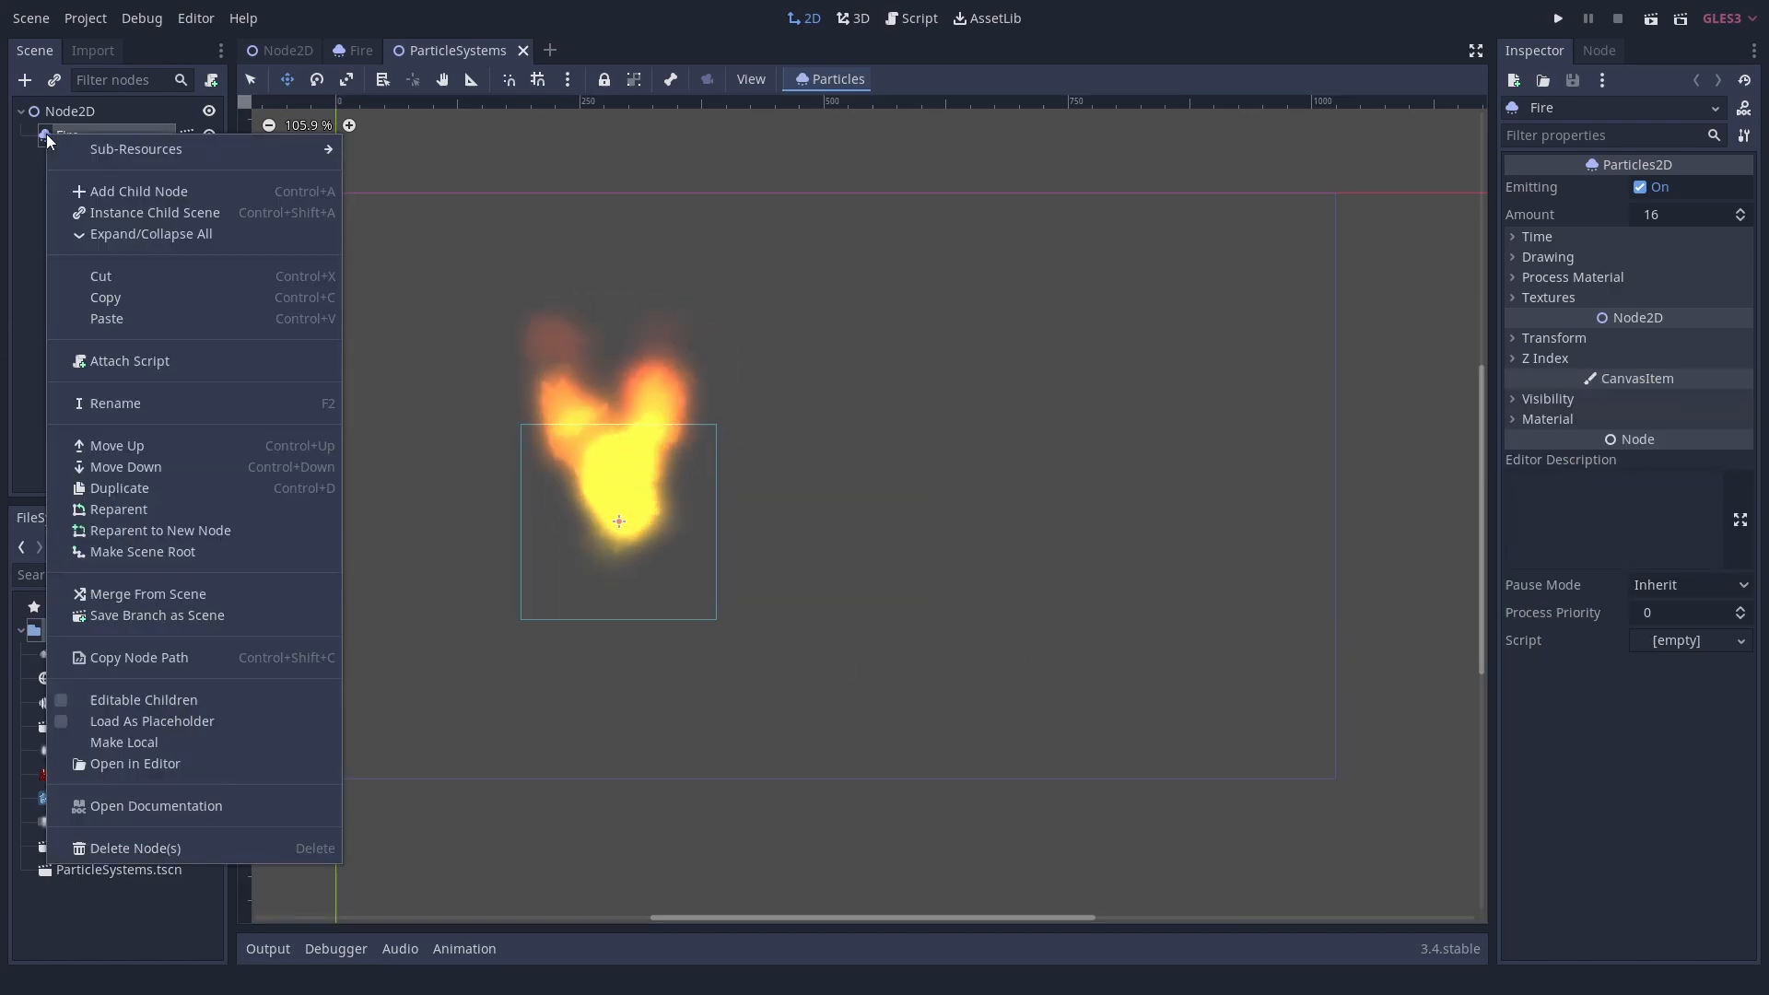
pyautogui.click(119, 488)
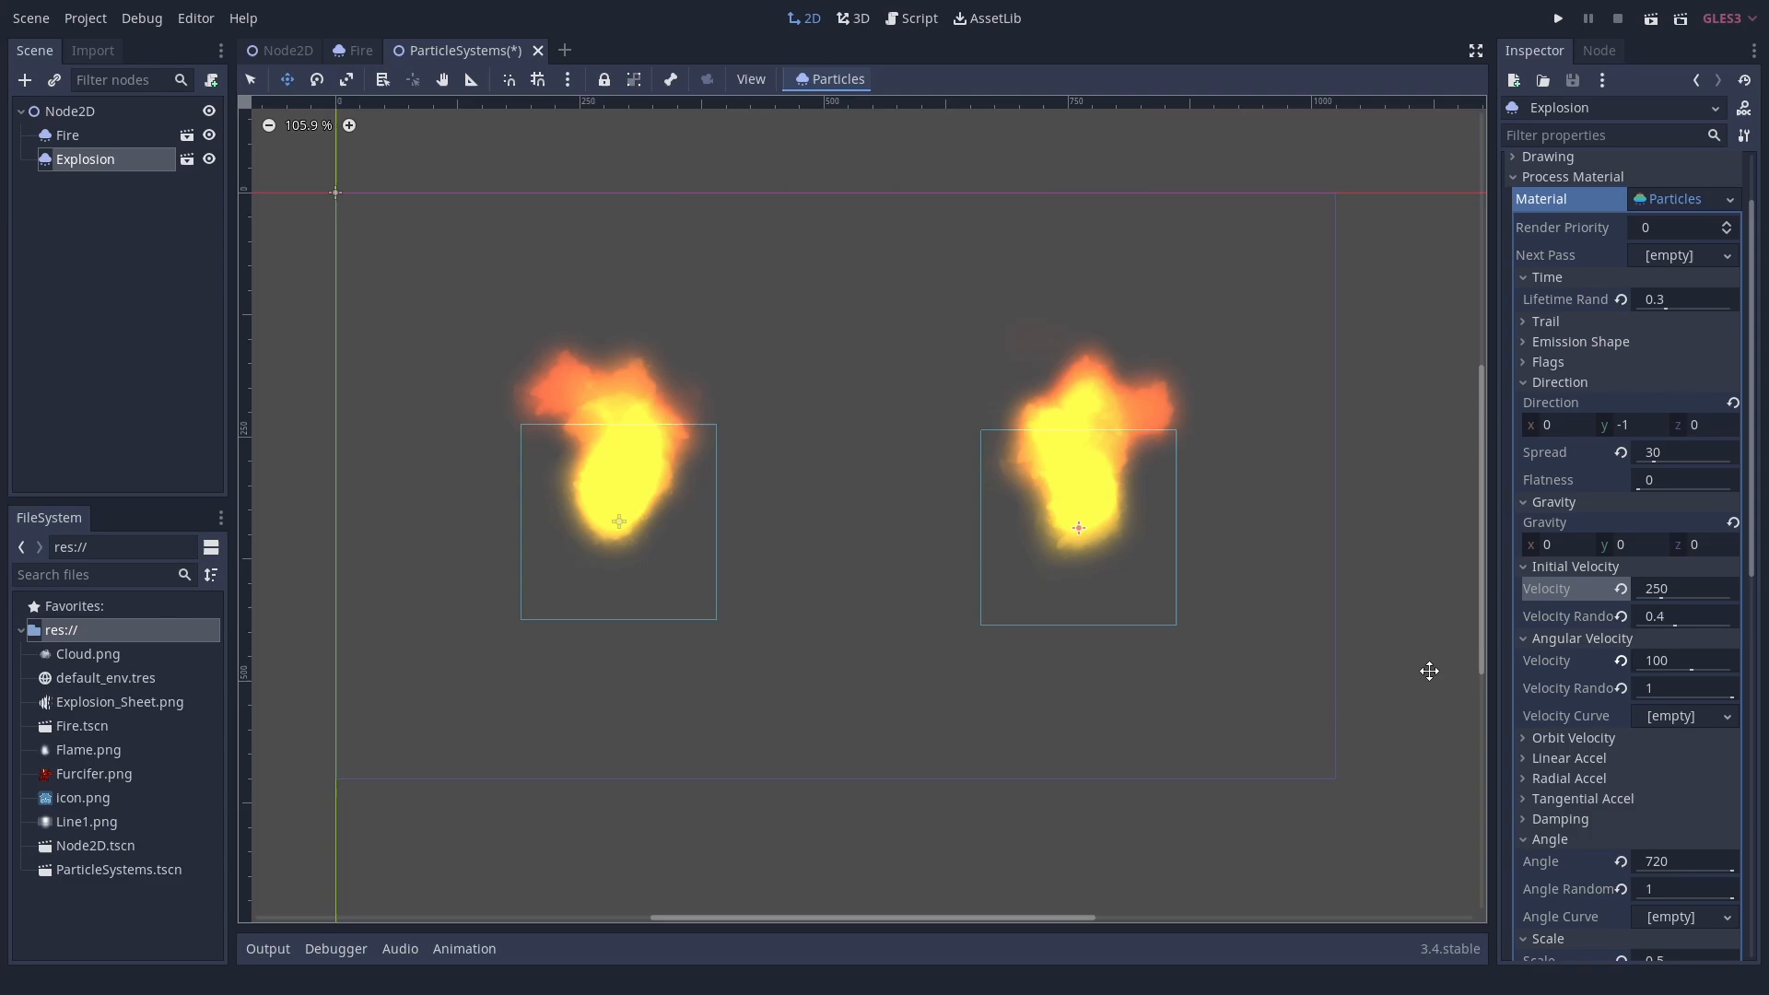
pyautogui.click(1726, 199)
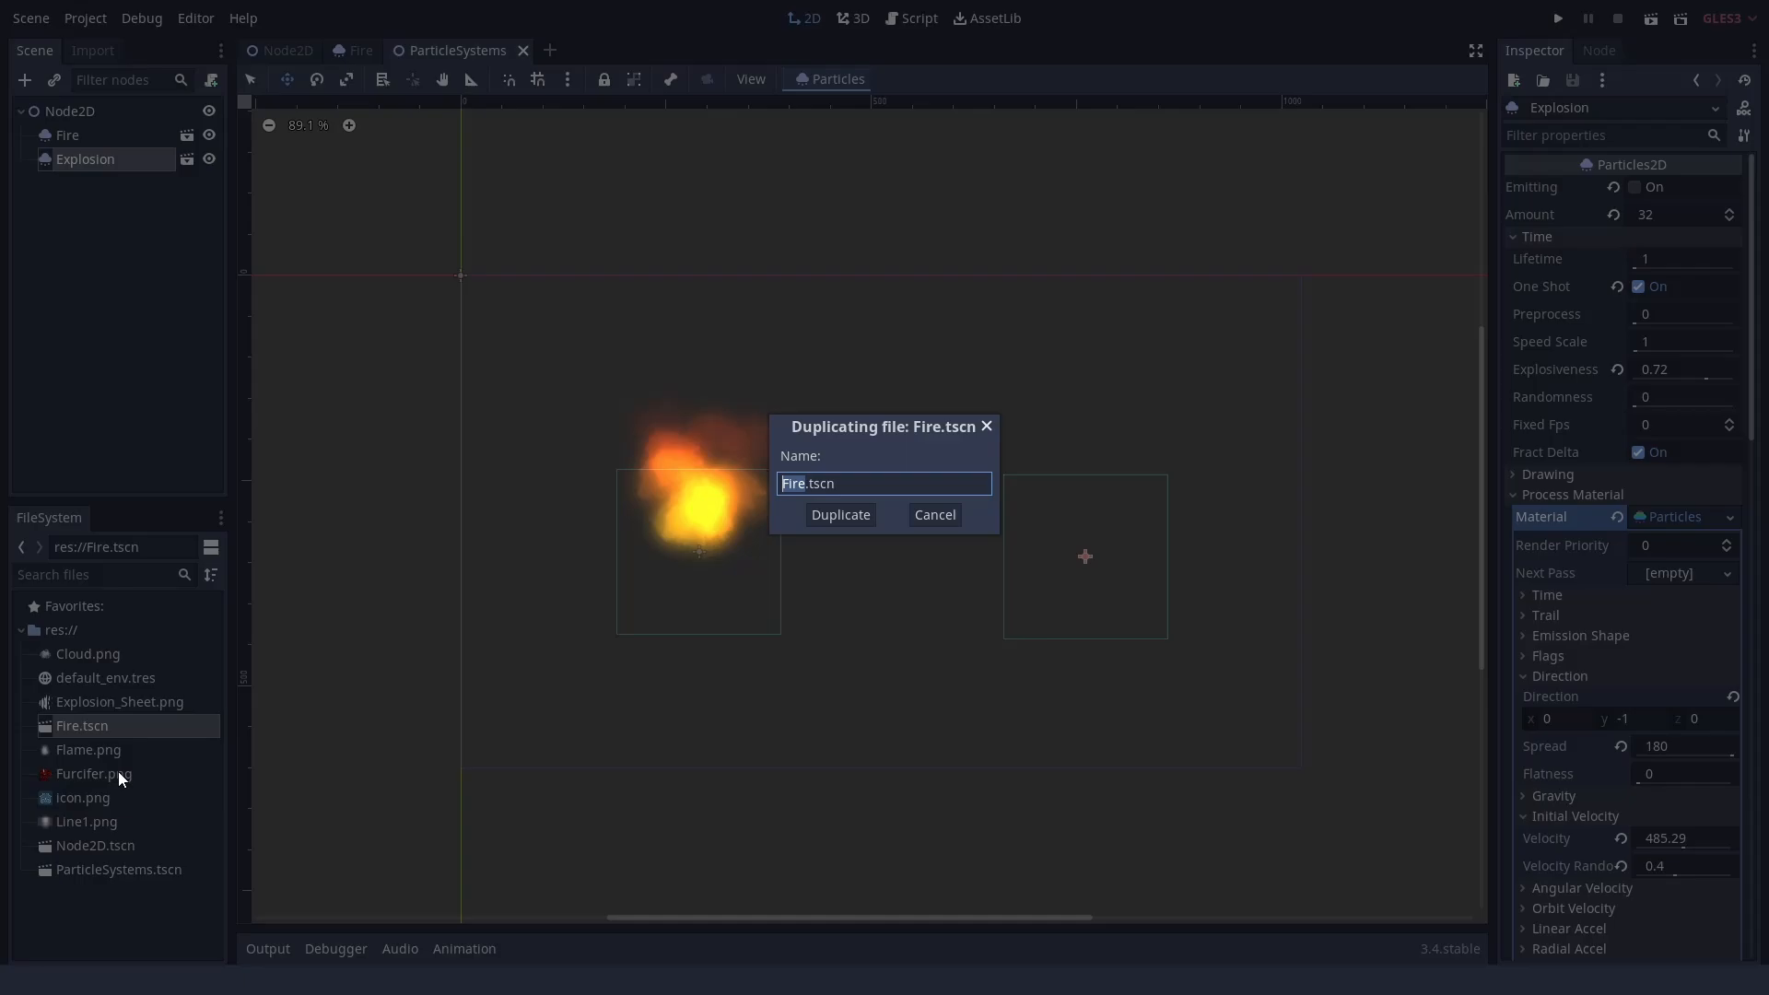
pyautogui.click(839, 514)
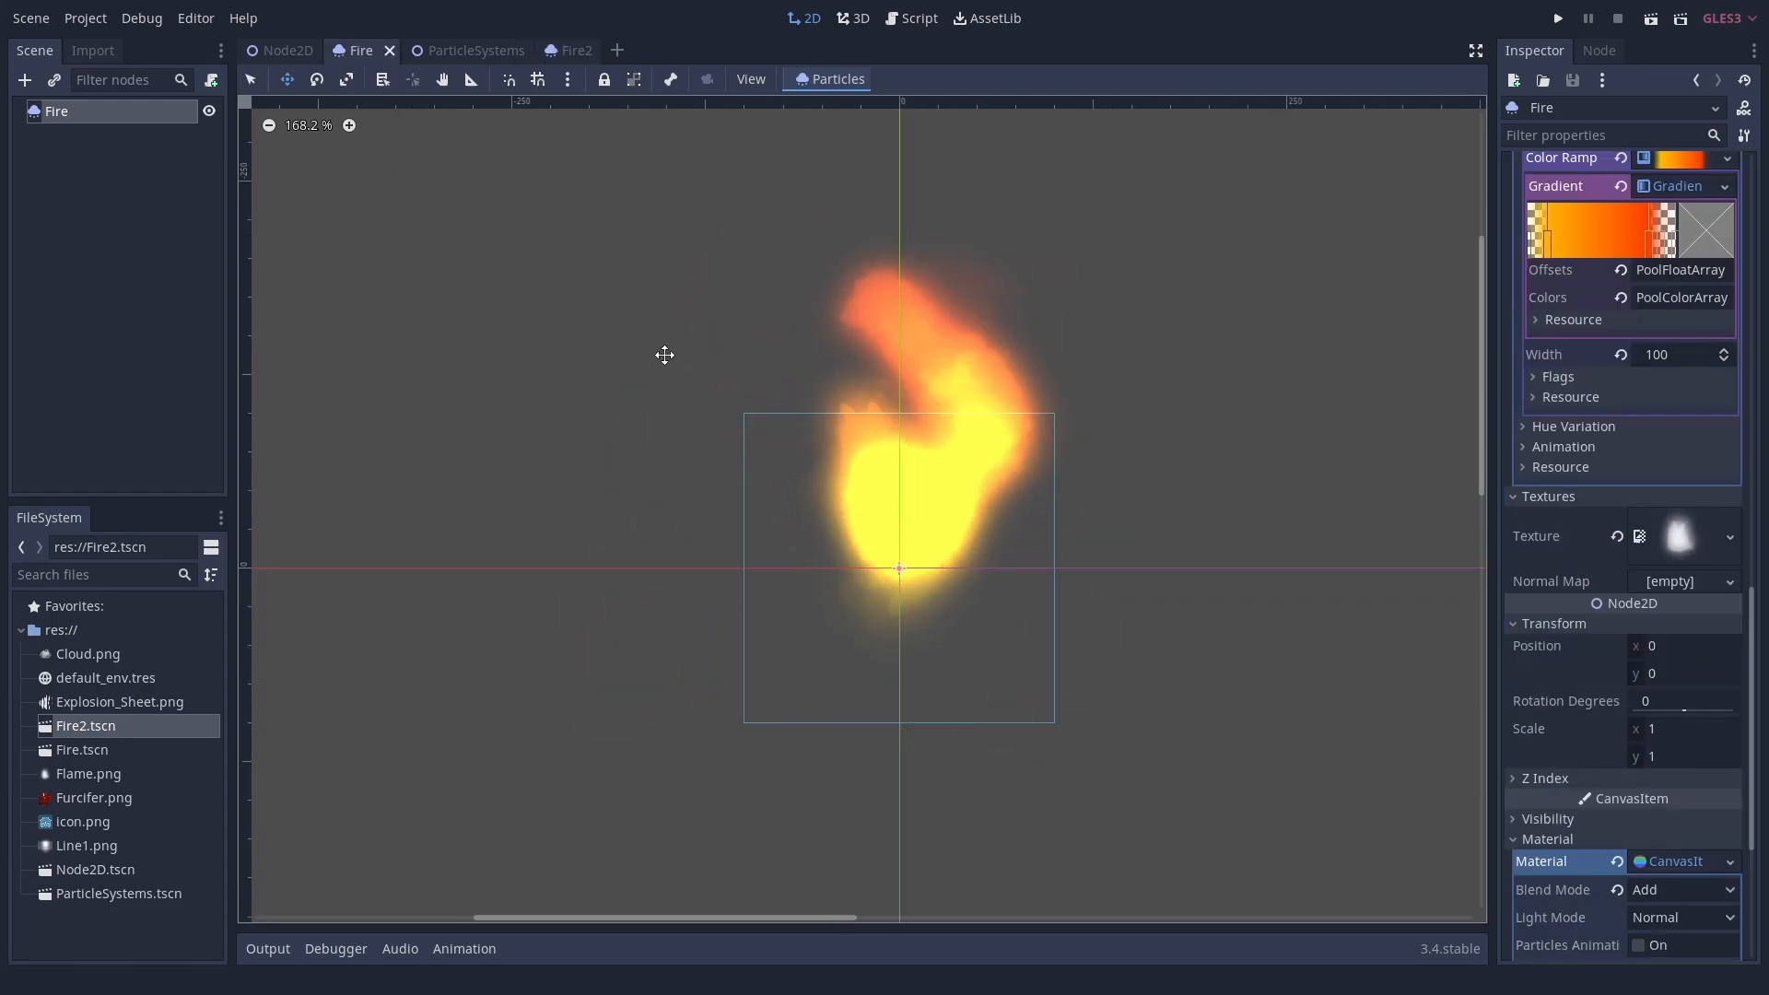
# Step: Set Explosion to 32 particles, explosiveness 0.72, spread 180, velocity 485.29, damping 300
pyautogui.click(457, 50)
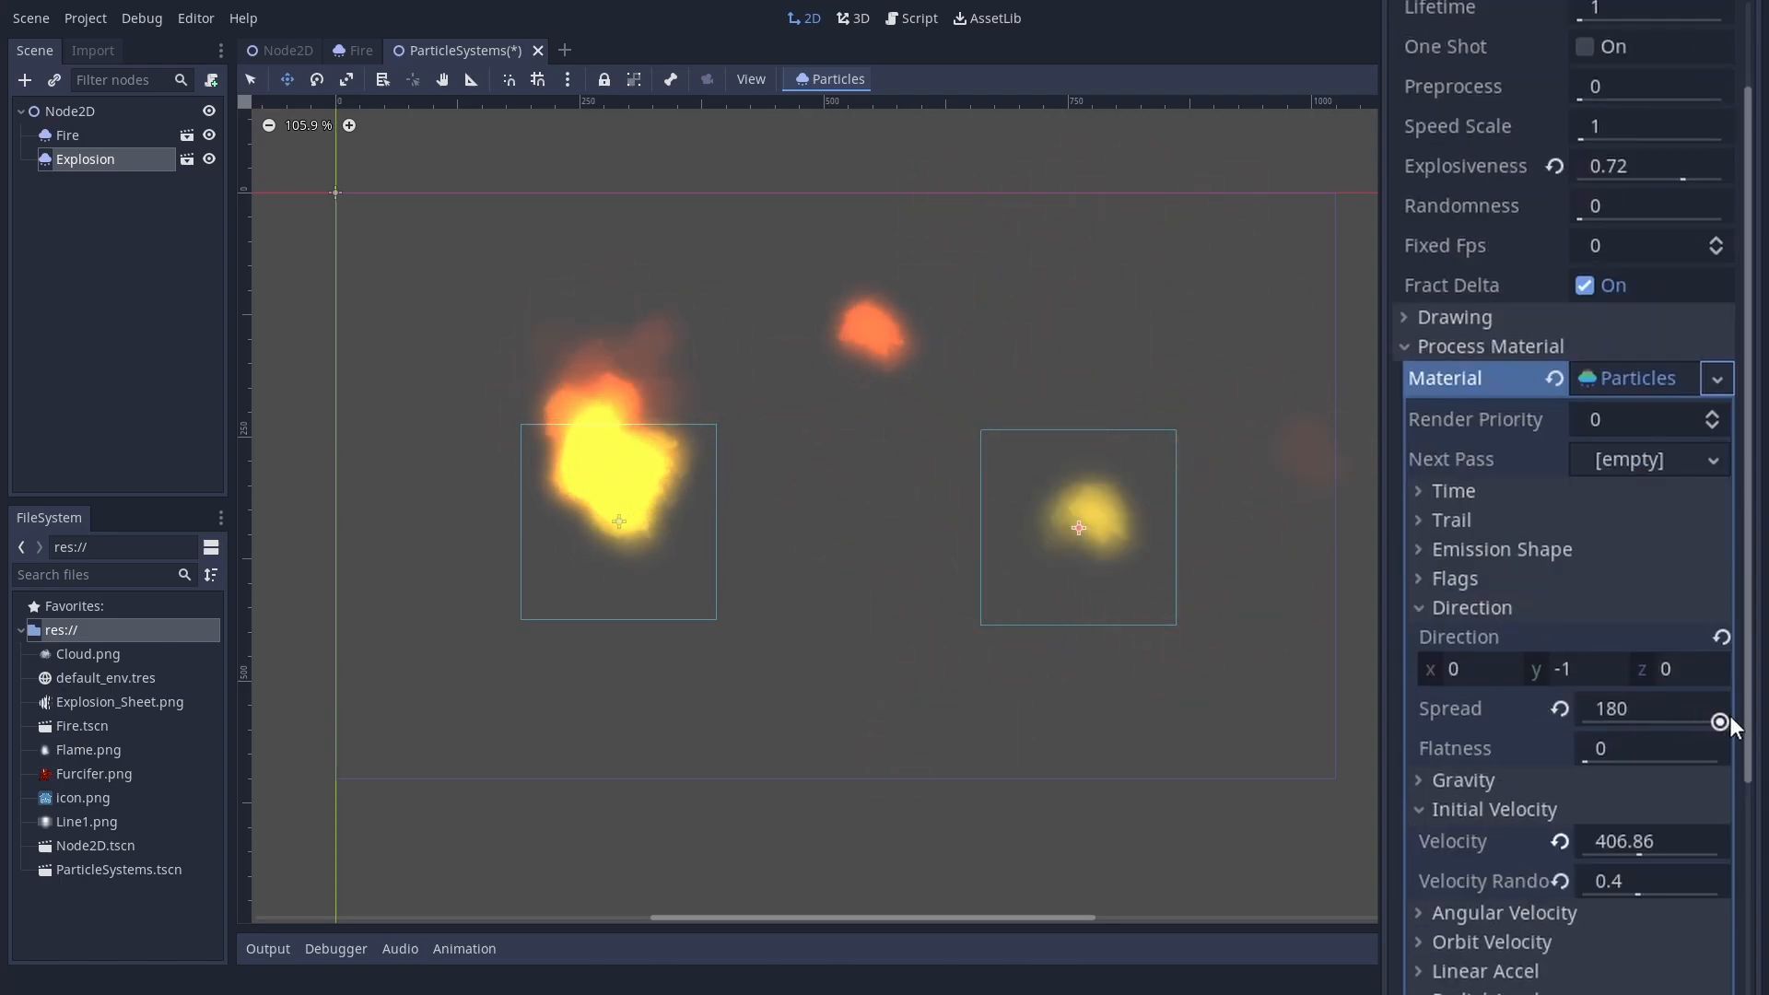
pyautogui.scroll(3)
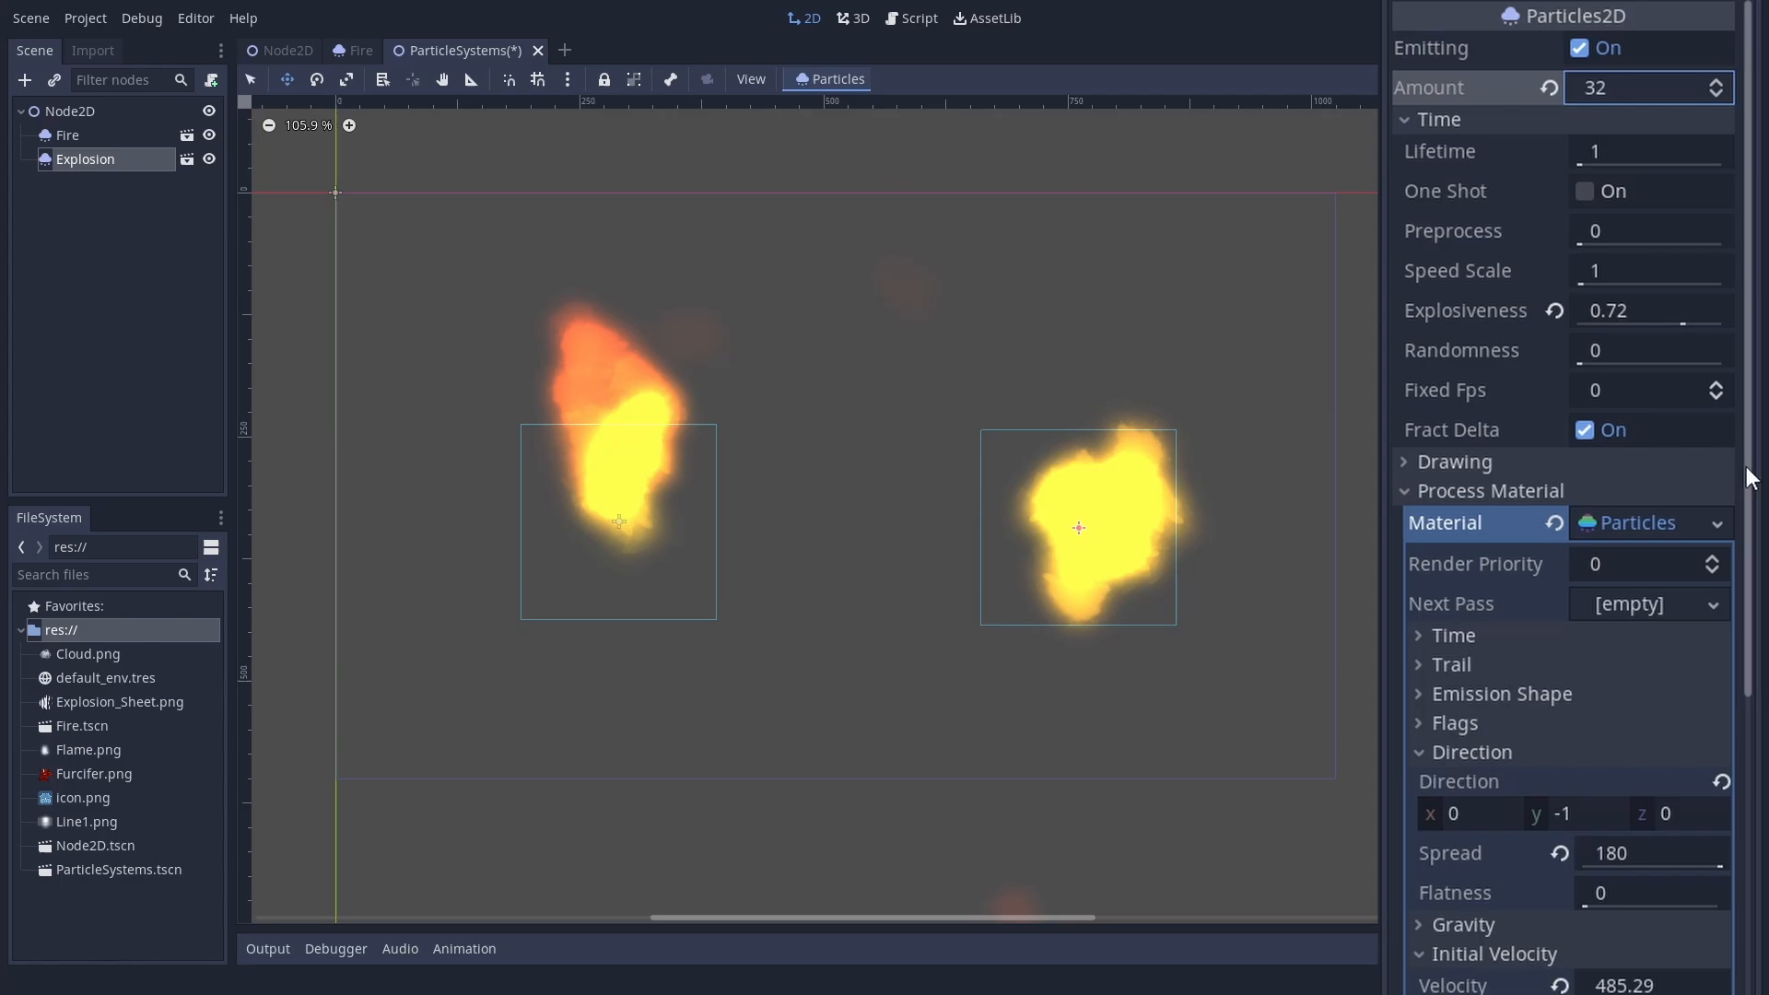
pyautogui.scroll(-3)
pyautogui.write('300')
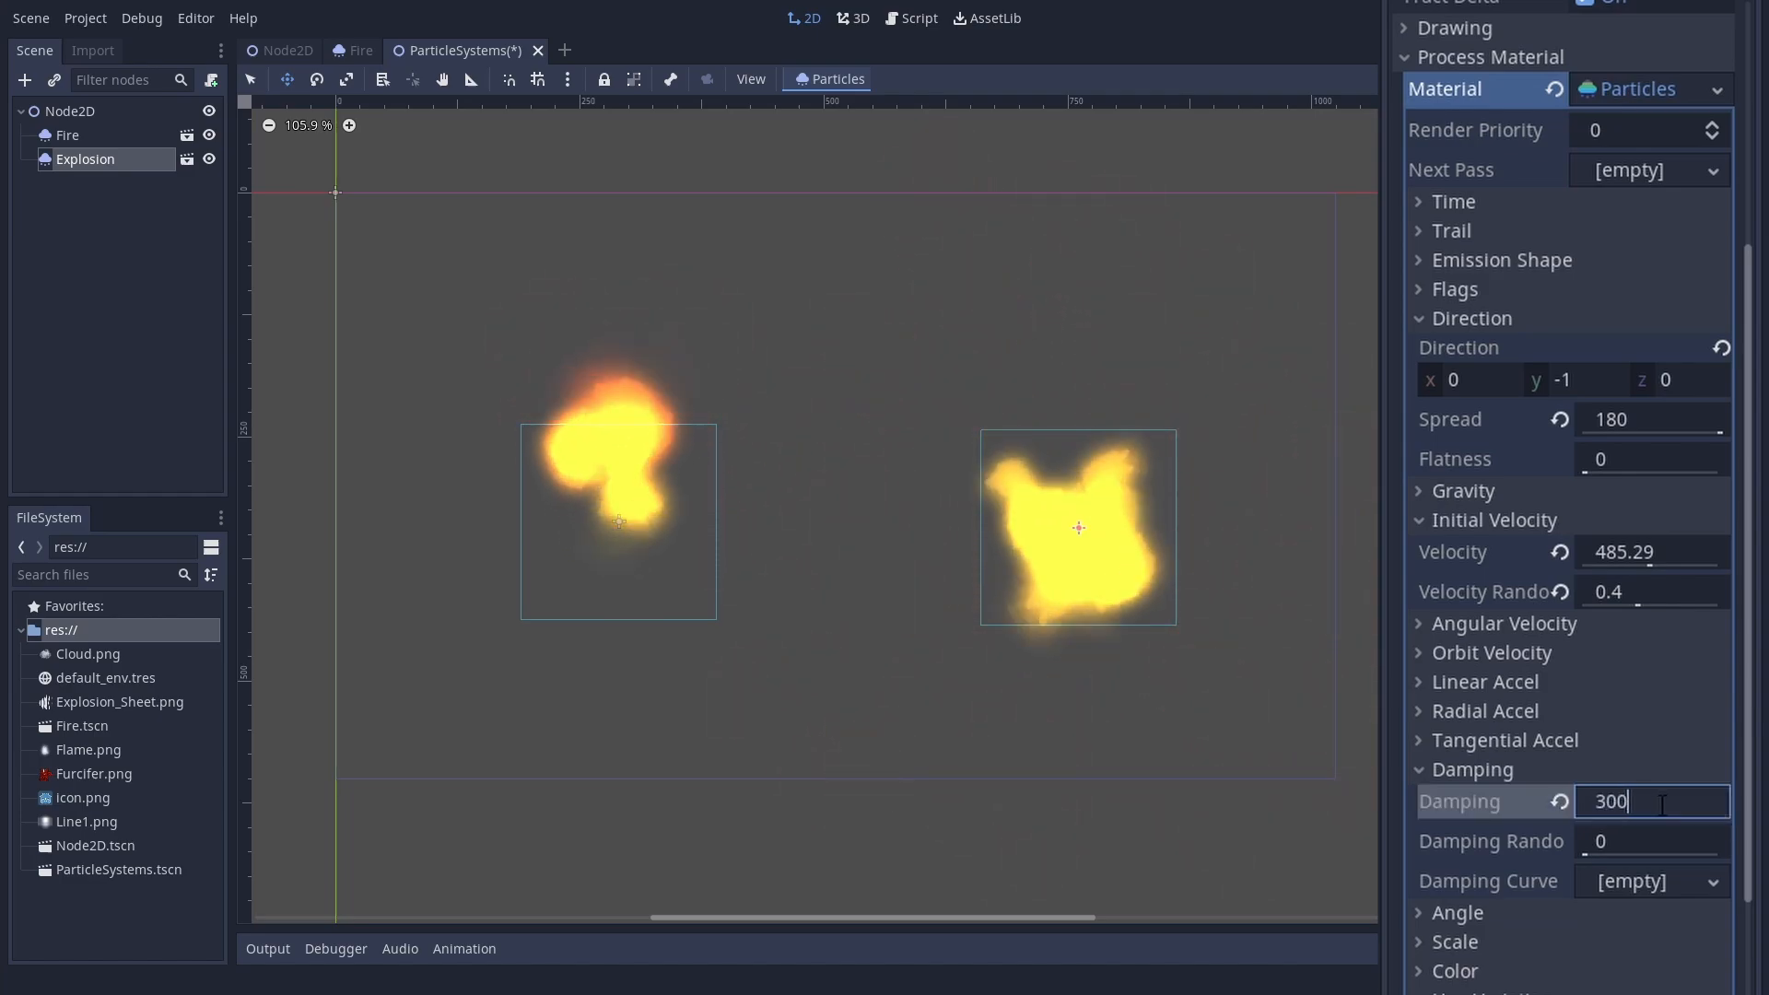
pyautogui.scroll(-3)
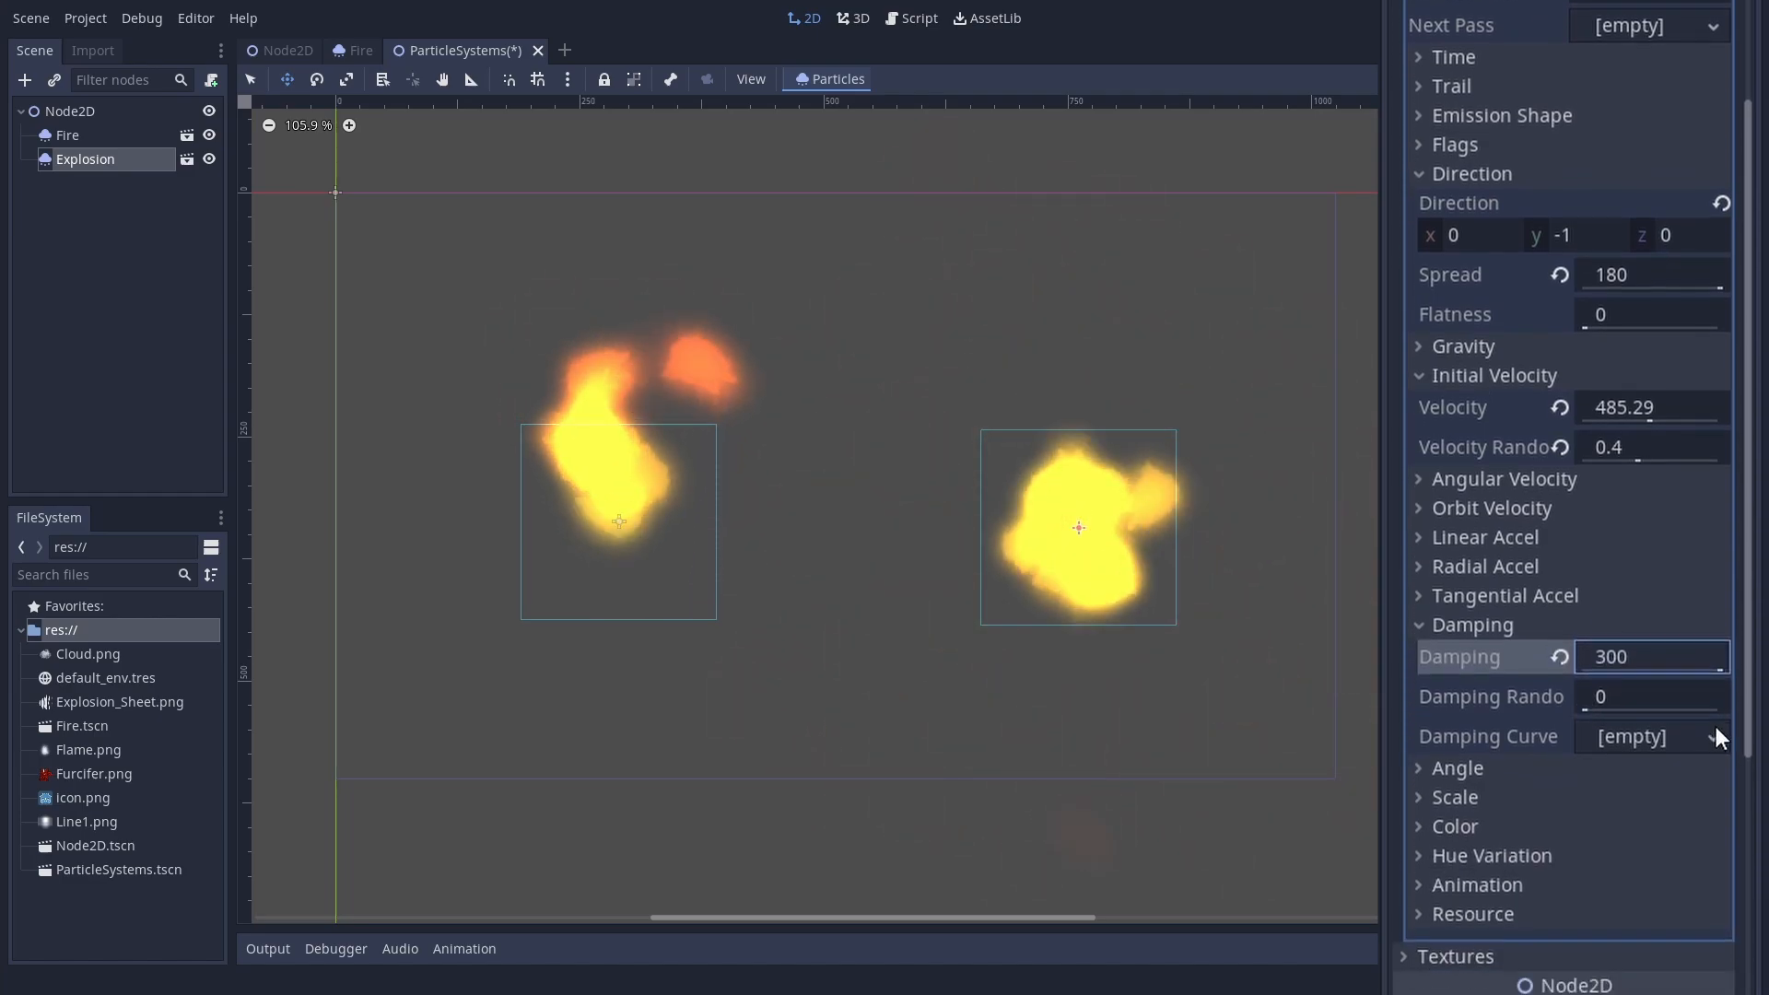
# Step: Add a CurveTexture to Damping Curve and add points shaping a rising curve
pyautogui.click(1710, 735)
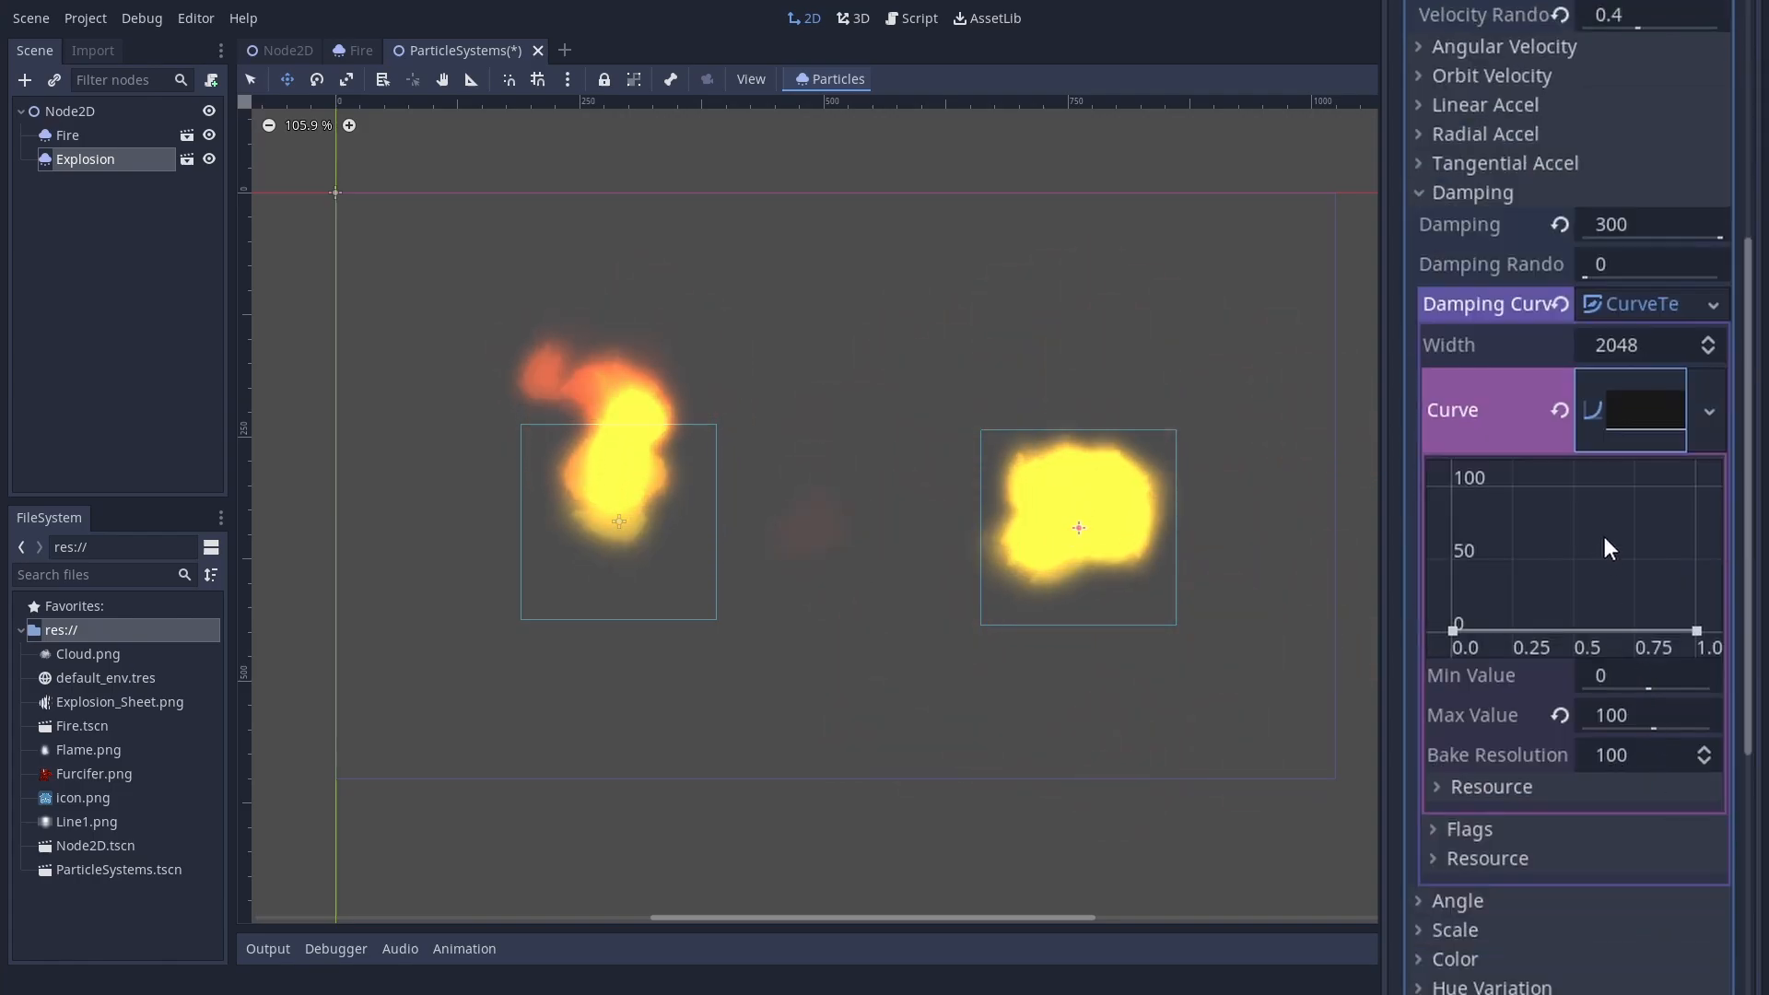
pyautogui.rightClick(1607, 547)
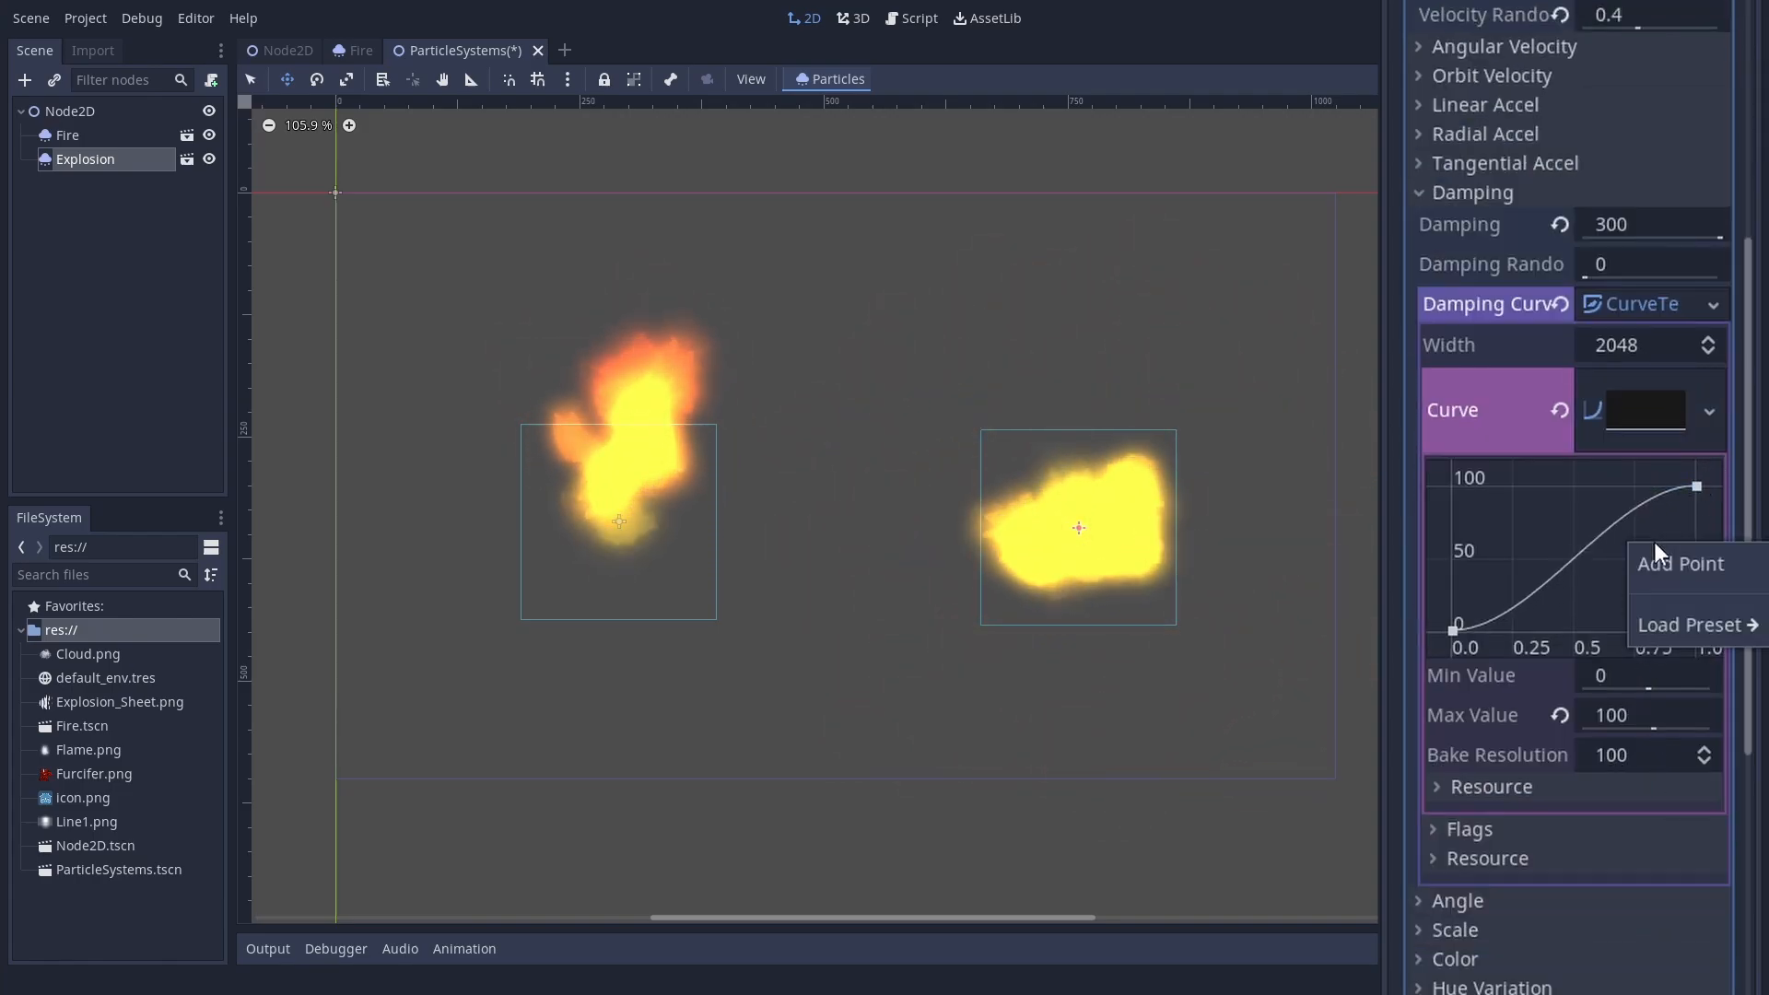
pyautogui.click(1678, 562)
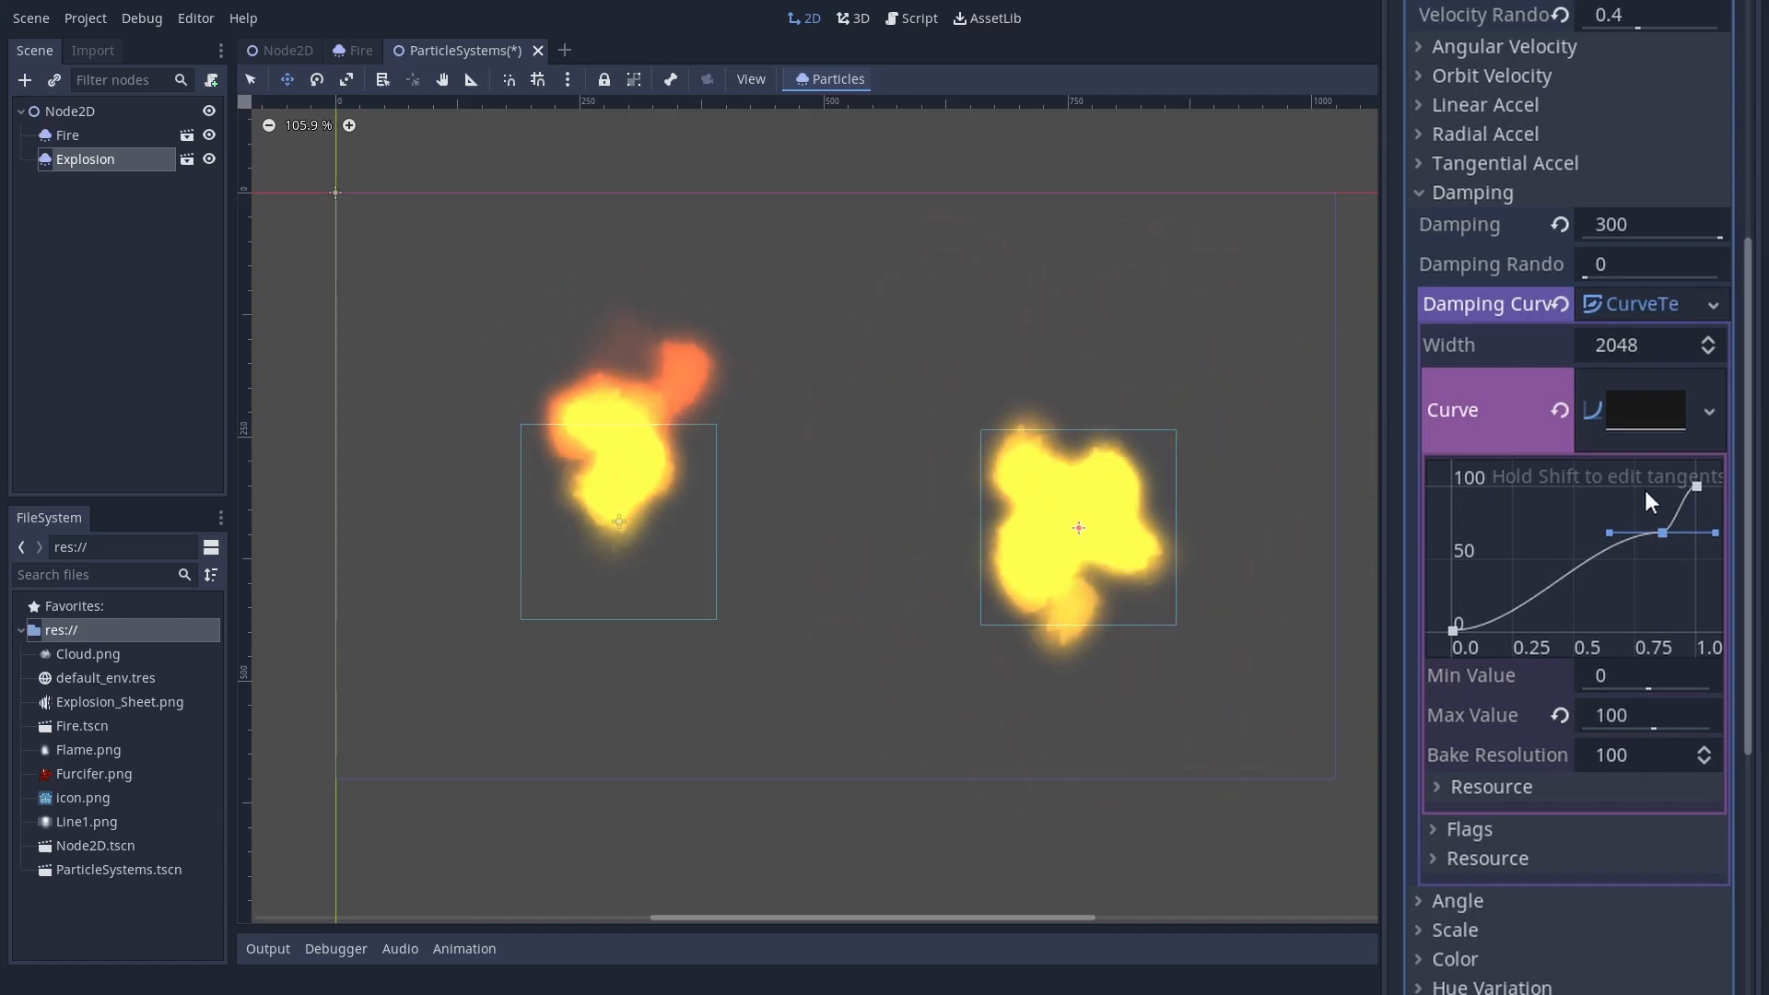
pyautogui.scroll(-3)
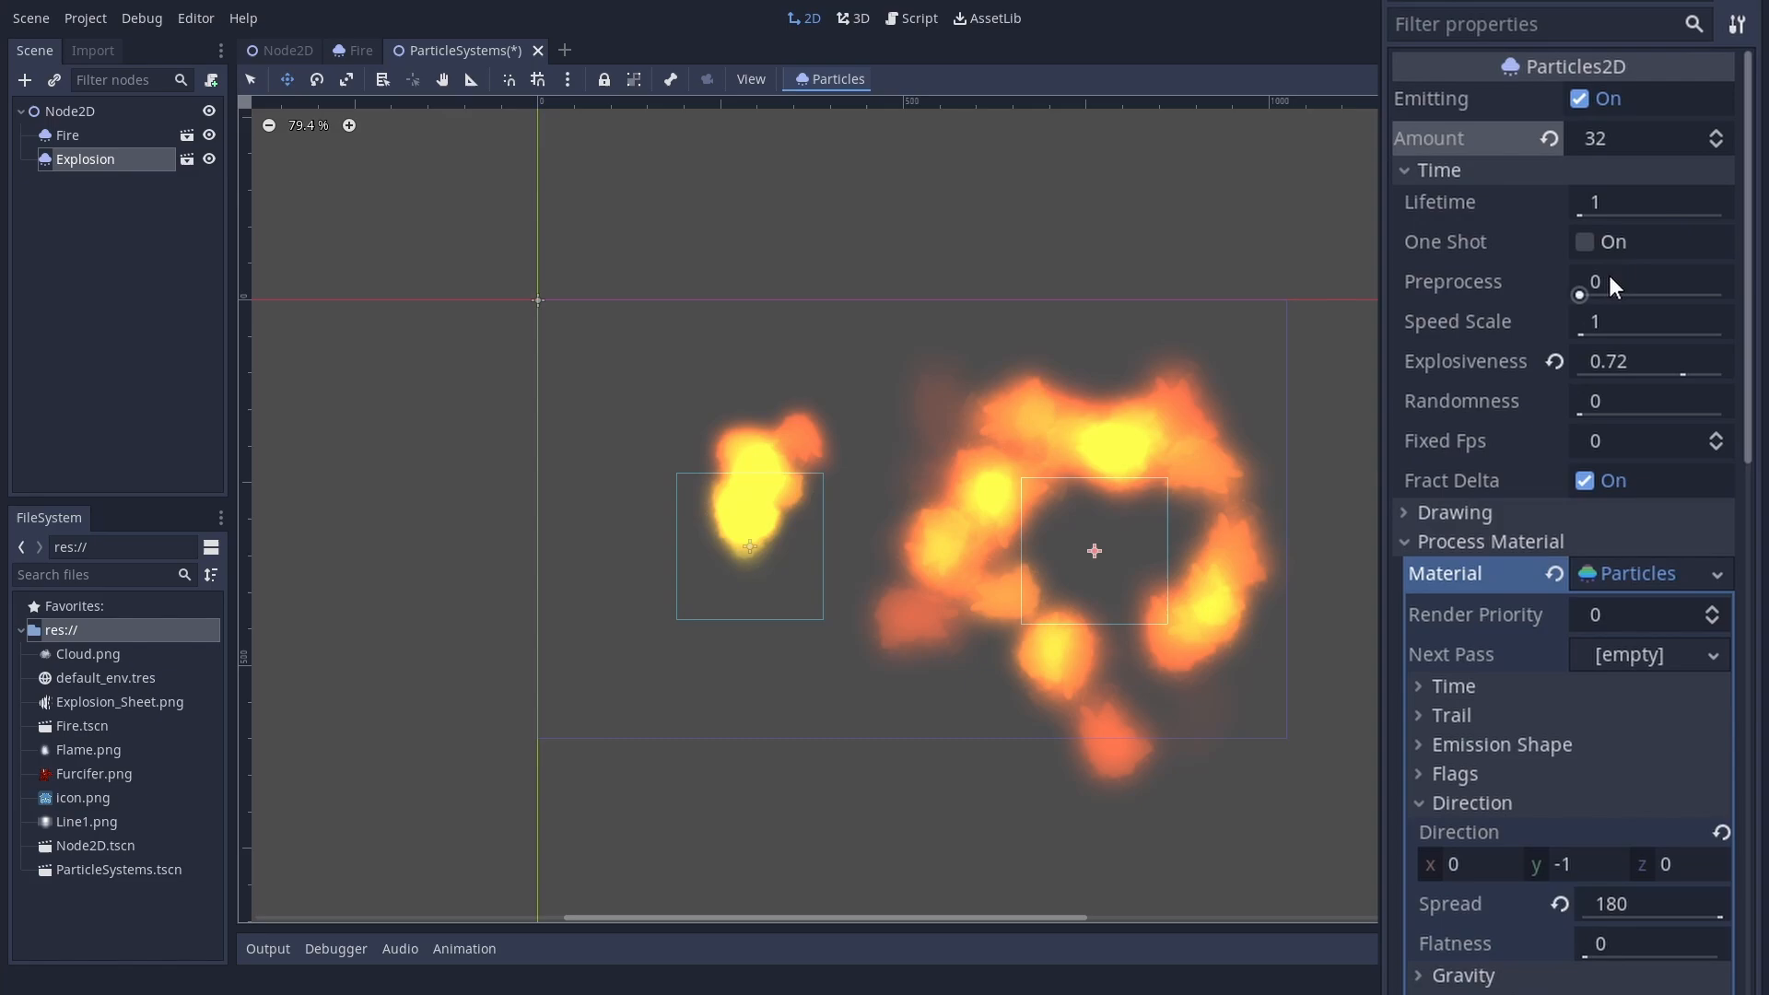
# Step: Enable One Shot on Explosion and toggle Emitting to replay the burst
pyautogui.click(1584, 240)
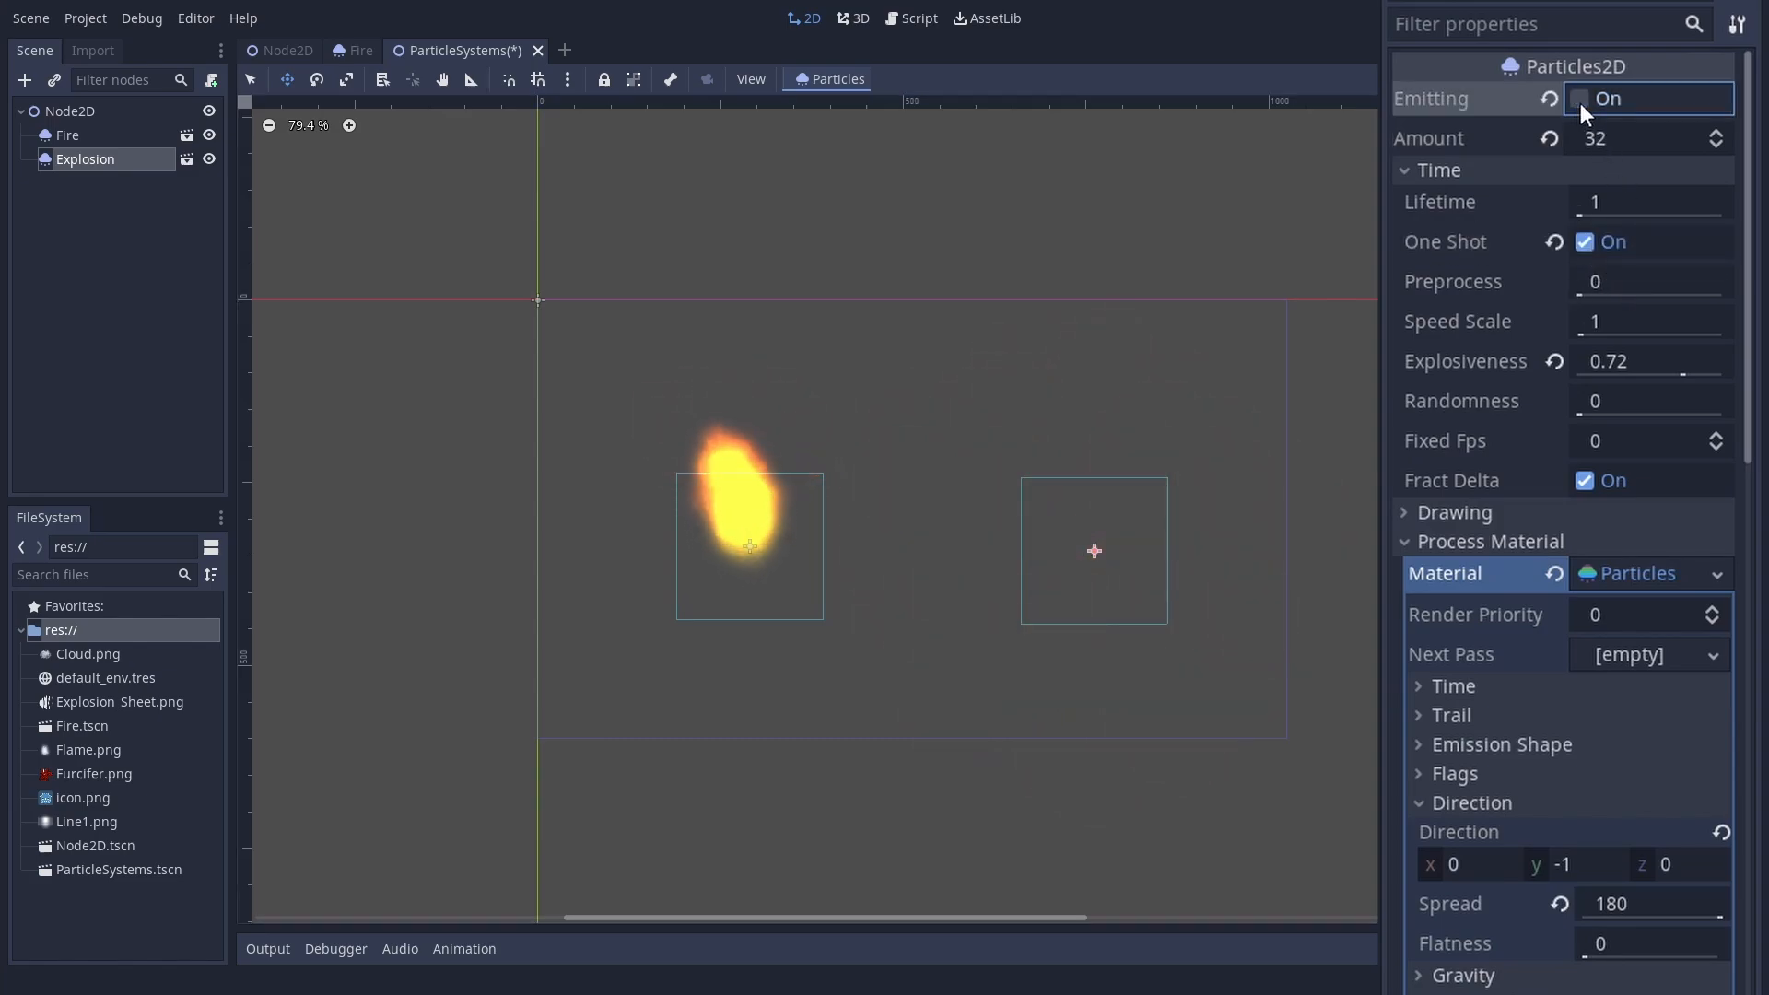
pyautogui.click(1583, 98)
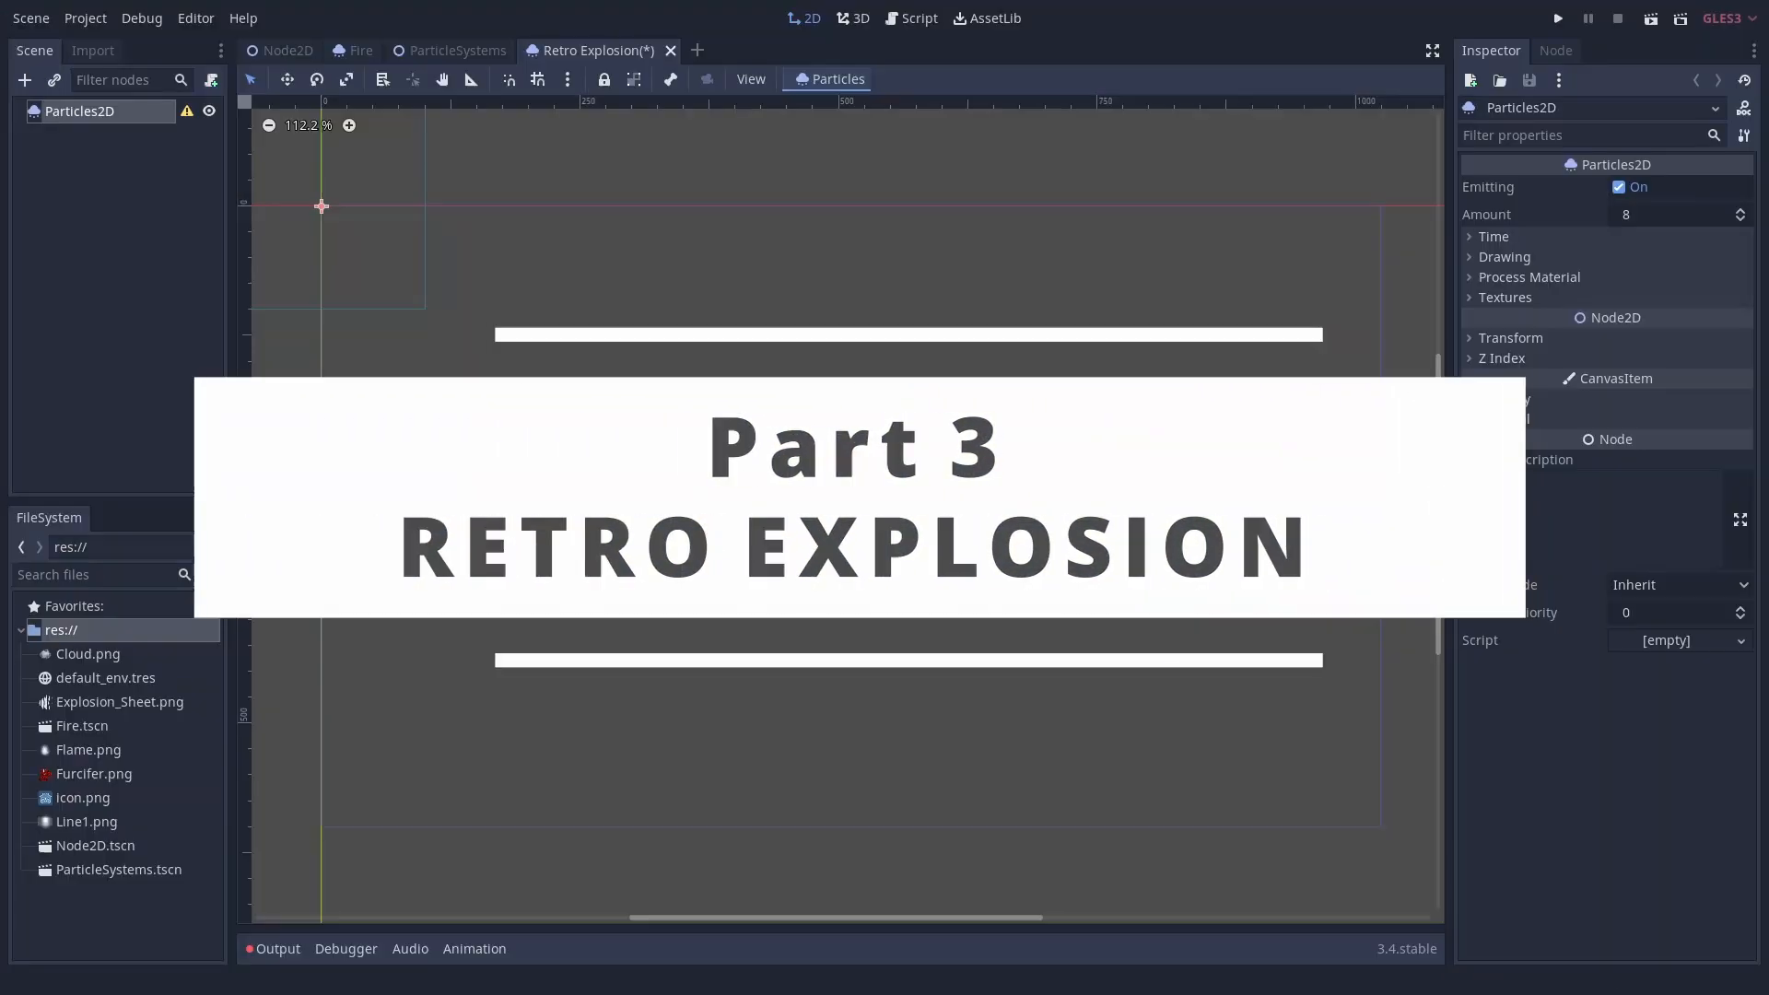
# Step: Give the retro particles scale 4, the Explosion_Sheet texture and 4-frame particle animation
pyautogui.click(120, 701)
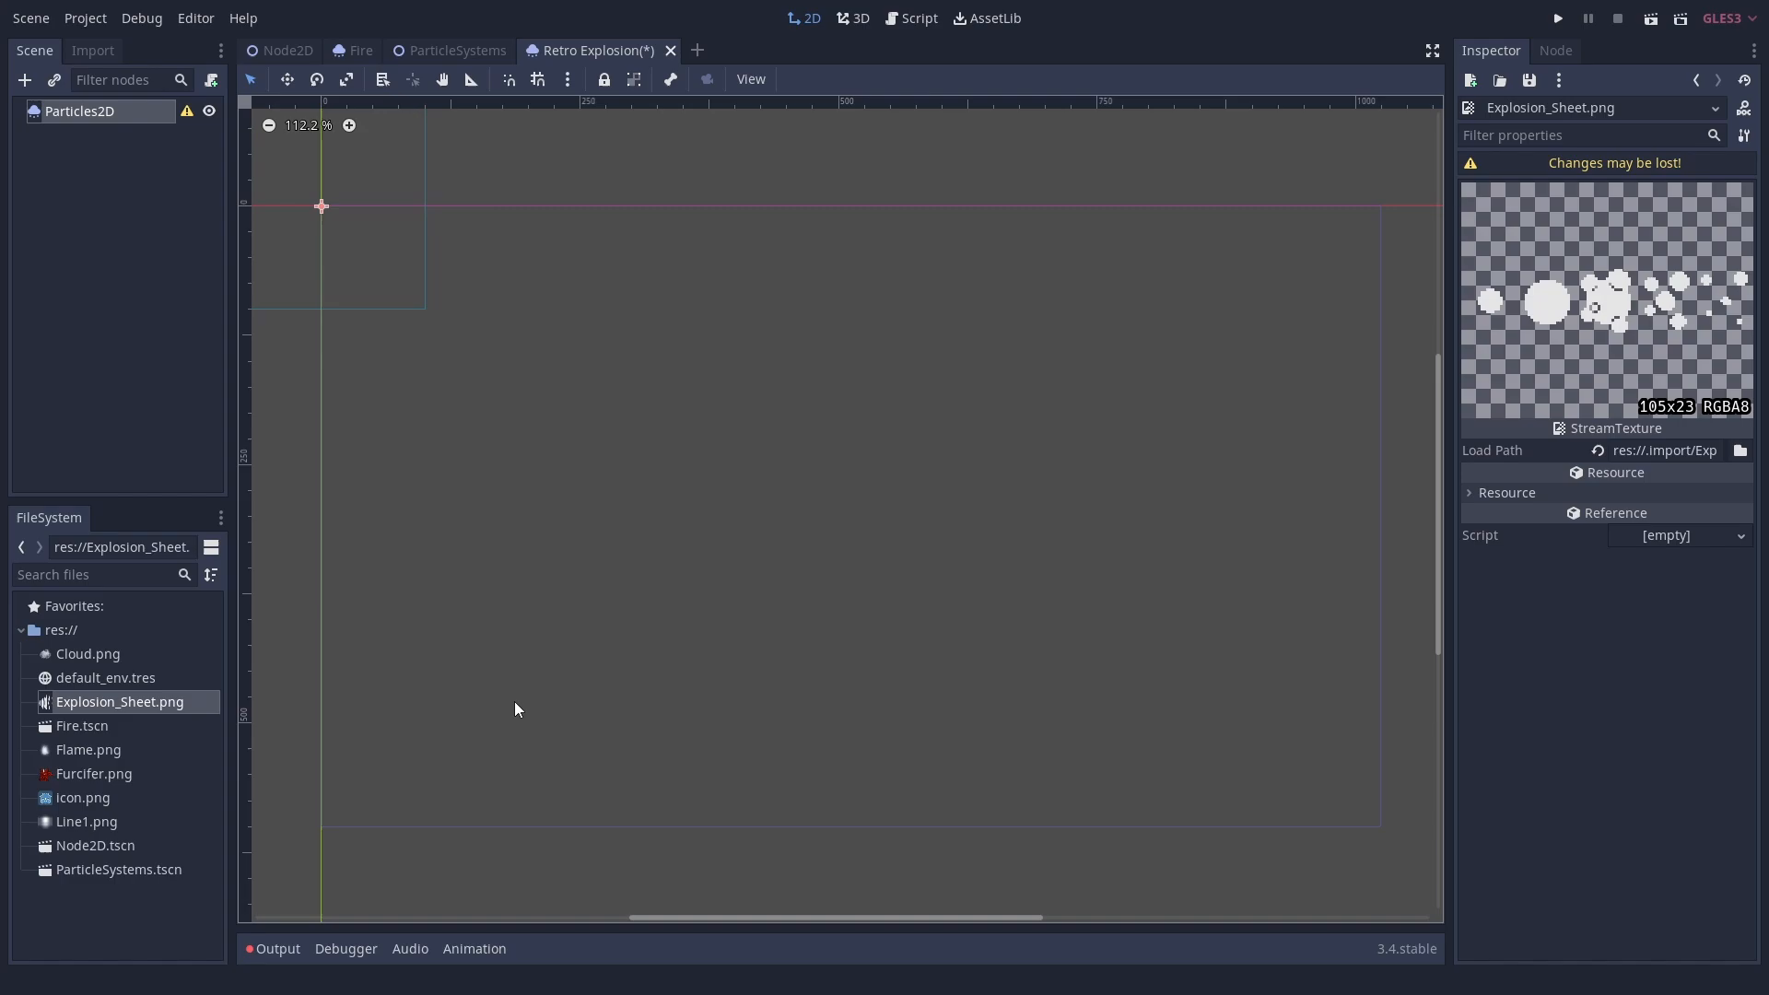
pyautogui.click(79, 111)
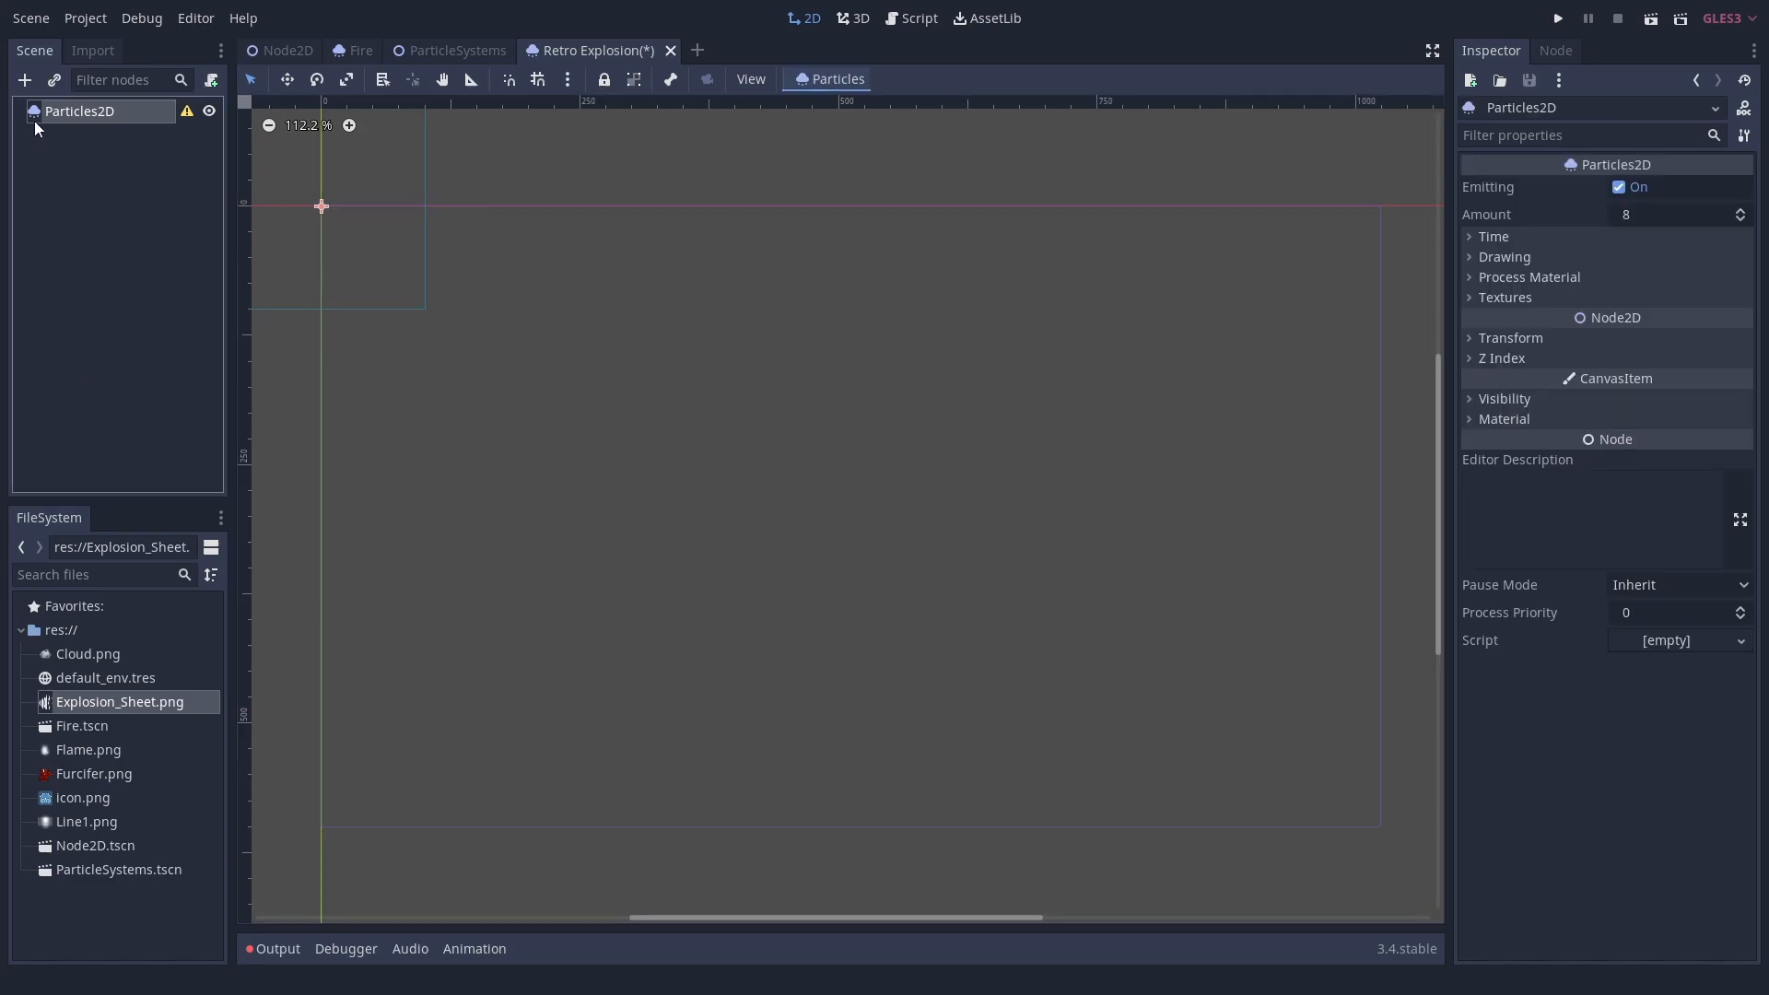
pyautogui.click(1504, 297)
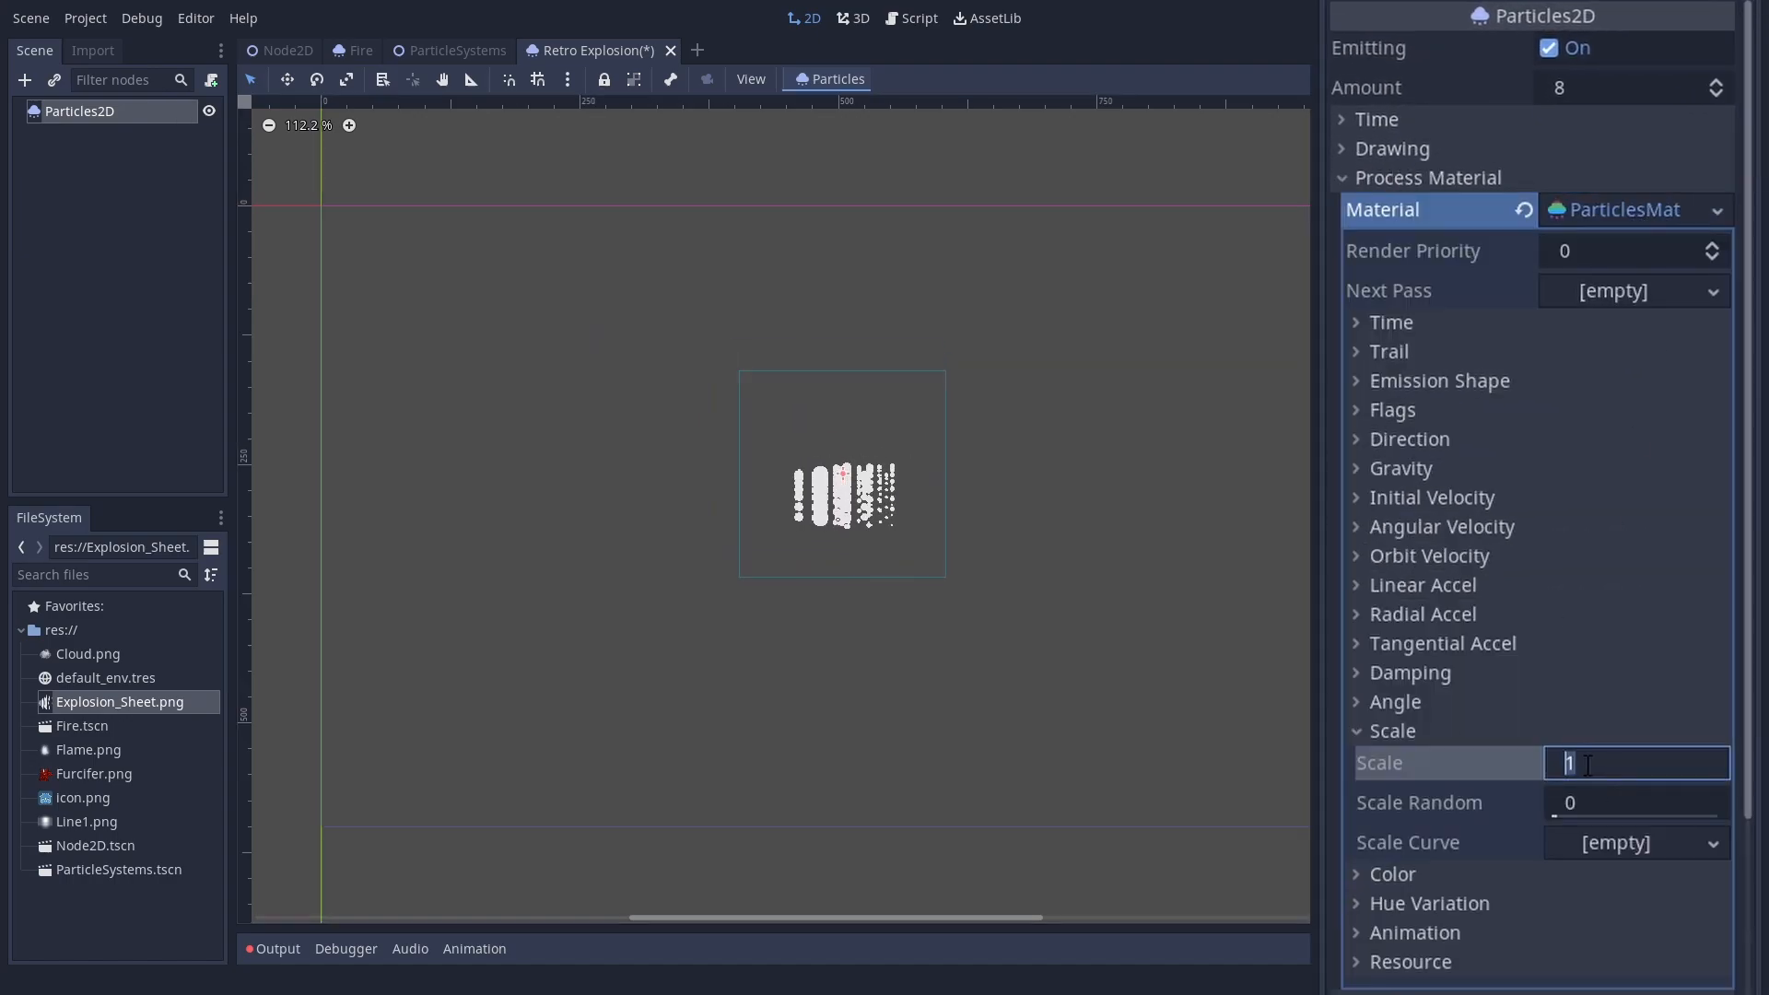
pyautogui.write('4')
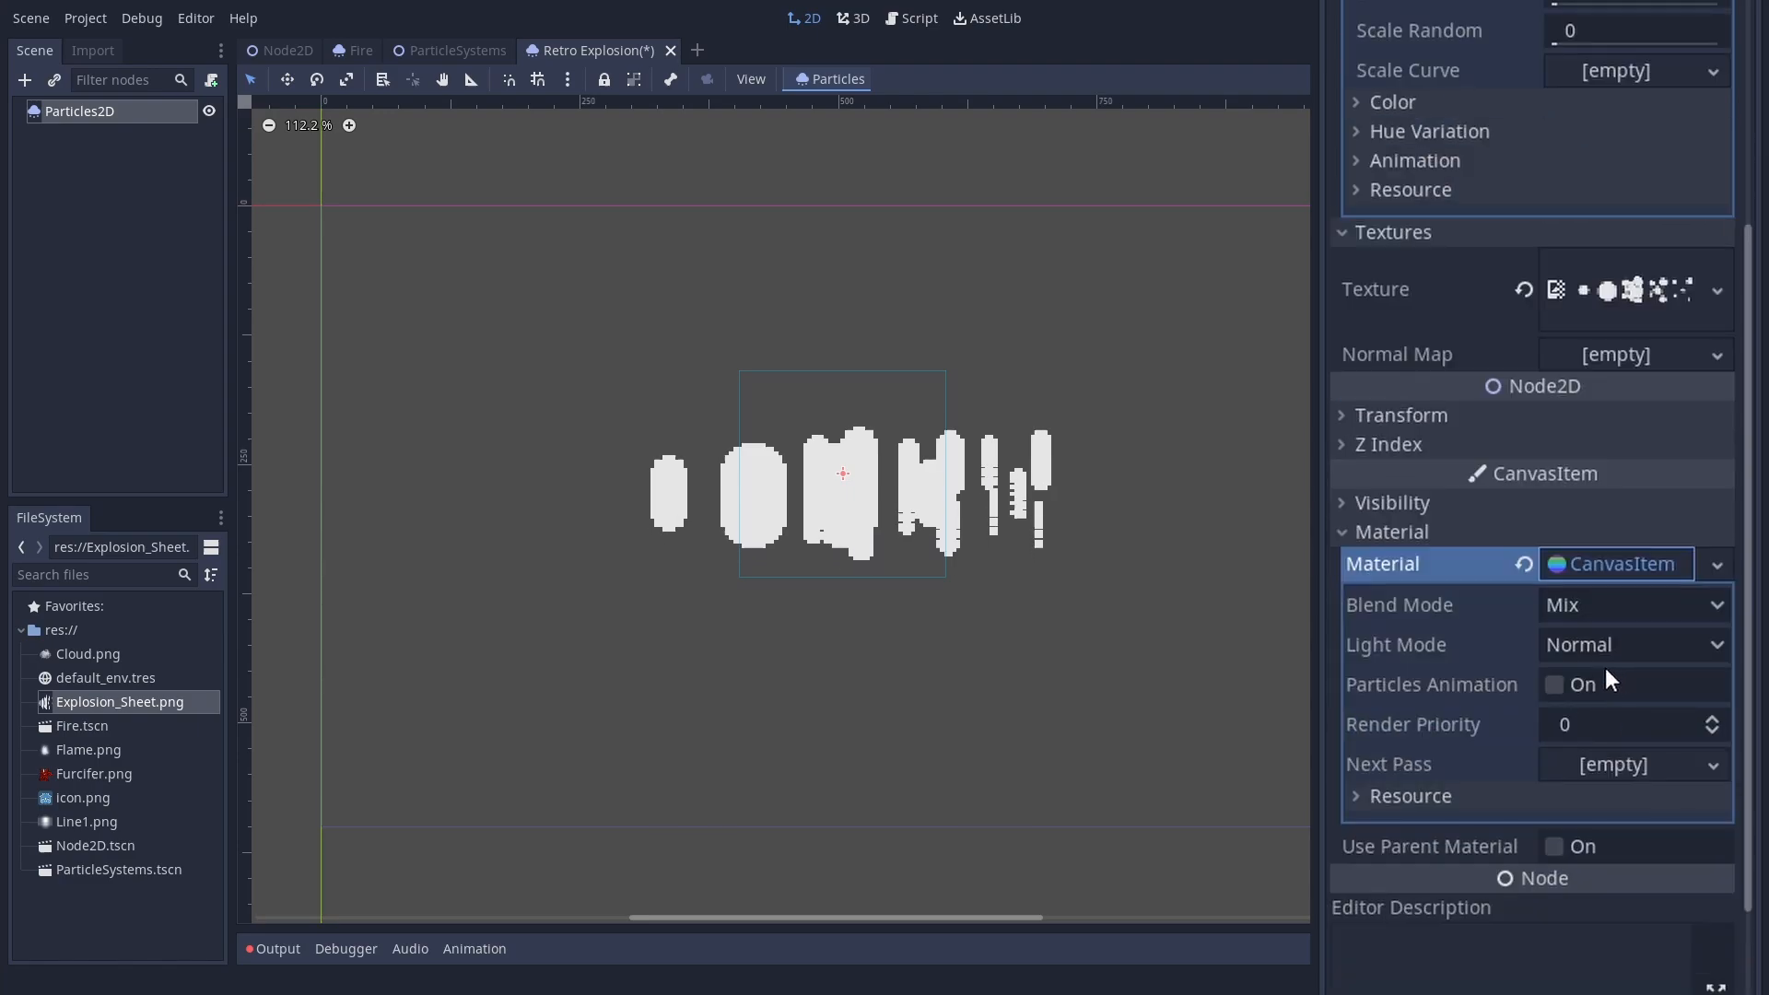
pyautogui.click(1554, 684)
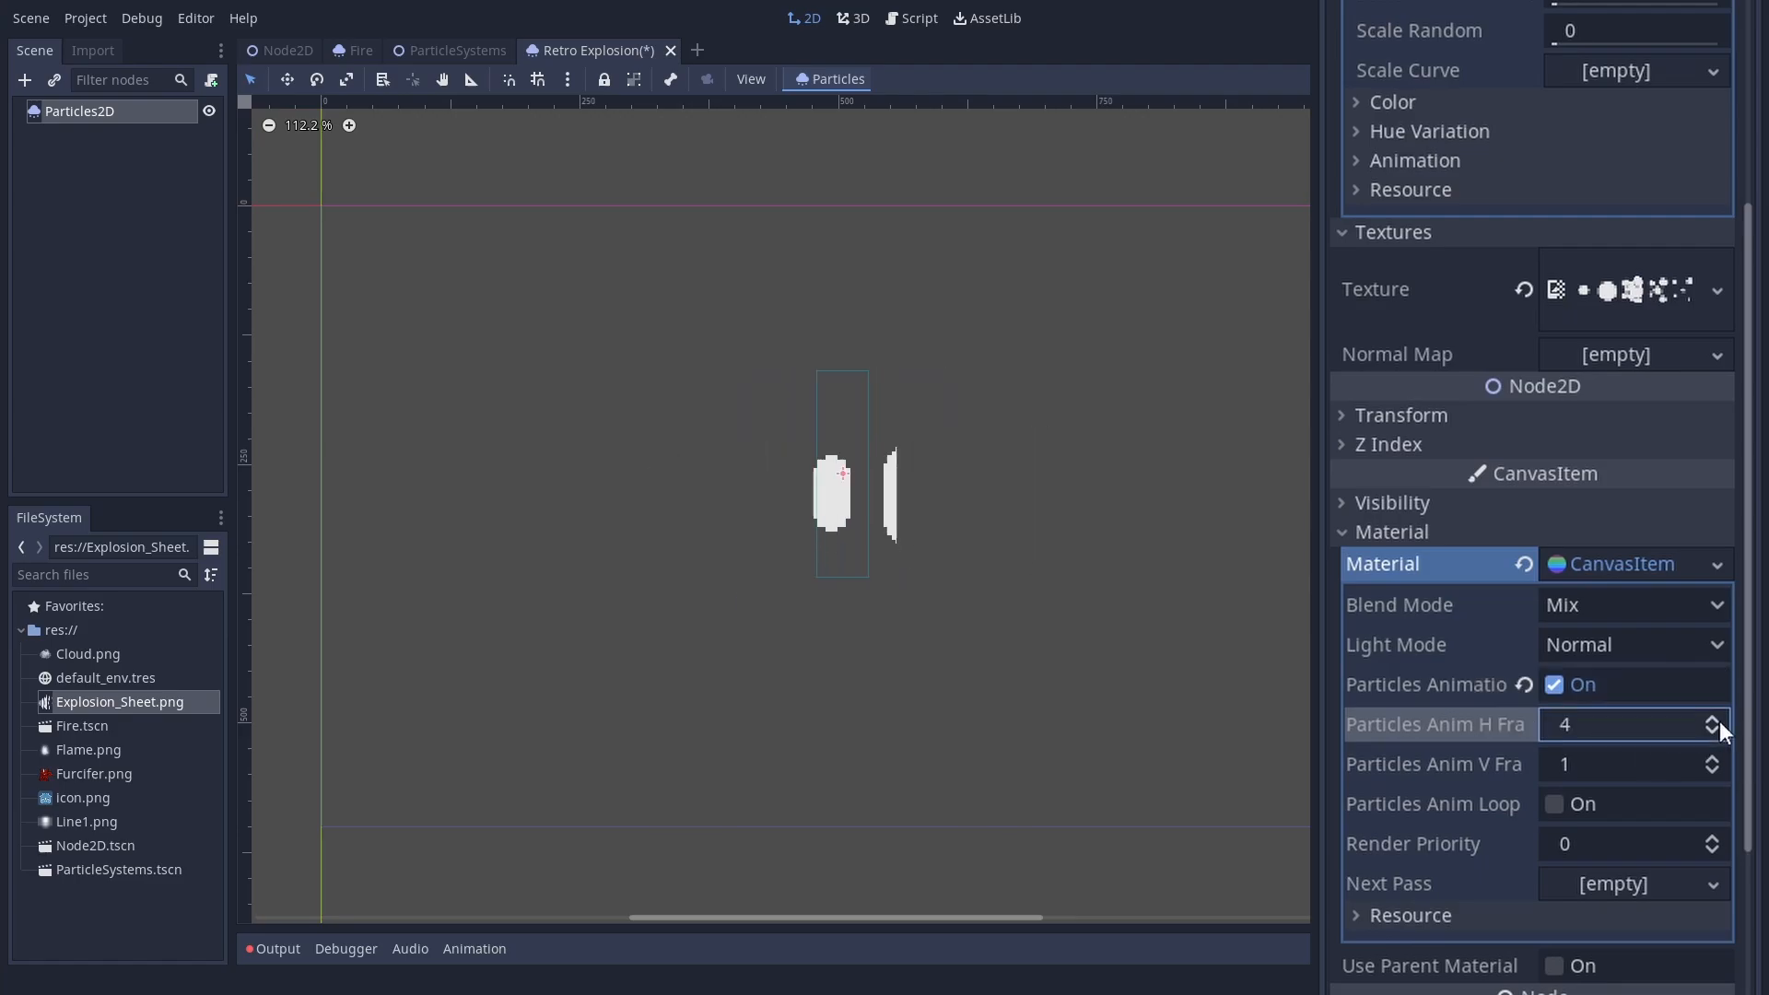
pyautogui.scroll(3)
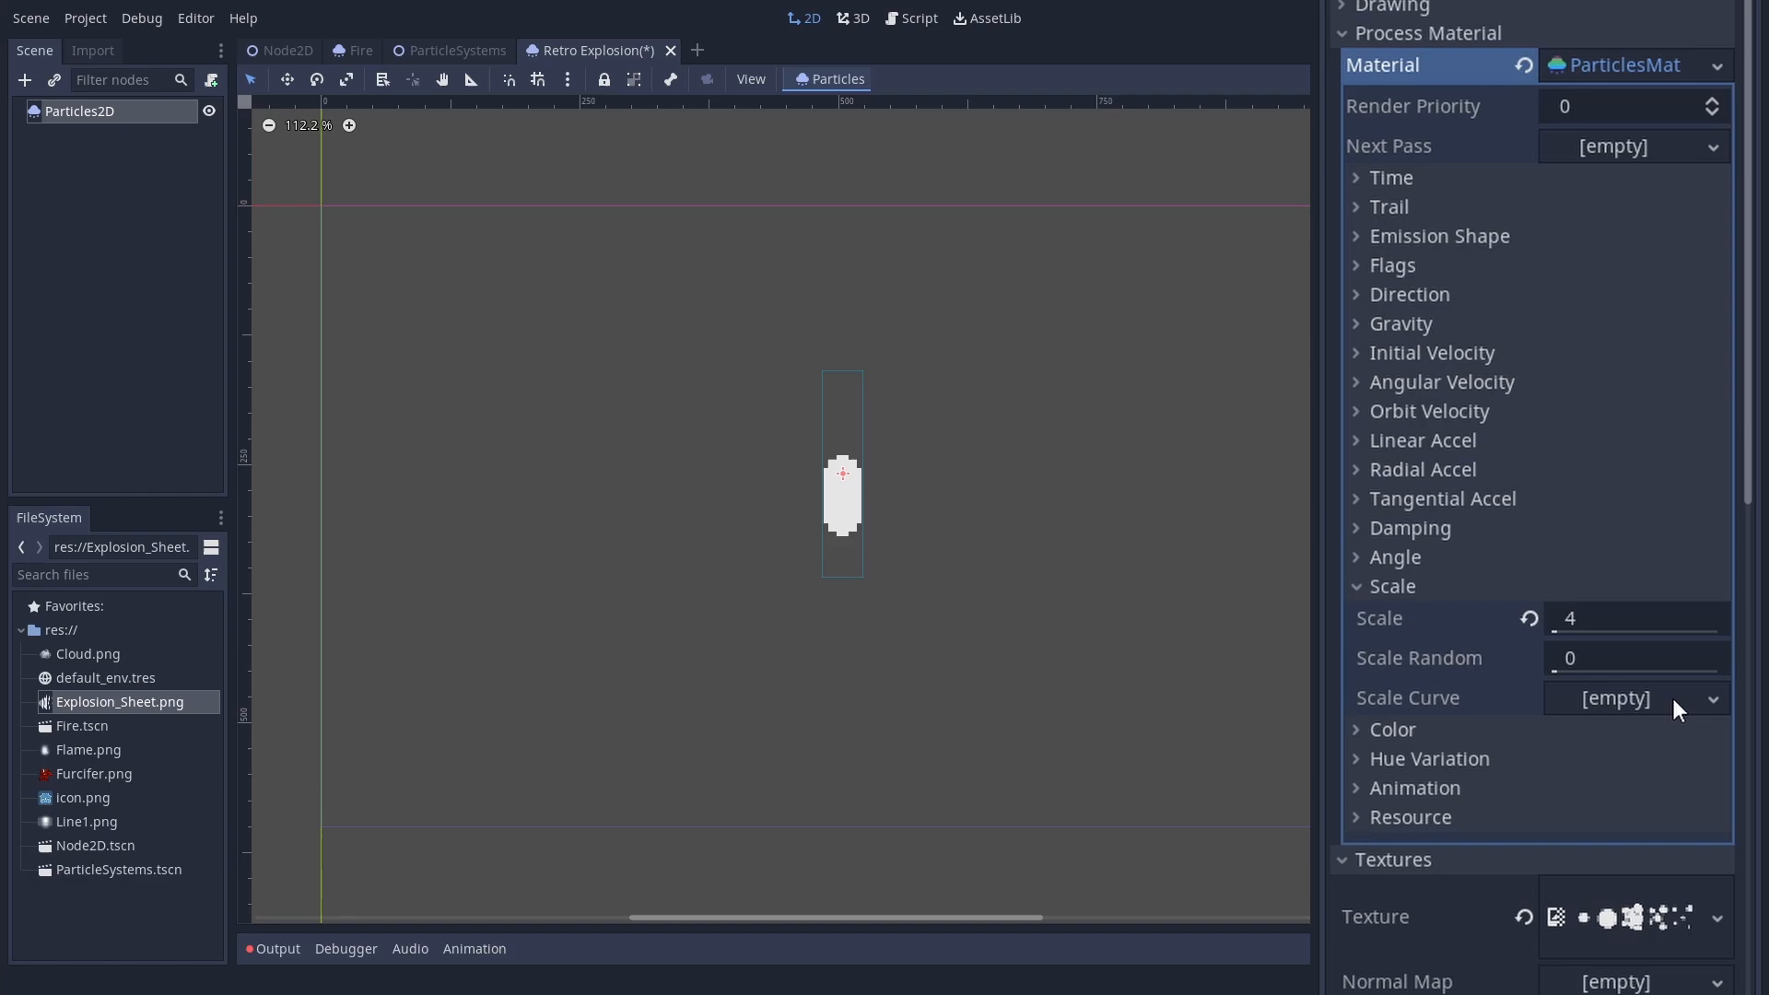
# Step: Set Amount 25, Lifetime 0.5, Explosiveness 0.51 and a Sphere emission of radius 128
pyautogui.click(1439, 236)
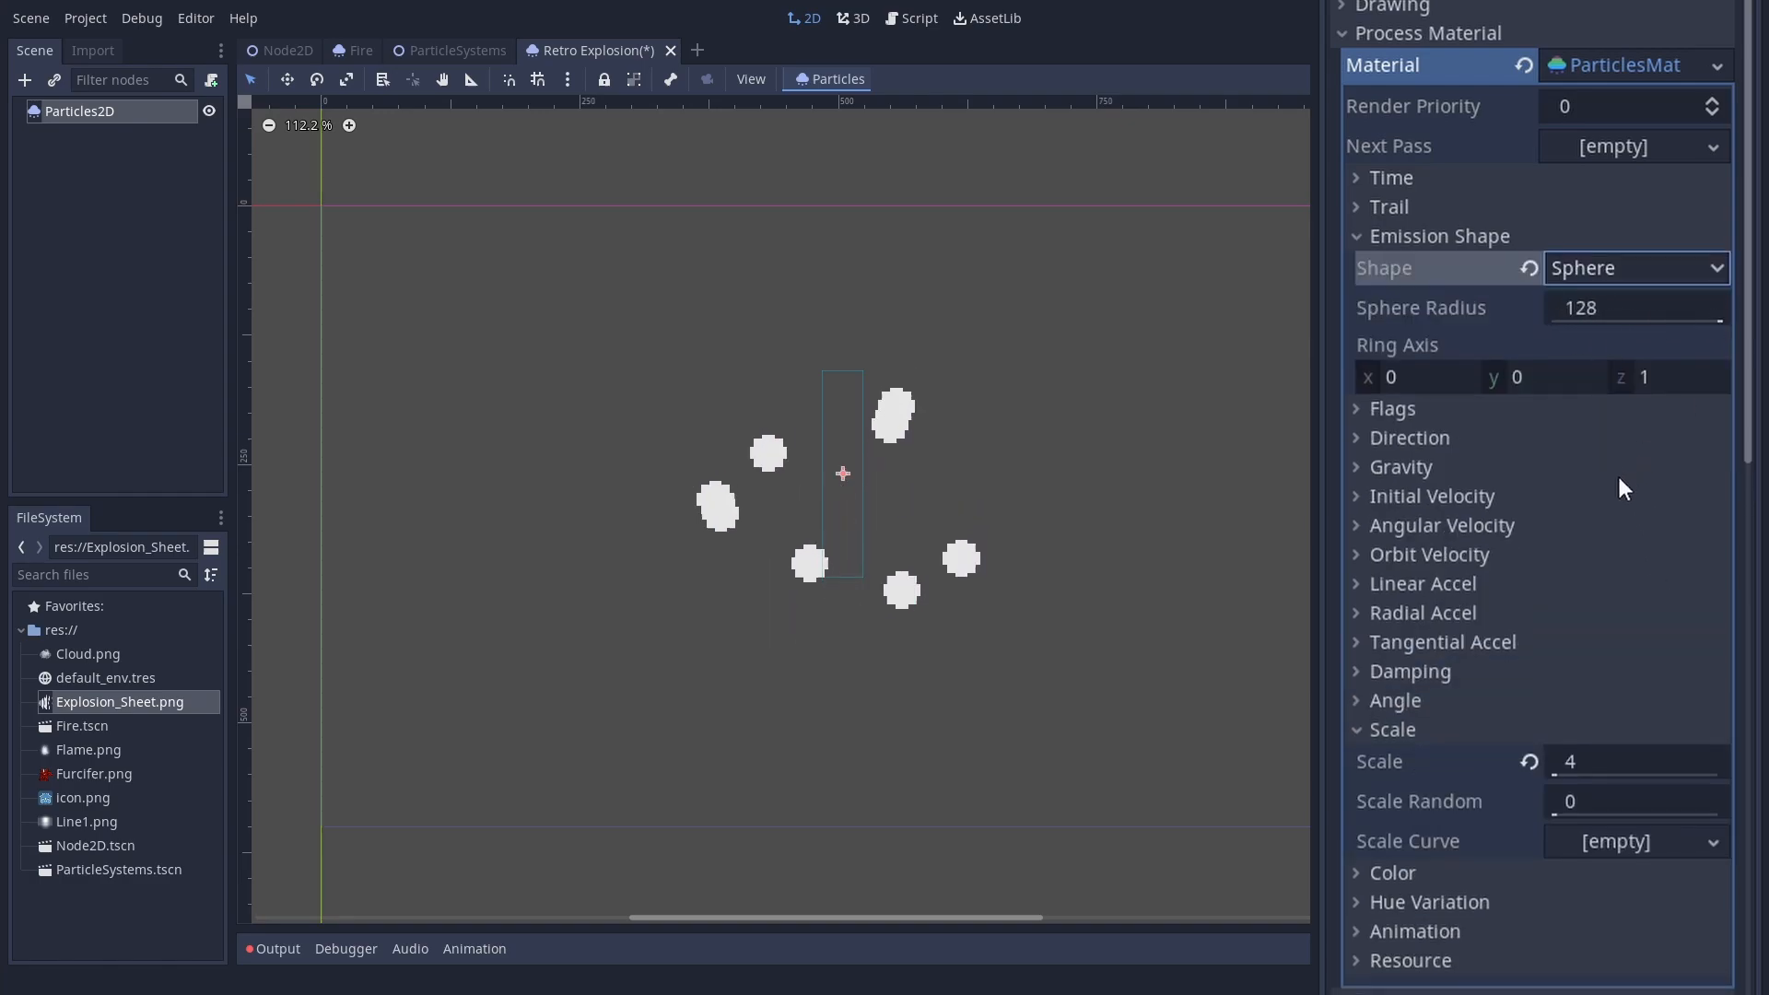
pyautogui.scroll(-3)
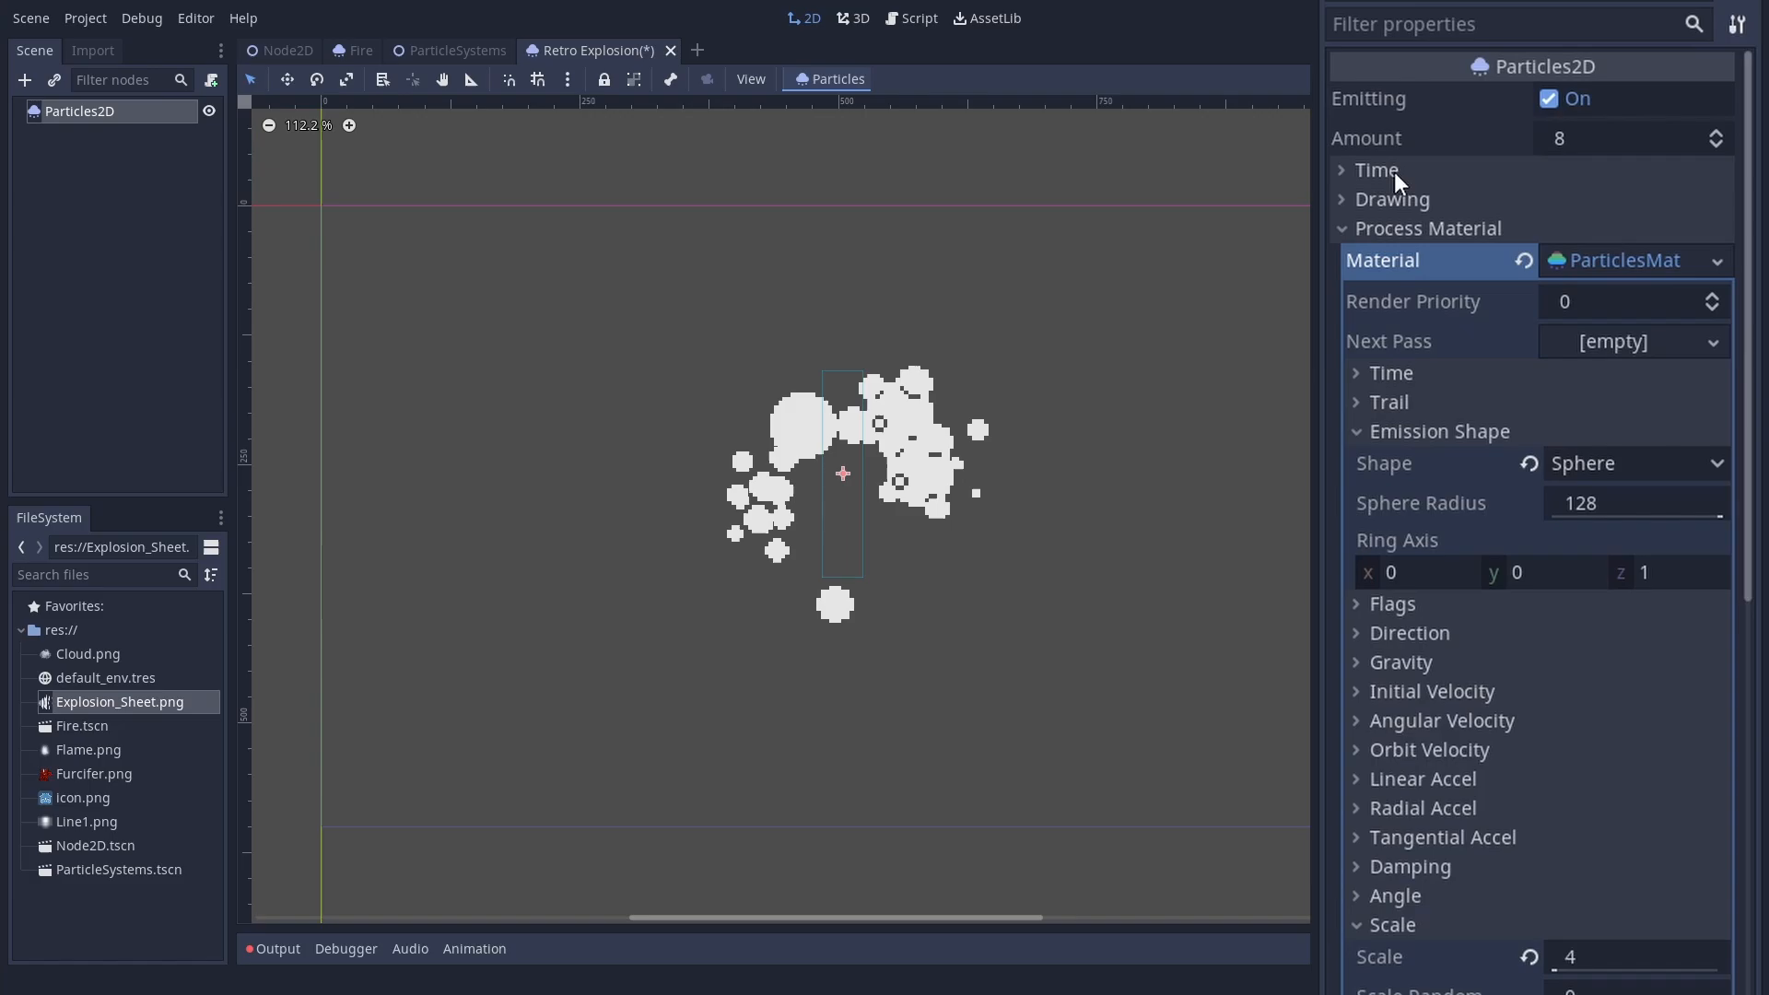
pyautogui.click(1376, 170)
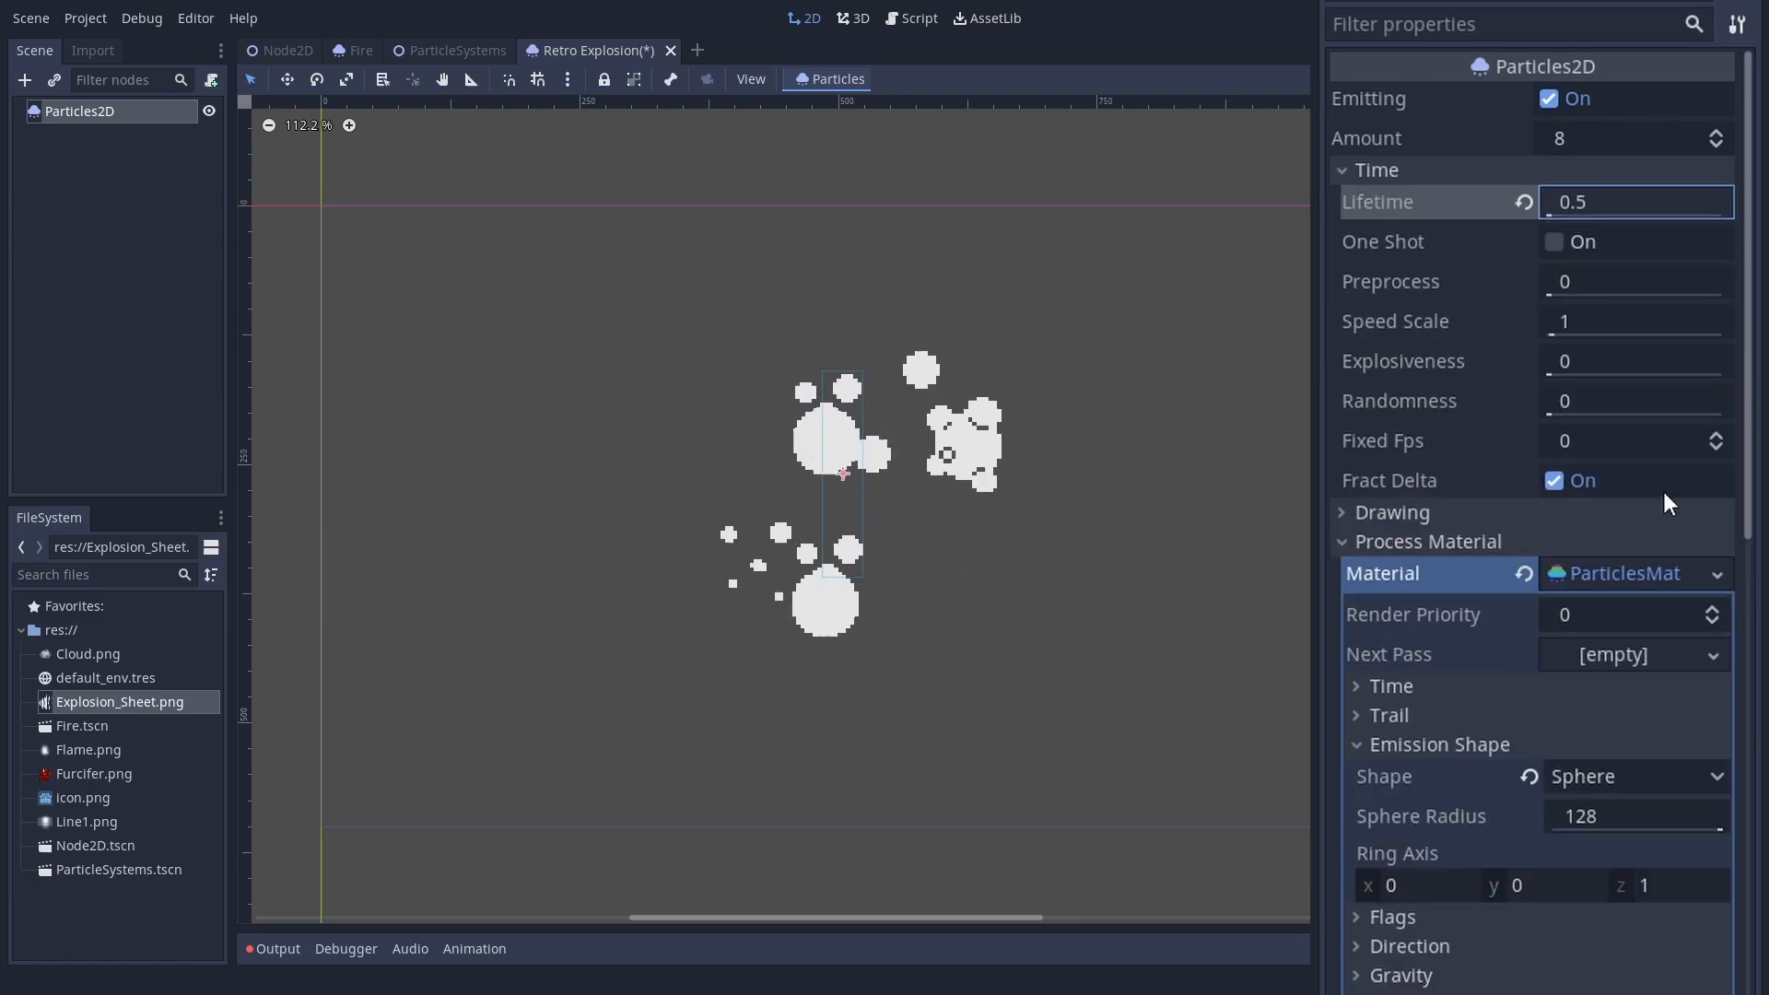
pyautogui.scroll(-3)
pyautogui.write('25')
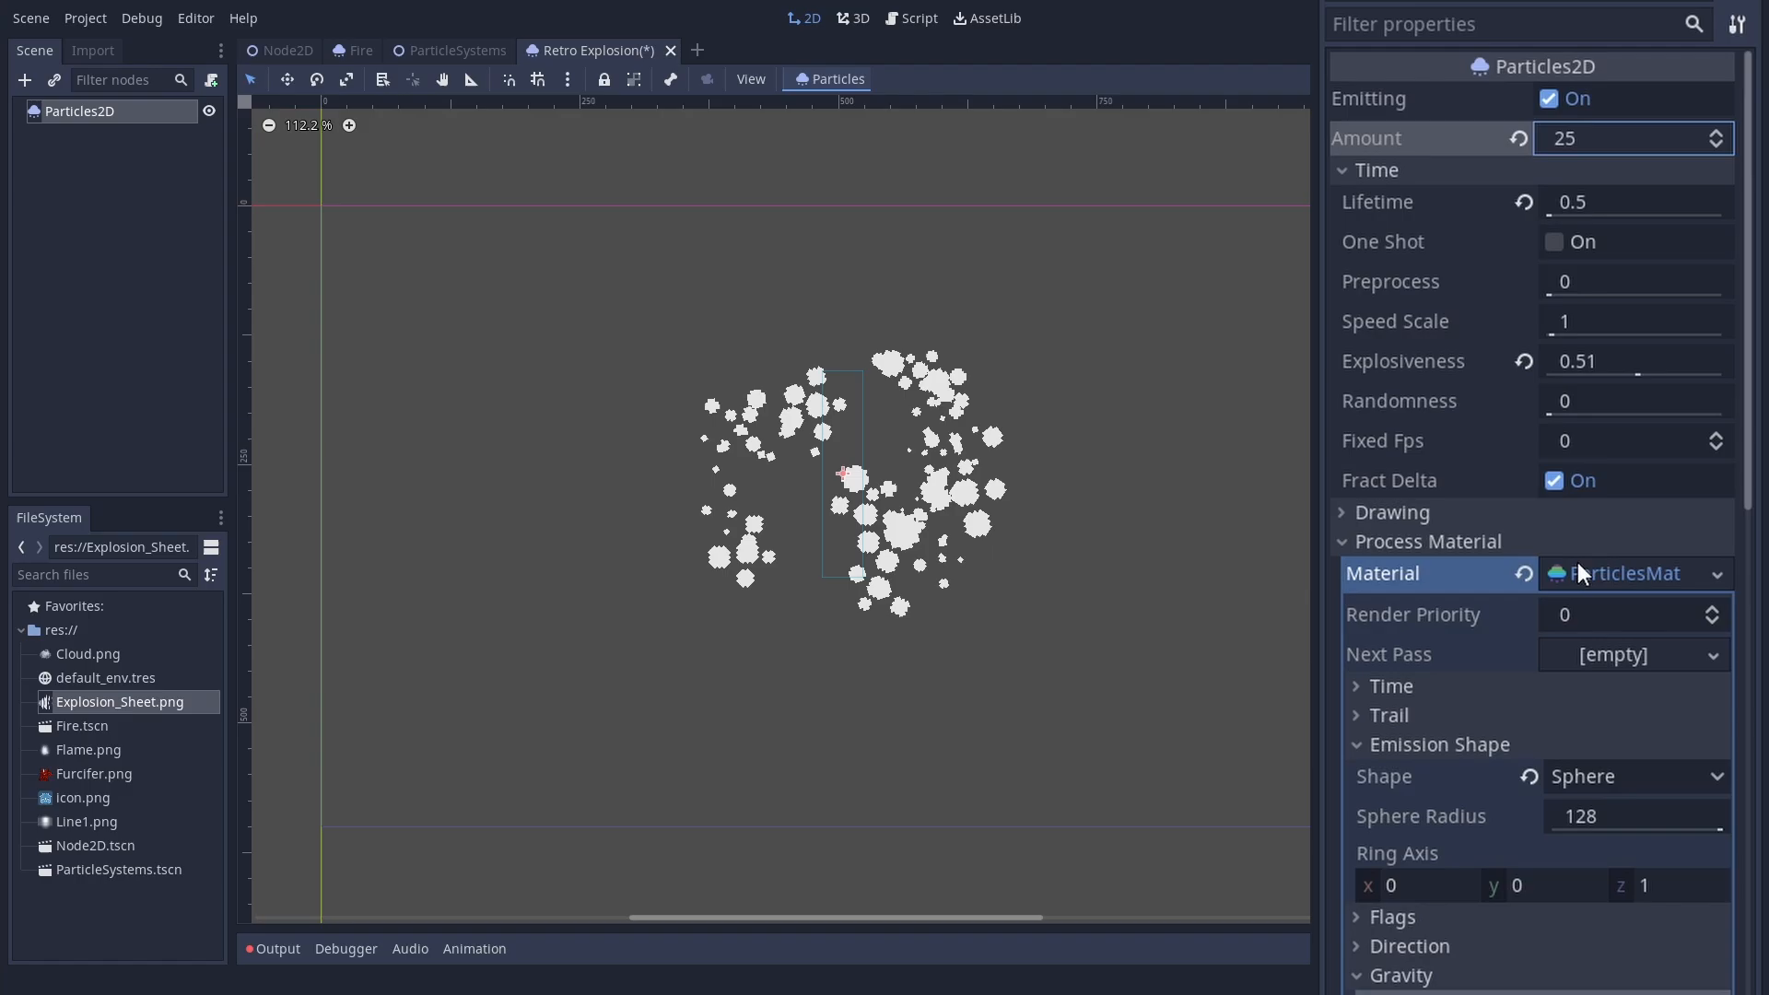
pyautogui.scroll(-3)
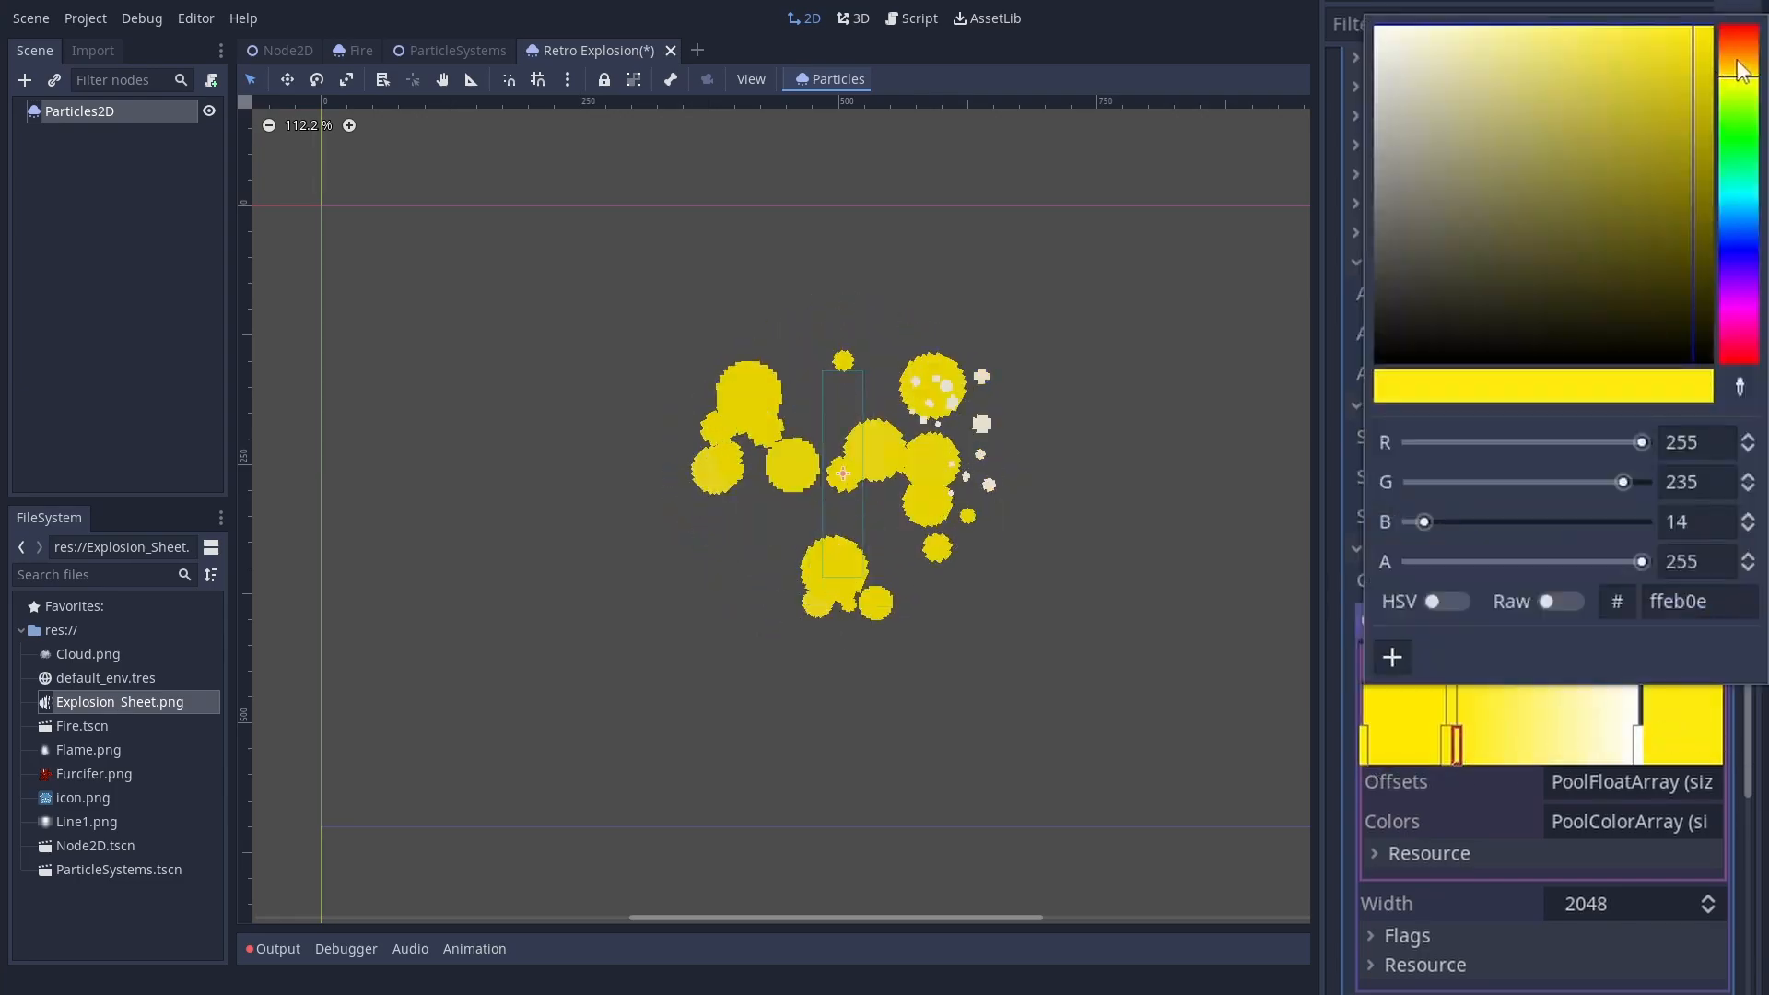
# Step: Colour a gradient stop yellow and set gravity y to -100 so particles rise
pyautogui.click(1736, 45)
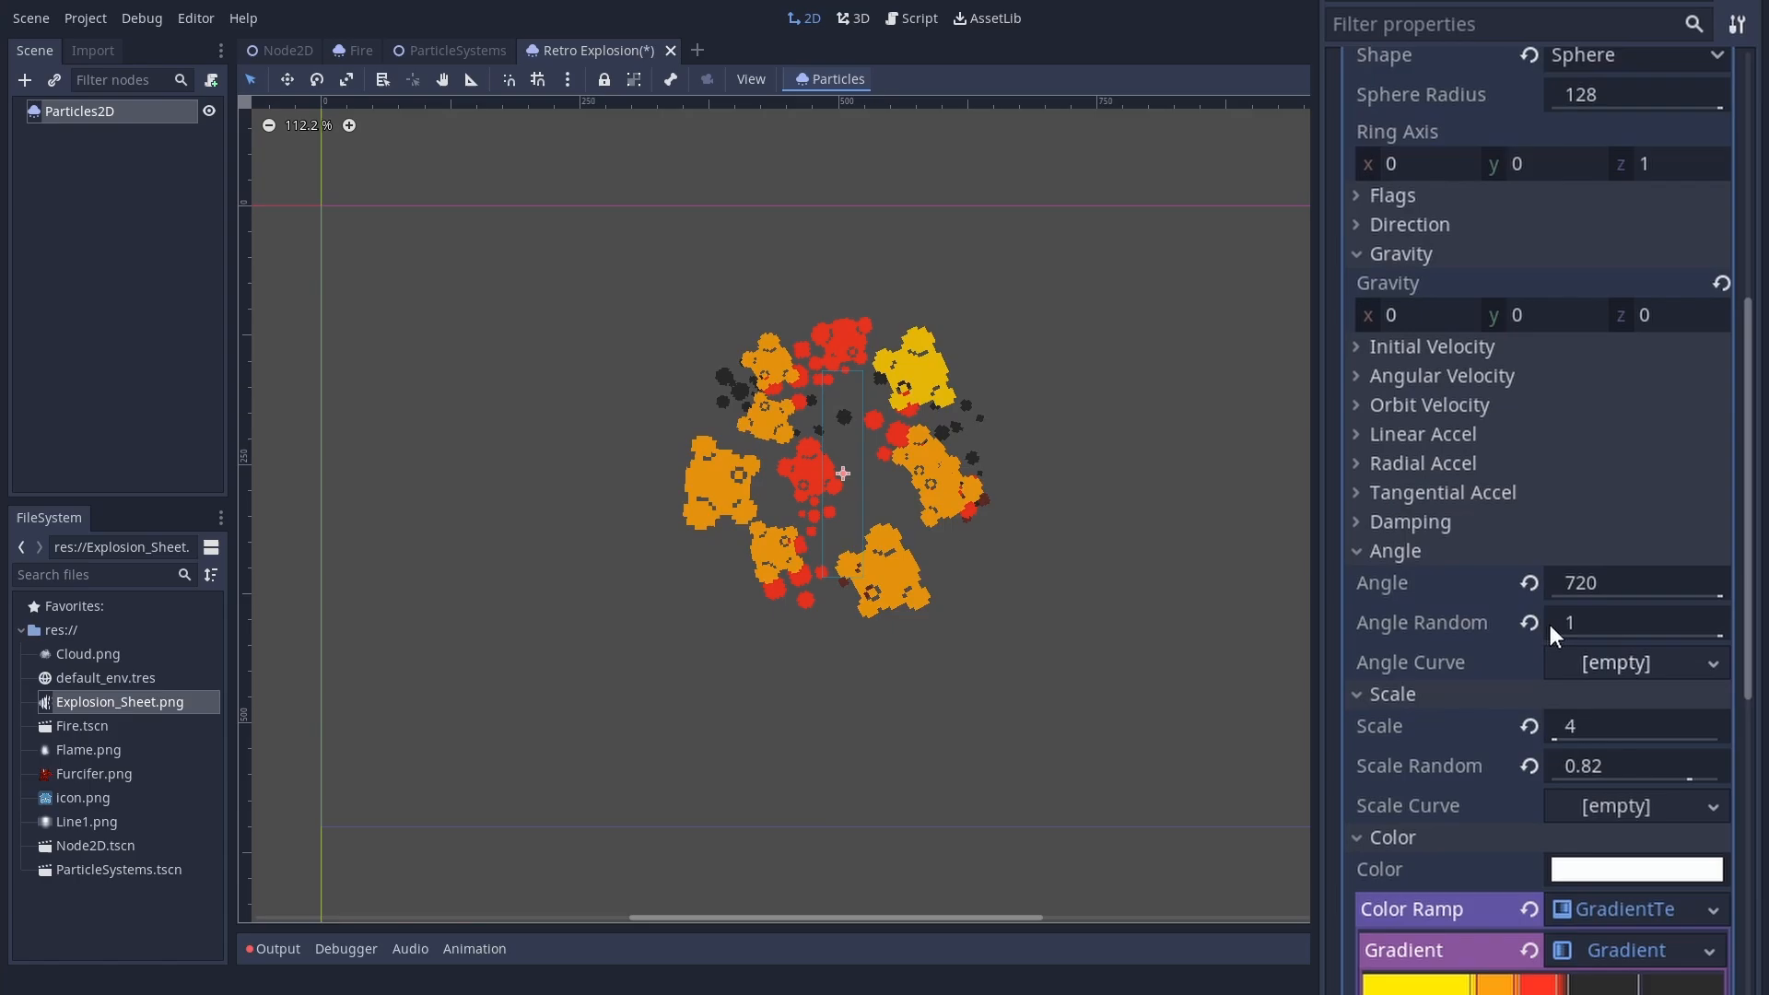
pyautogui.click(1542, 315)
pyautogui.write('-100')
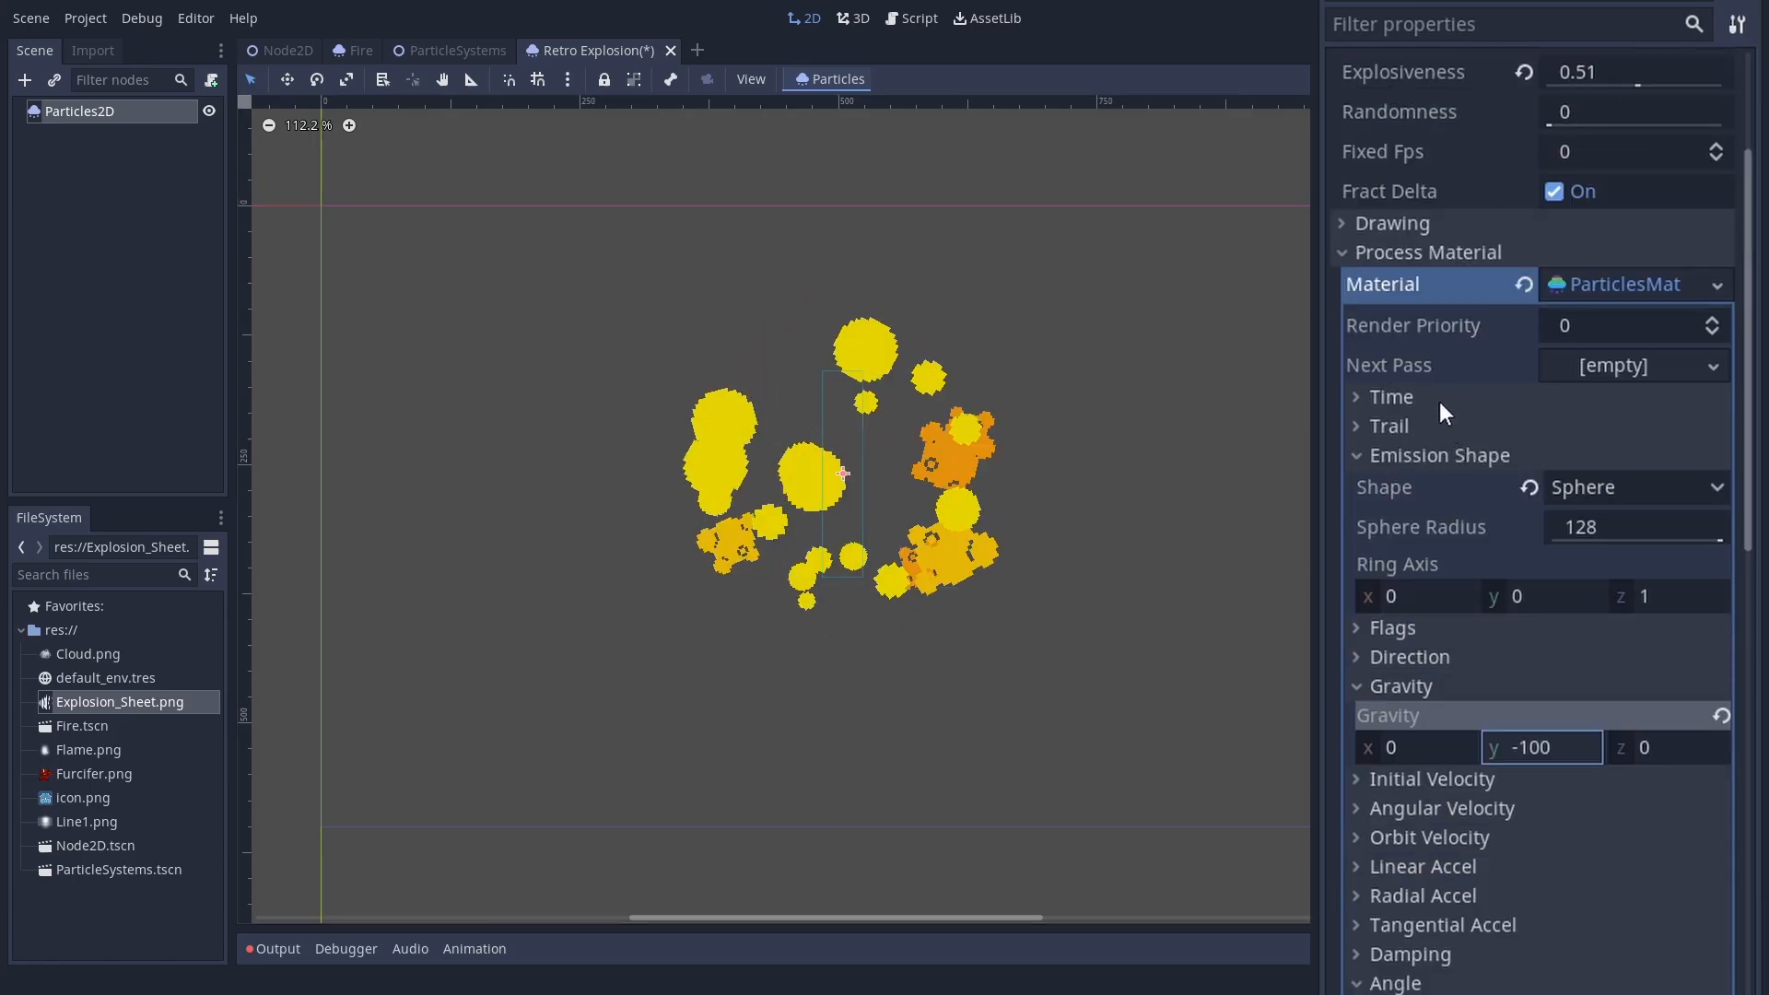
pyautogui.click(1358, 396)
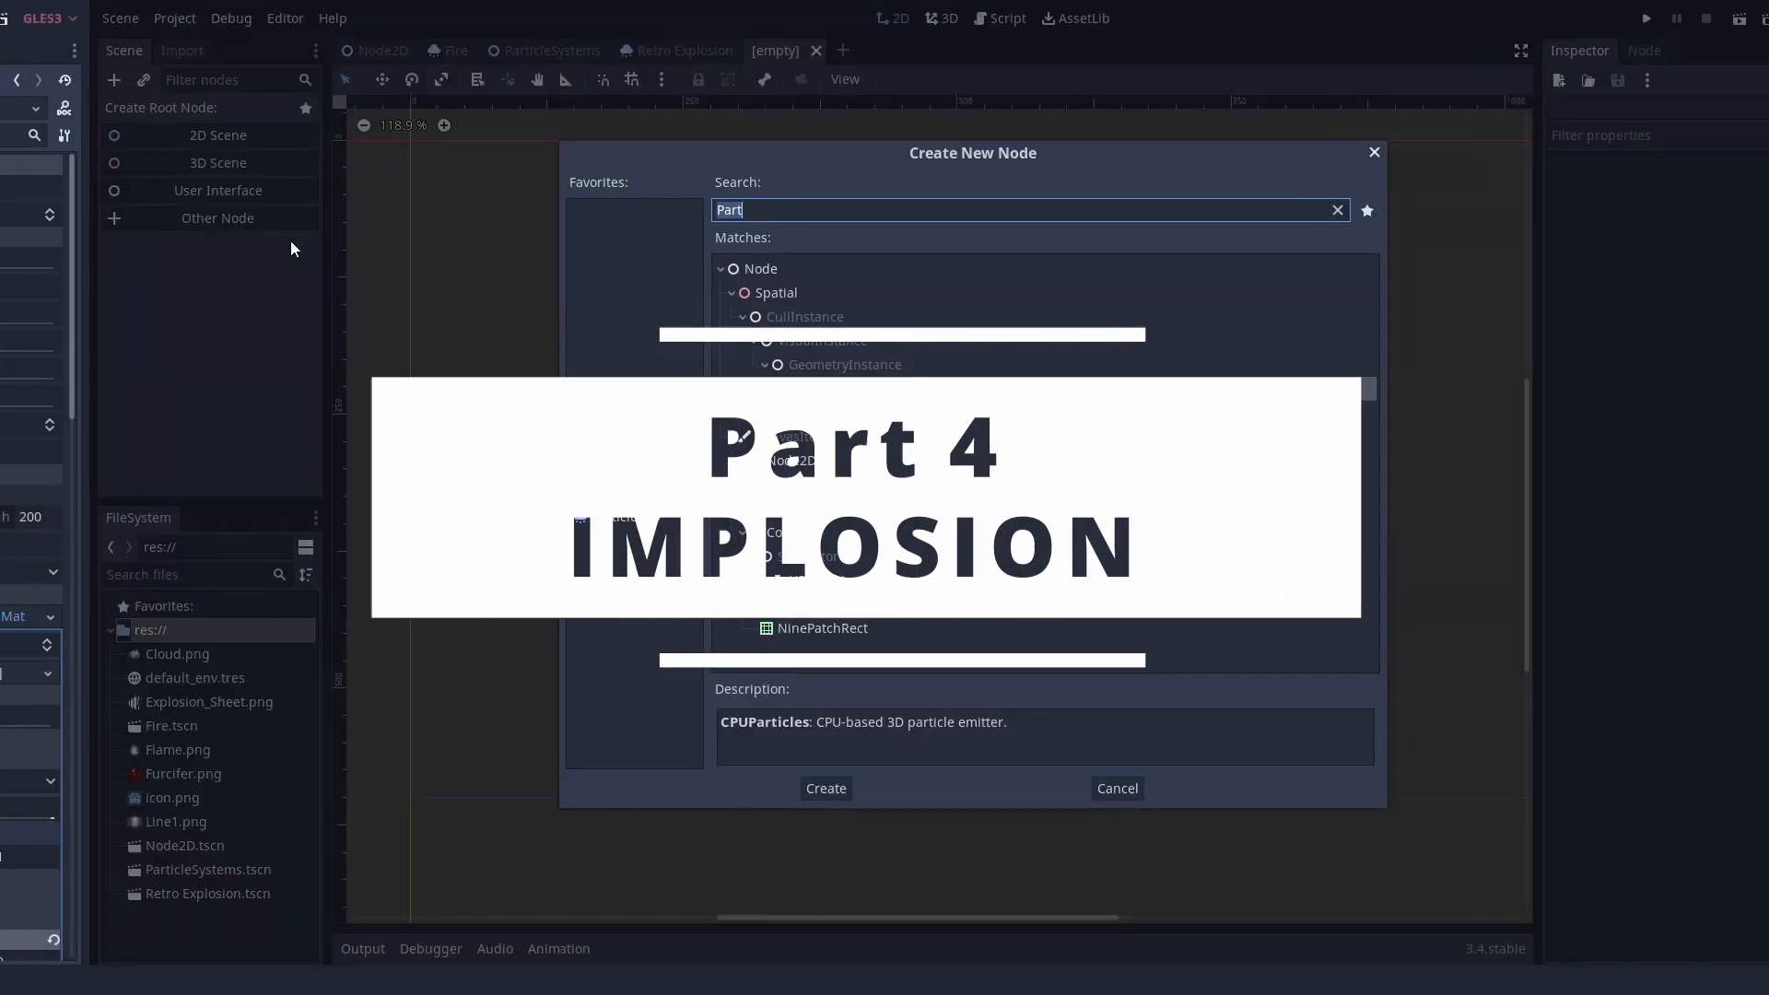
# Step: Add a Particles2D with a new ParticlesMaterial: scale 4, radial accel -200, sphere emission shape
pyautogui.click(825, 787)
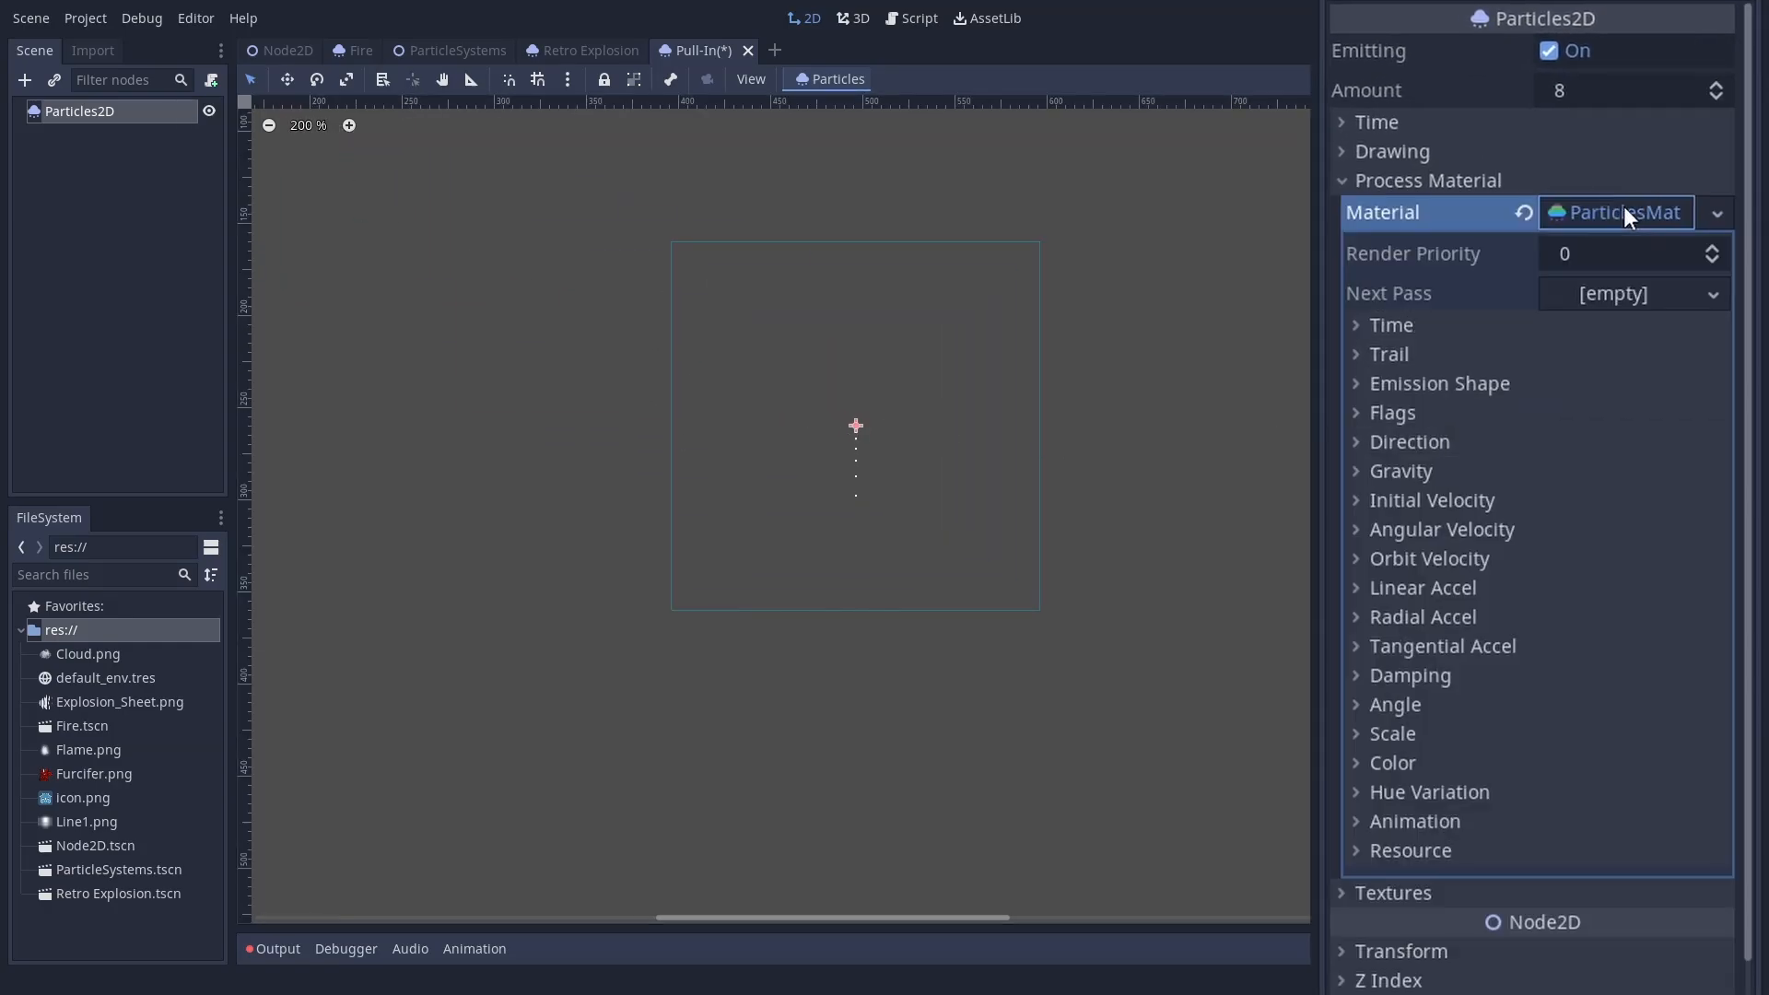
pyautogui.click(1391, 733)
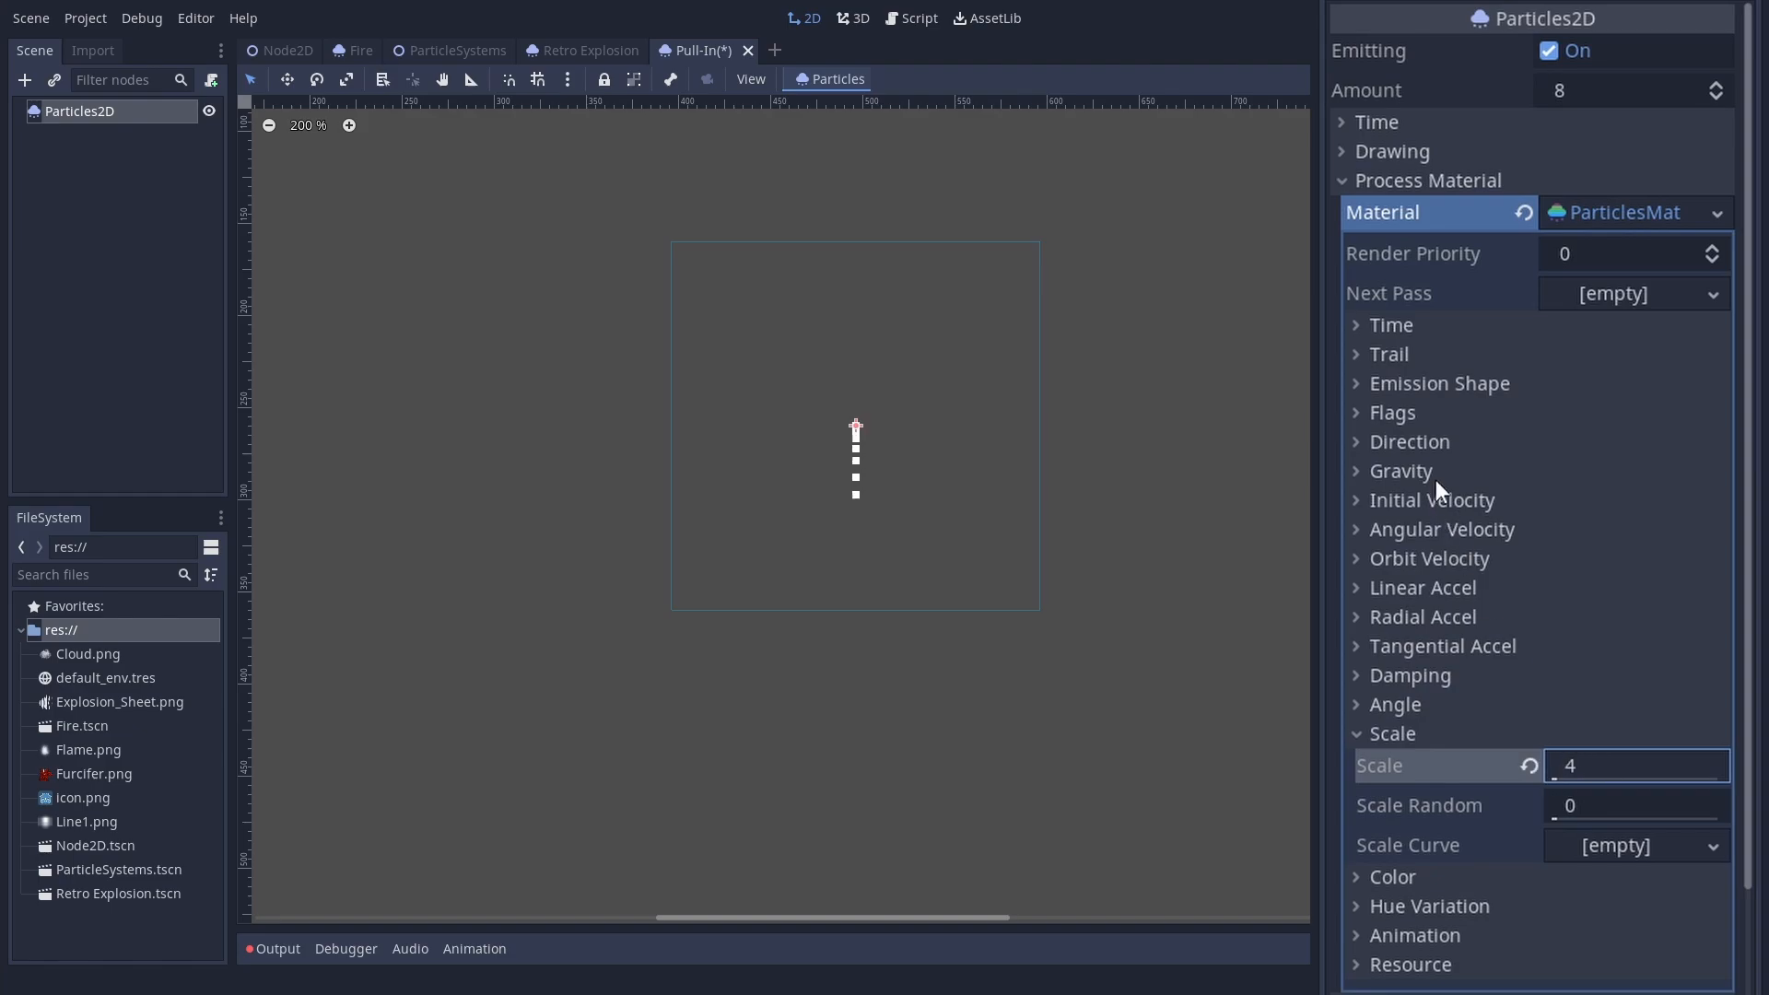
pyautogui.click(1401, 471)
pyautogui.write('-100')
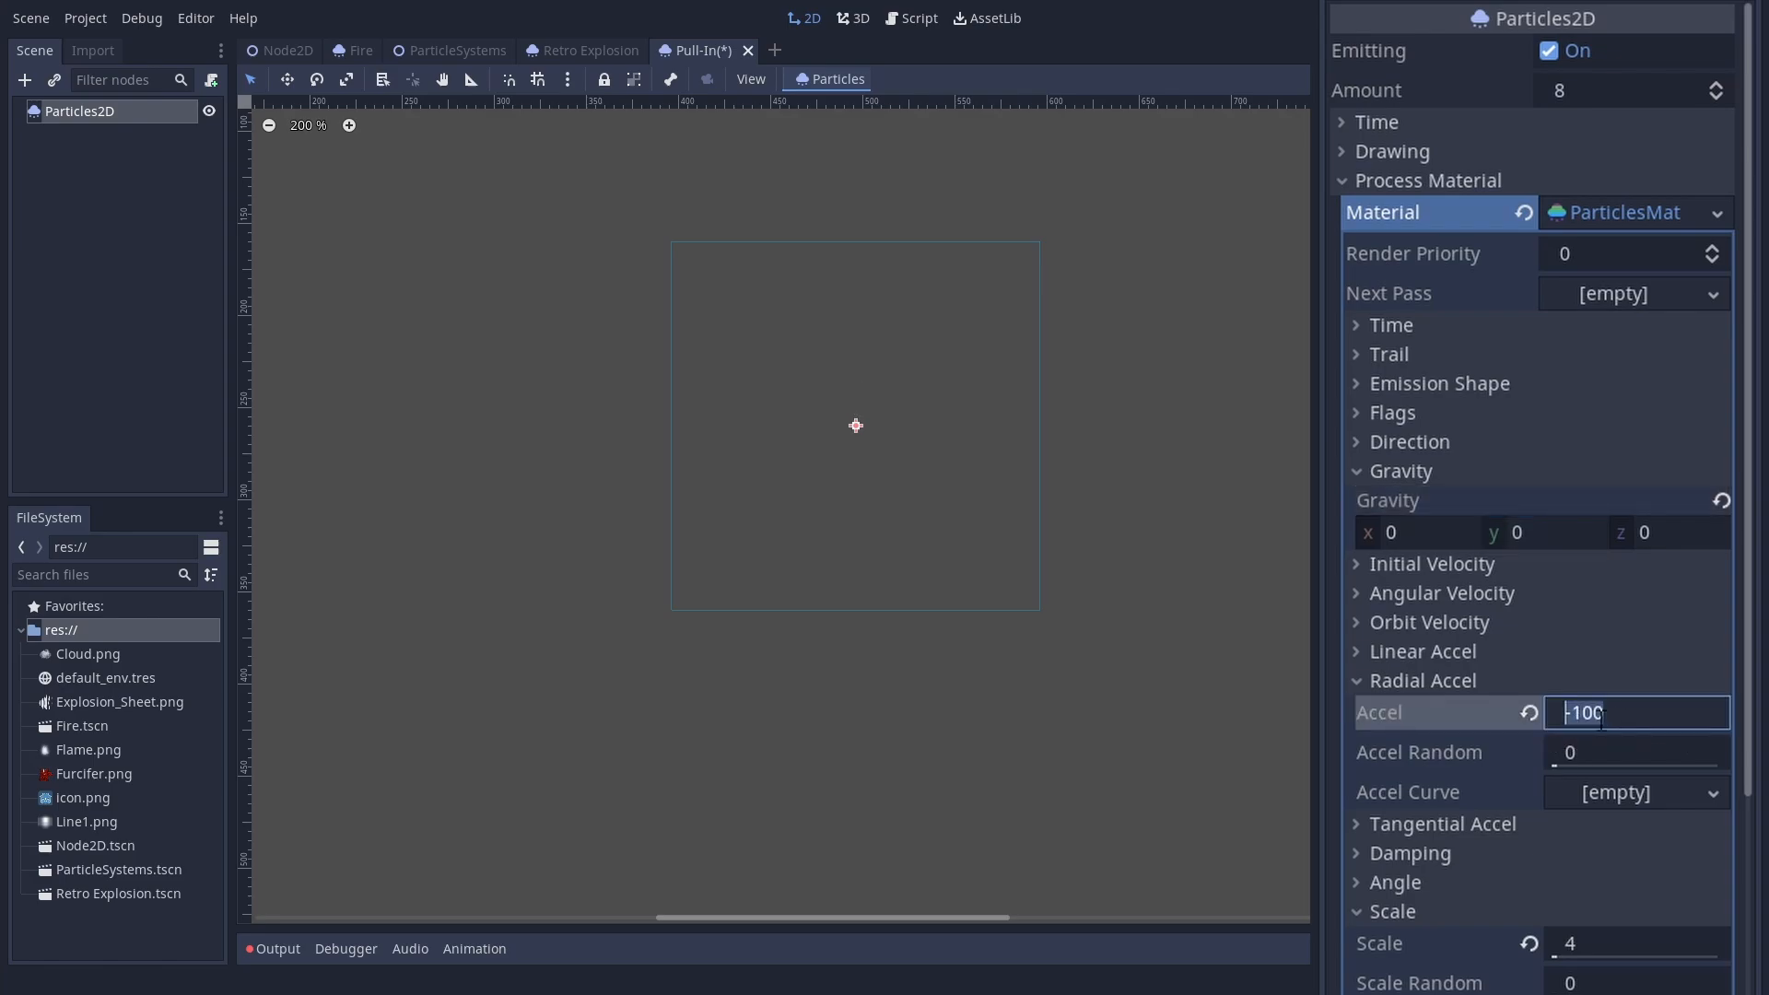
pyautogui.write('-200')
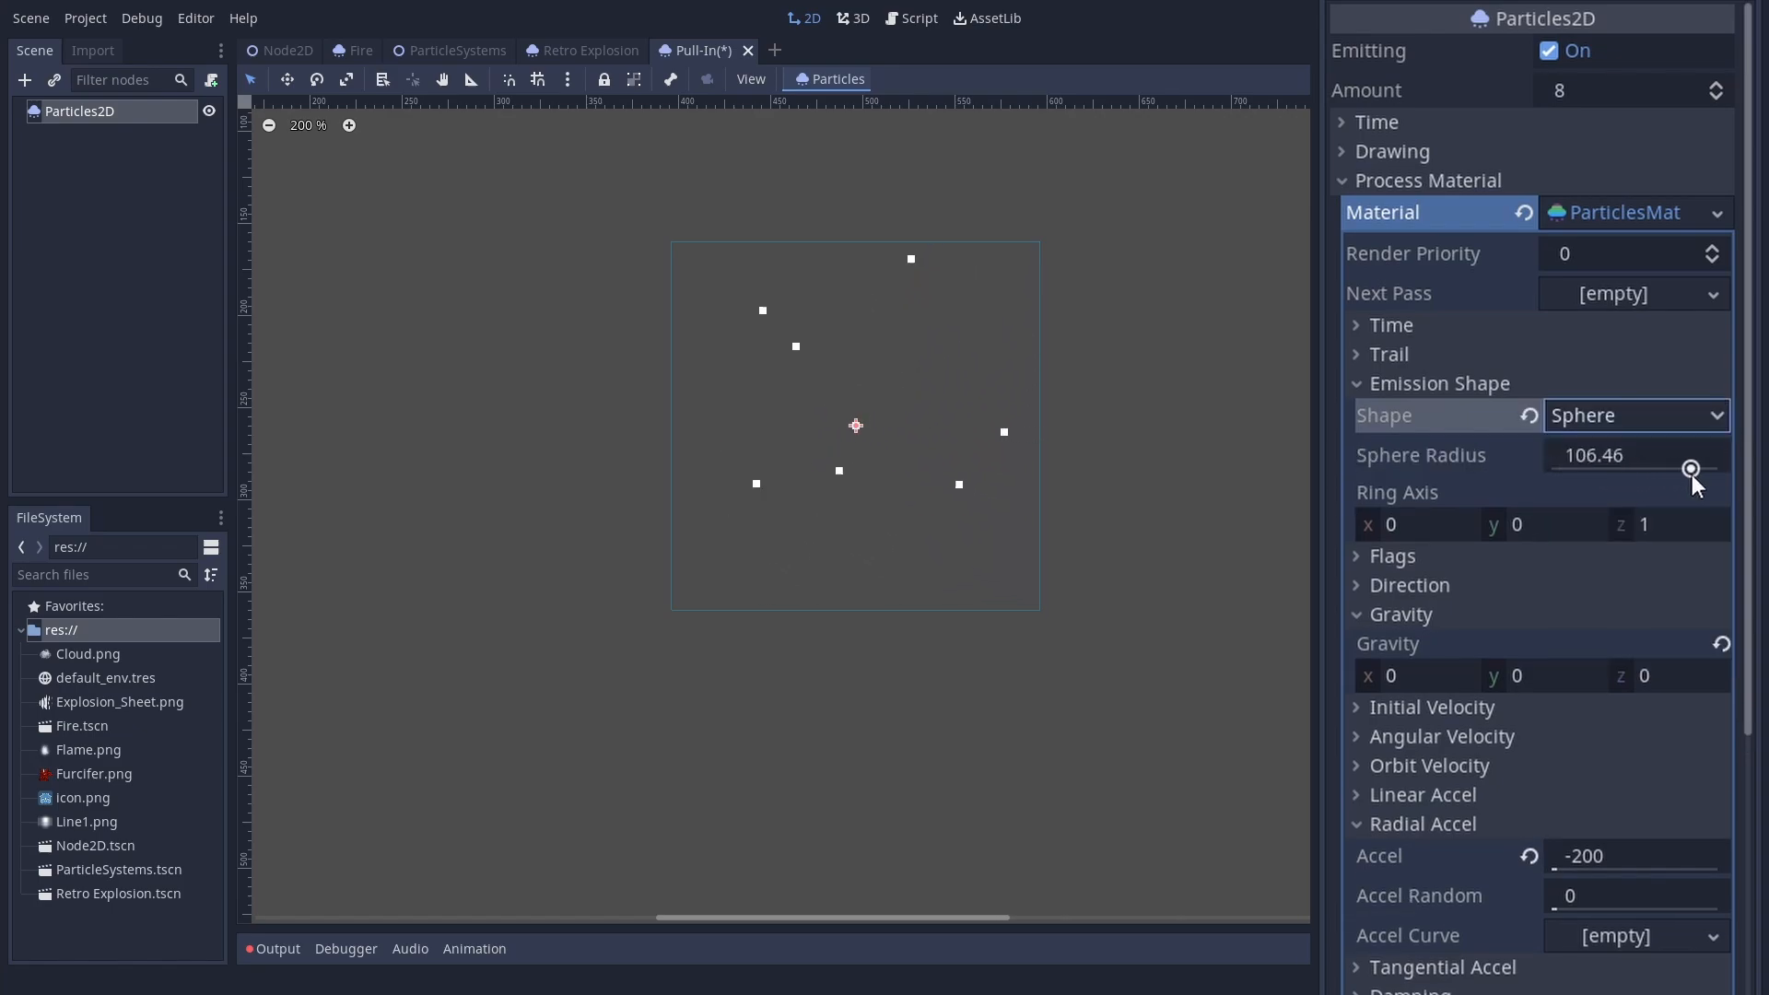
# Step: Emit 50 Line1-textured particles from a ring of radius 150, inner radius 120
pyautogui.click(1630, 90)
pyautogui.write('50')
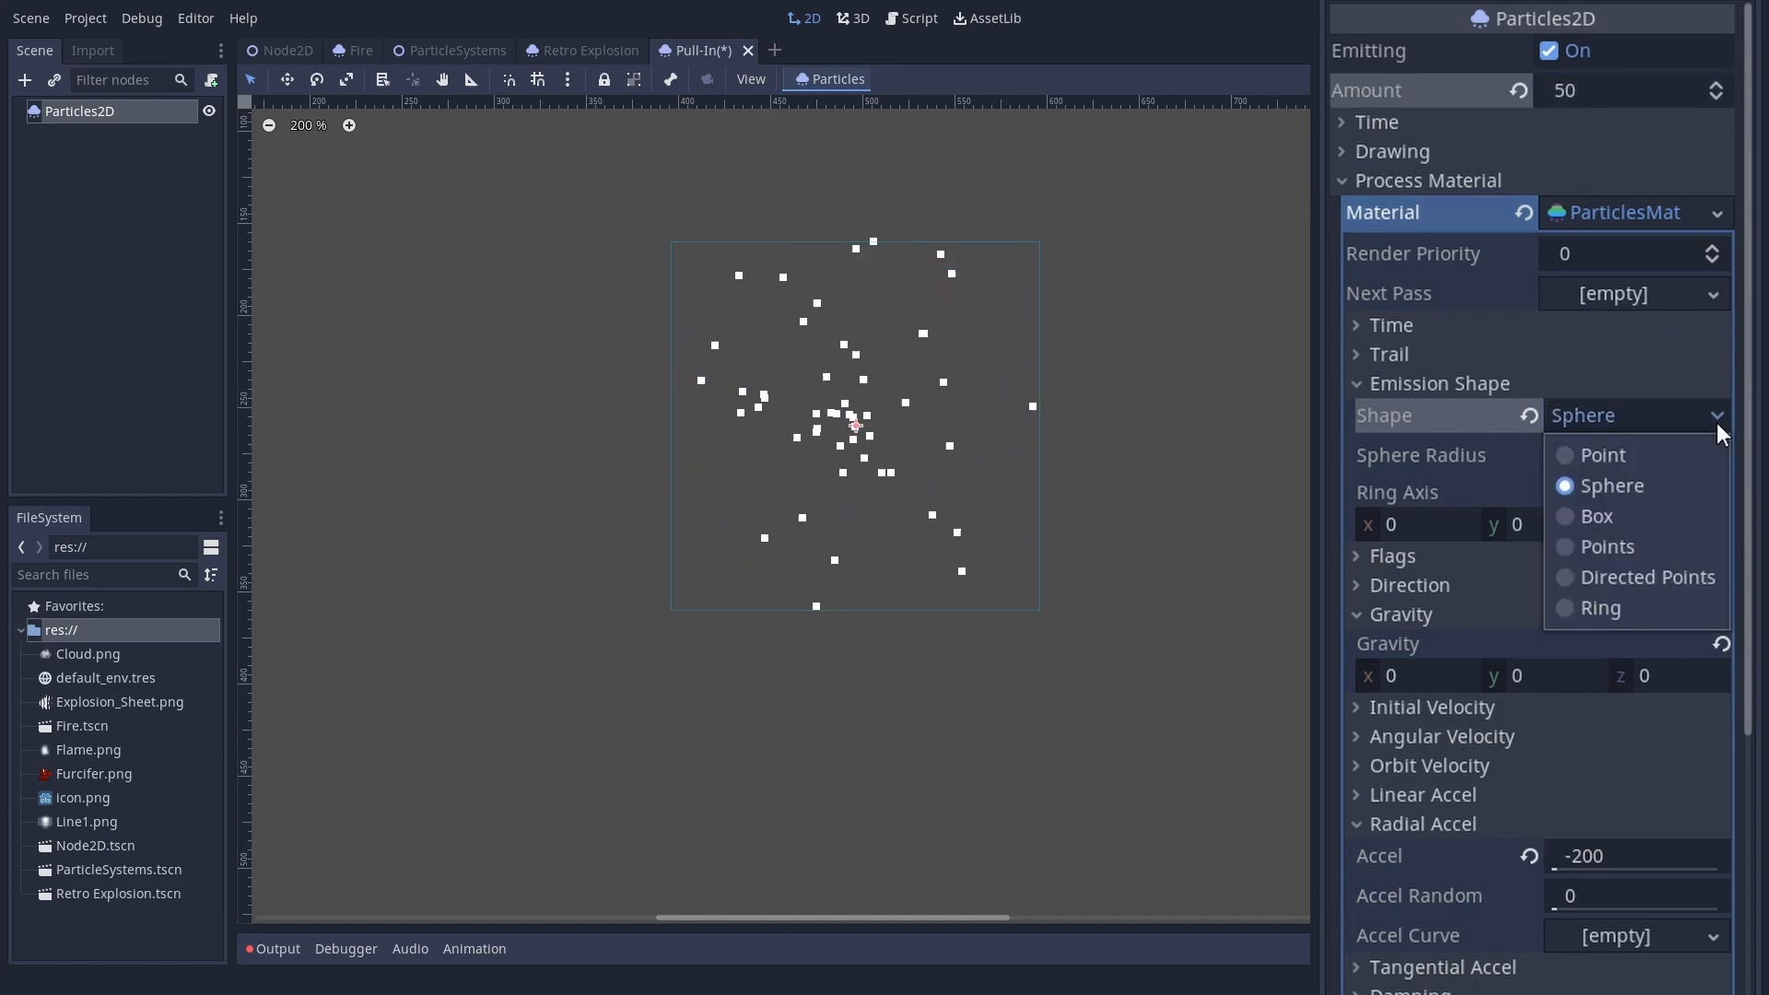
pyautogui.click(1596, 607)
pyautogui.write('120')
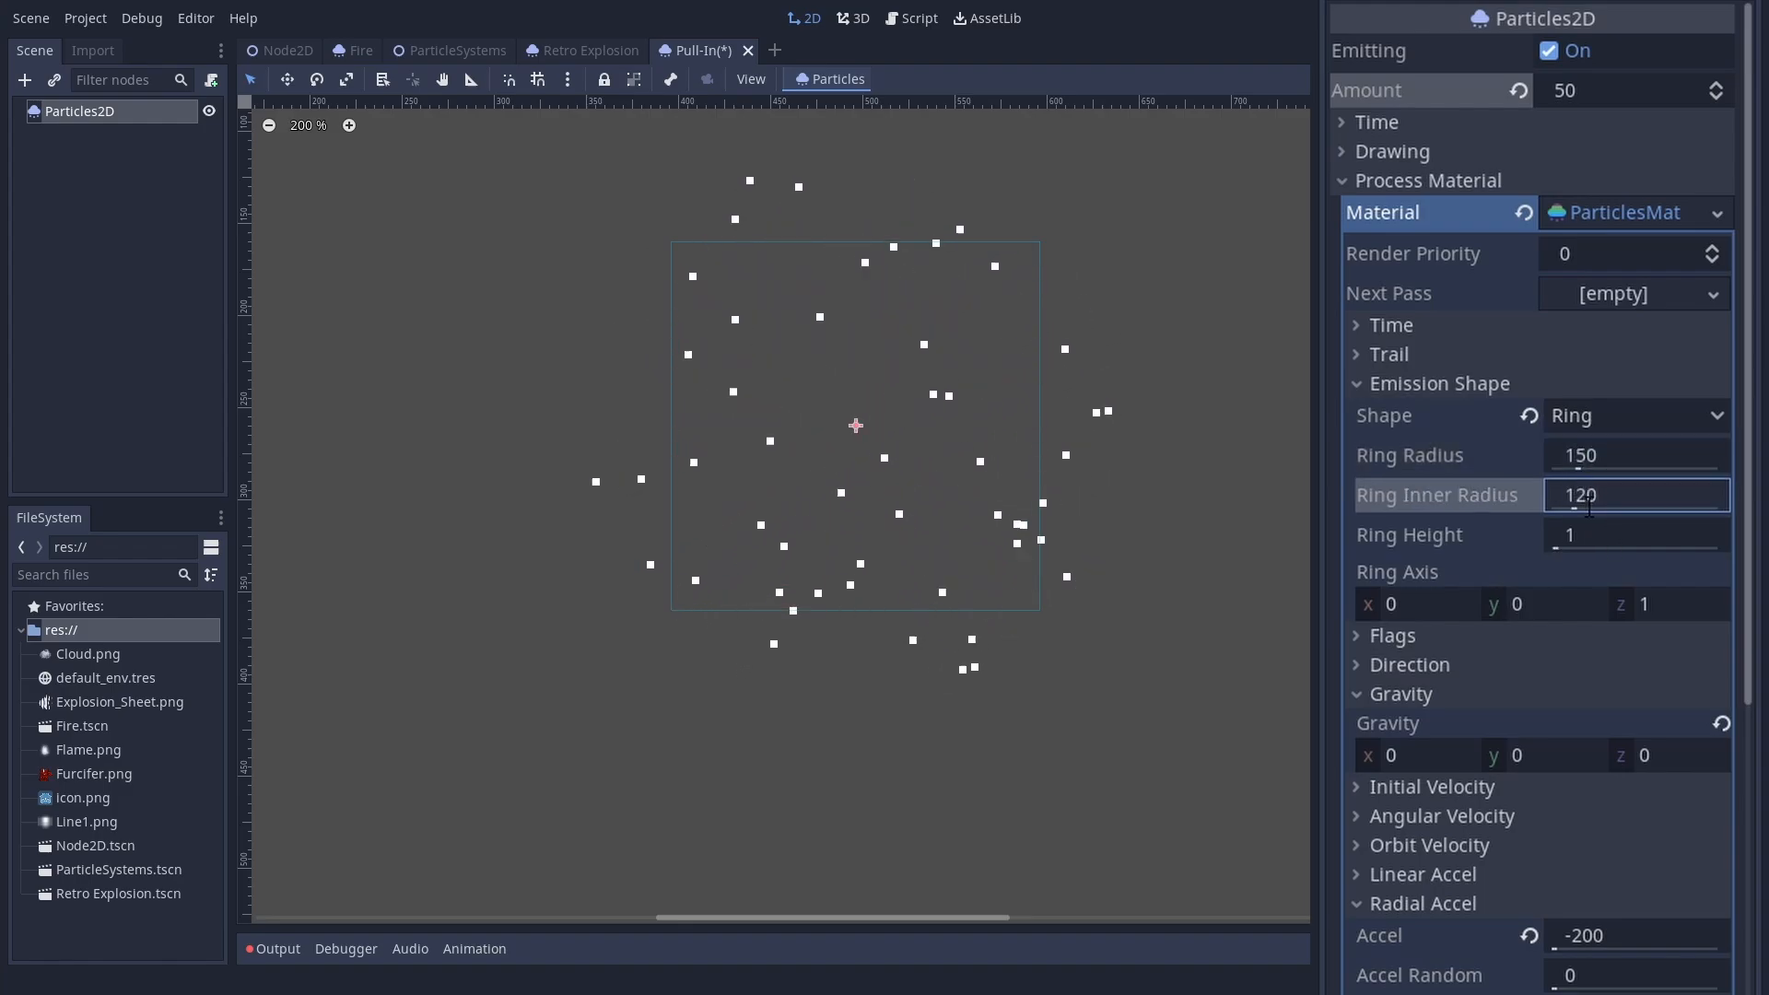
pyautogui.scroll(-3)
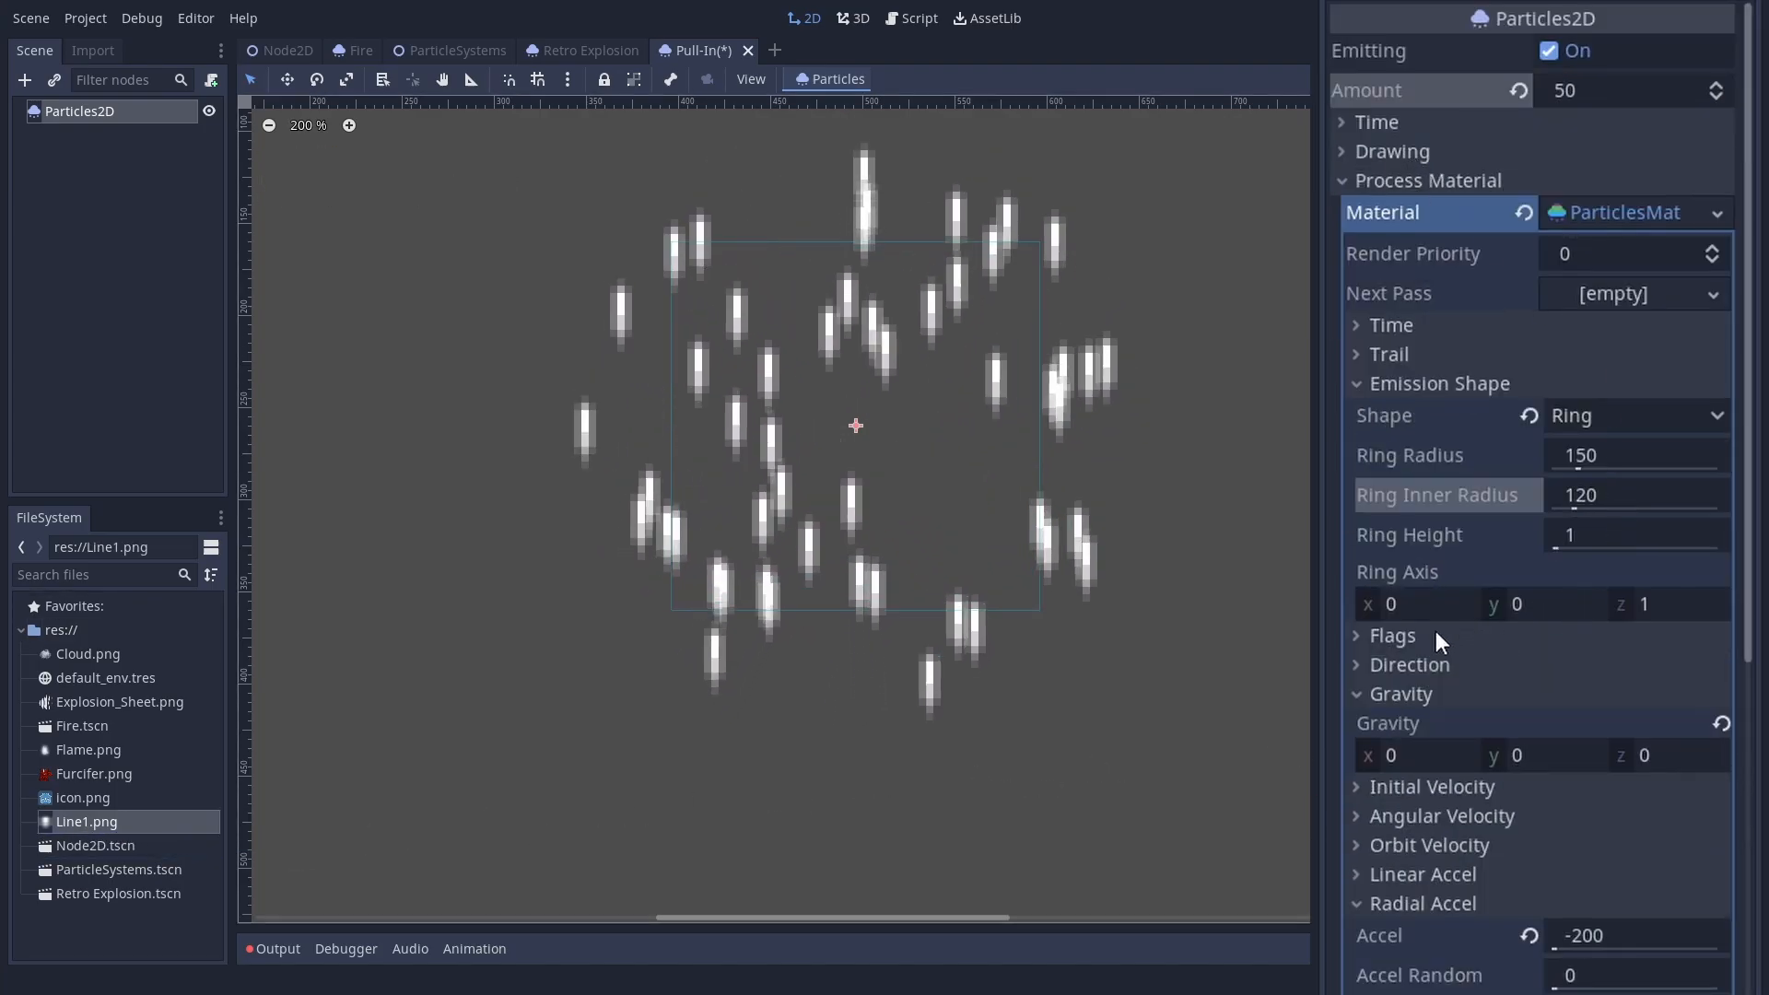
# Step: Enable Align Y so the line particles point along their motion
pyautogui.click(1392, 635)
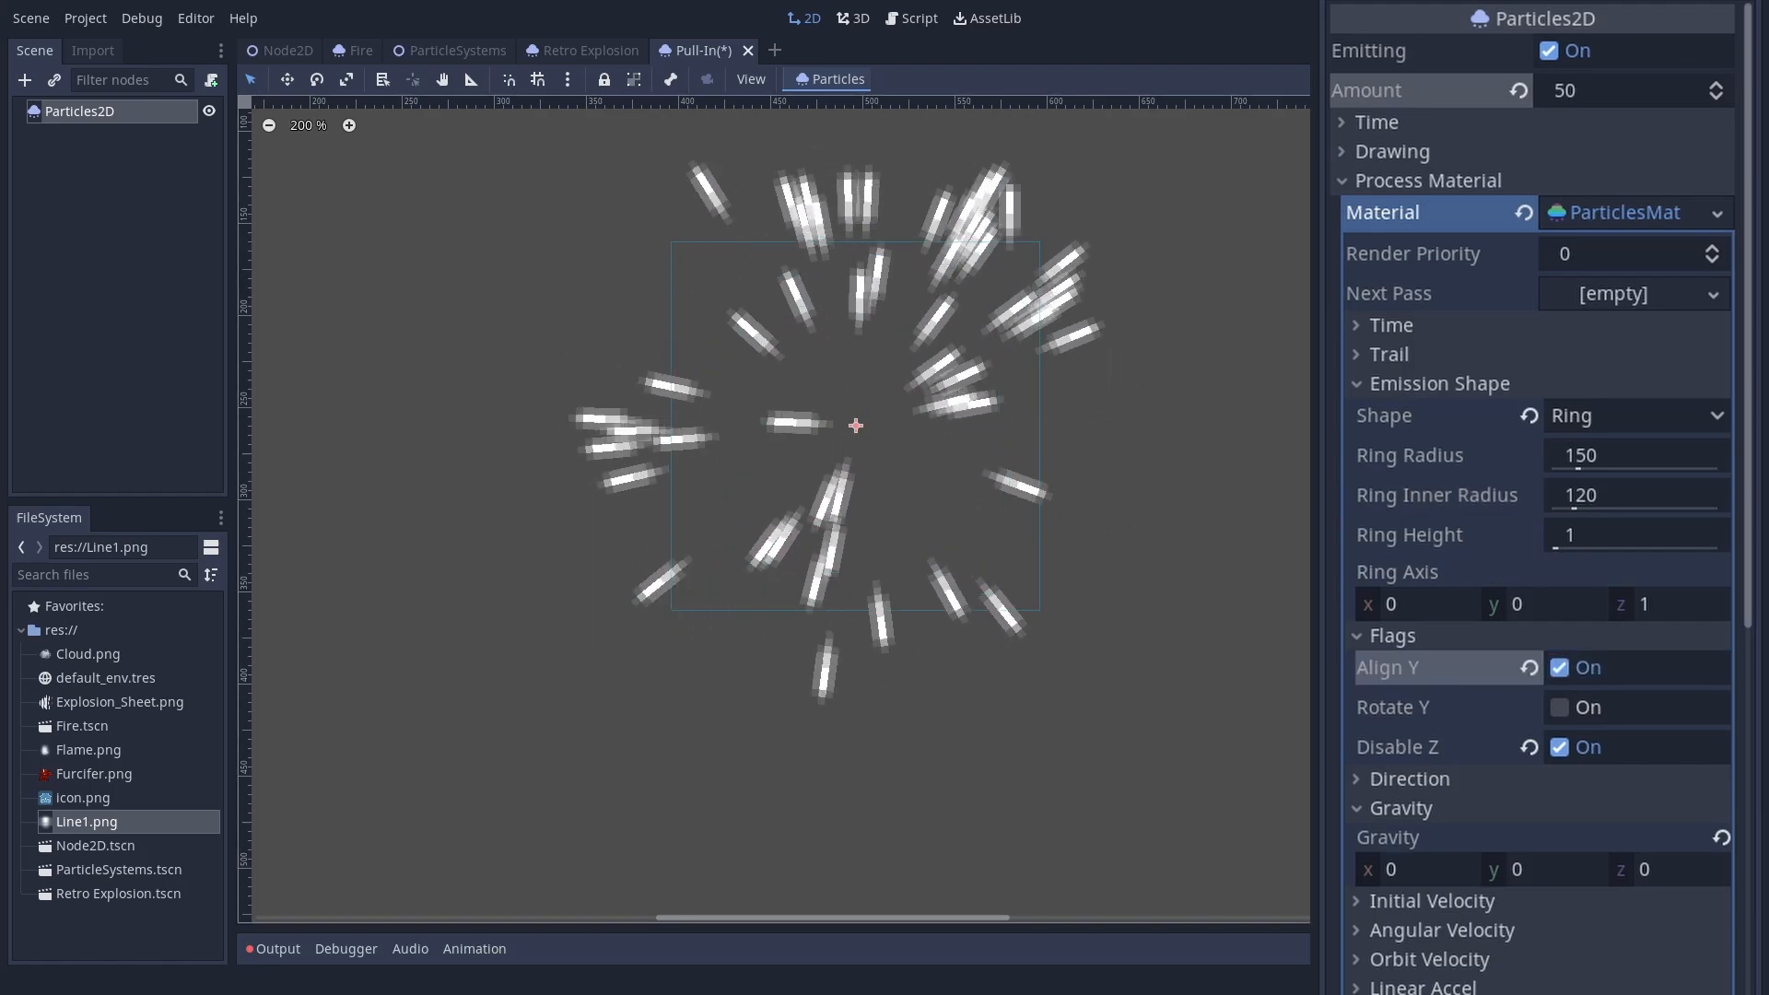
pyautogui.scroll(-3)
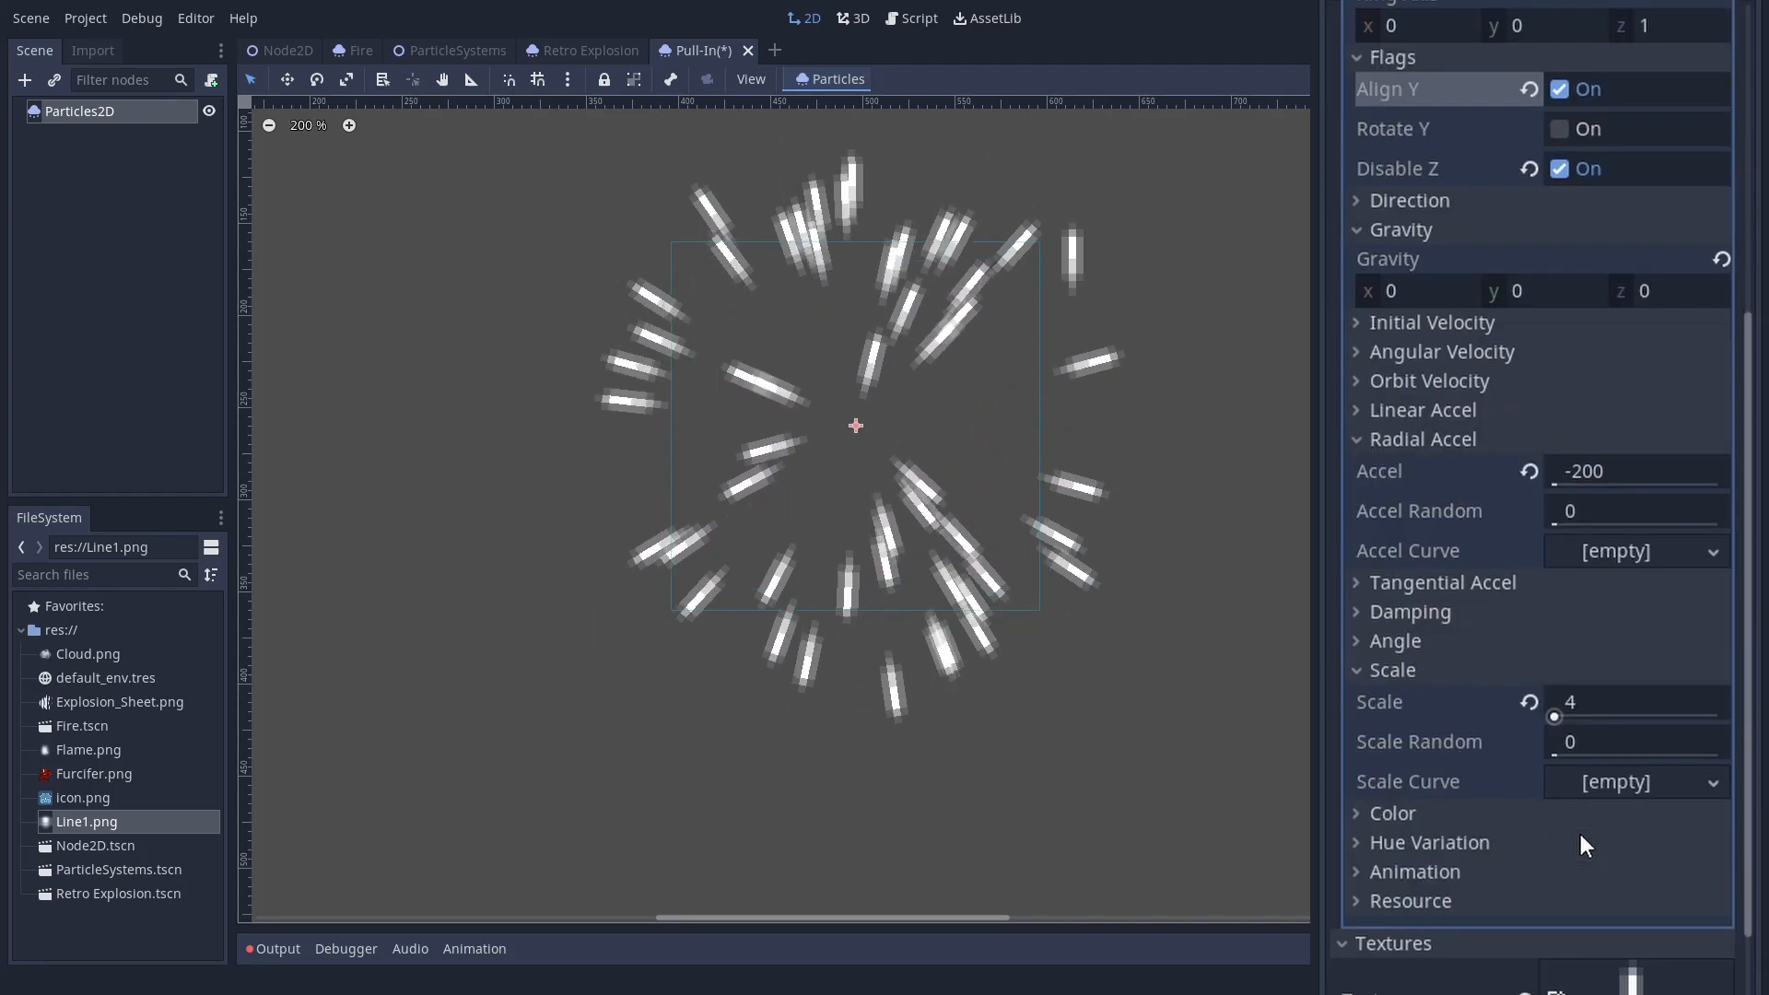
pyautogui.scroll(-3)
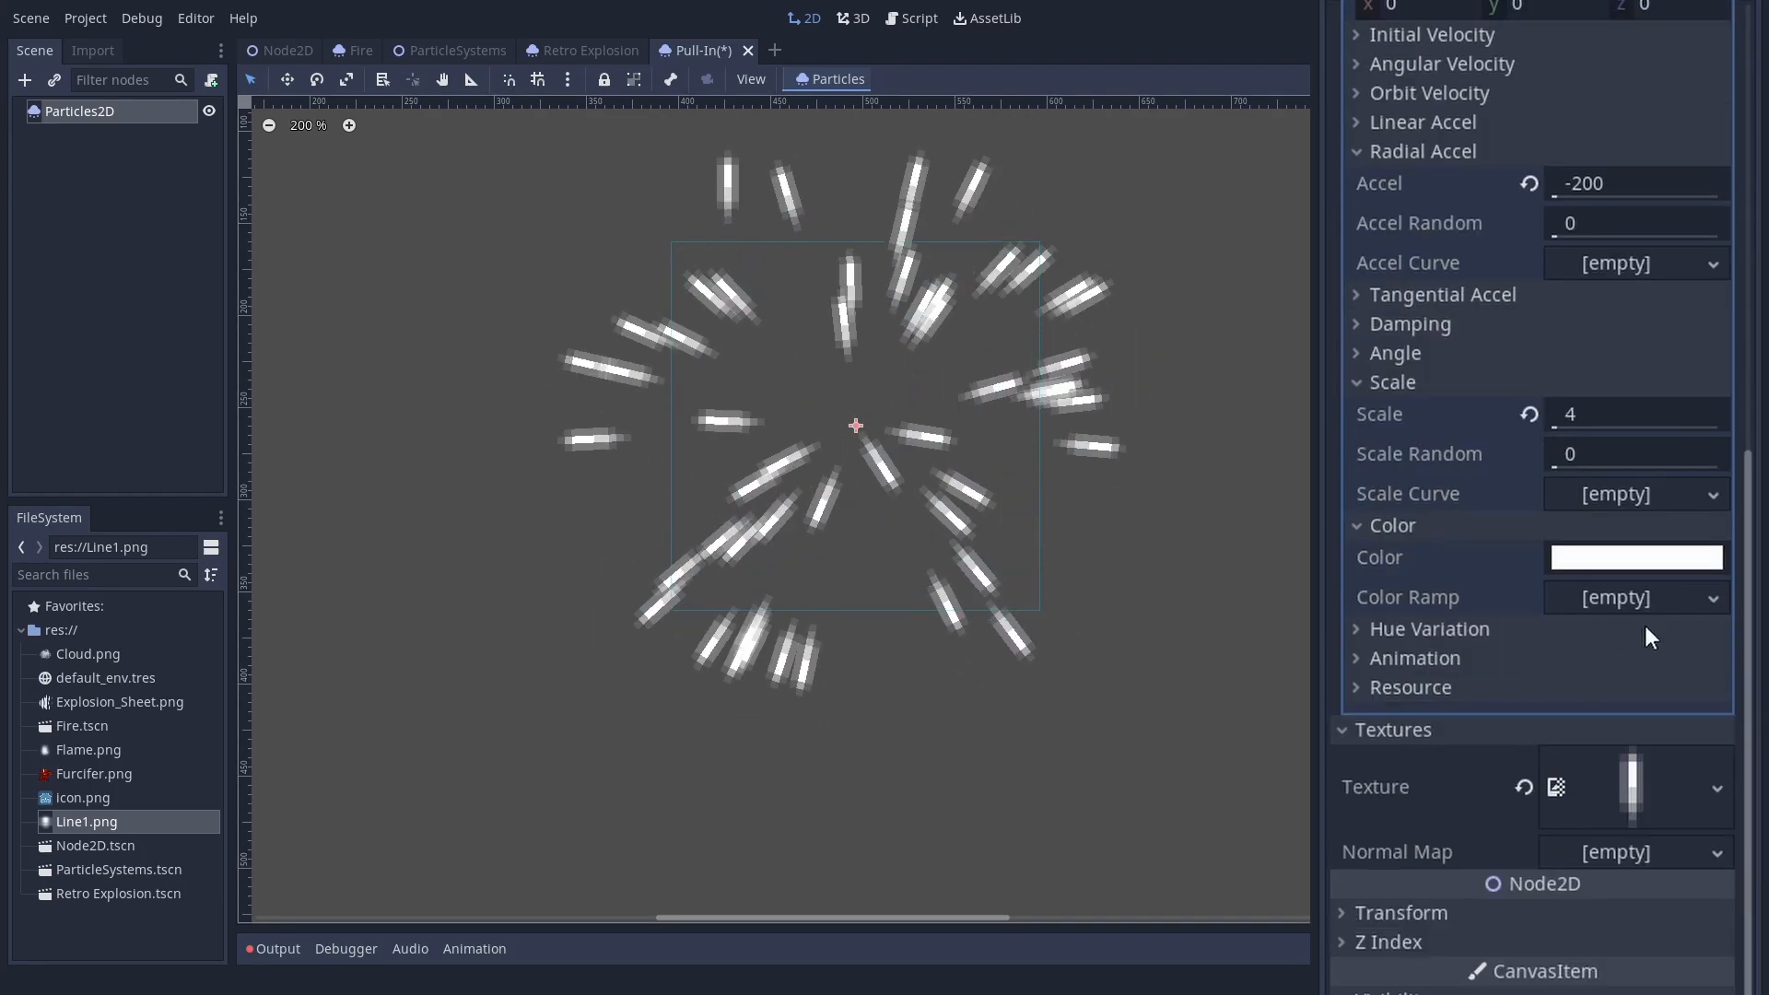
# Step: Add a transparent-white-transparent gradient colour ramp and hue variation -0.42, randomness 0.39
pyautogui.click(1633, 597)
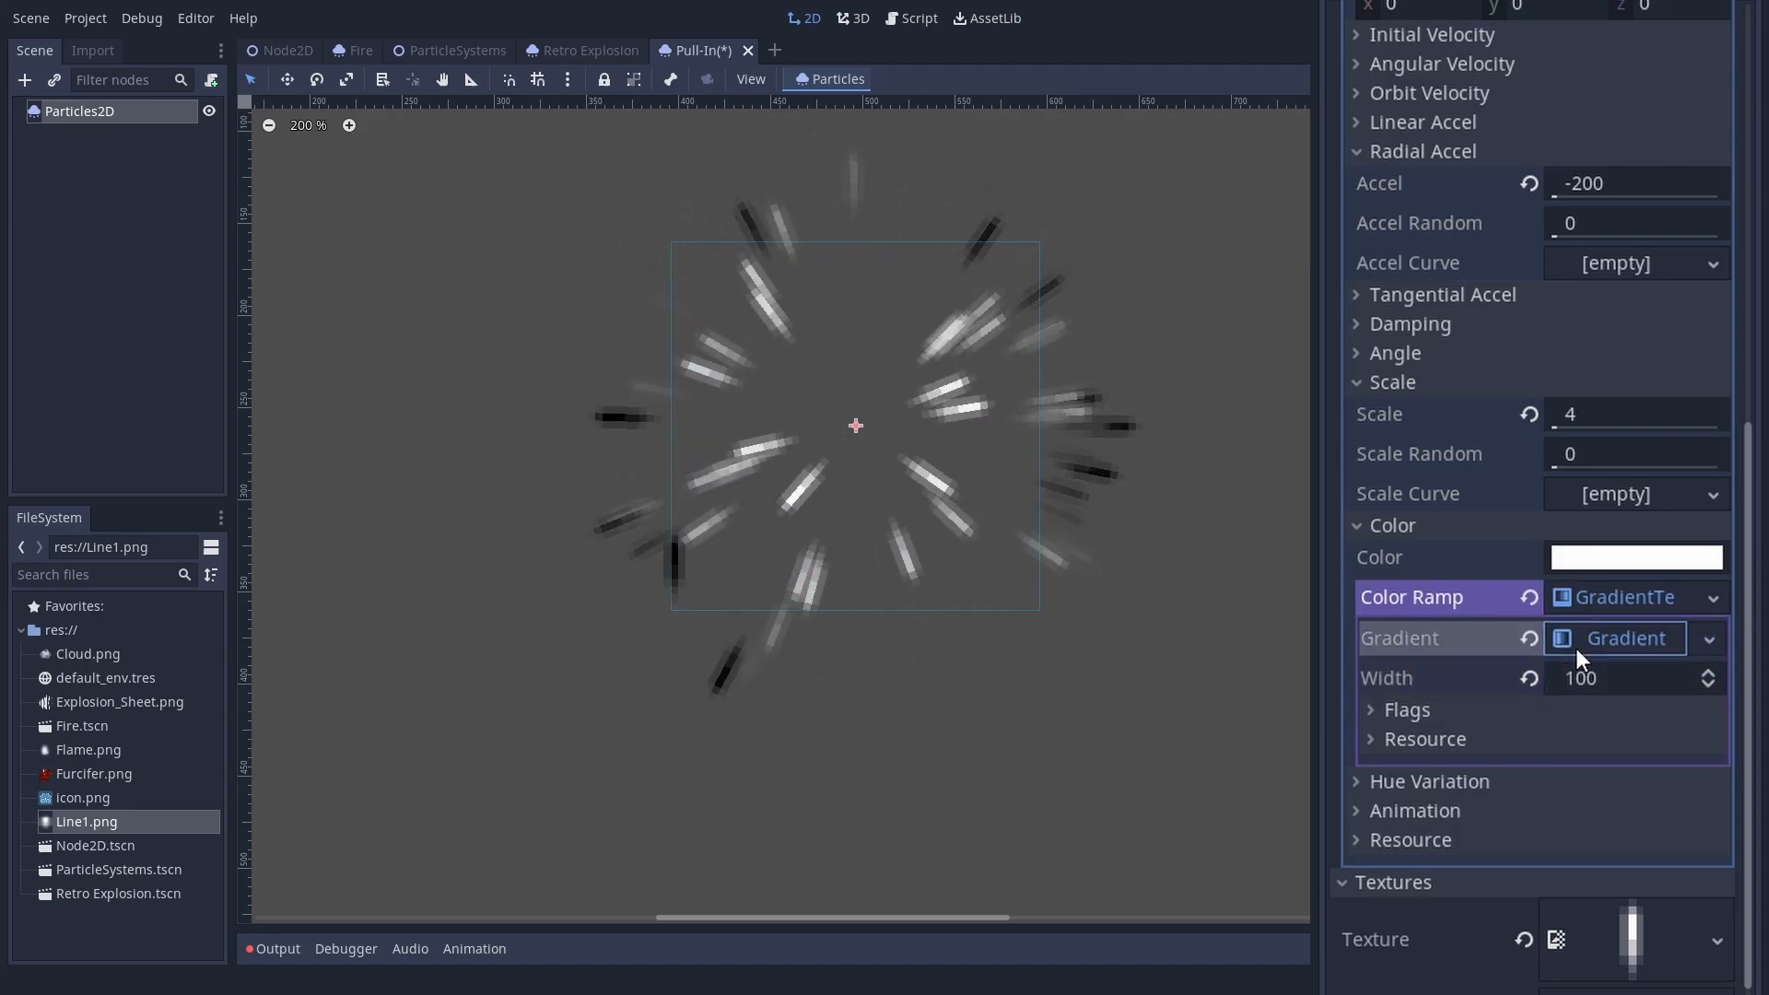
pyautogui.click(1613, 637)
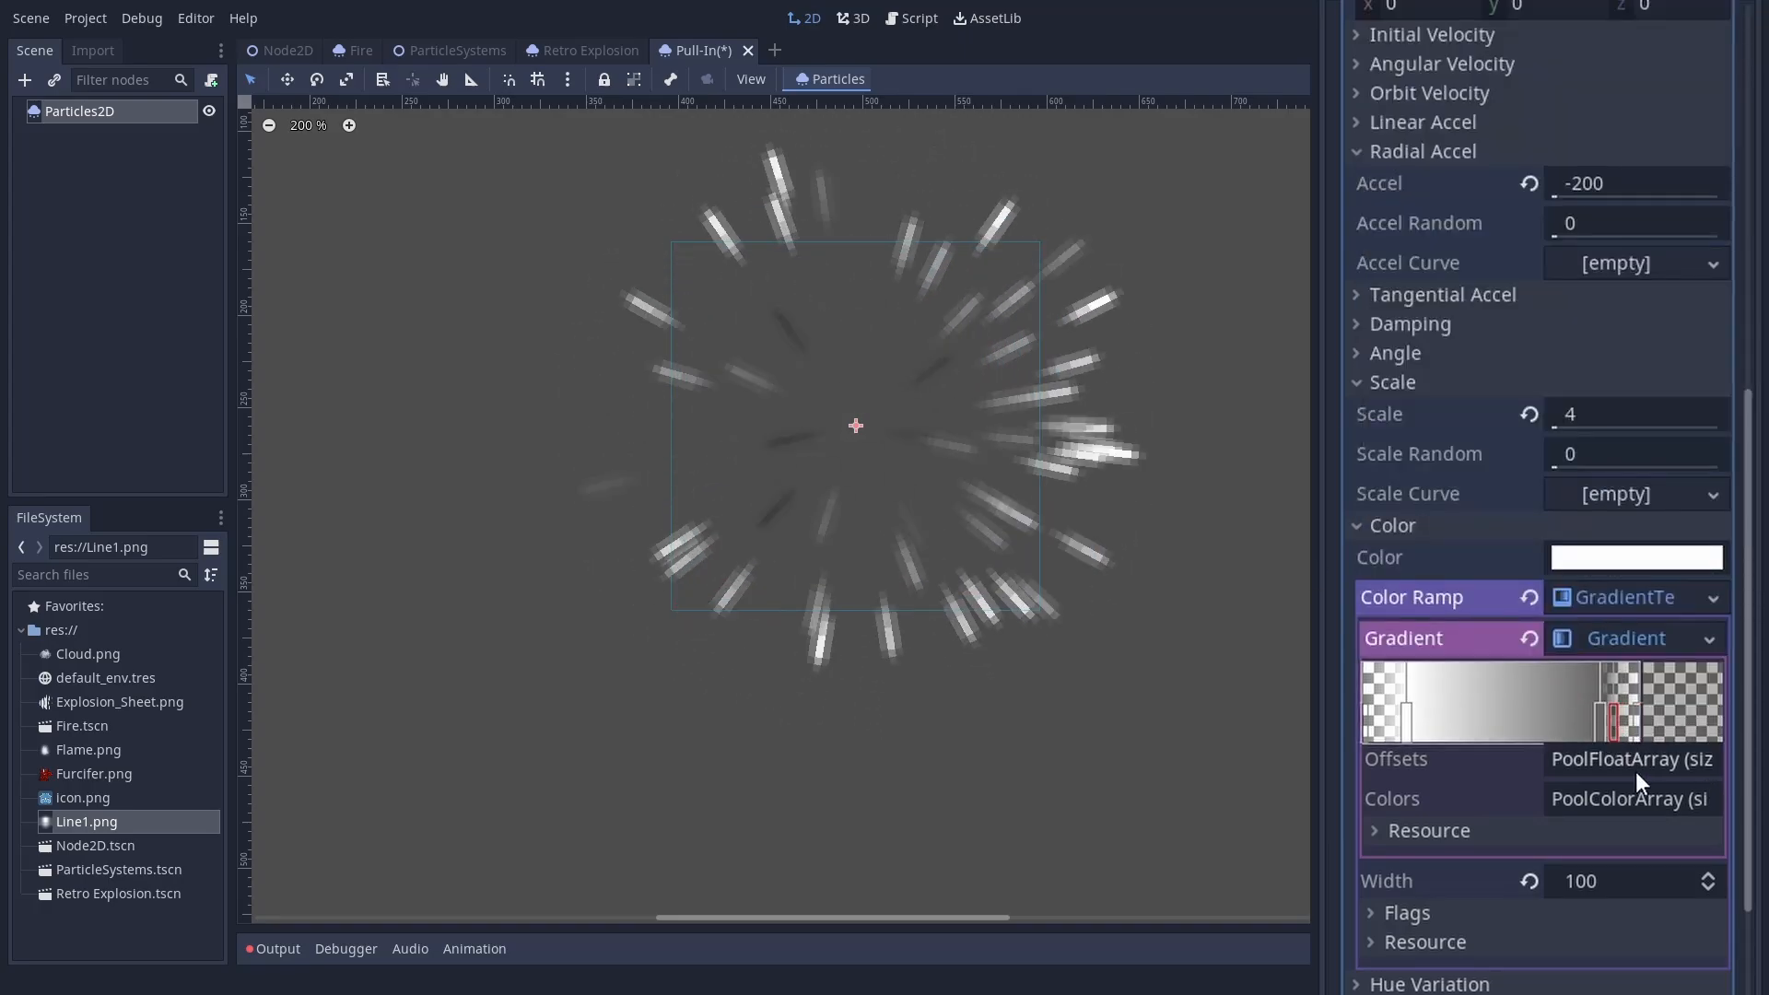
pyautogui.scroll(-3)
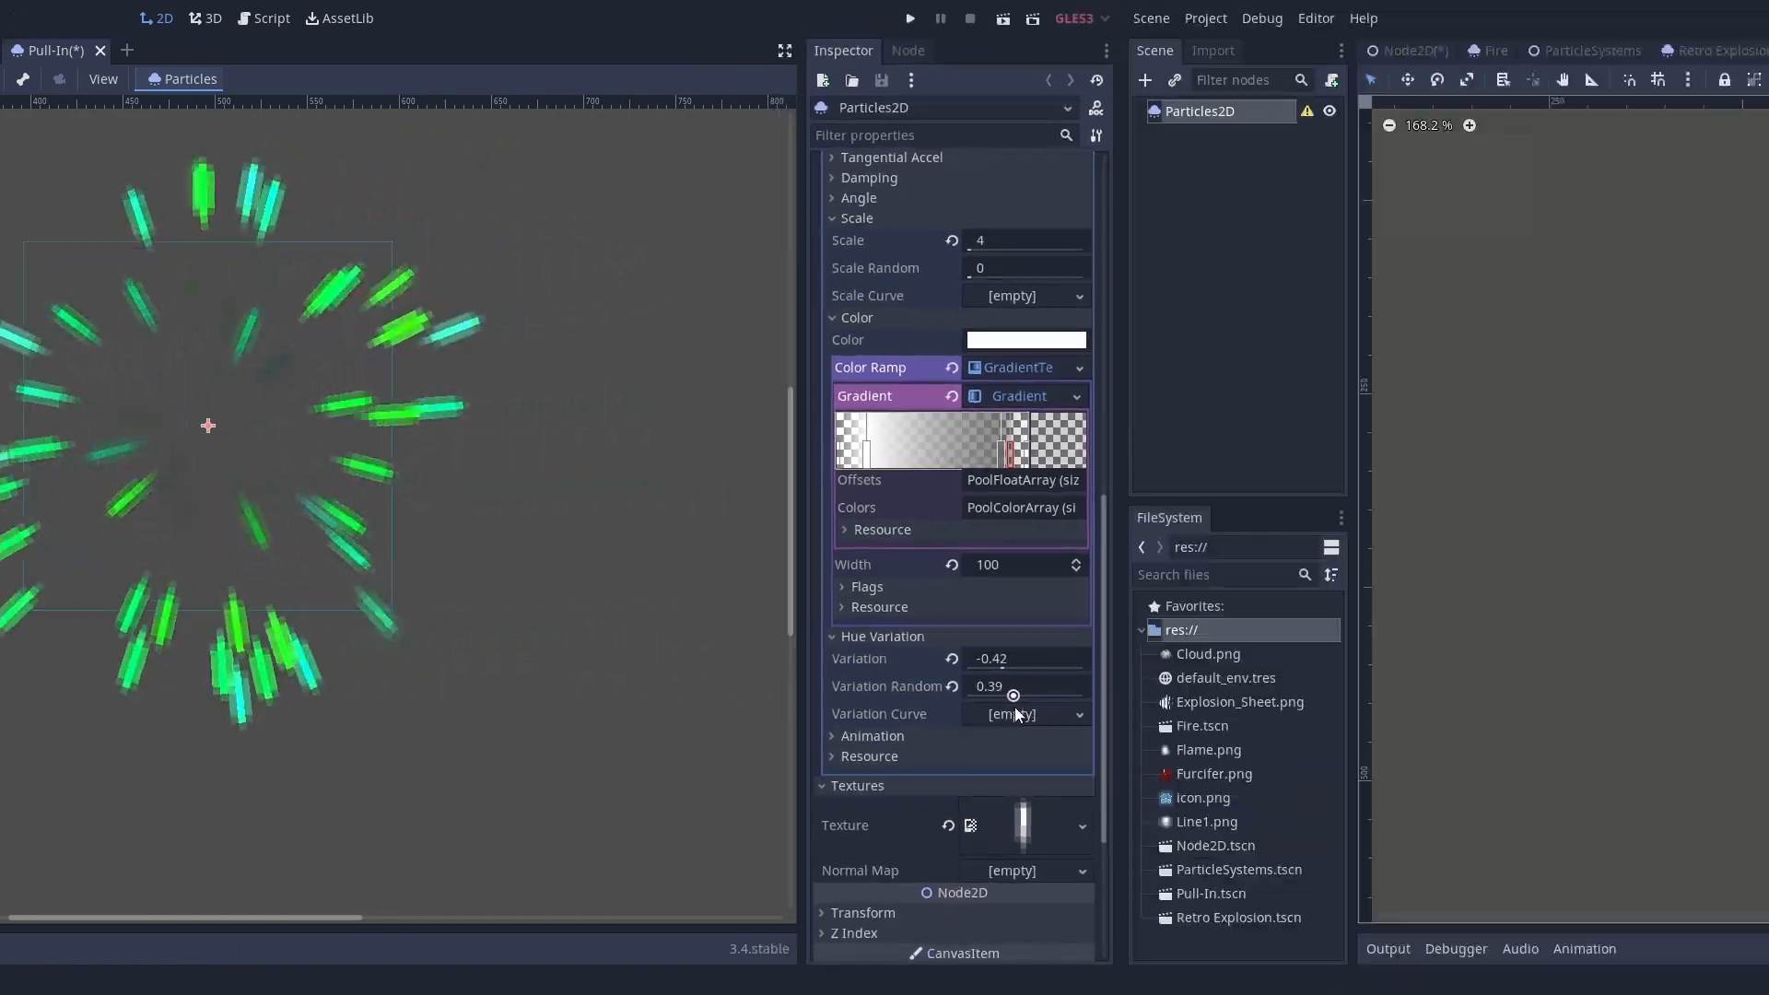
pyautogui.click(814, 50)
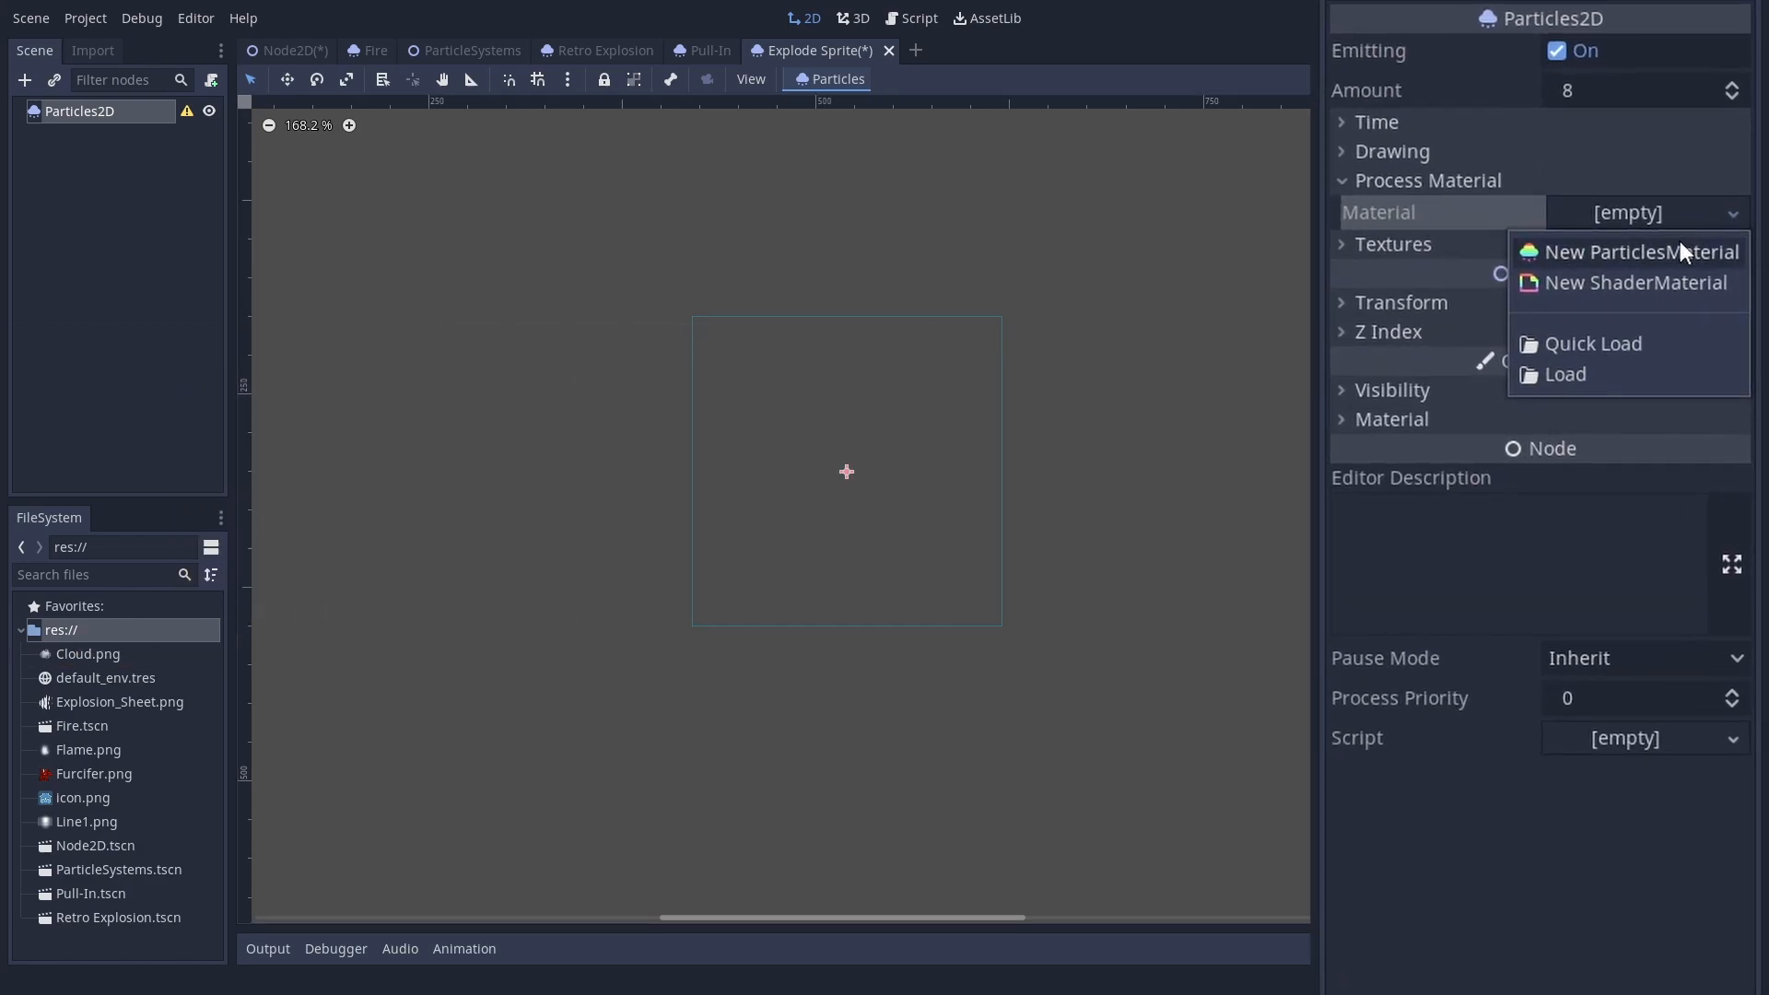
# Step: Give the emitter a new ParticlesMaterial with a Furcifer.png solid-pixels emission mask, plus a Furcifer sprite
pyautogui.click(1638, 252)
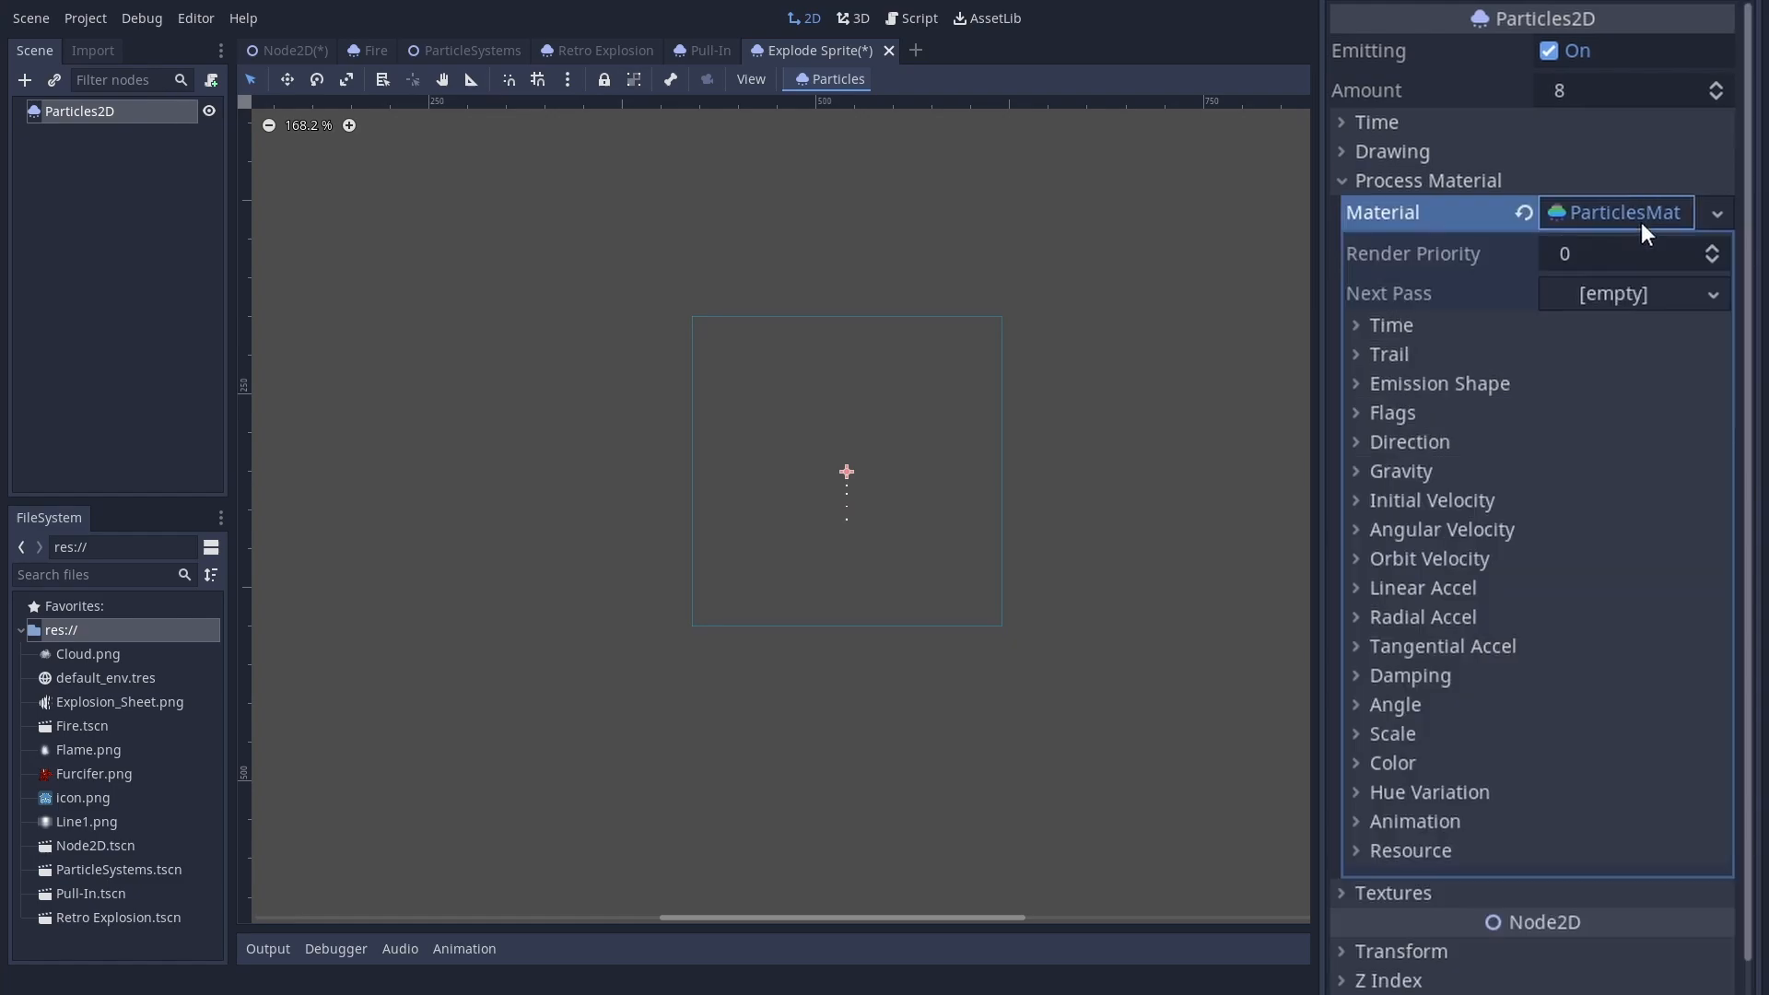
pyautogui.moveTo(1572, 284)
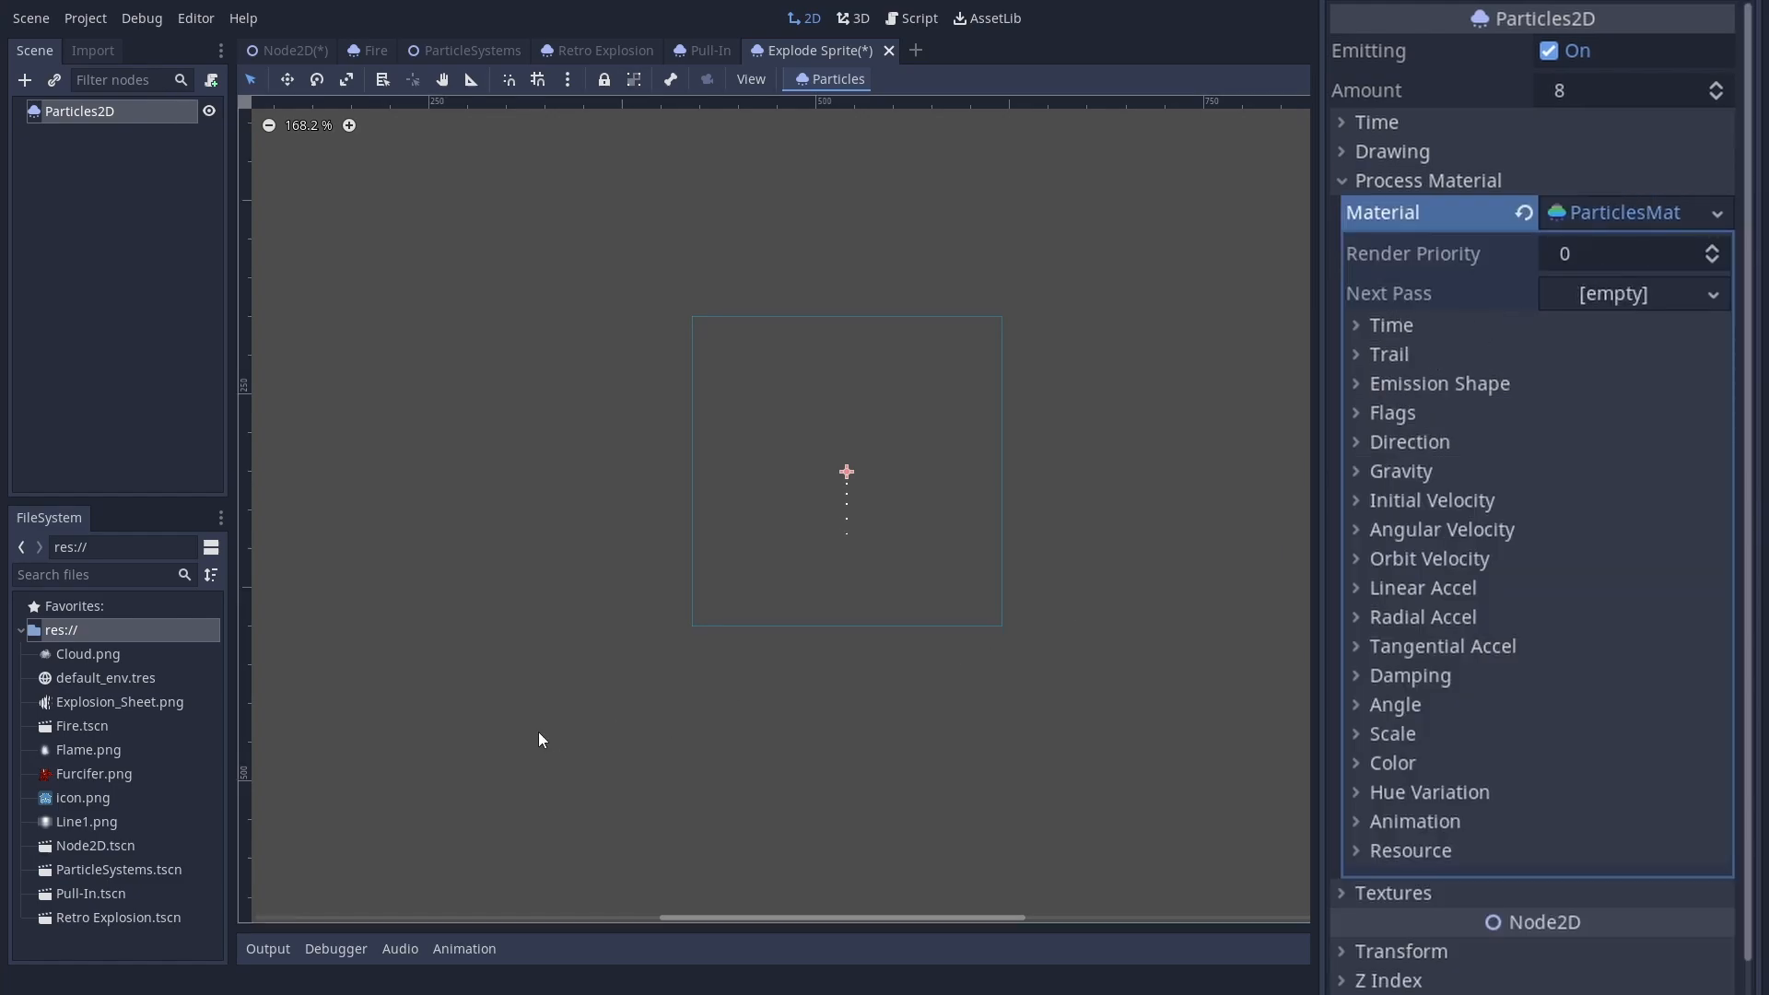
pyautogui.moveTo(882, 159)
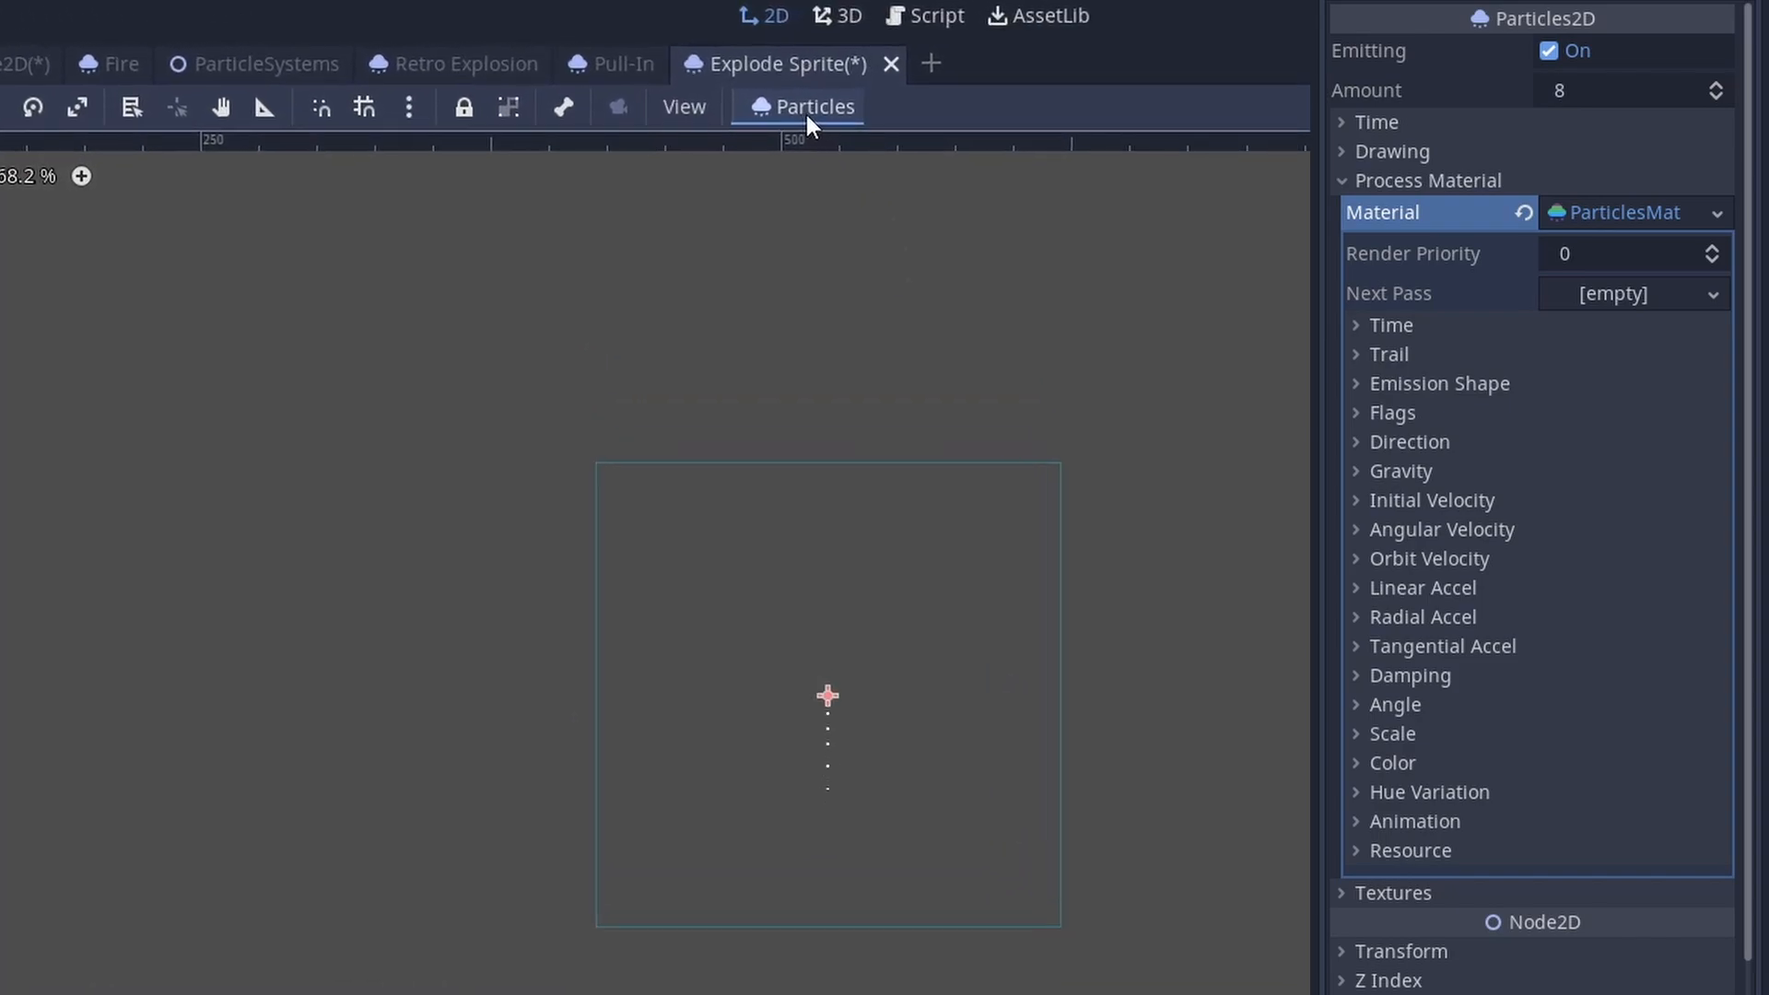
pyautogui.click(810, 106)
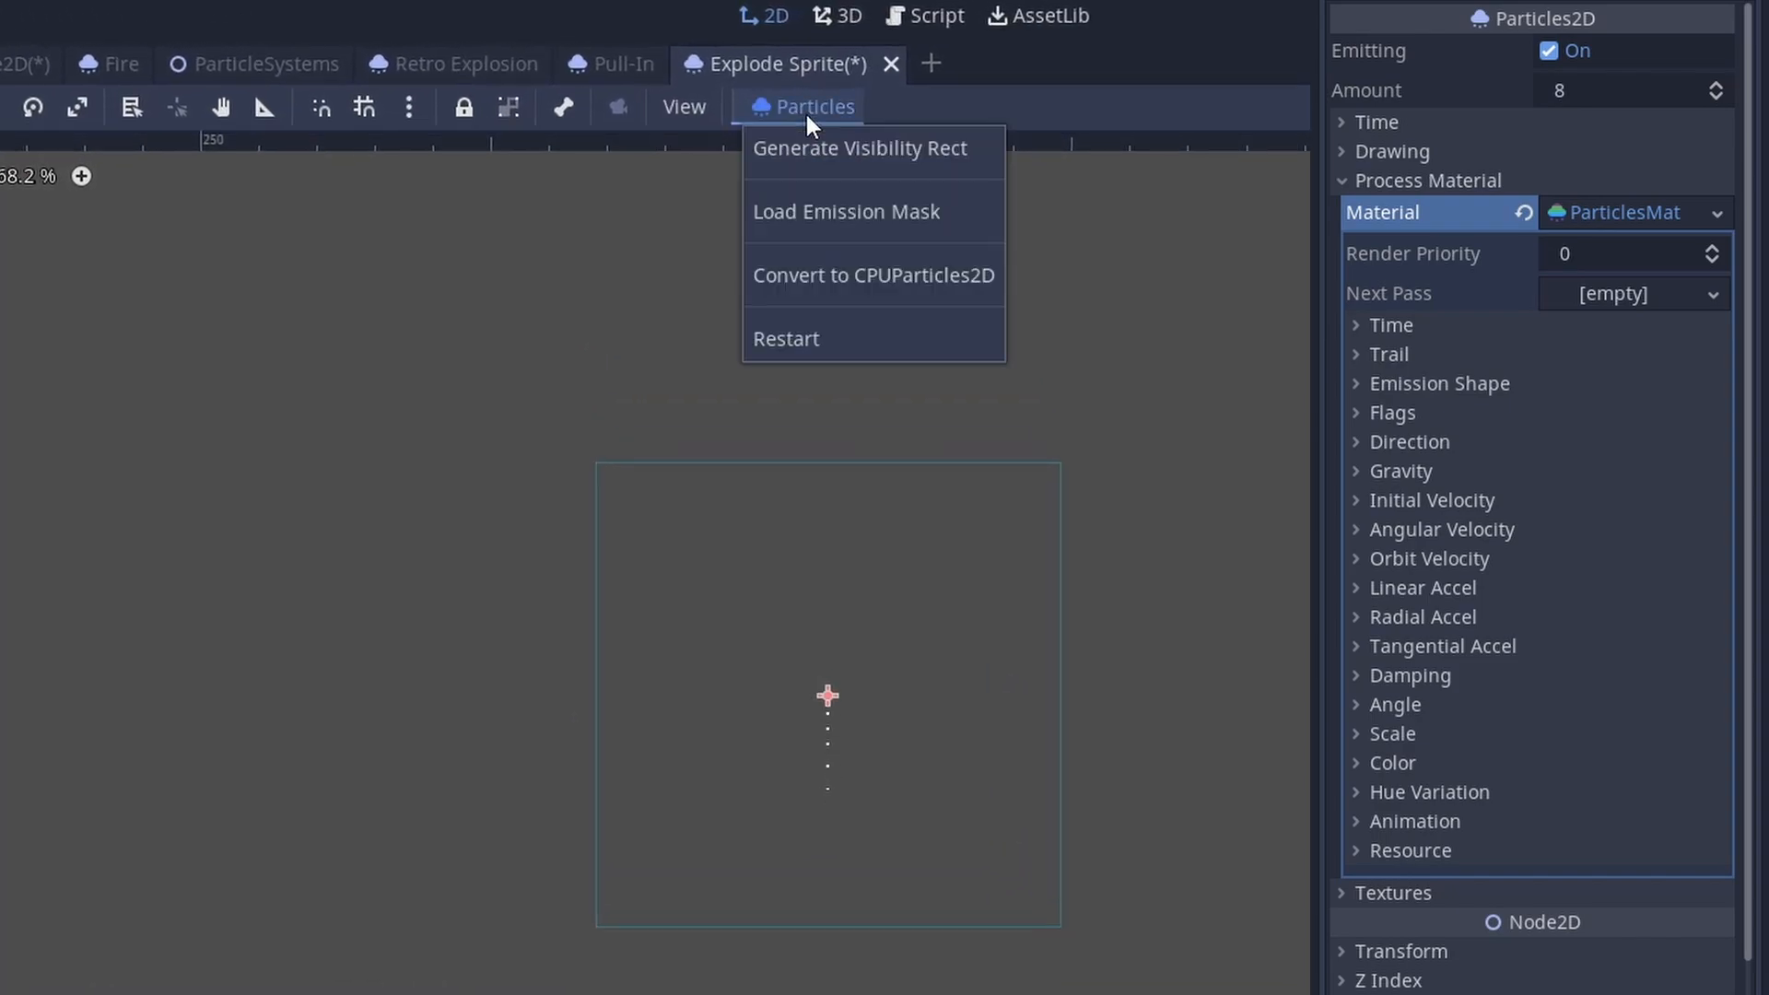
pyautogui.click(845, 211)
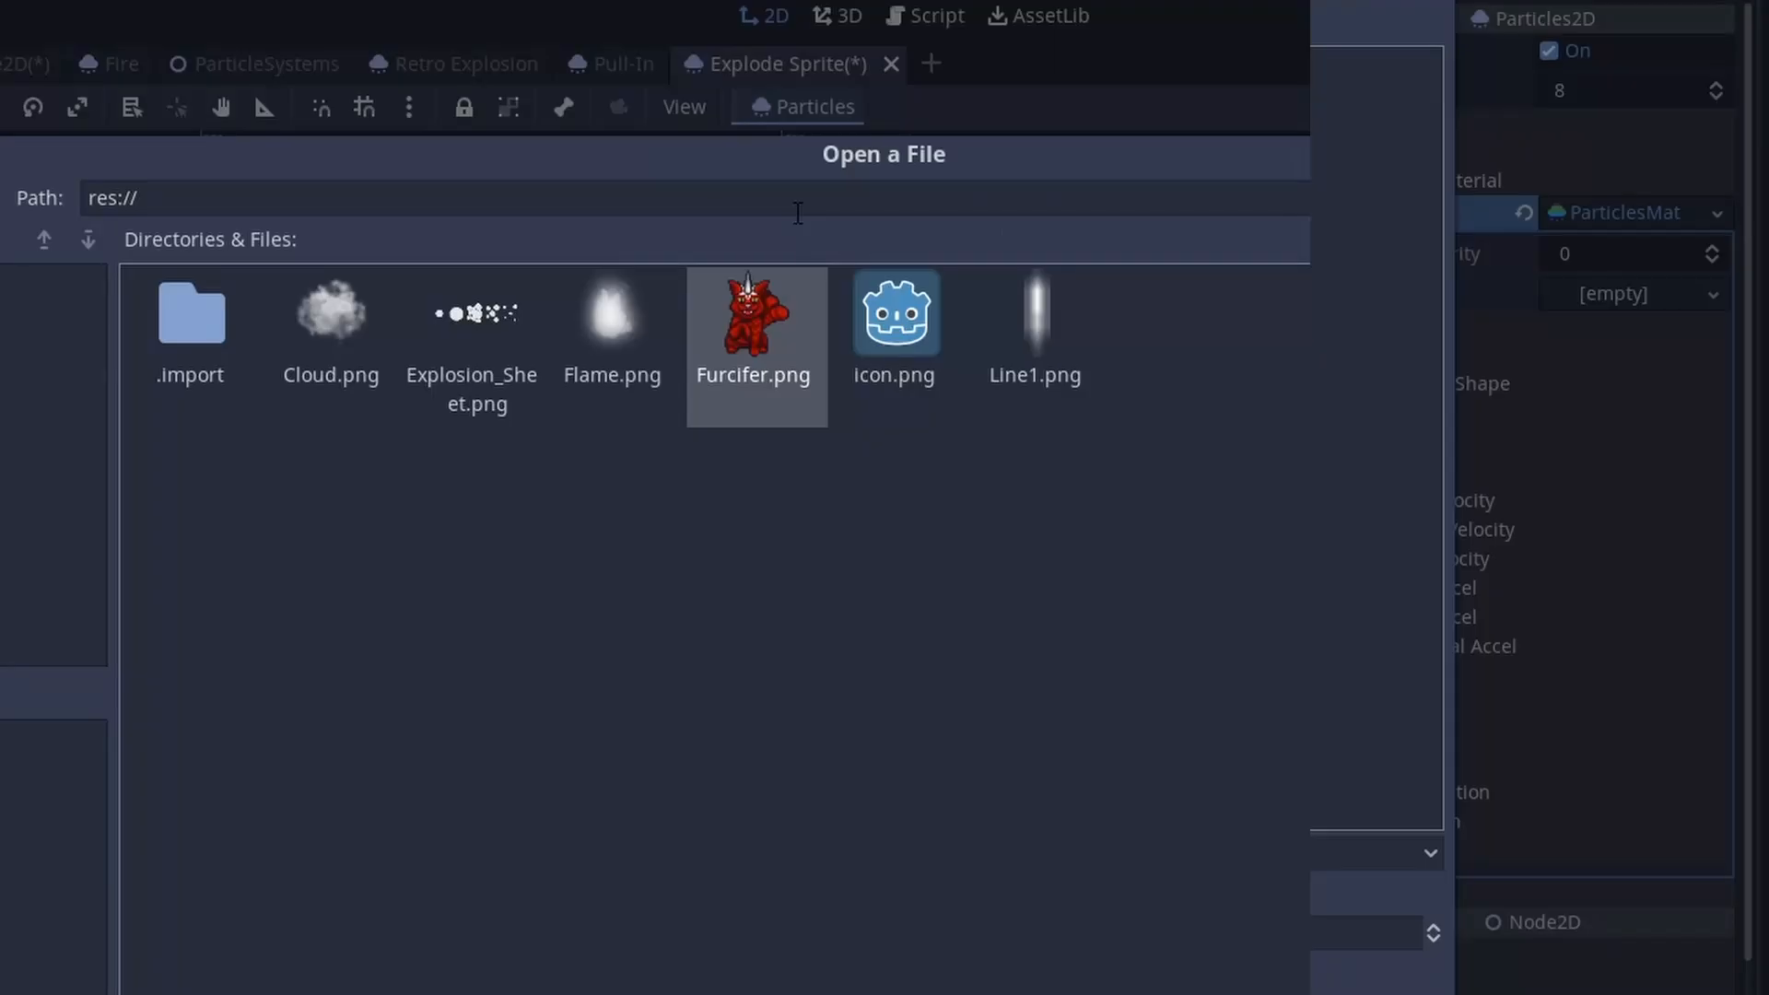
pyautogui.doubleClick(754, 313)
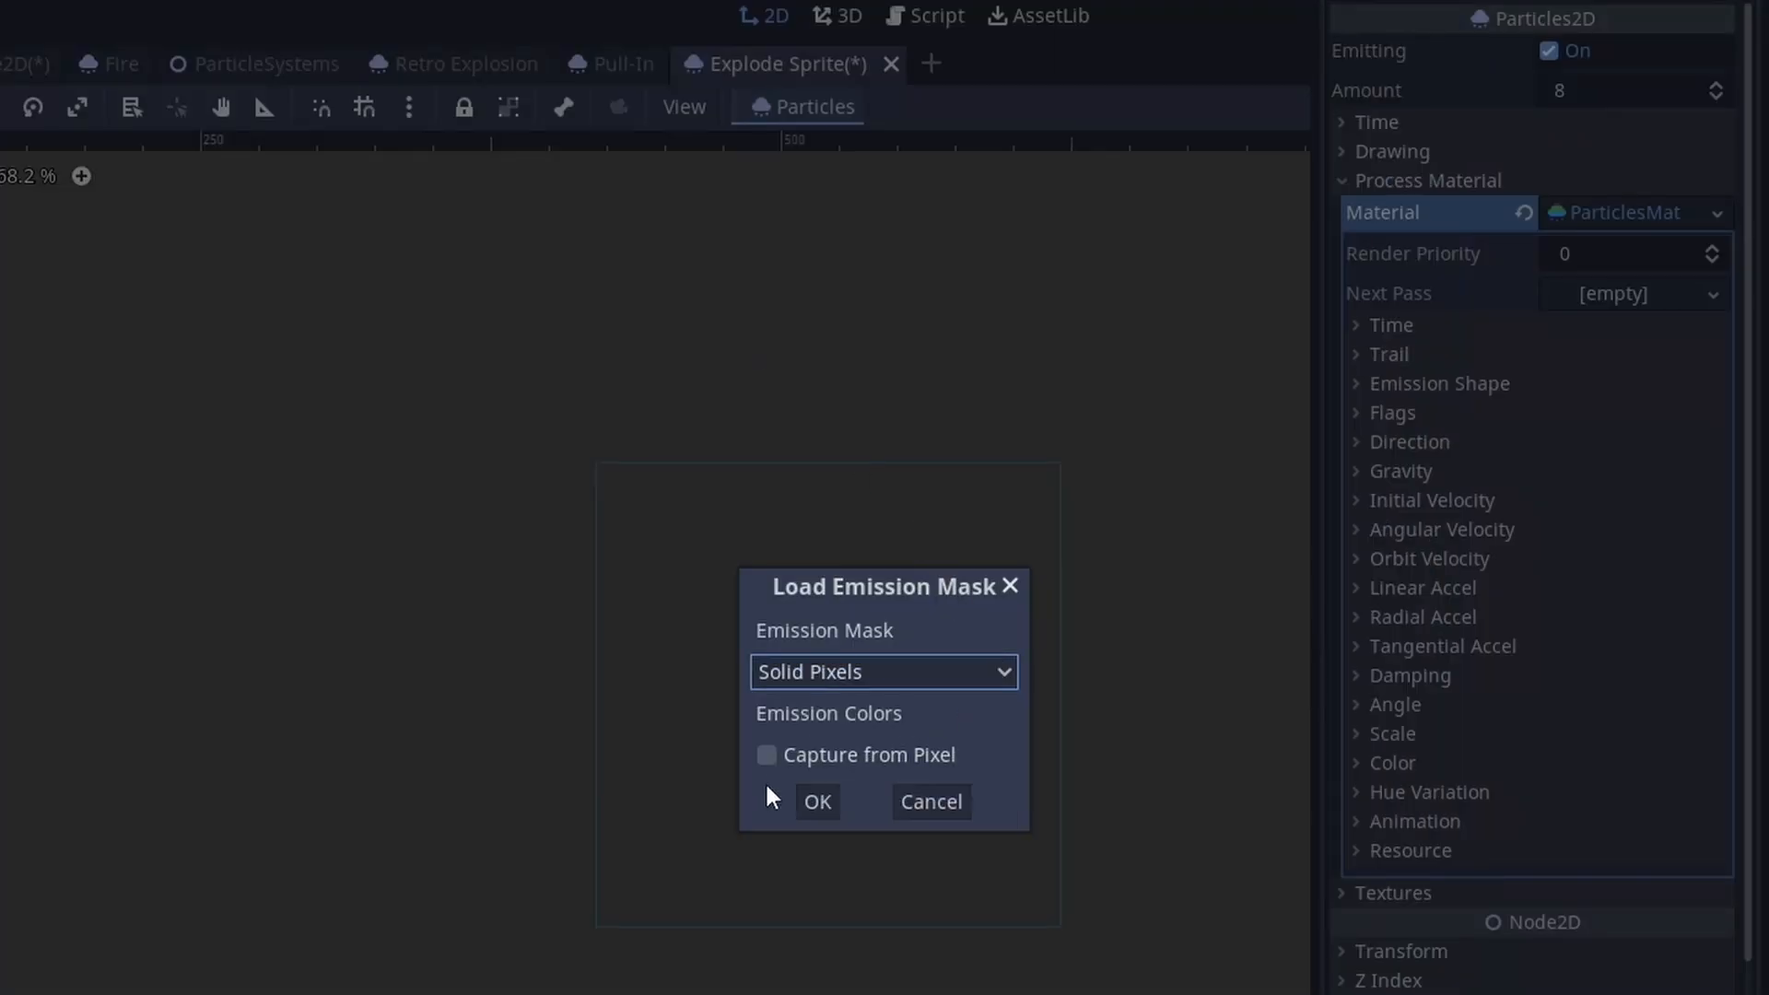
pyautogui.click(815, 801)
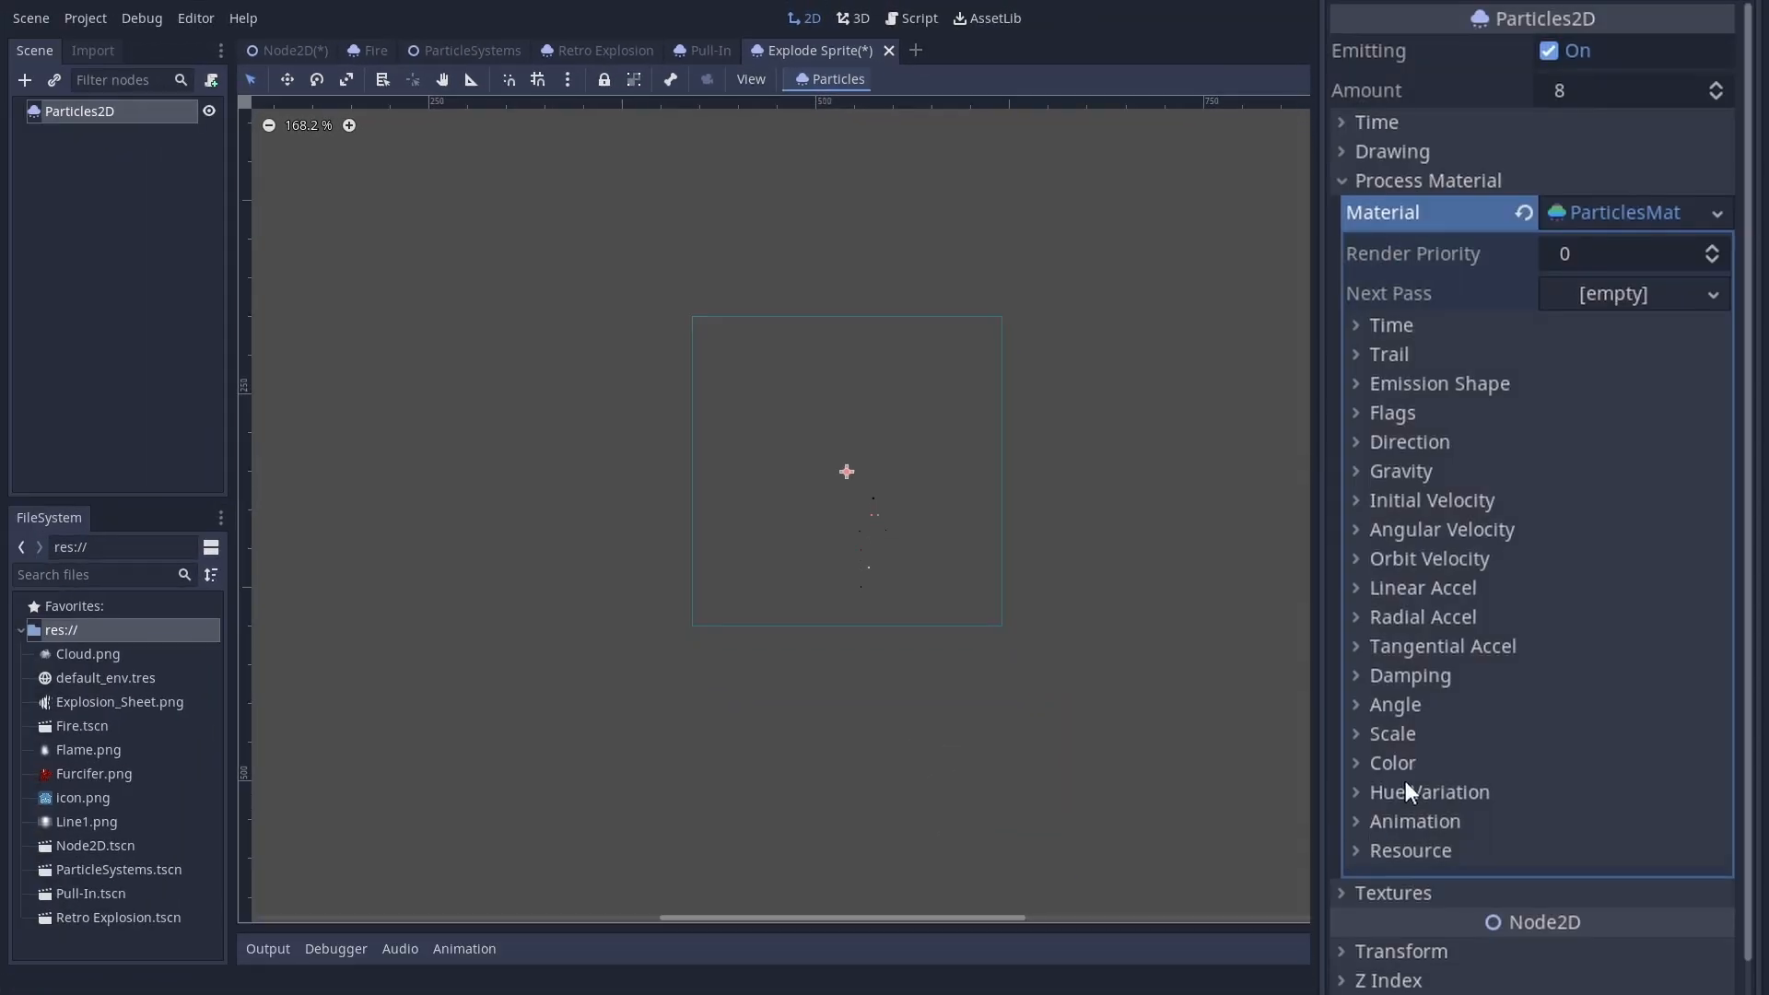
pyautogui.click(1392, 734)
pyautogui.write('animationpl')
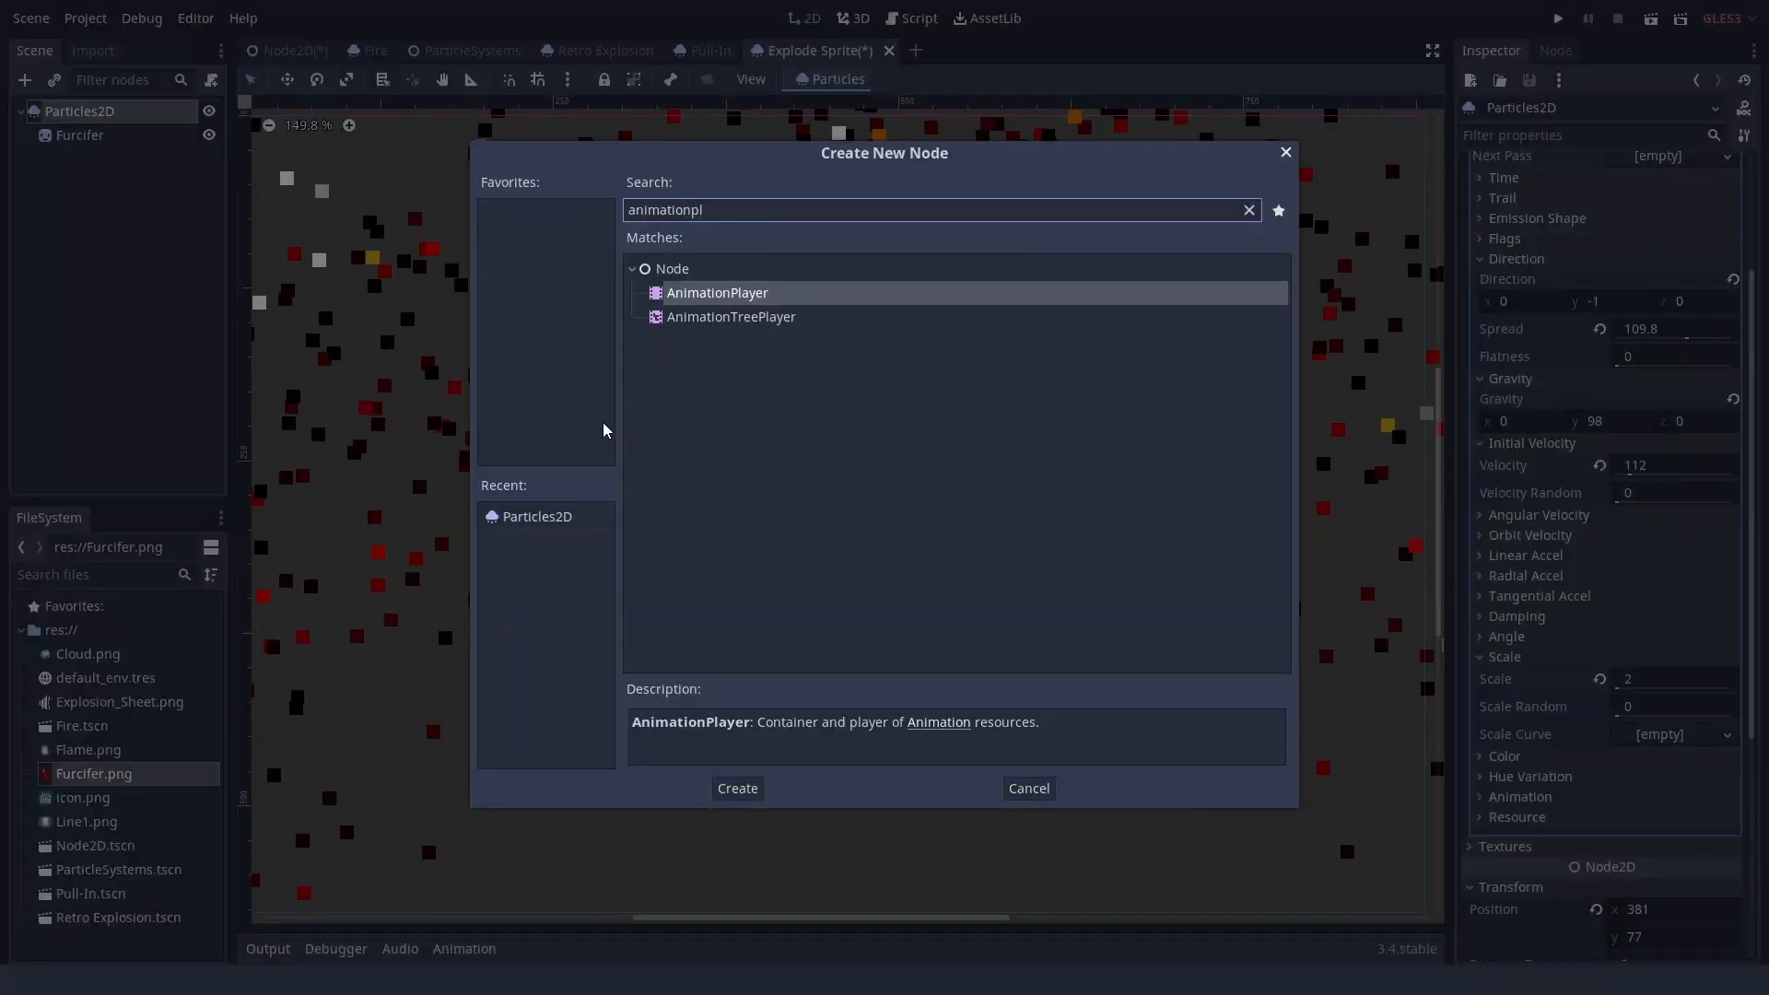
# Step: Add an AnimationPlayer with an Explode animation keying Furcifer's modulate colour
pyautogui.click(736, 787)
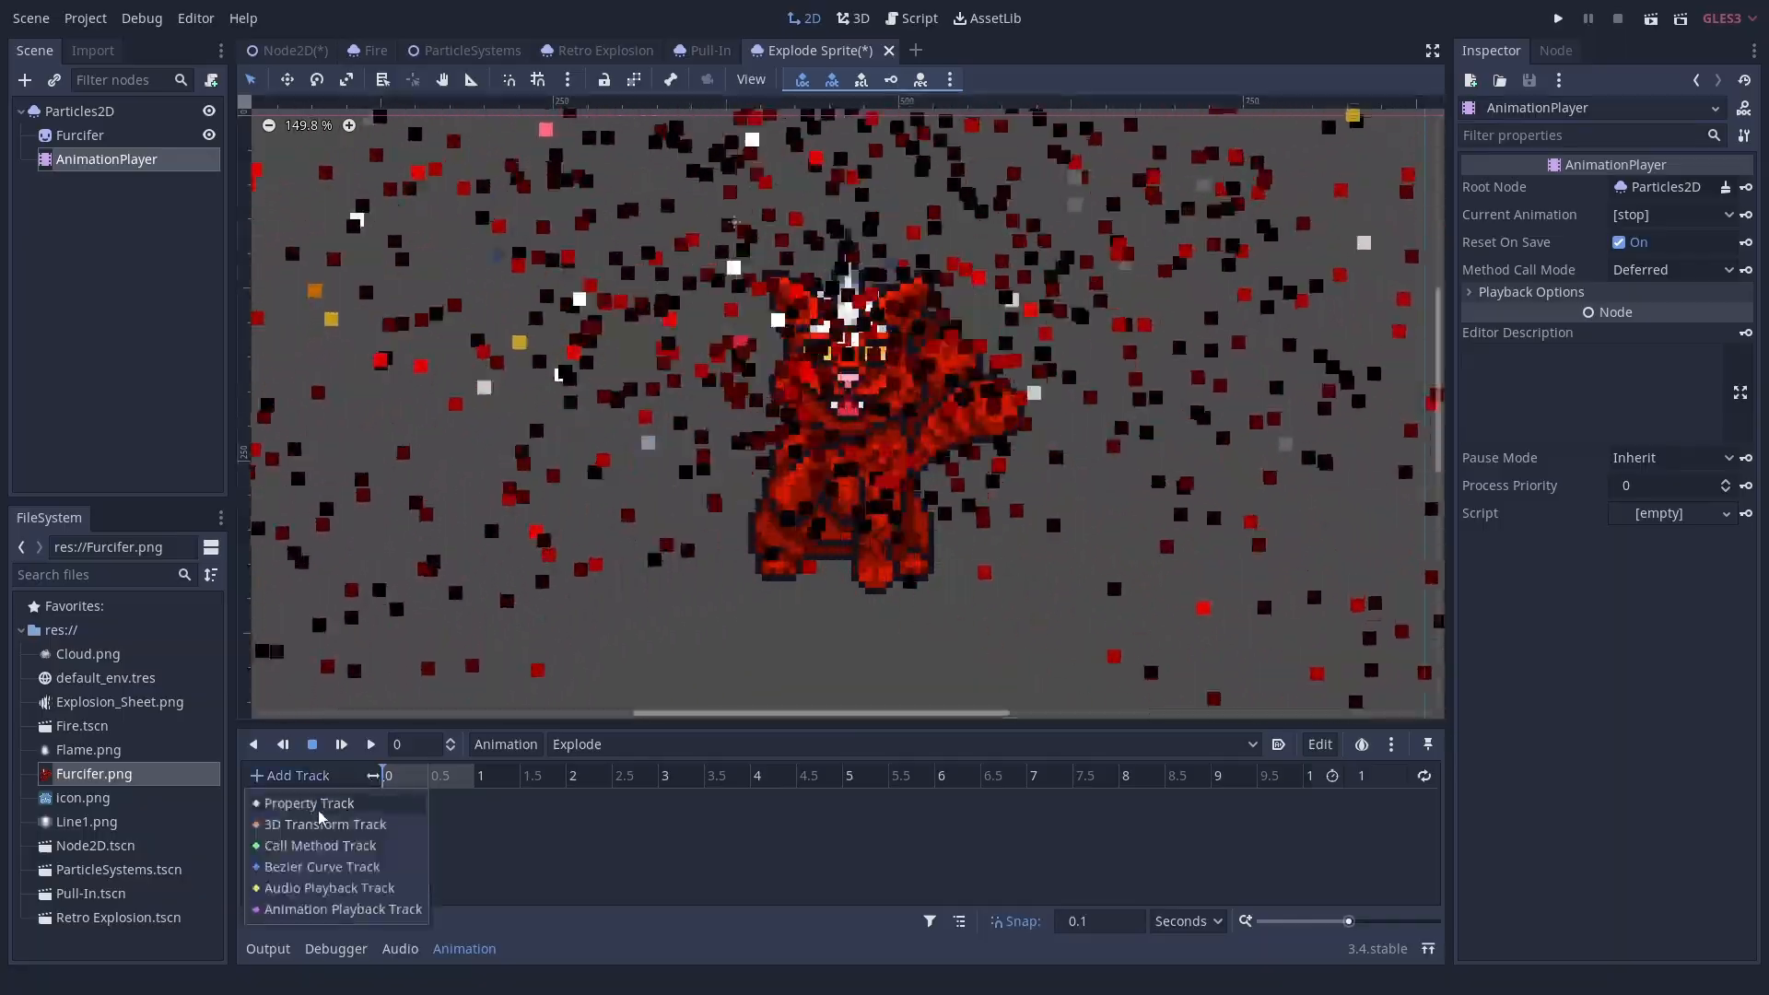
pyautogui.click(308, 802)
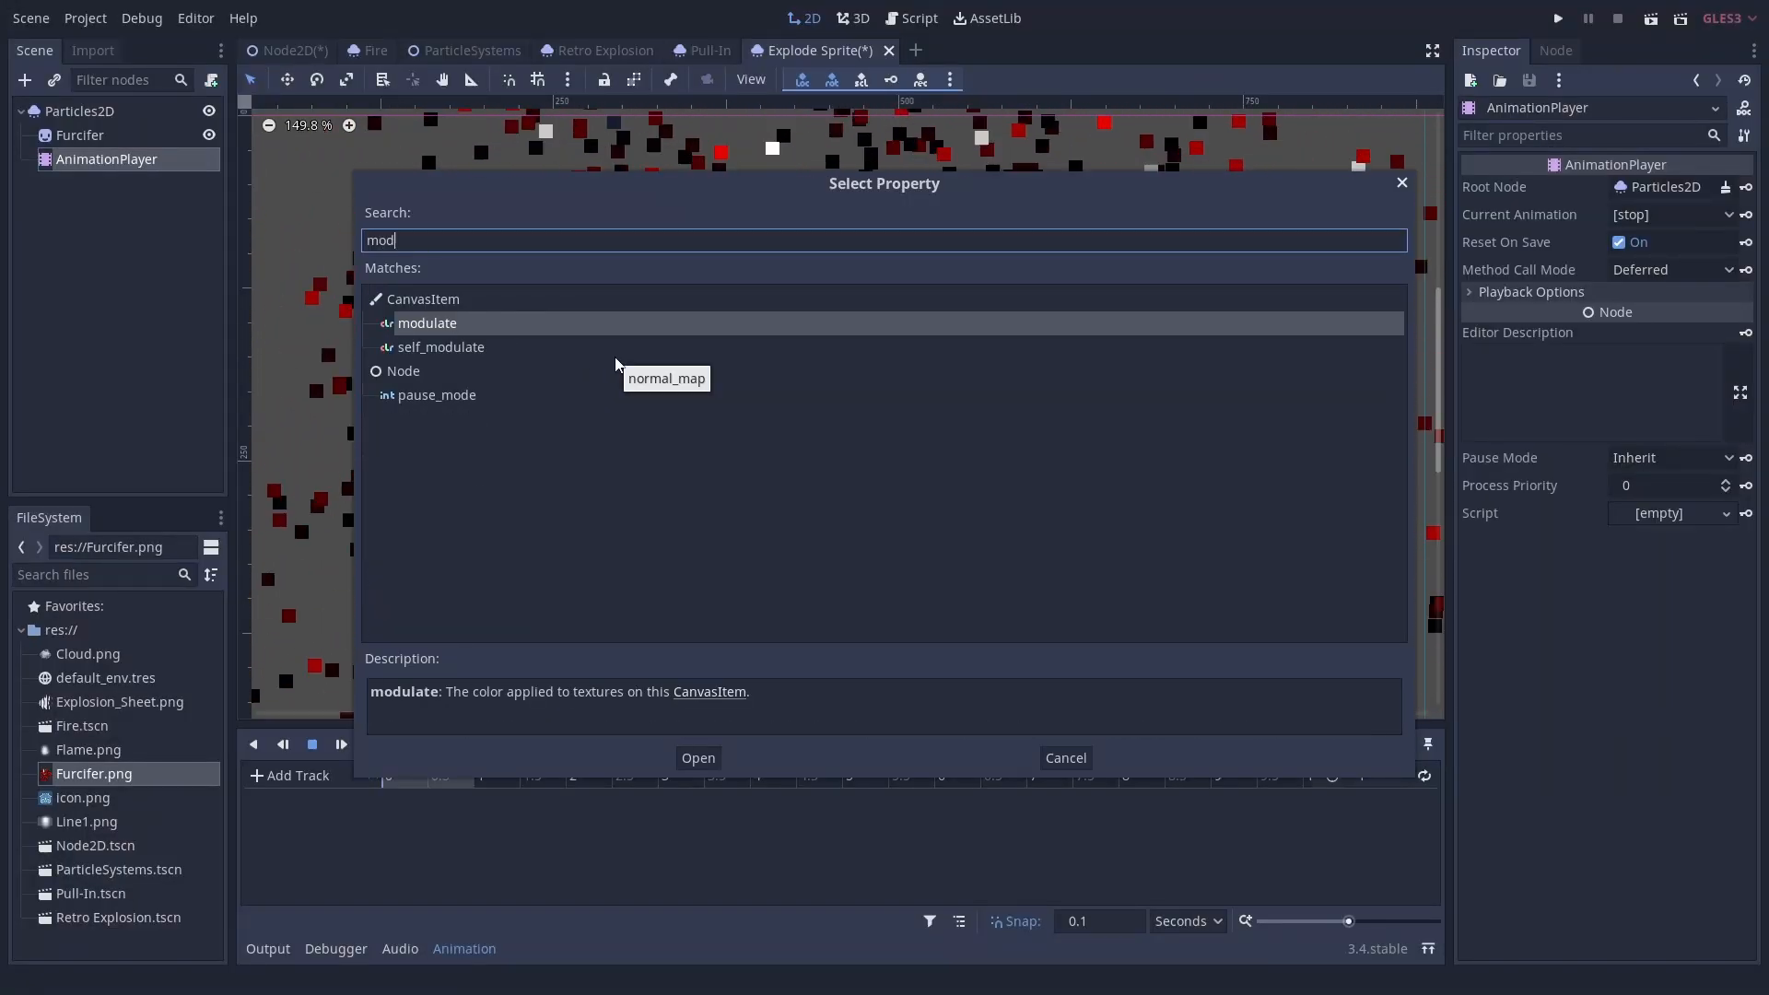
pyautogui.click(696, 757)
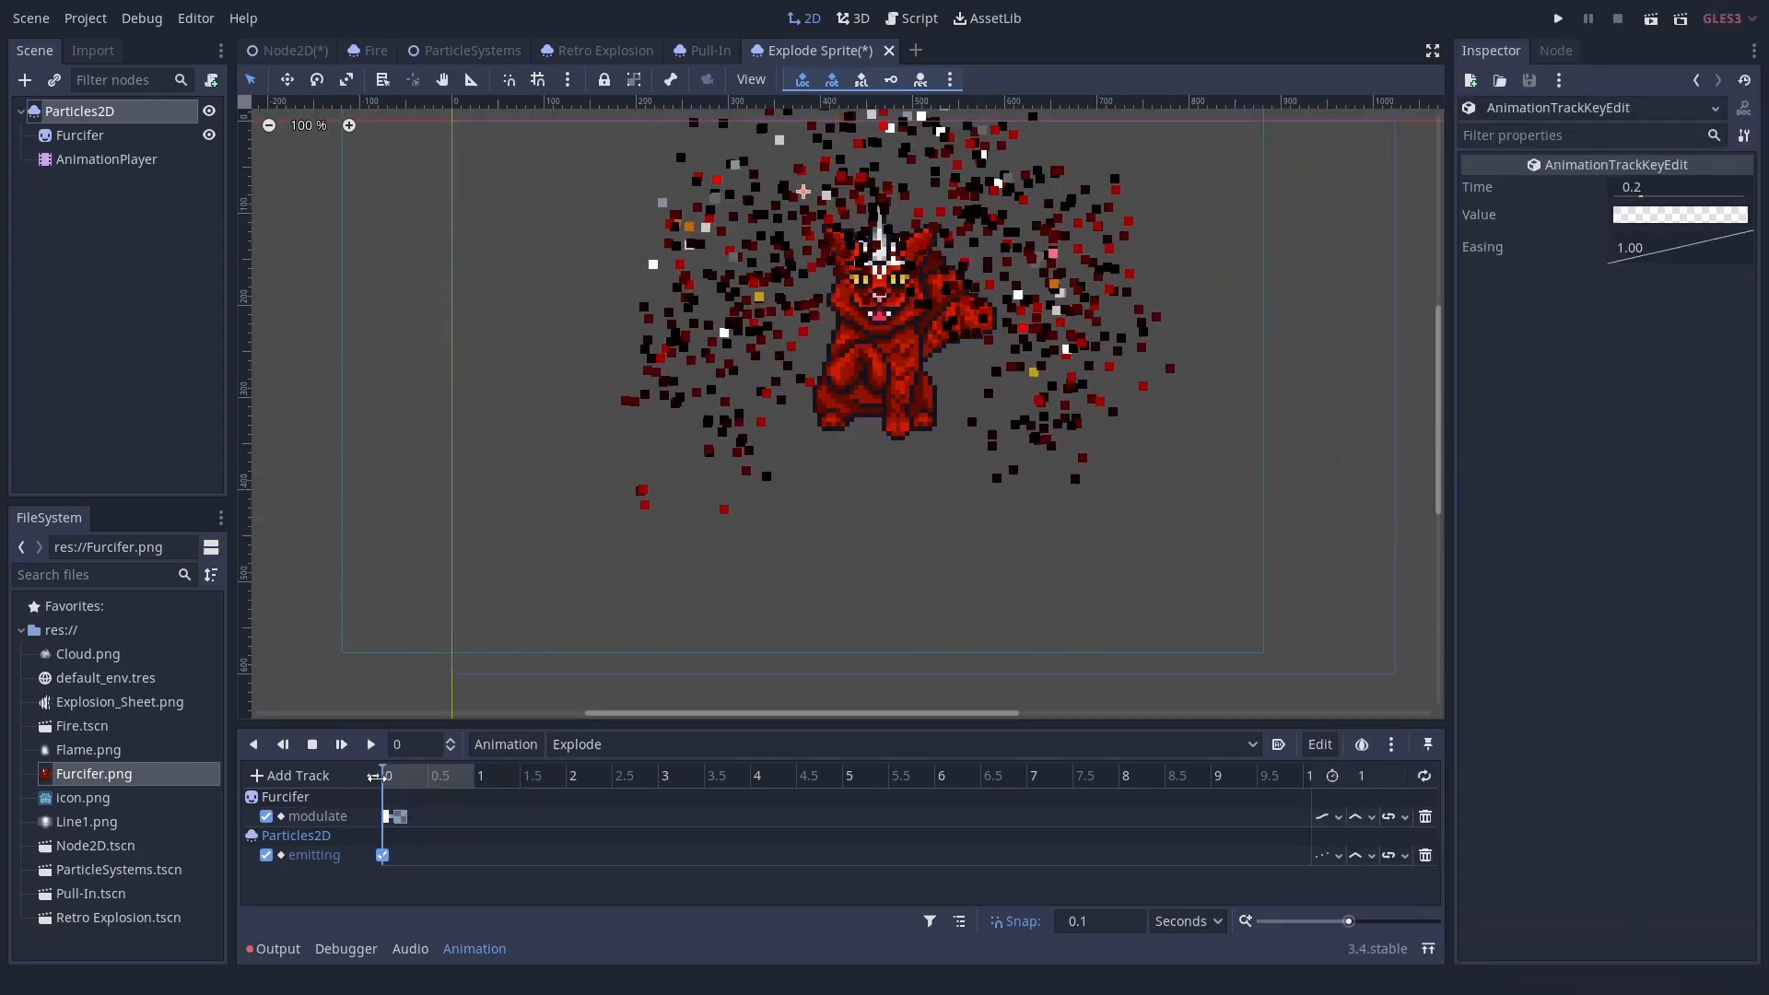
# Step: Key the particle emitter's emitting property, then return to the Fire scene
pyautogui.click(371, 743)
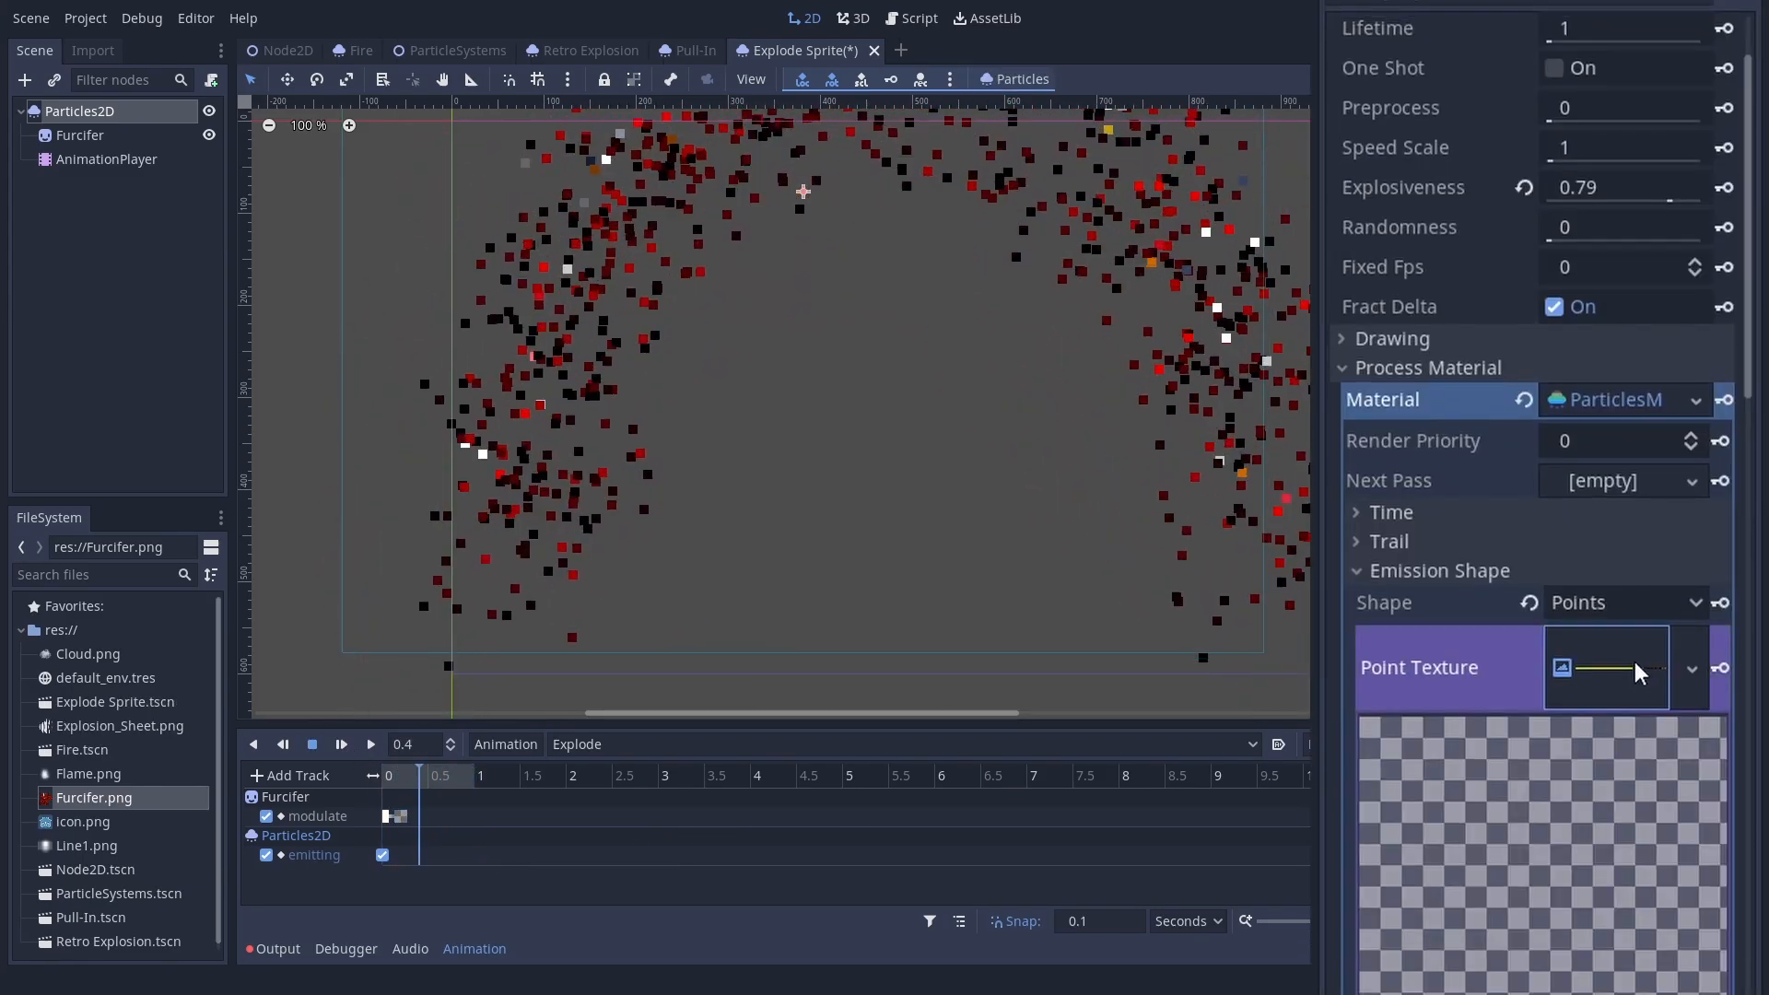
pyautogui.scroll(-3)
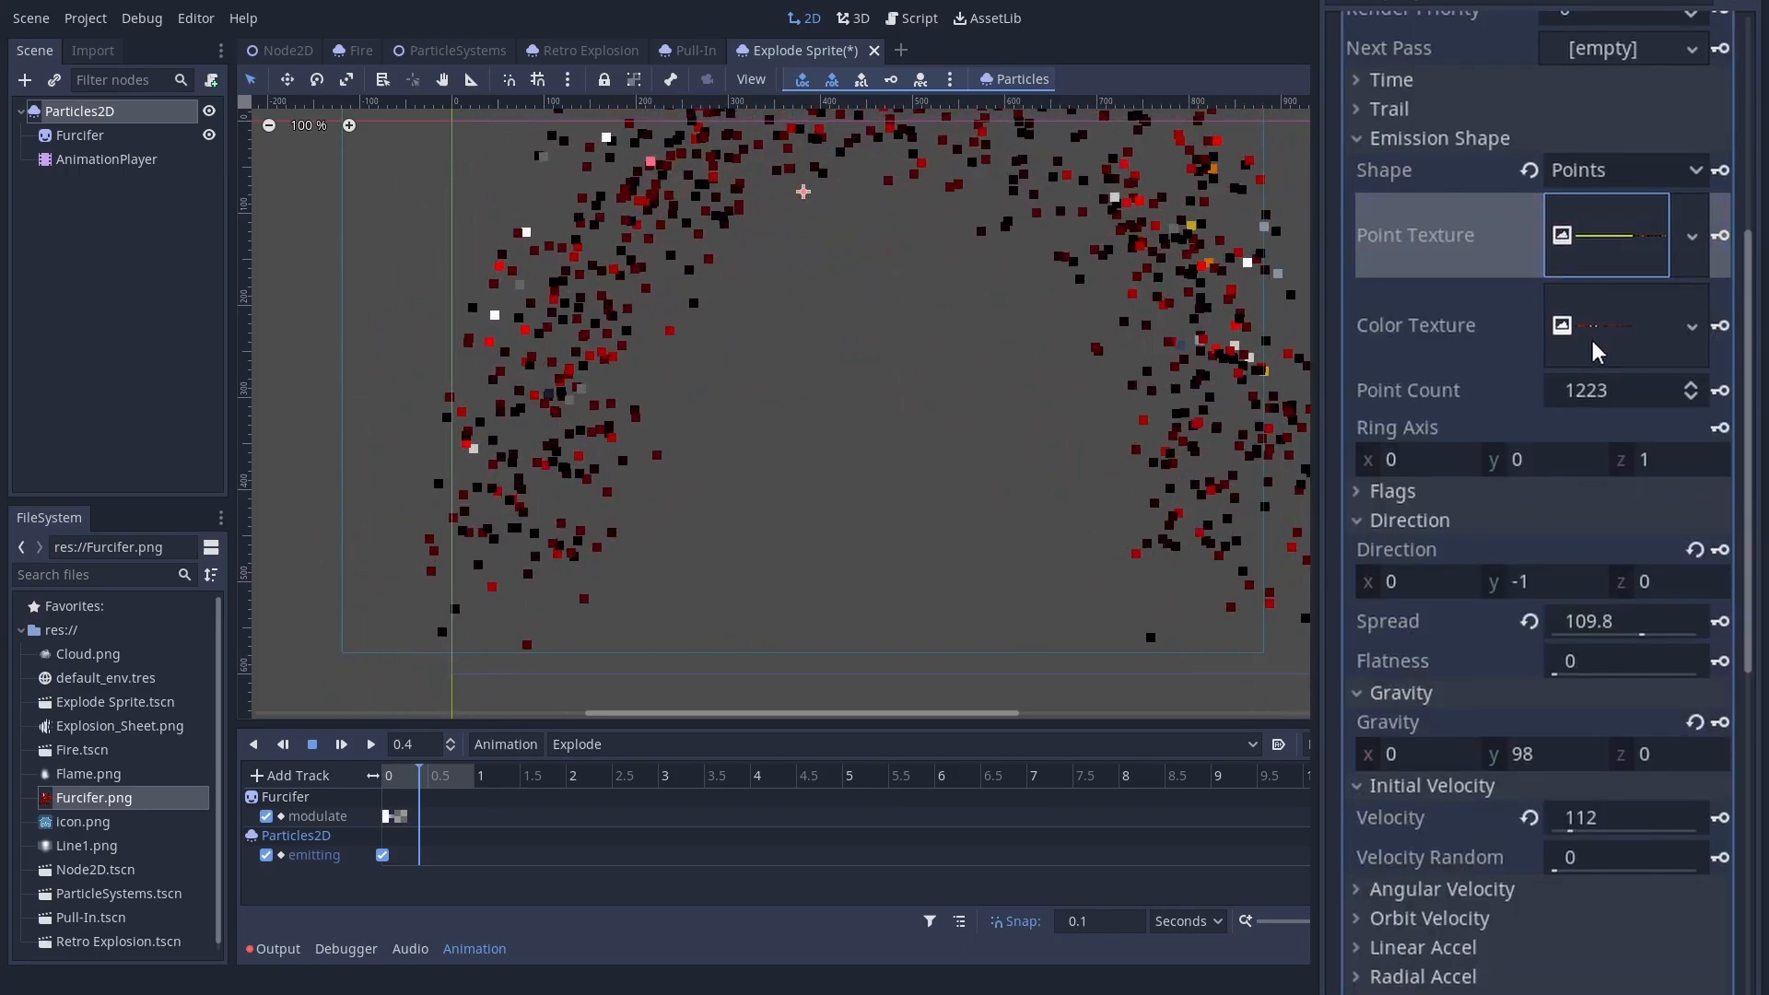
pyautogui.click(359, 50)
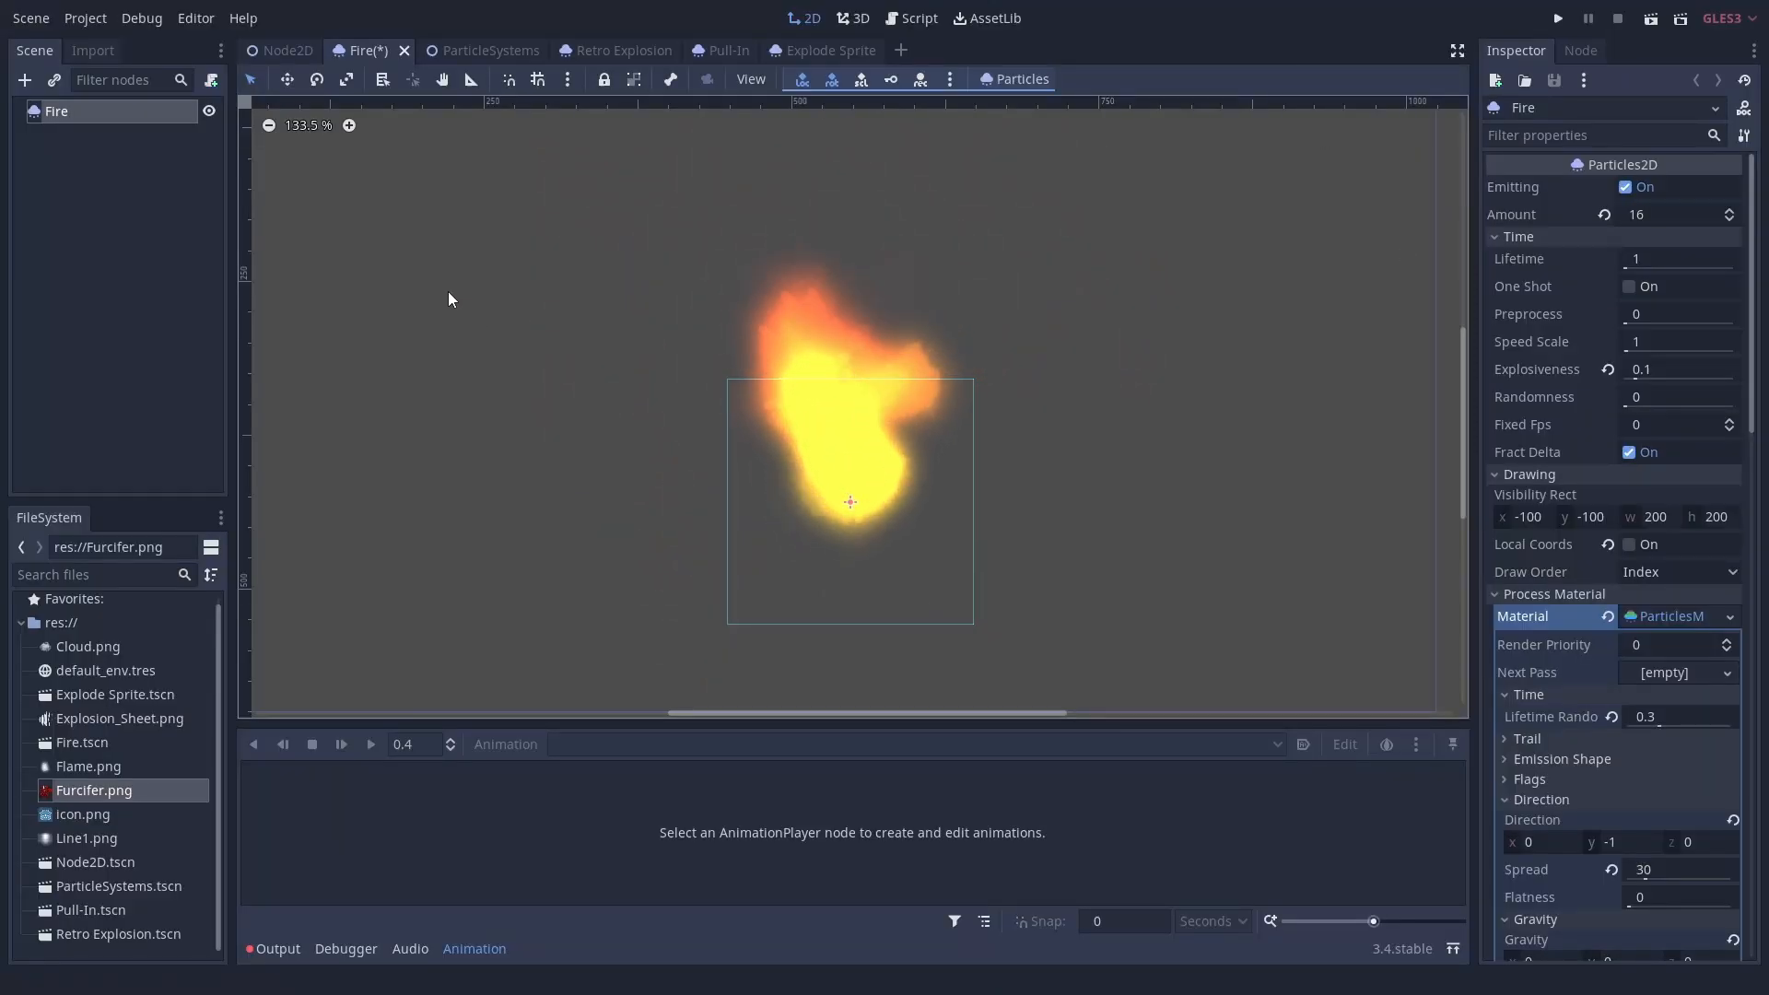
# Step: Add an AnimationPlayer to Fire, create an animation, and key the Gravity property
pyautogui.click(105, 134)
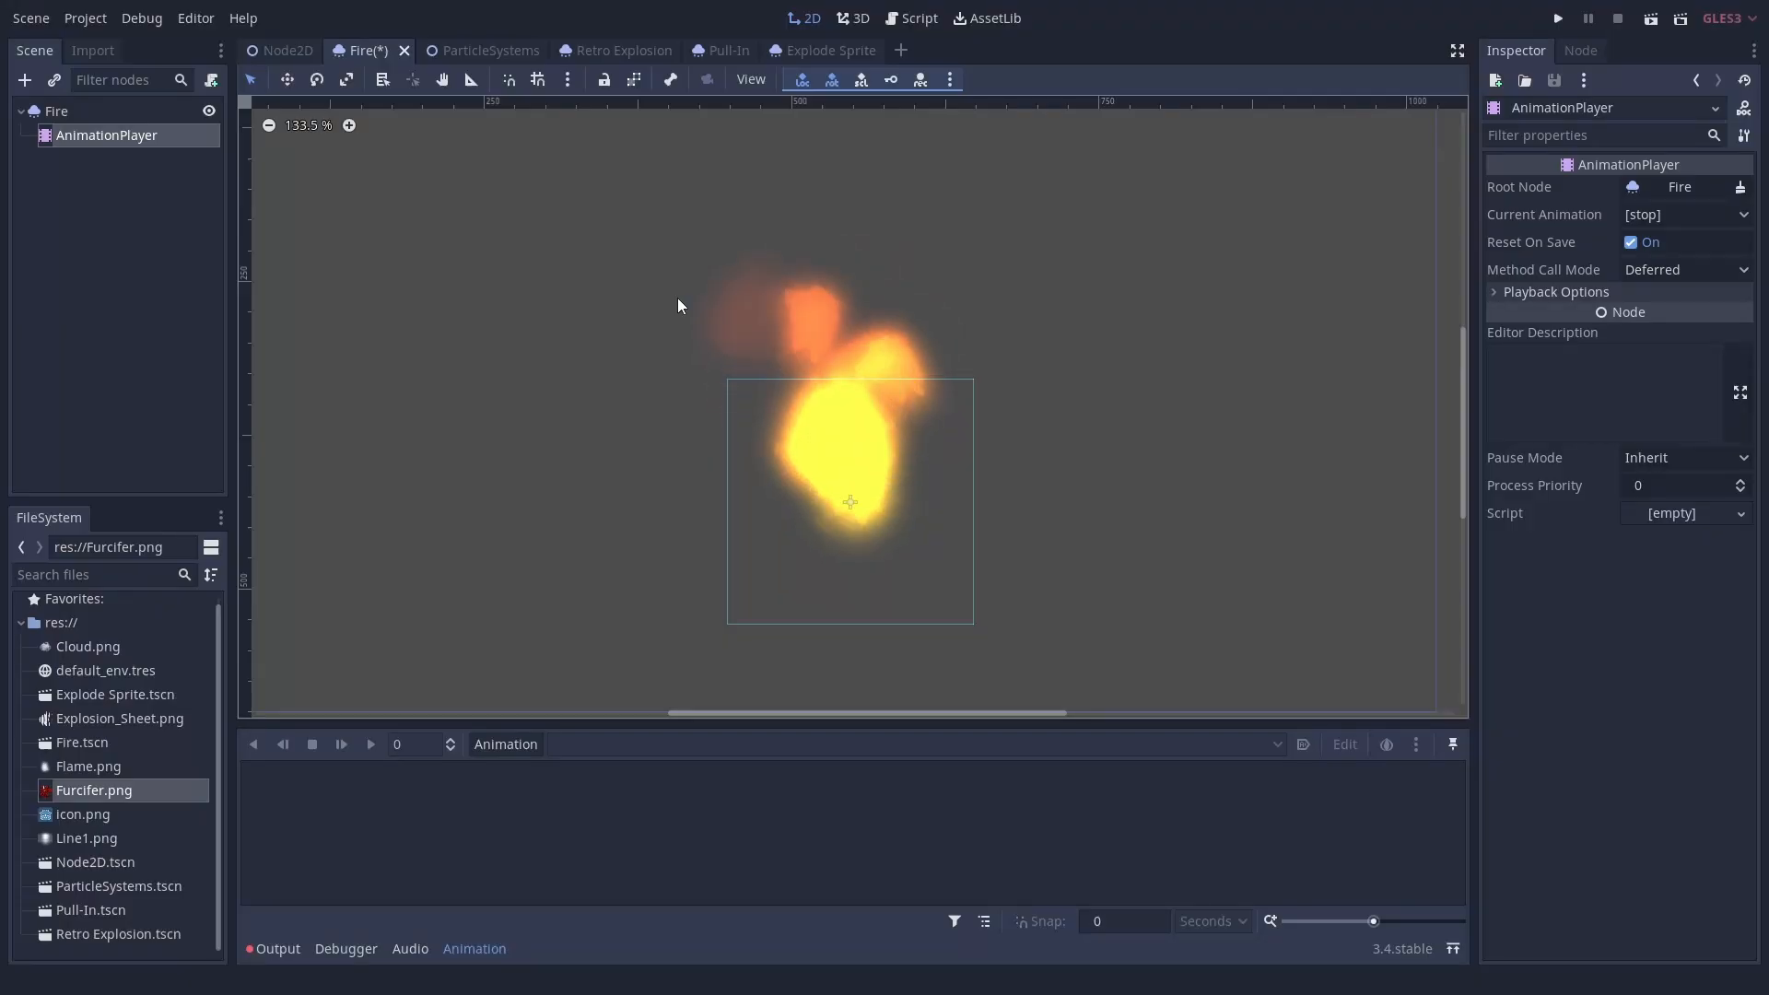
pyautogui.click(56, 110)
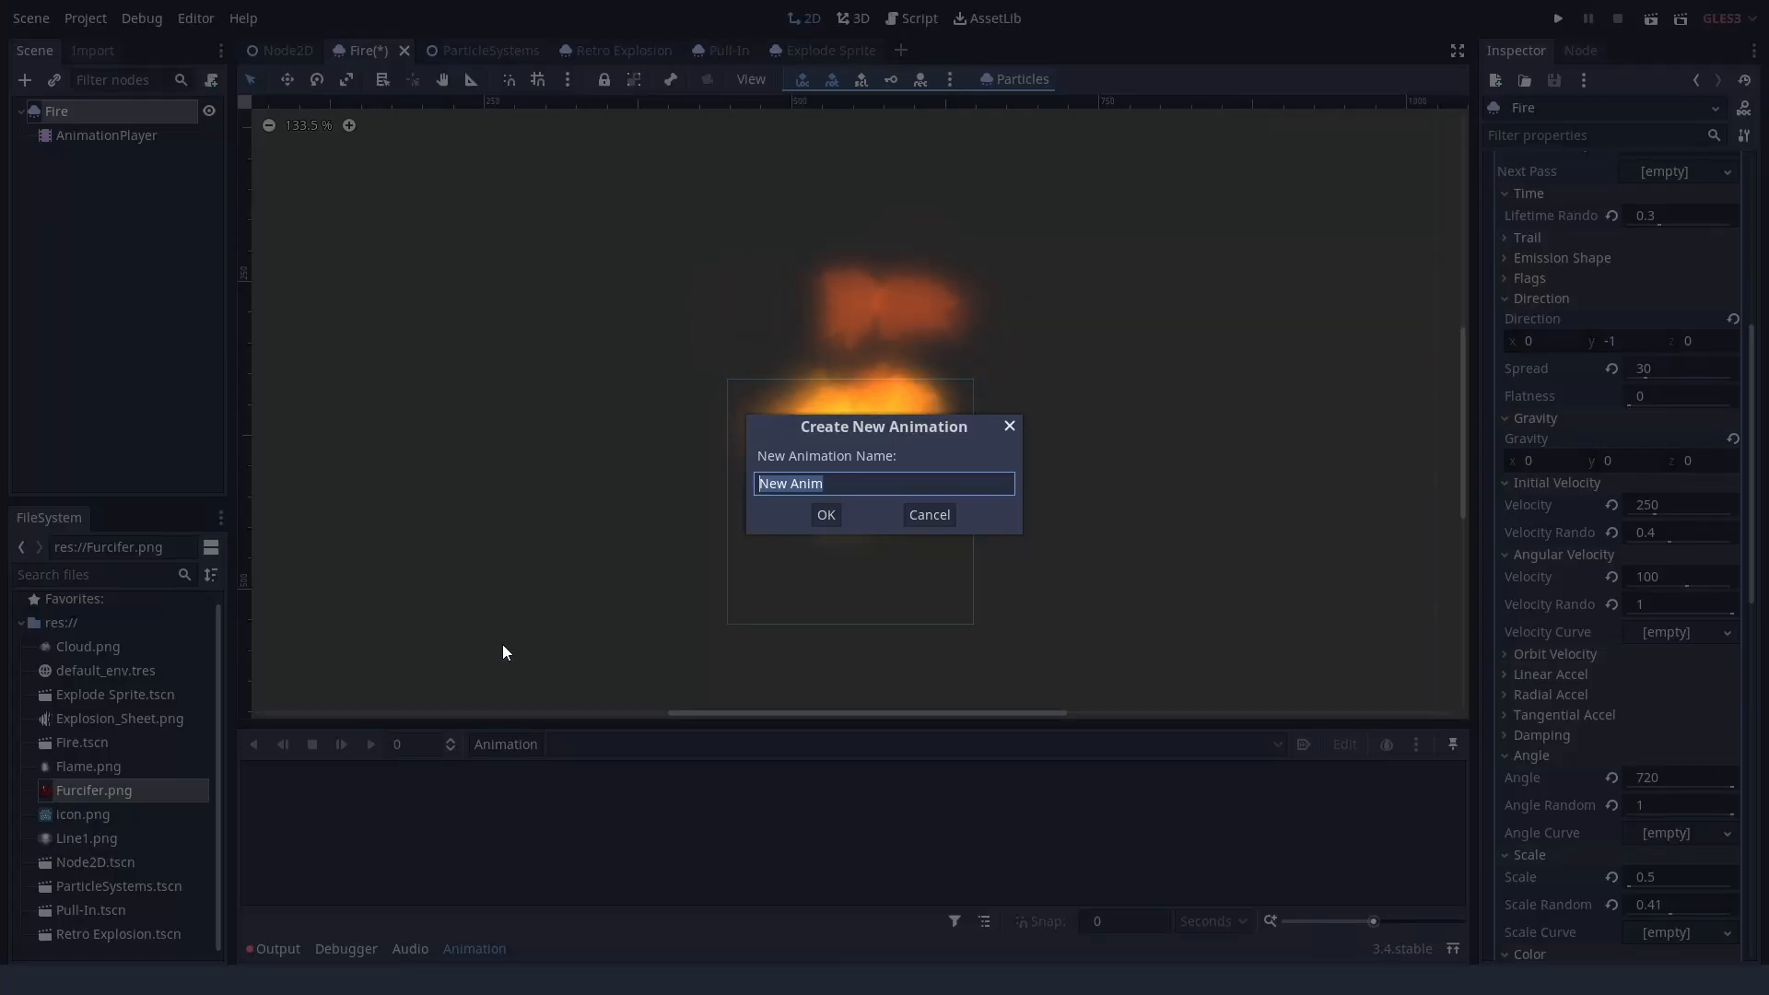
pyautogui.click(824, 514)
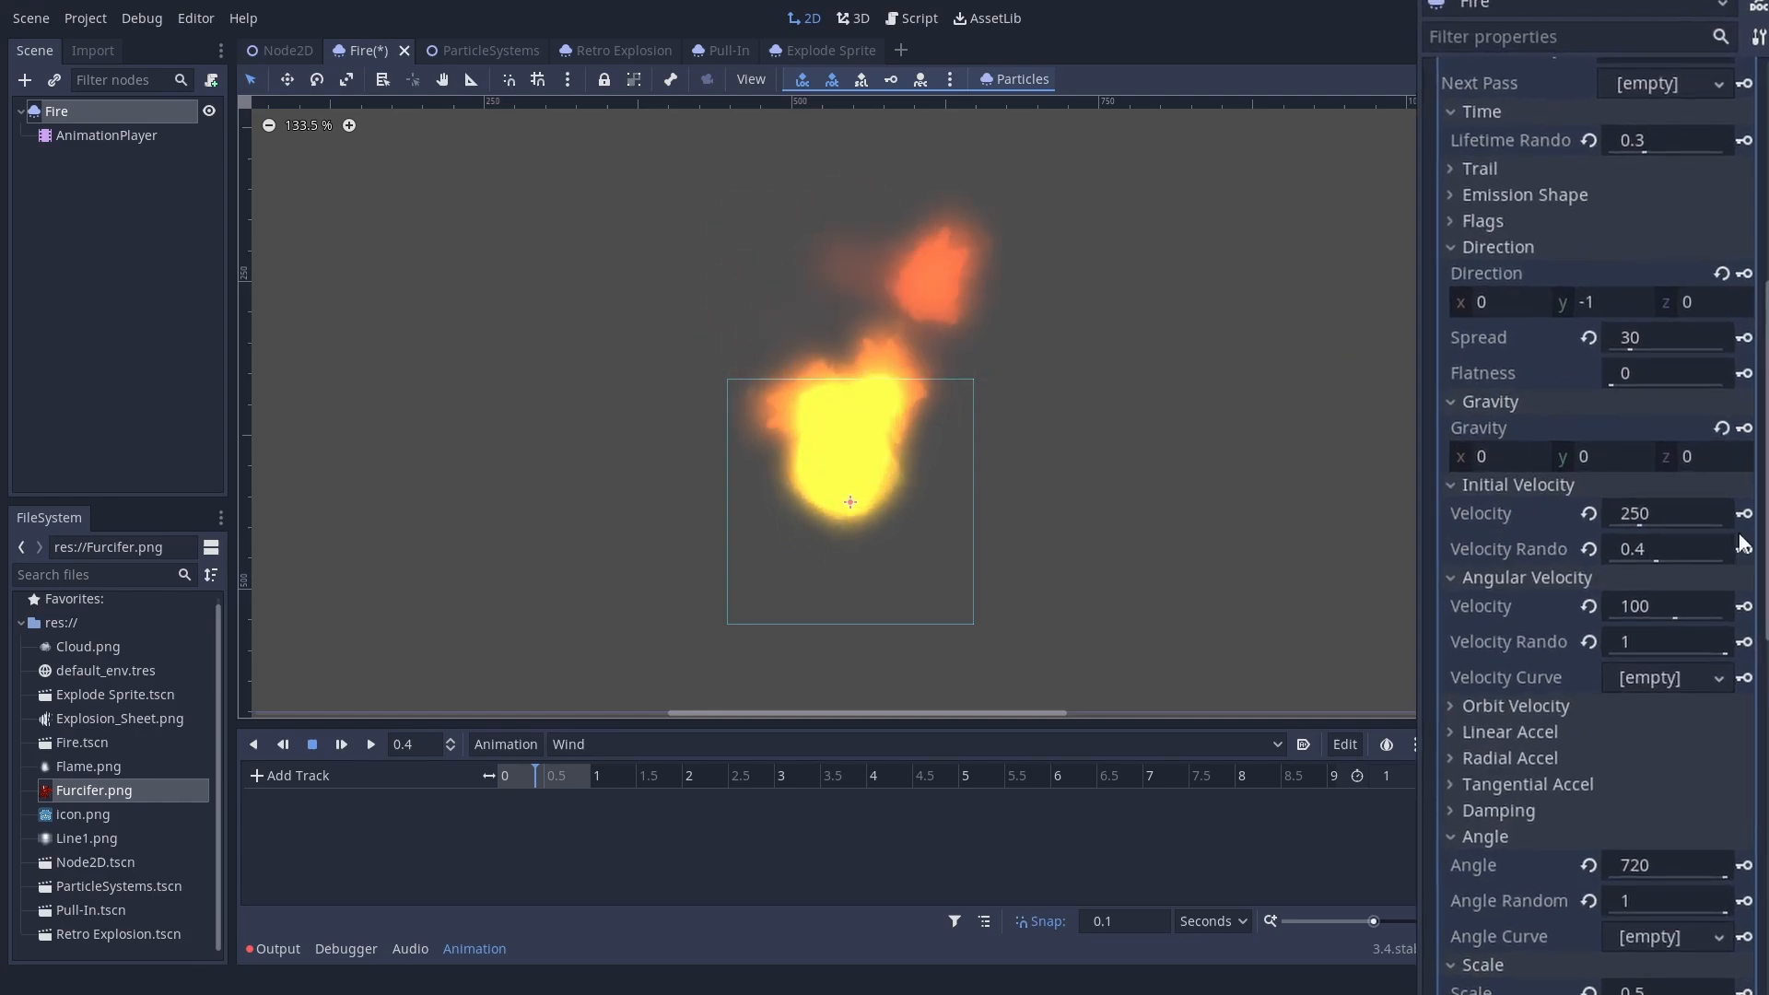
pyautogui.scroll(3)
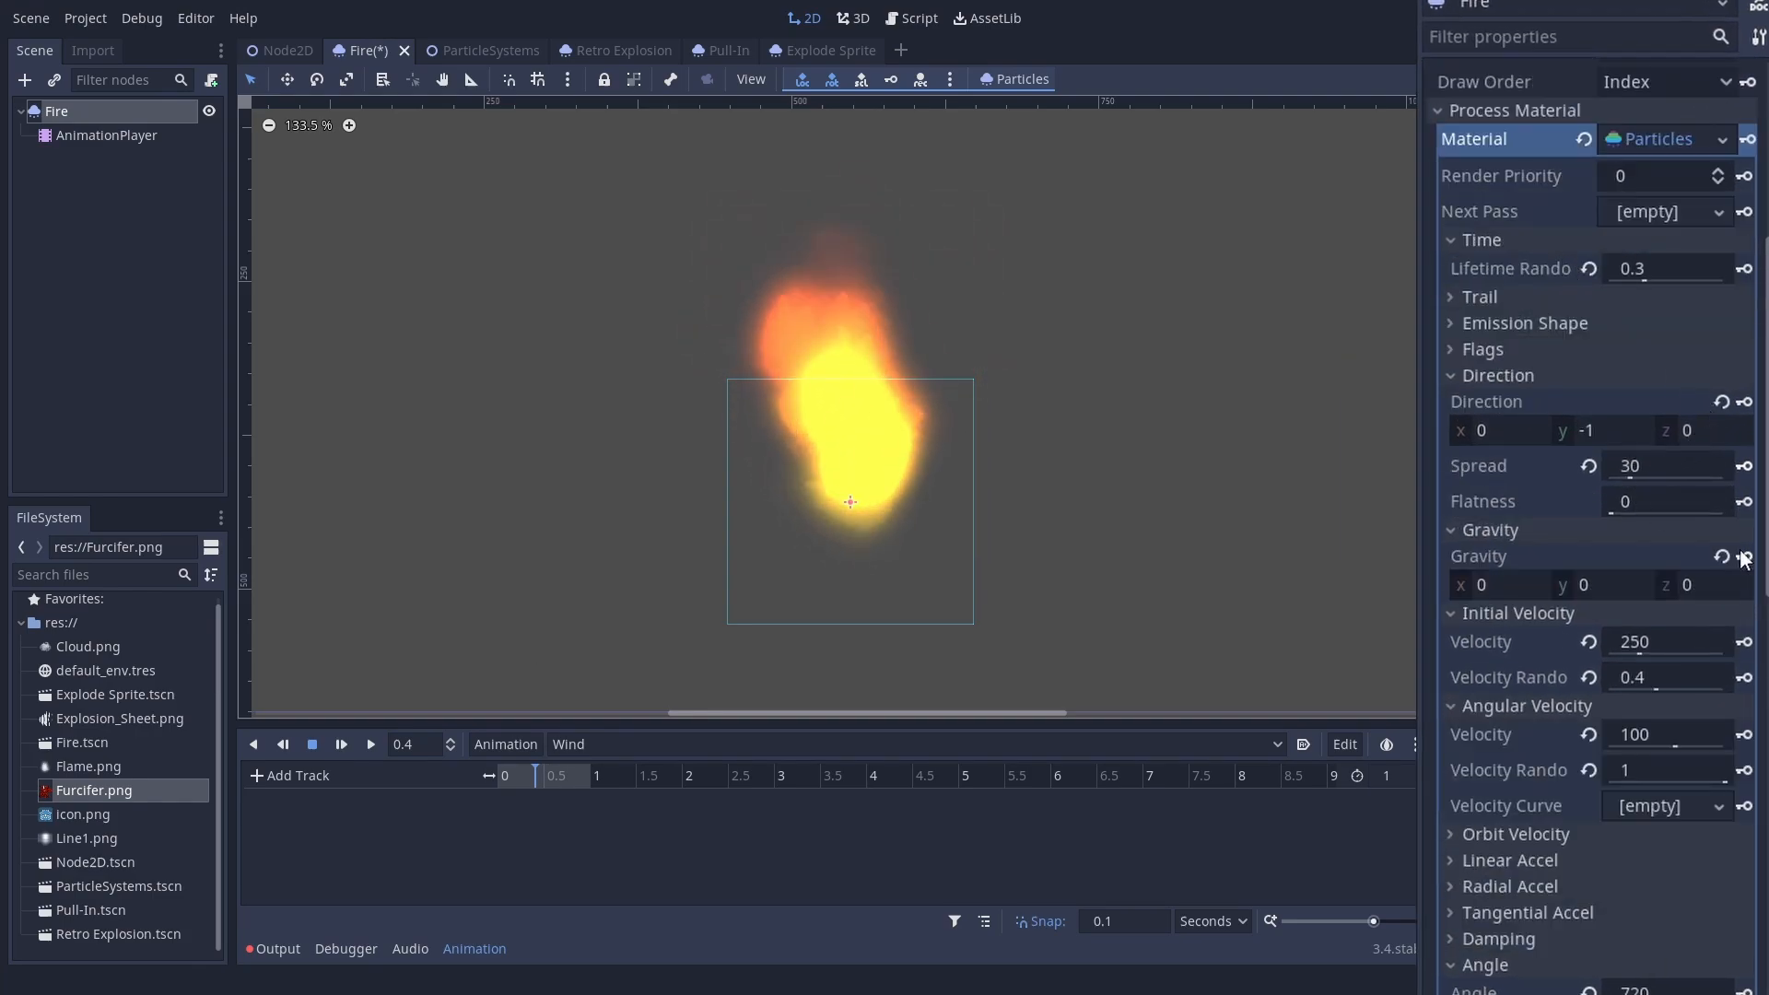
pyautogui.click(1742, 556)
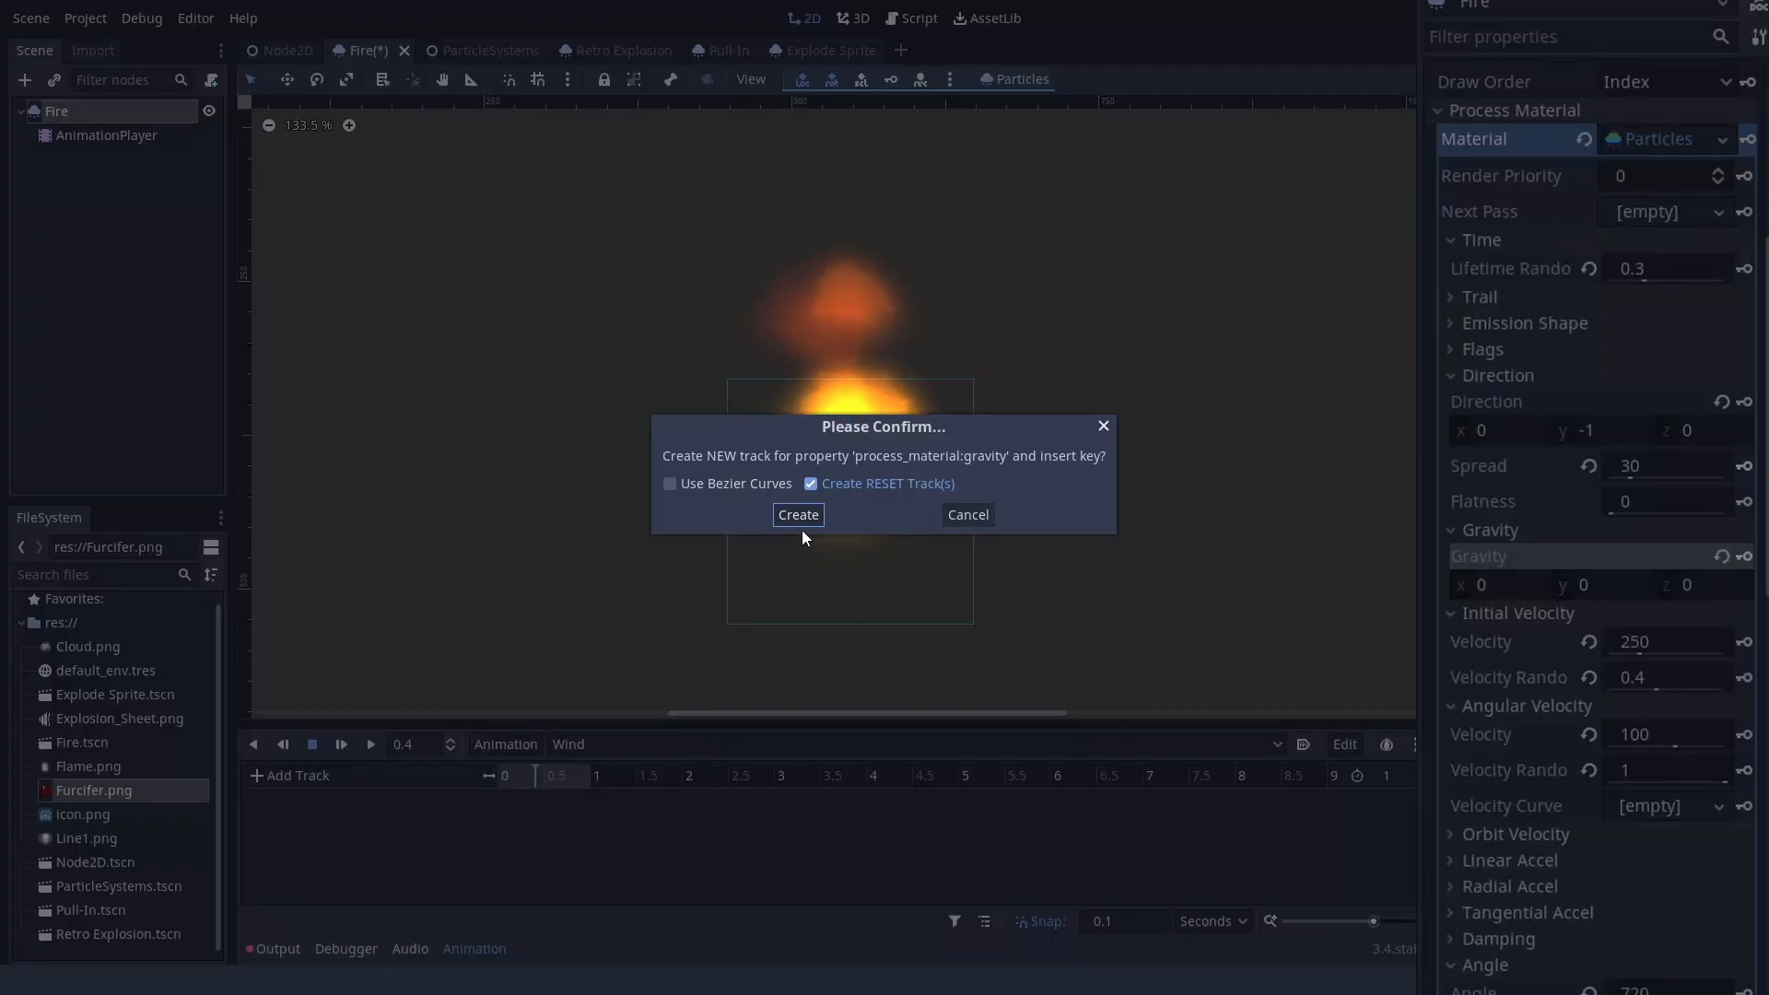
pyautogui.click(796, 513)
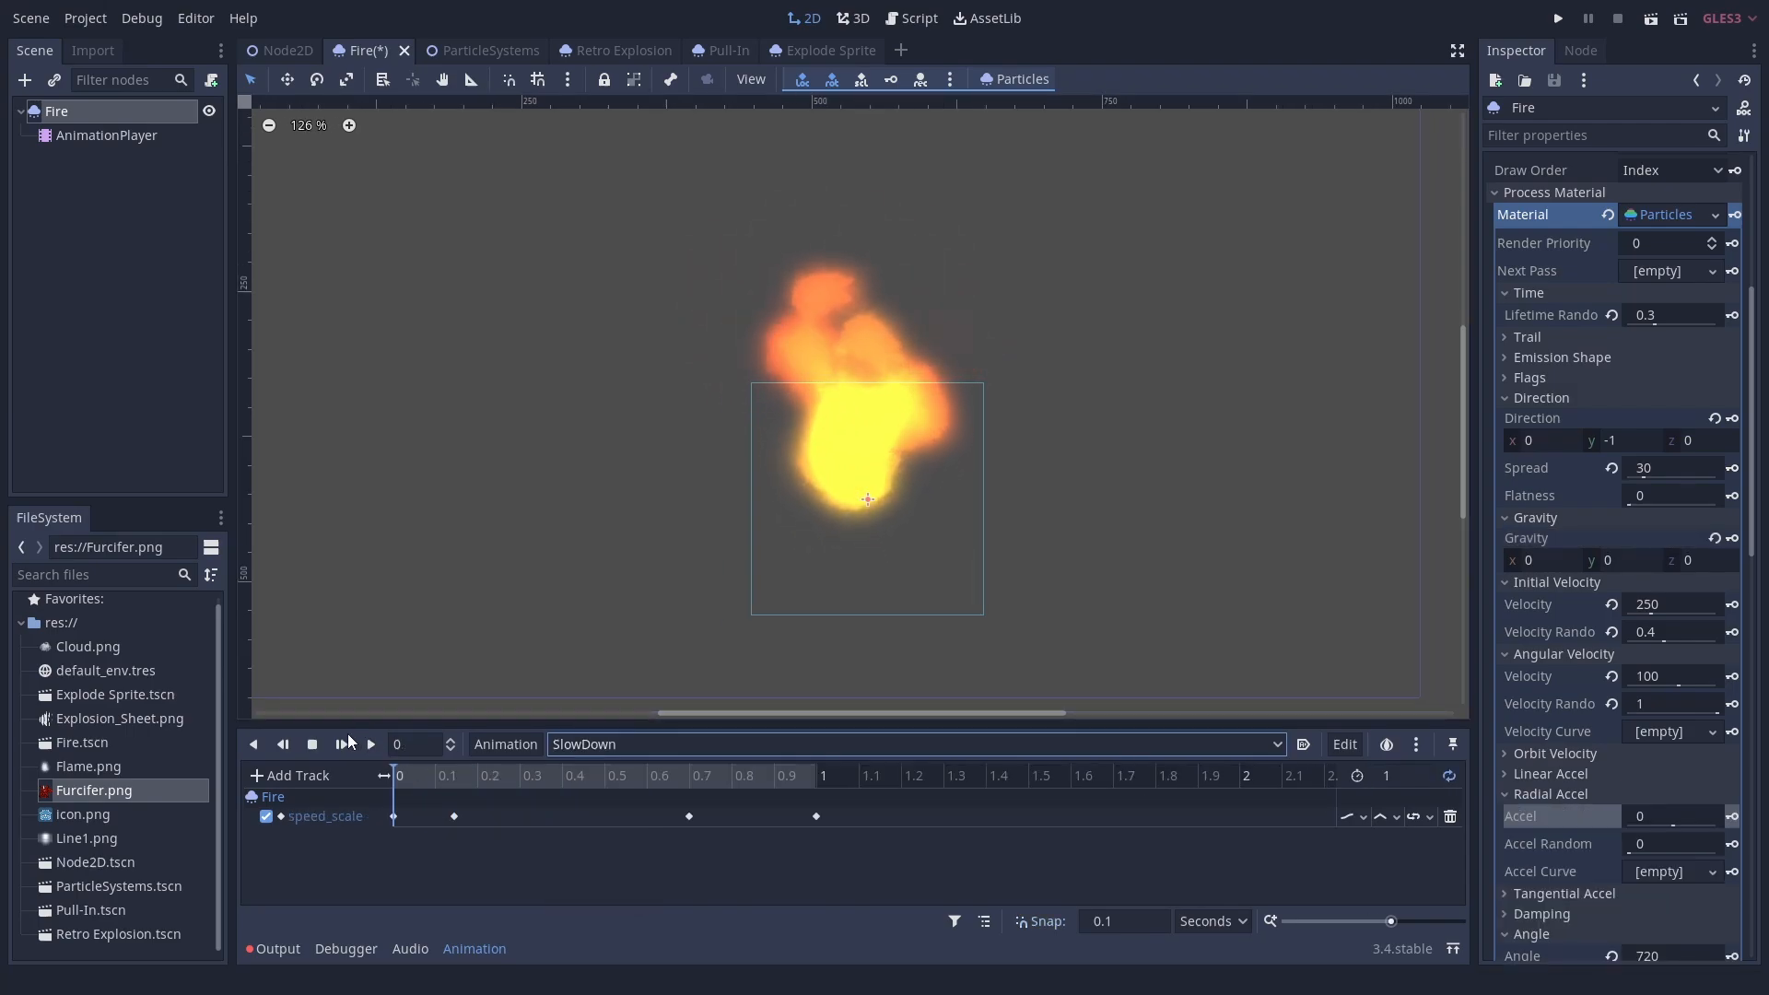
# Step: Play the SlowDown and PullIn animations to preview the keyed material changes
pyautogui.click(370, 744)
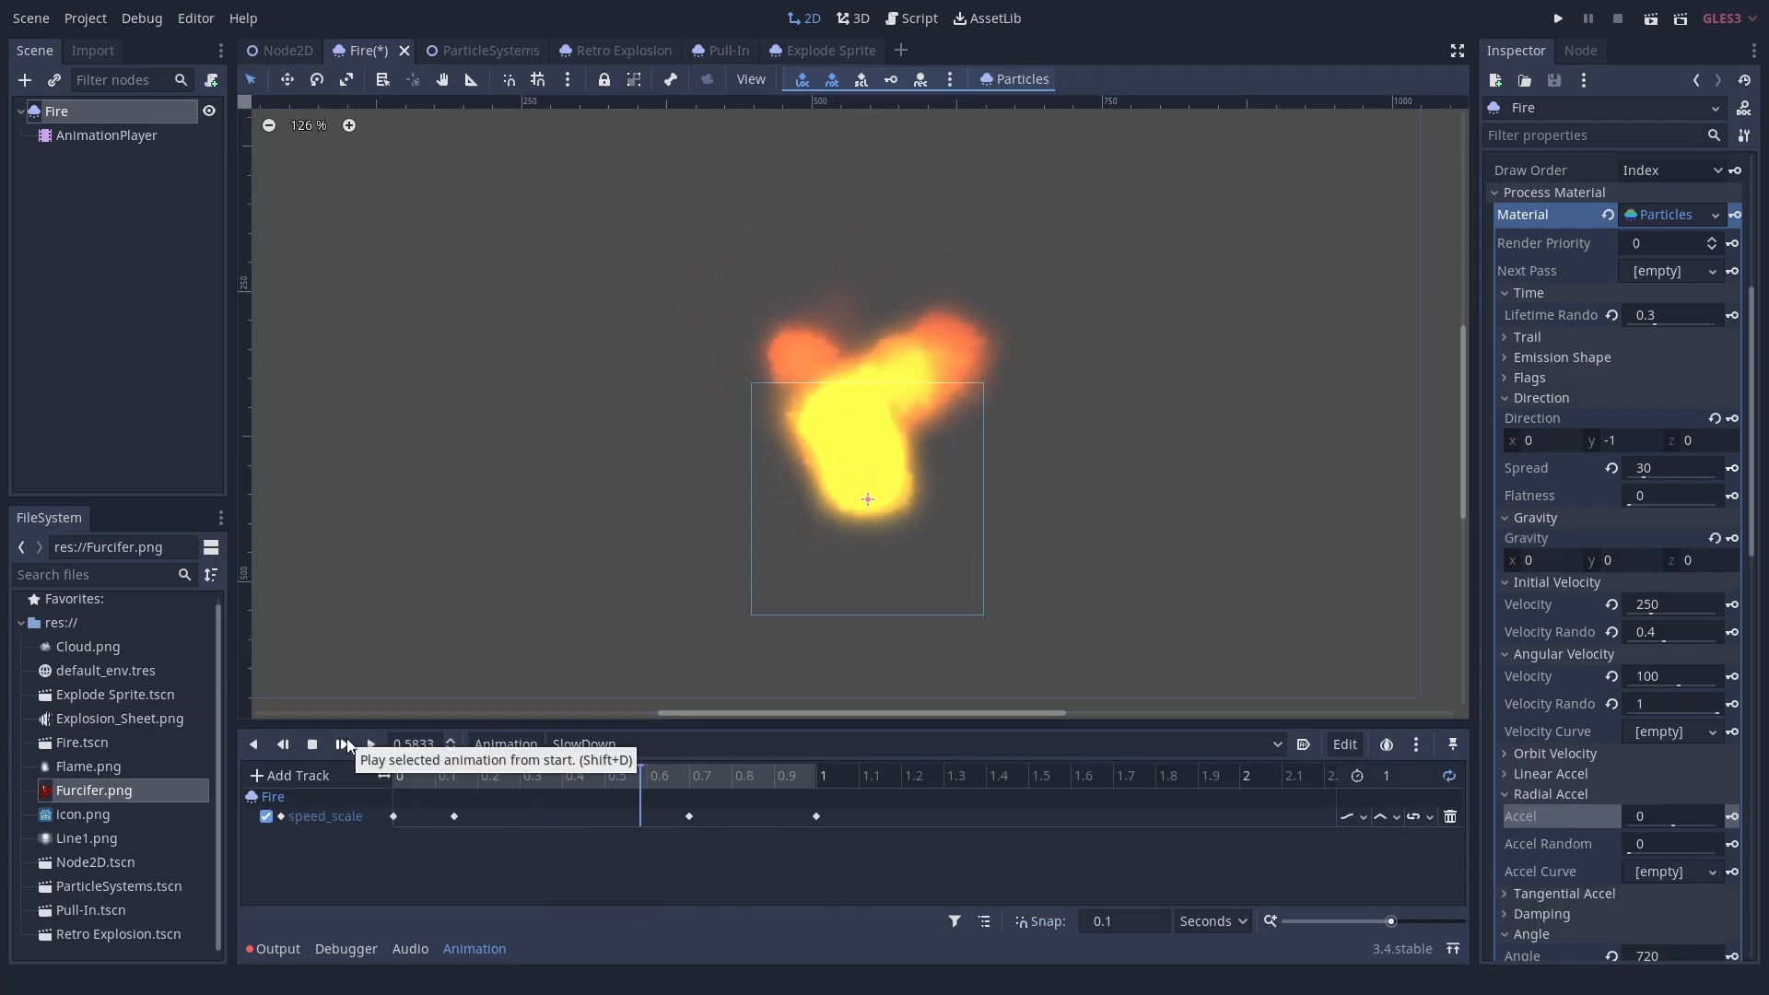
pyautogui.click(347, 743)
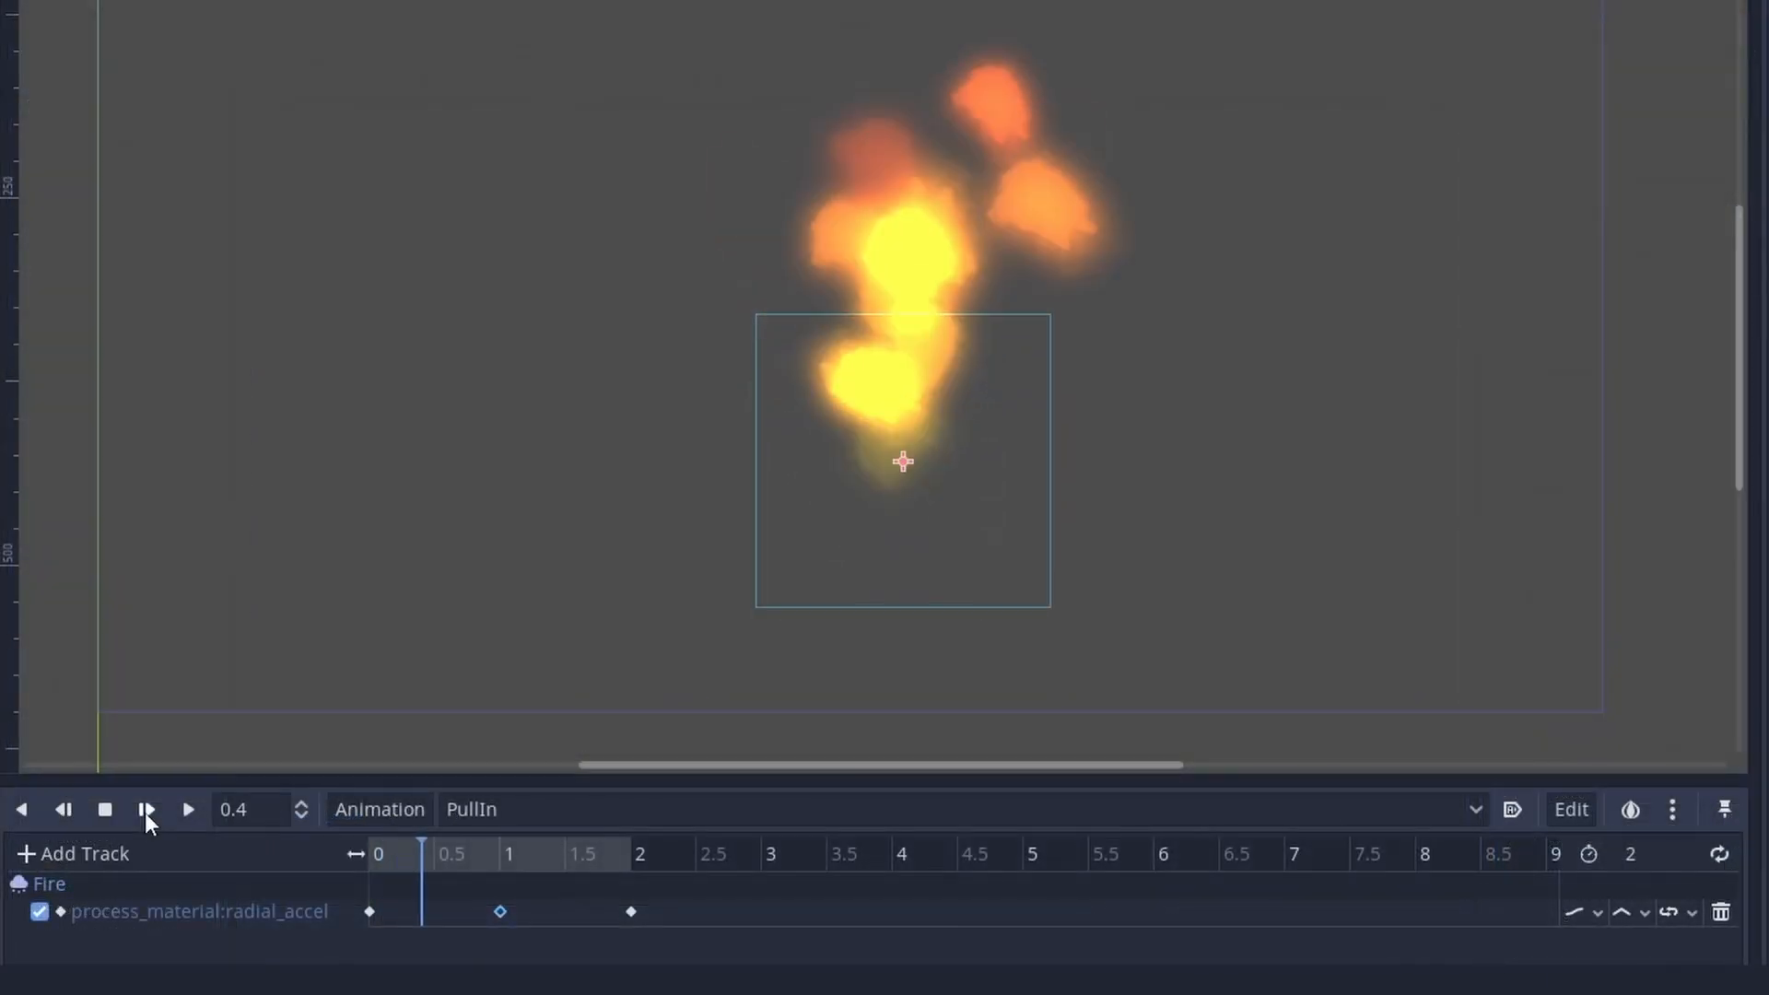
pyautogui.click(146, 808)
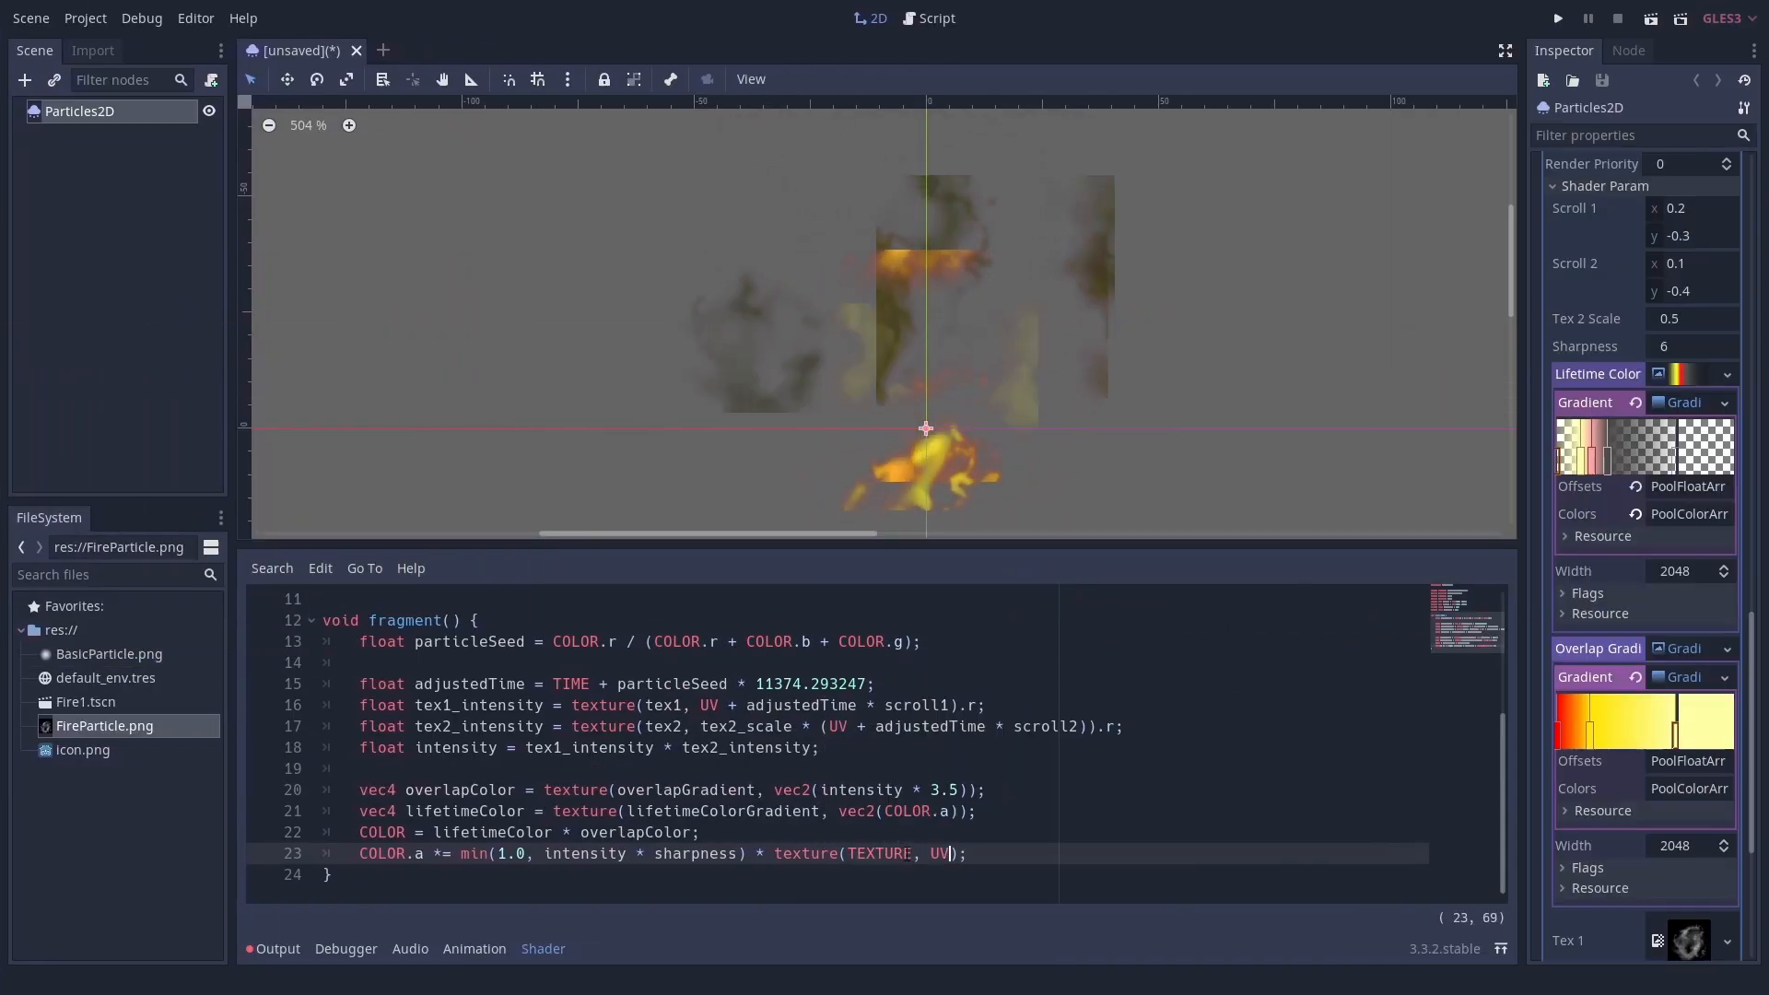
# Step: Append .a to texture(TEXTURE, UV) on the COLOR.a line
pyautogui.write('.a')
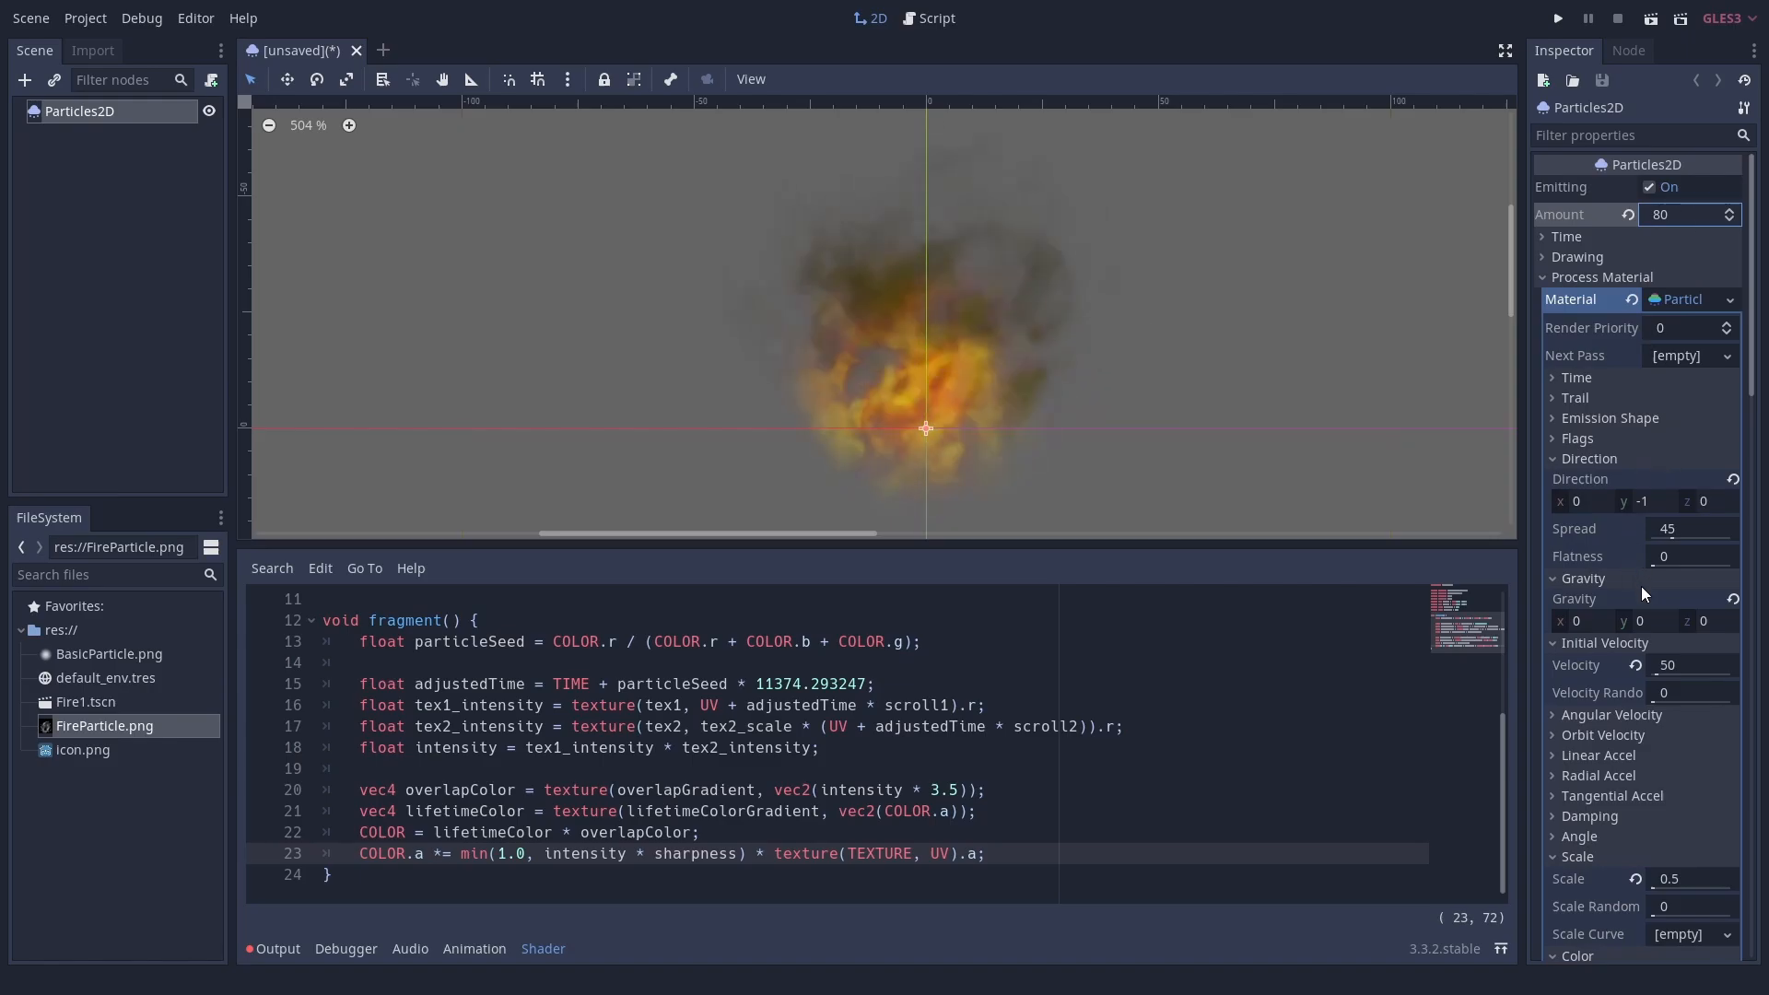
pyautogui.scroll(-3)
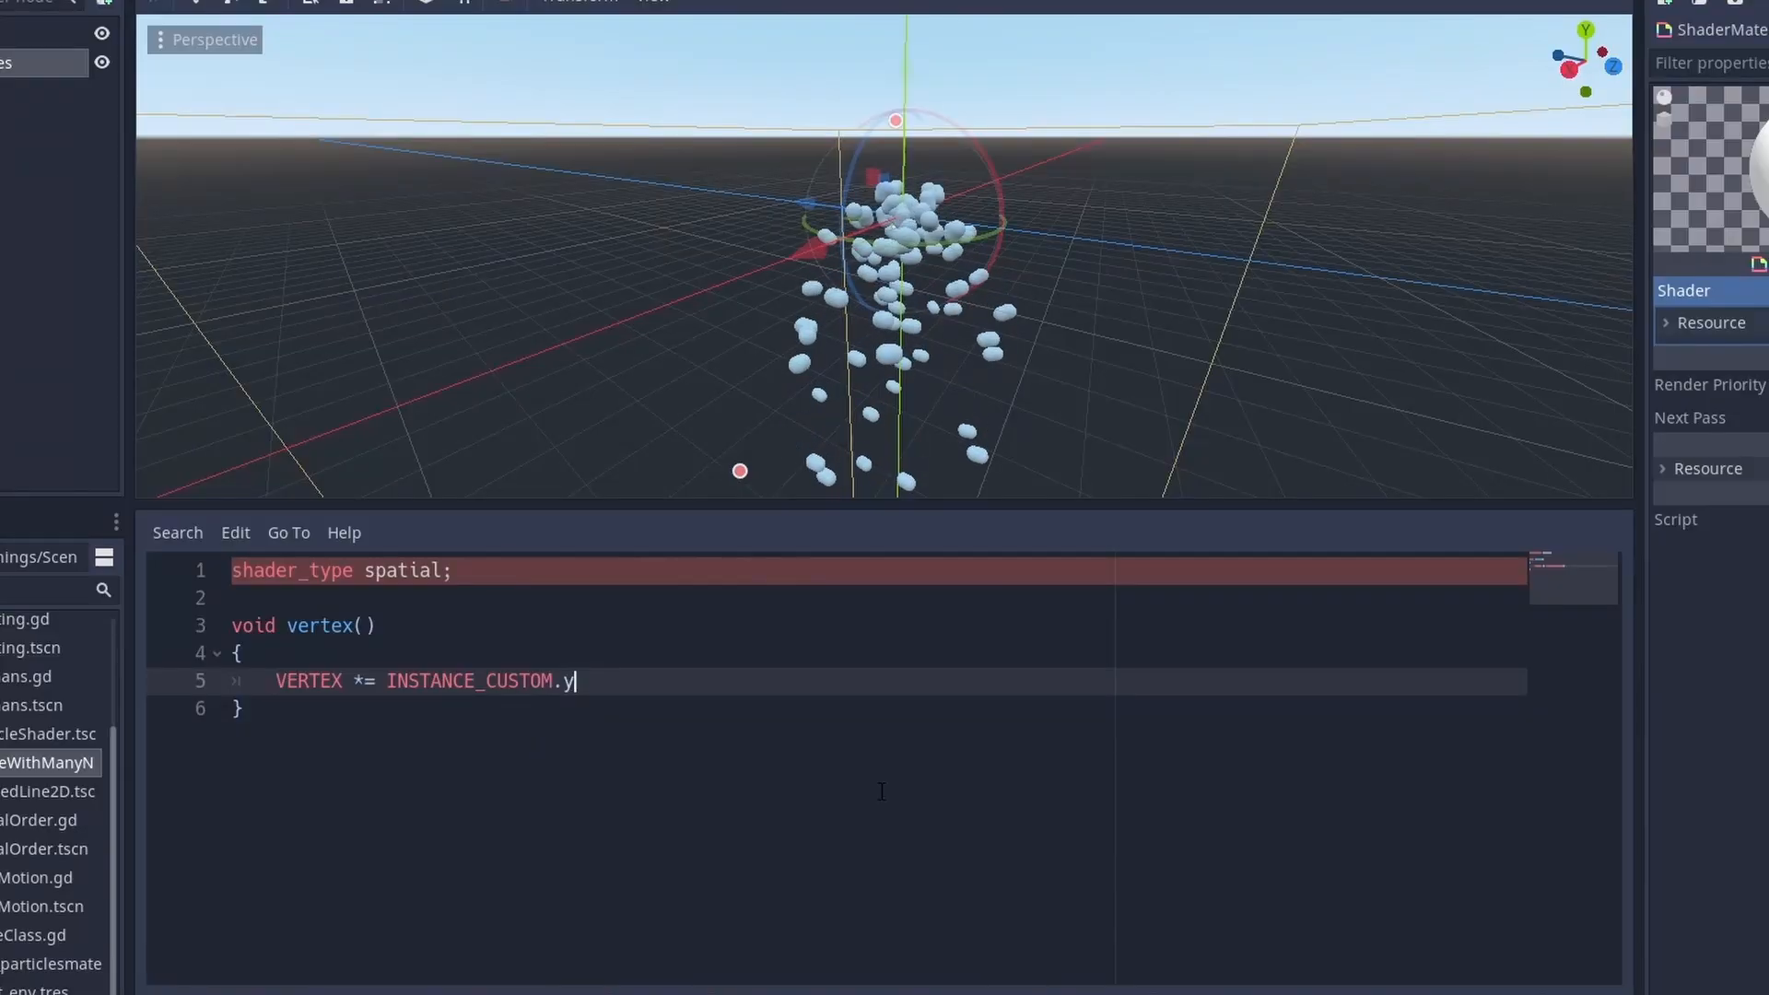
# Step: Finish VERTEX *= INSTANCE_CUSTOM.y;, add a //lifetime comment, and assign COLOR.rgb
pyautogui.write(';')
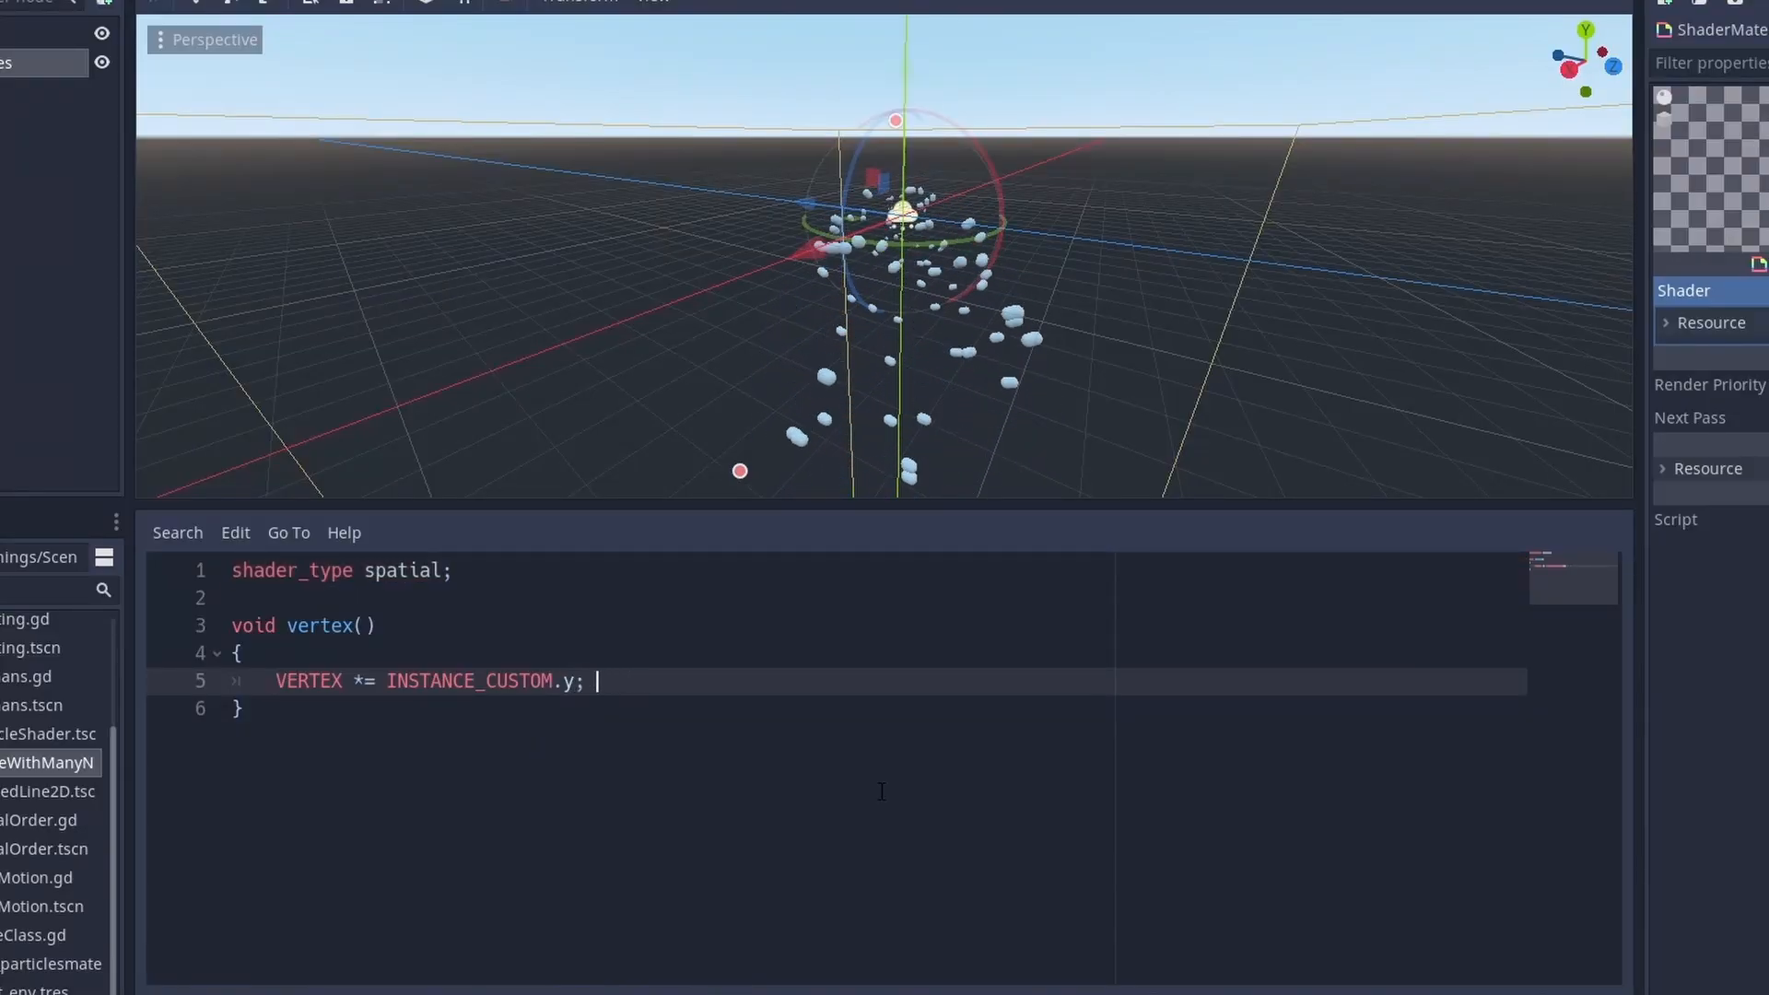
pyautogui.write('//lifetime')
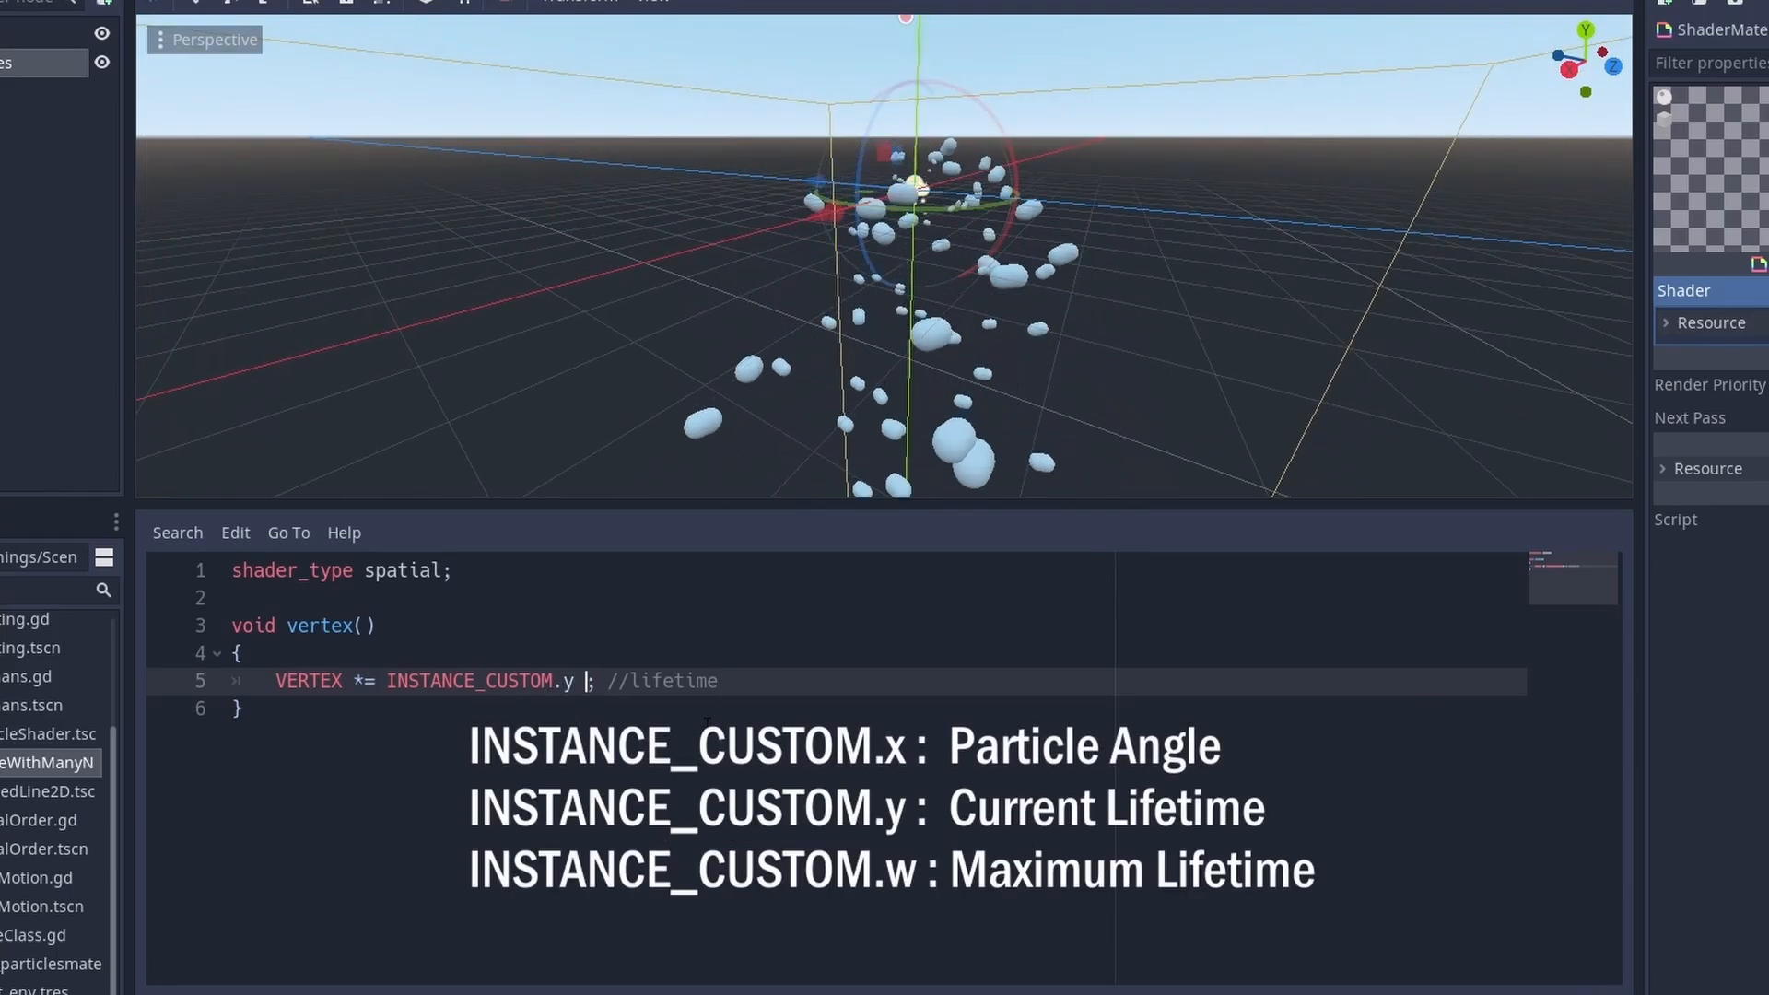
pyautogui.press('ctrl+s')
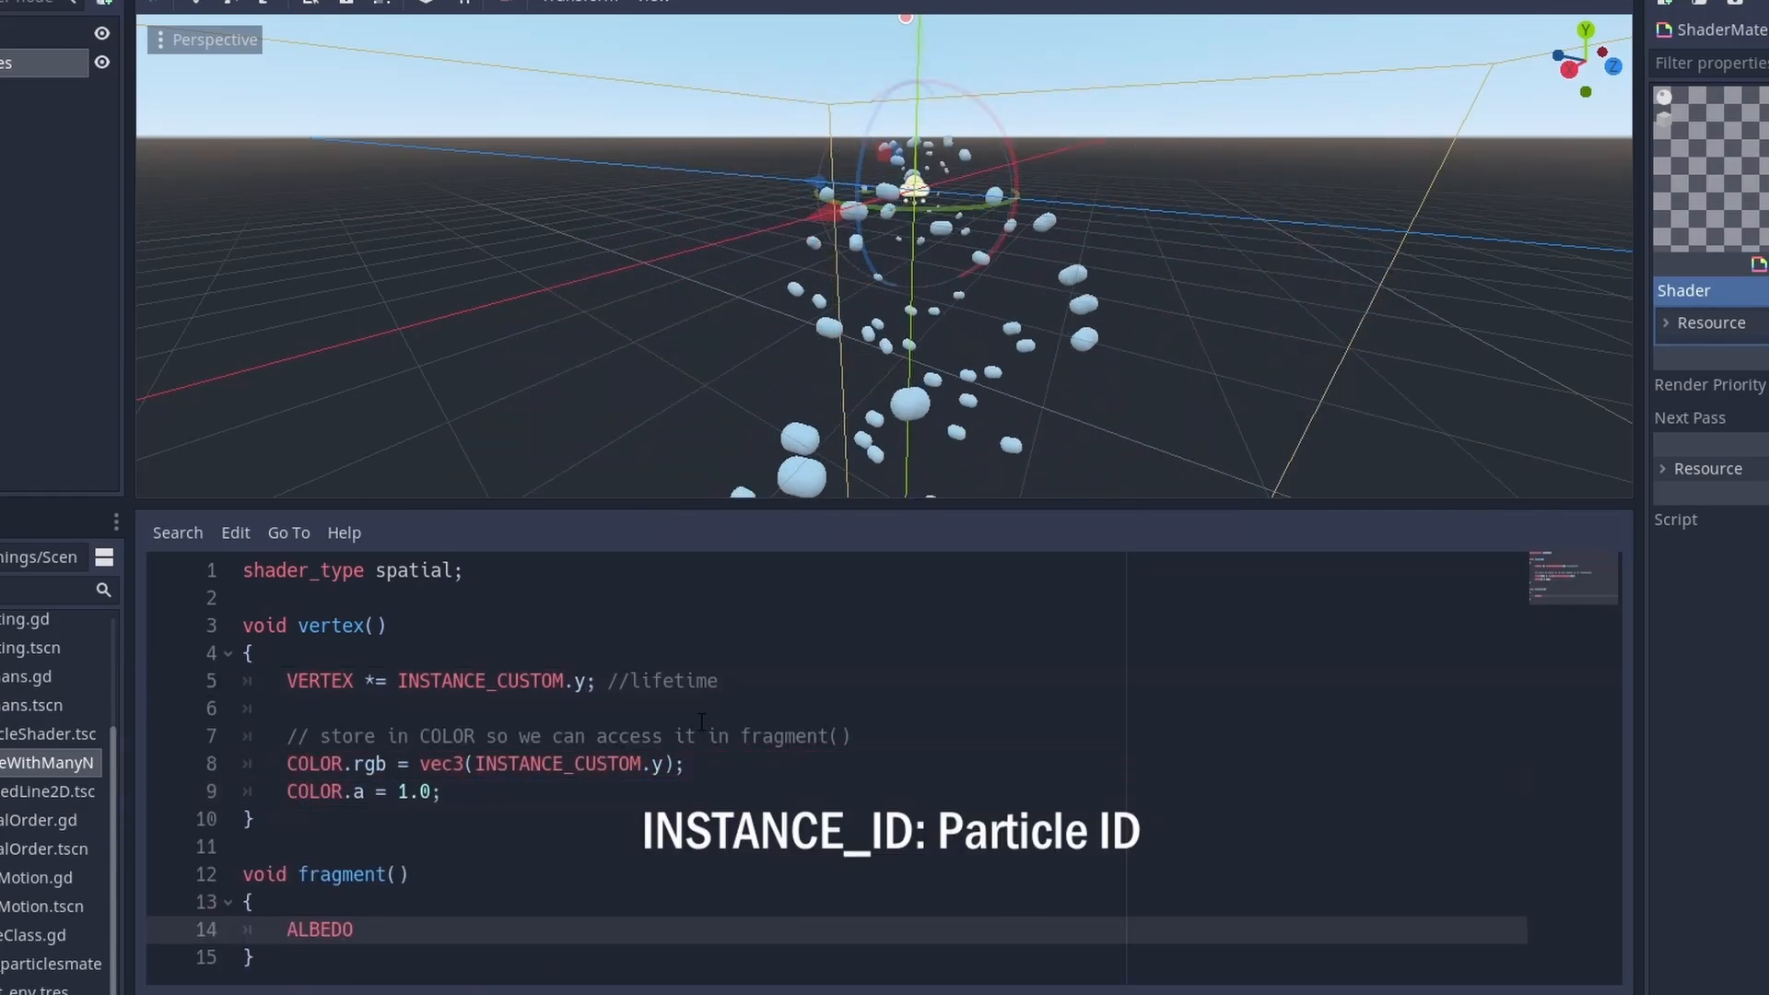
pyautogui.write('= COLOR.rgb;')
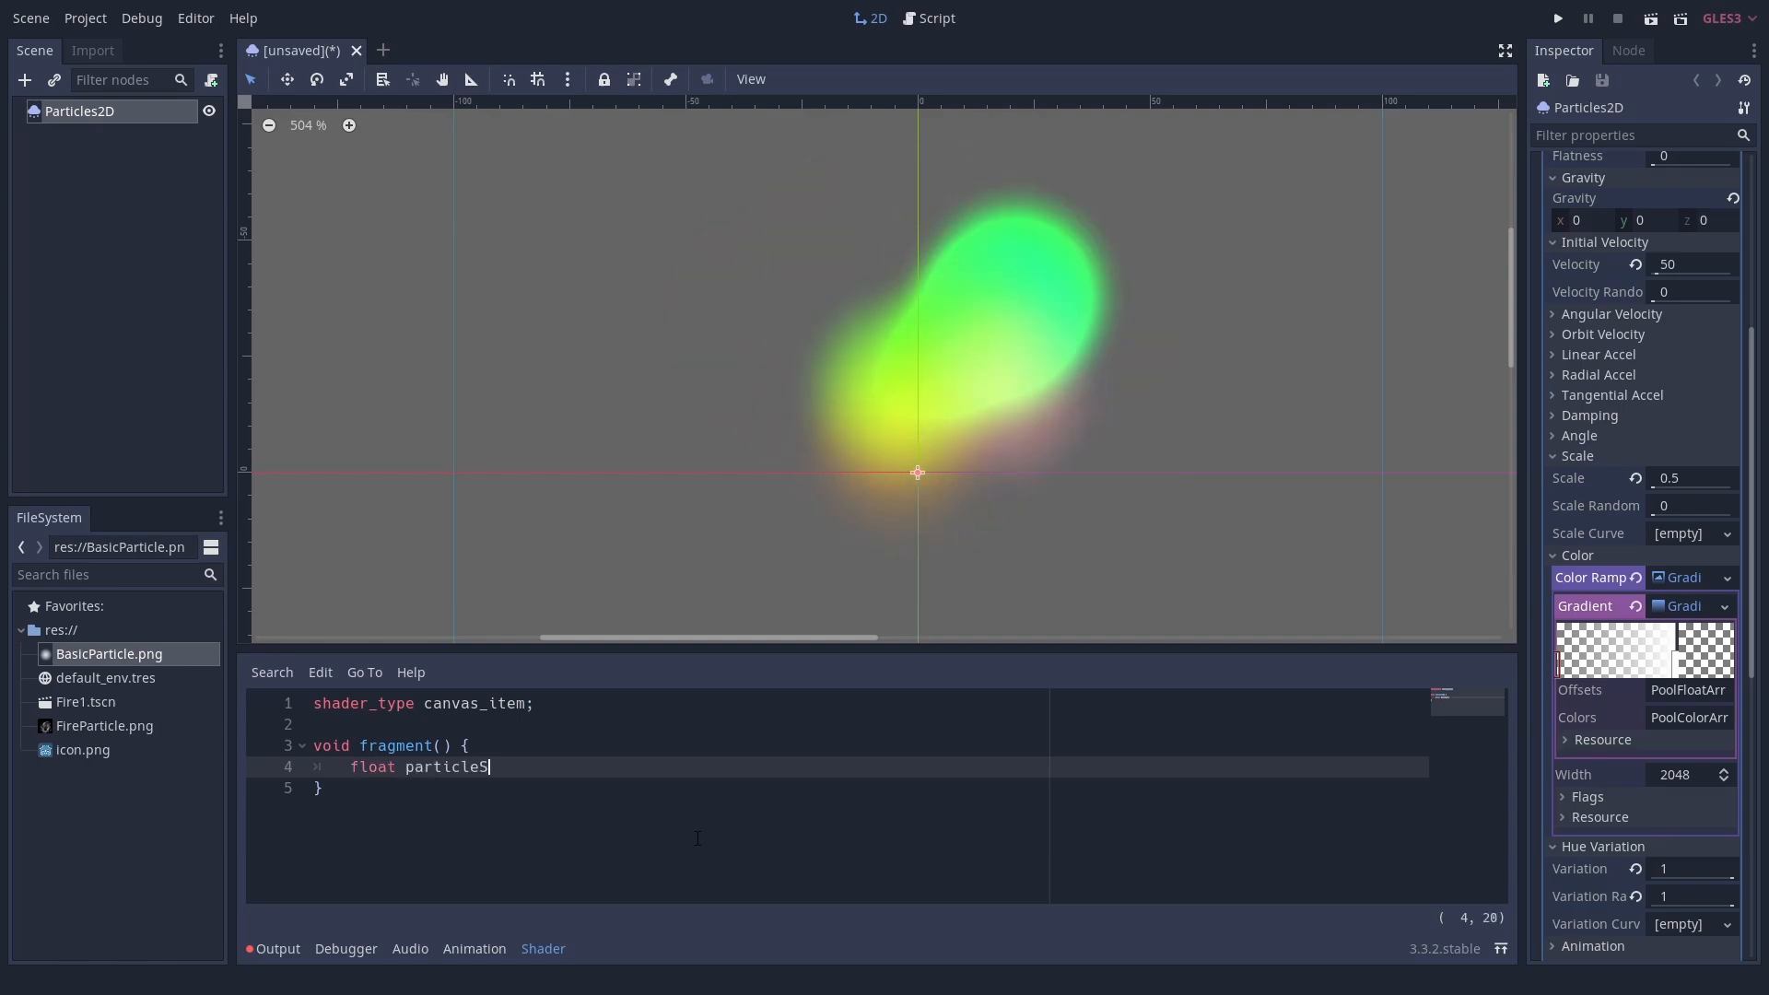
# Step: Type float particleSeed = COLOR.r / (COLOR.r + COLOR.b + COLOR.g) in fragment()
pyautogui.write('eed = COLOR.r /')
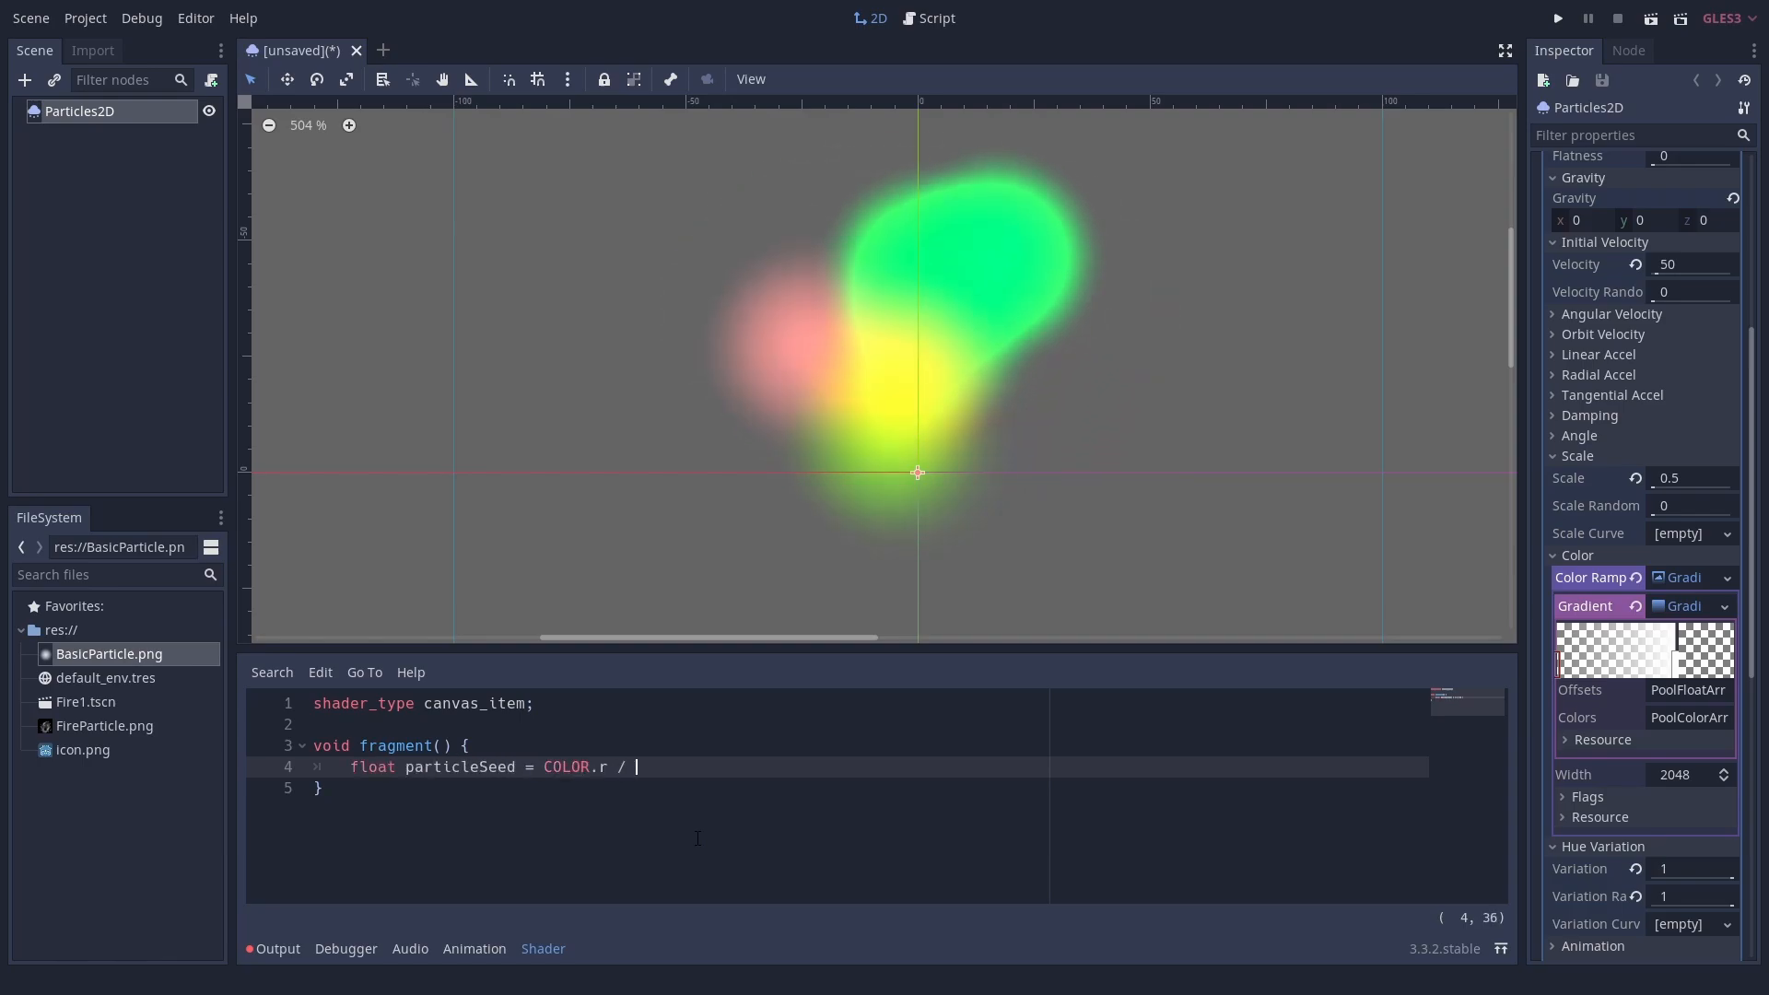
pyautogui.write('(COLOR.r +')
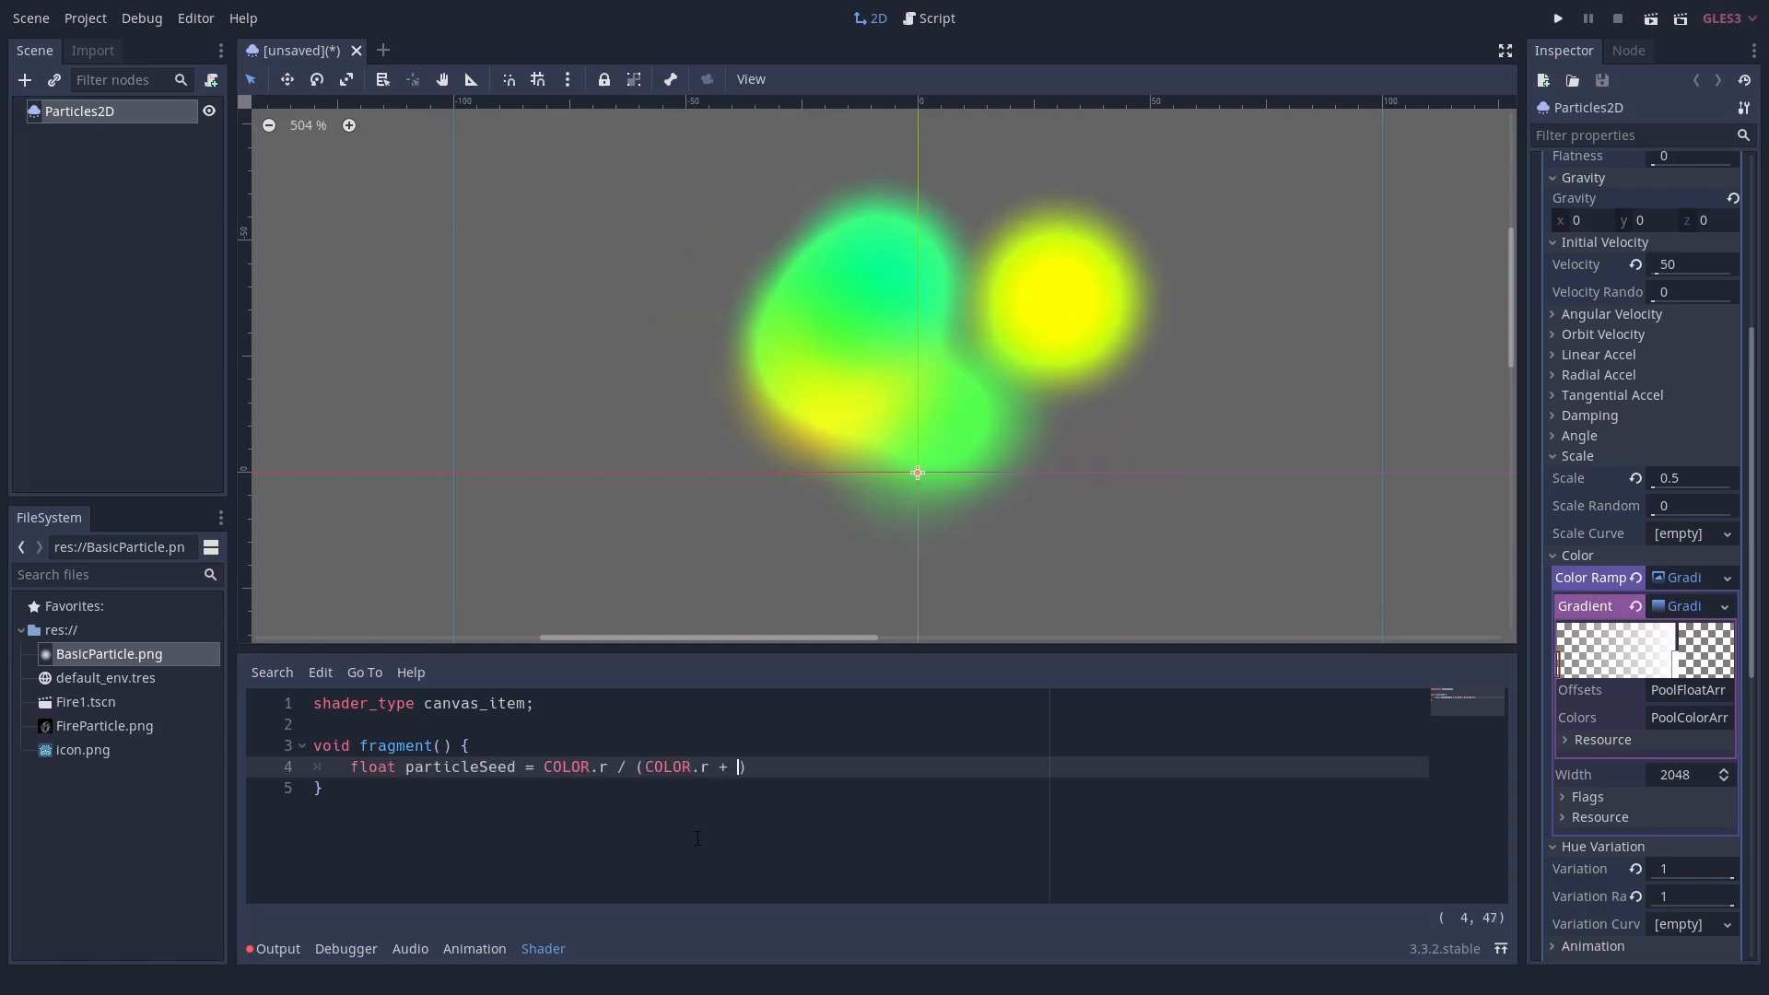
pyautogui.write('COLOR.b + COLOR.b')
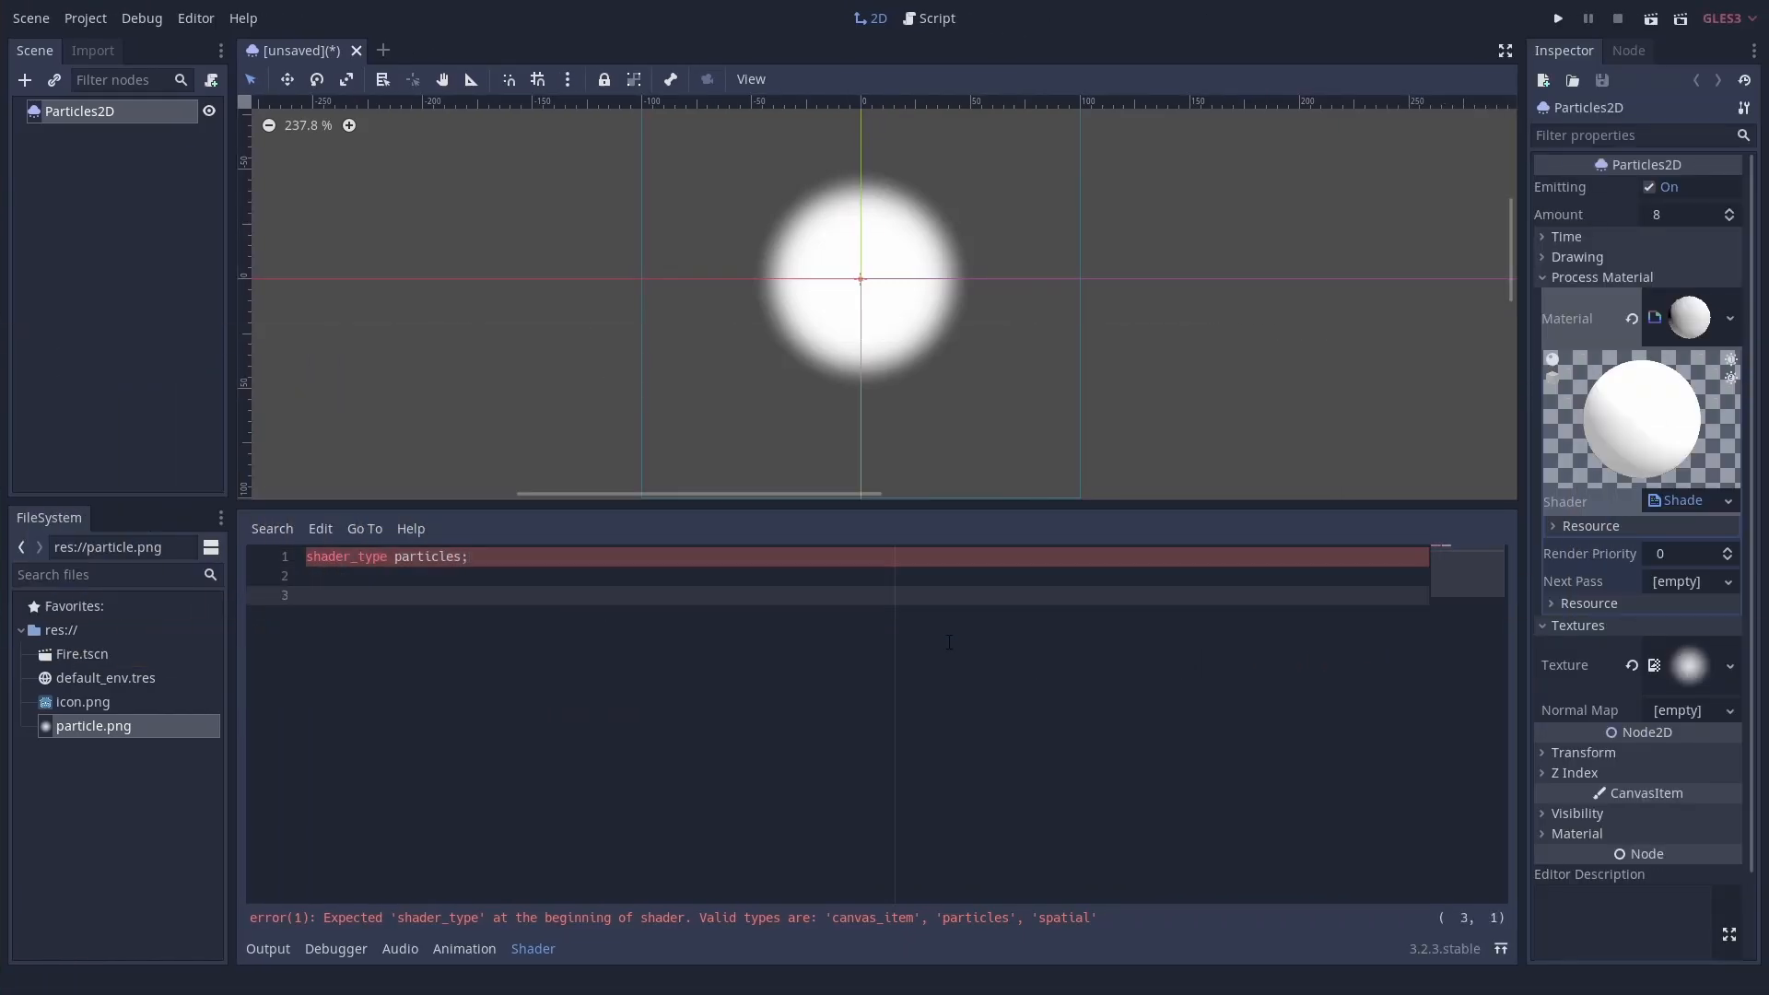
# Step: Add vertex() setting VELOCITY.x = 100.0, add a curve point, and set Amount to 1
pyautogui.write('void vertex() {')
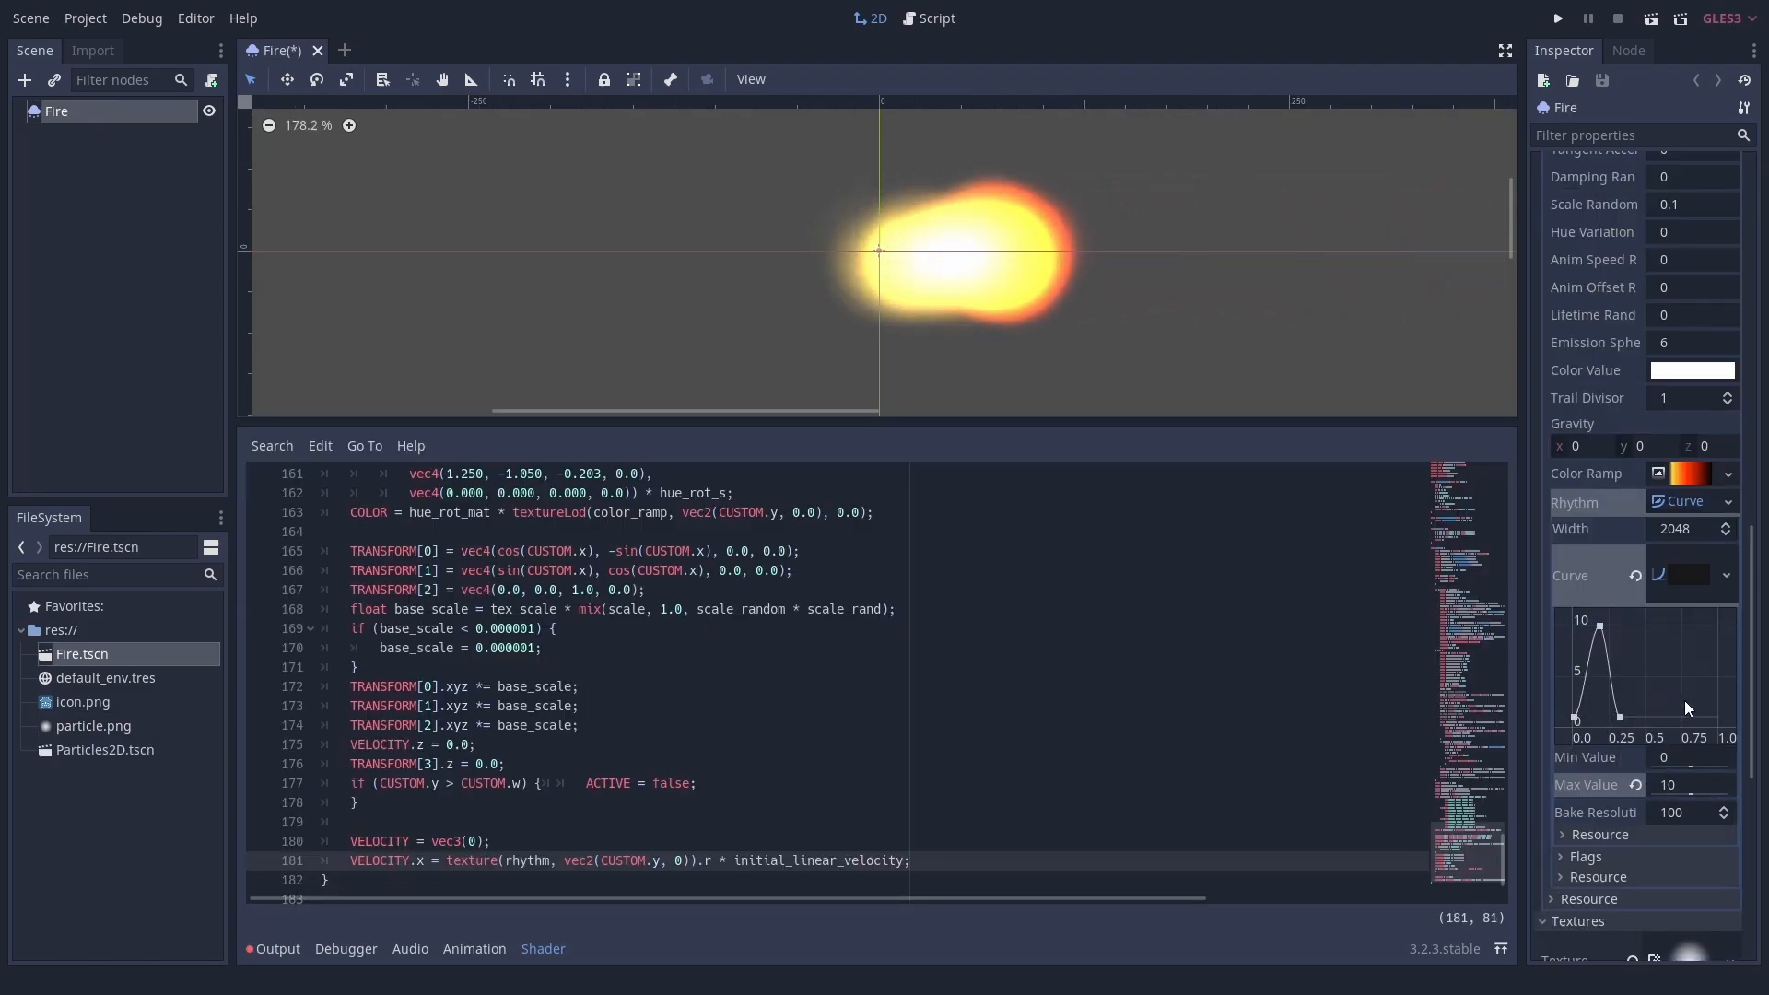
pyautogui.rightClick(1685, 707)
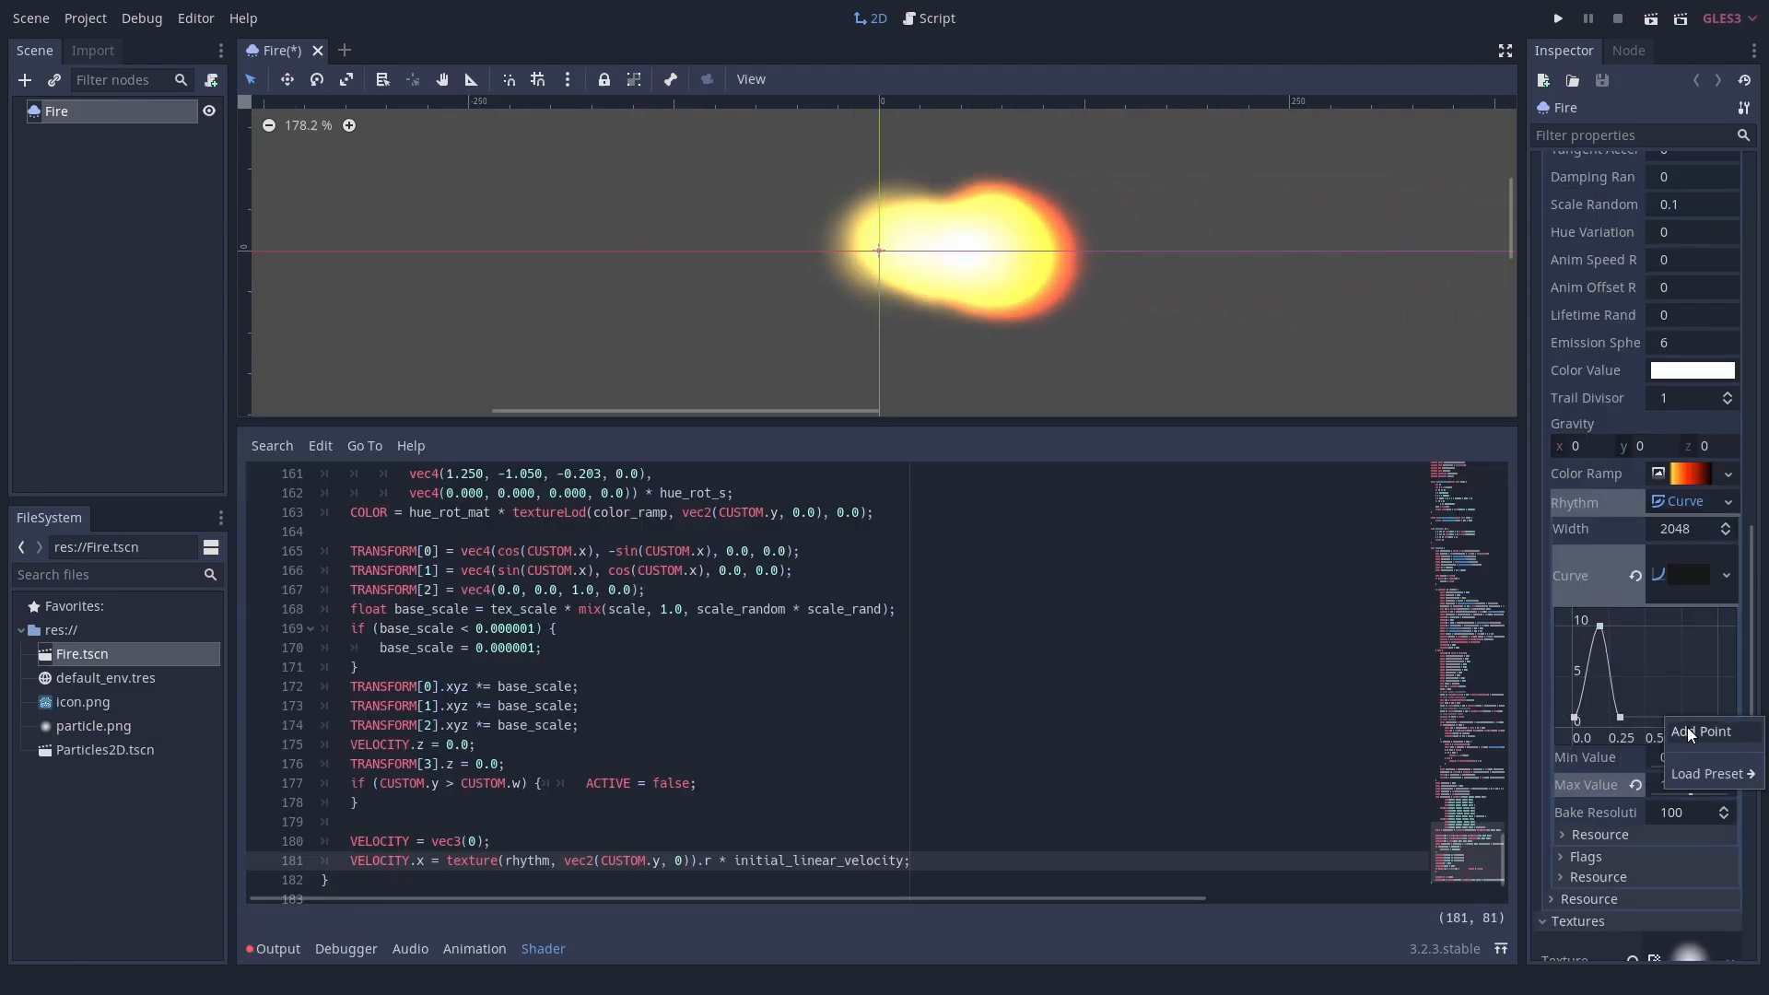
pyautogui.click(1701, 731)
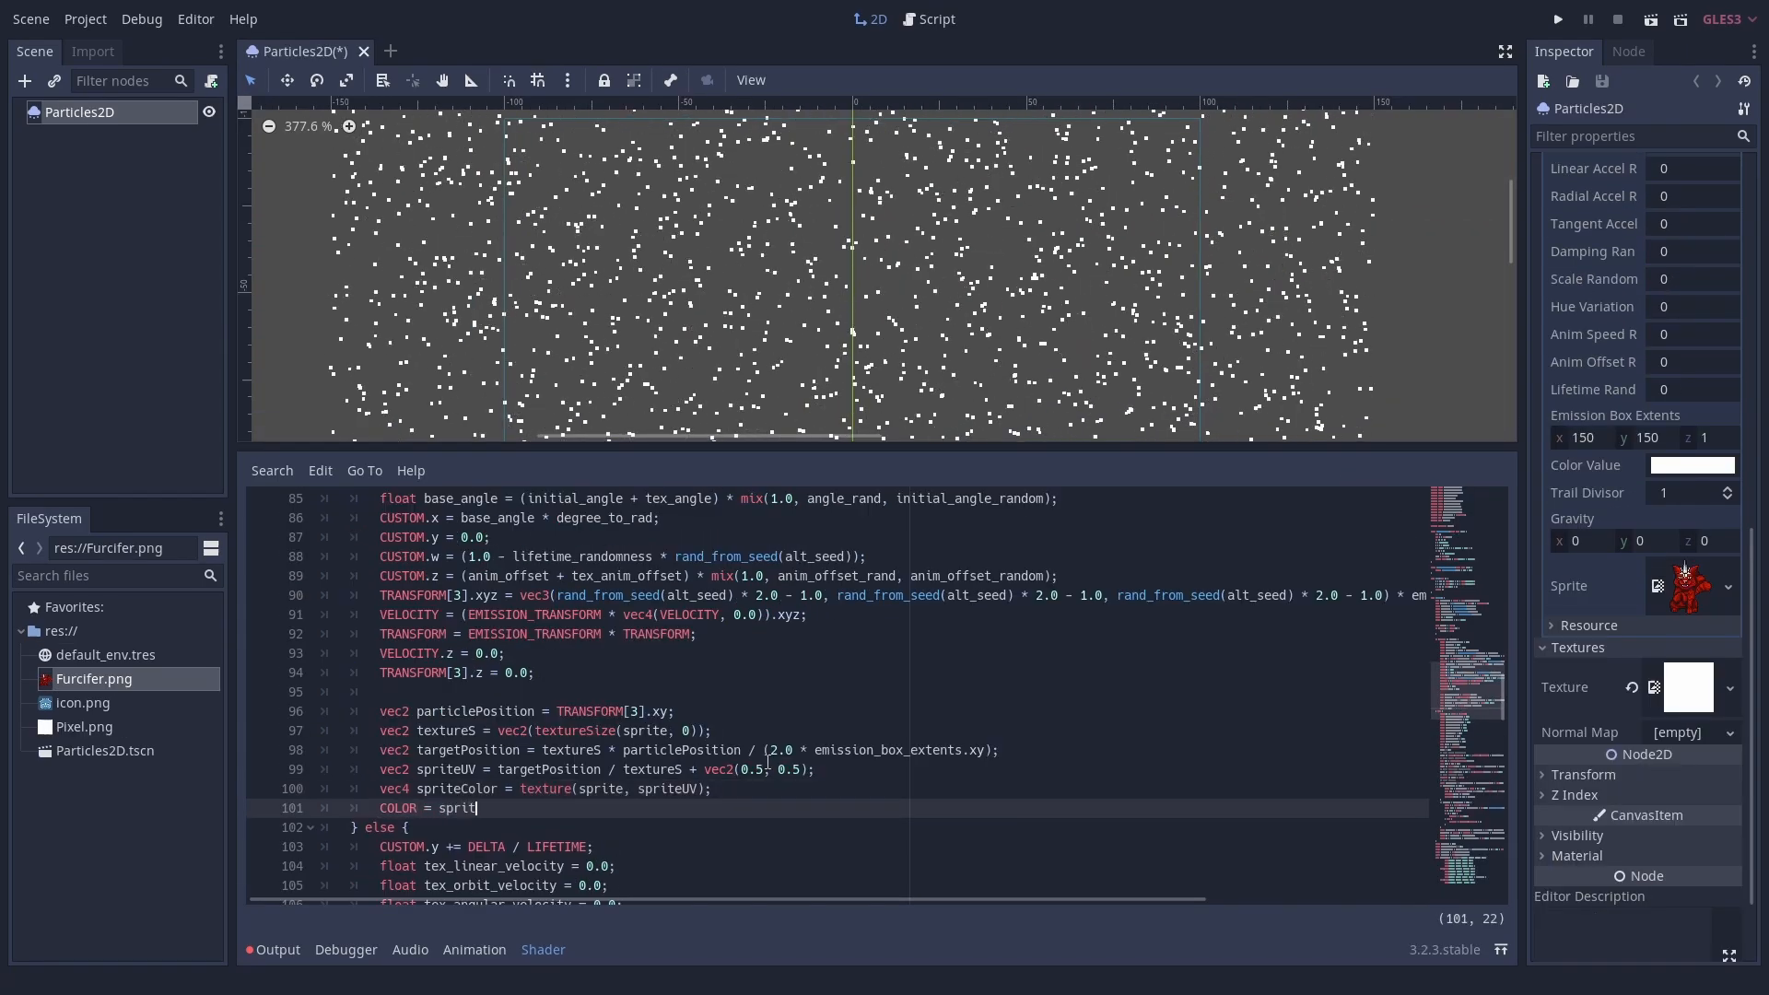
pyautogui.scroll(-3)
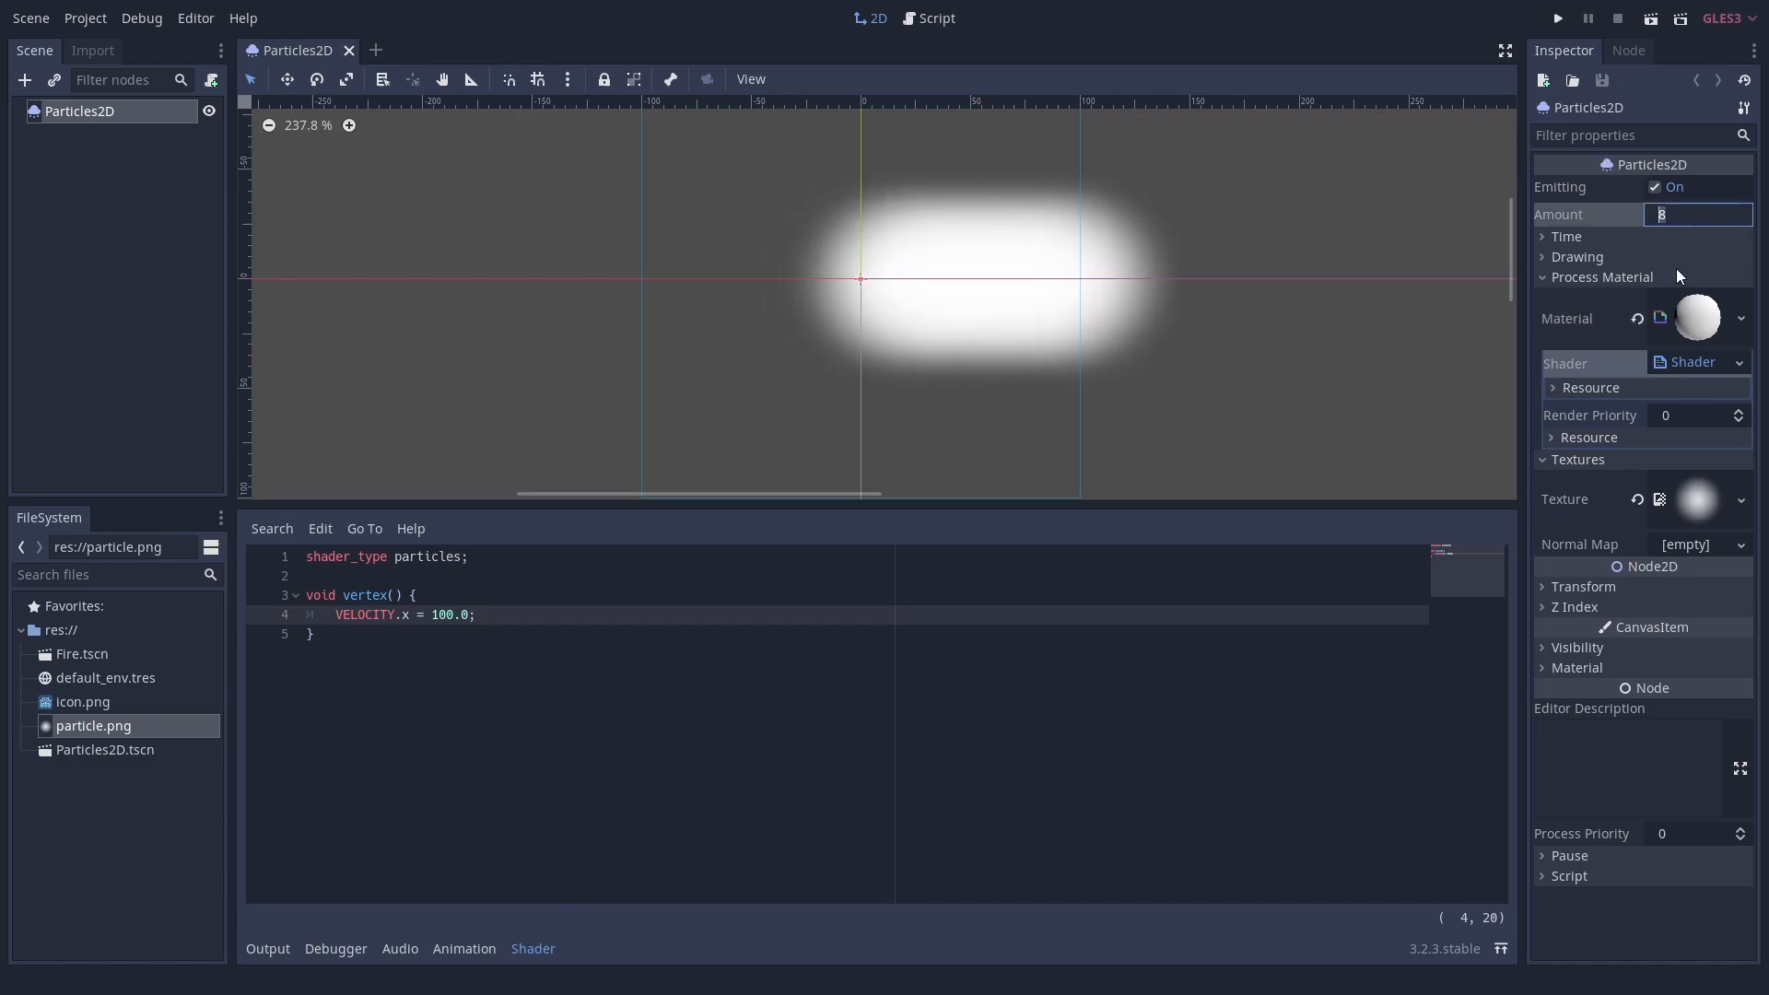
pyautogui.write('1')
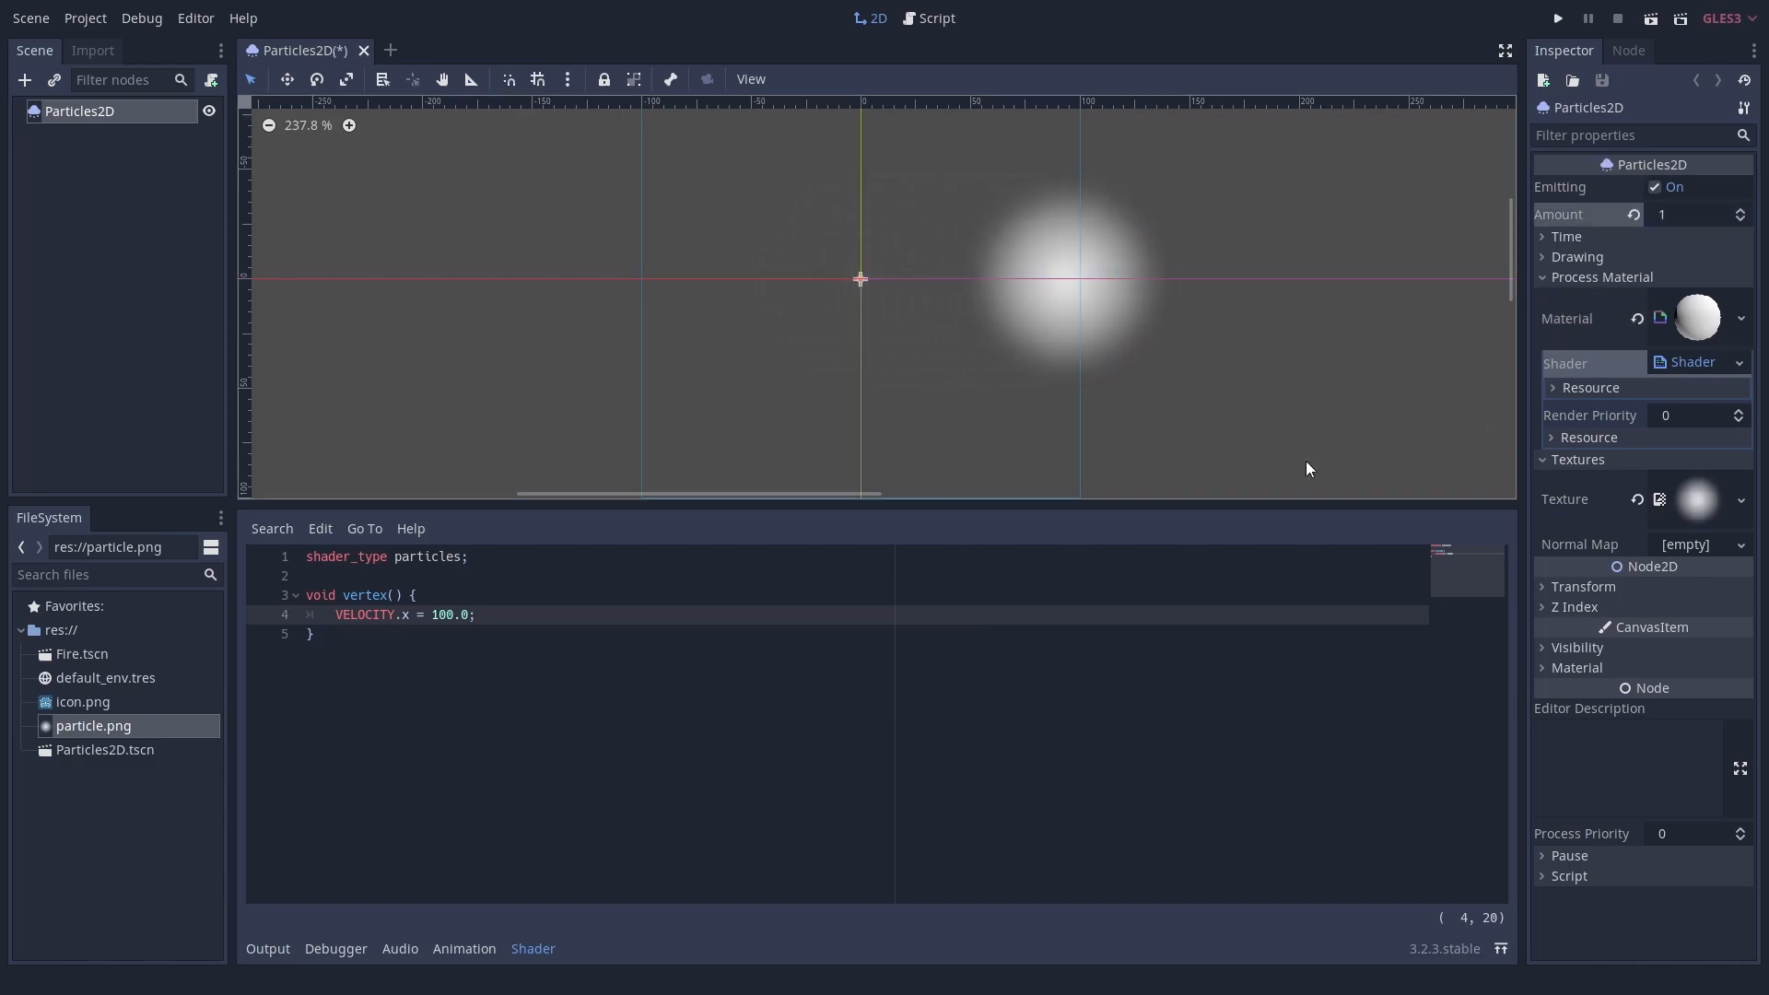